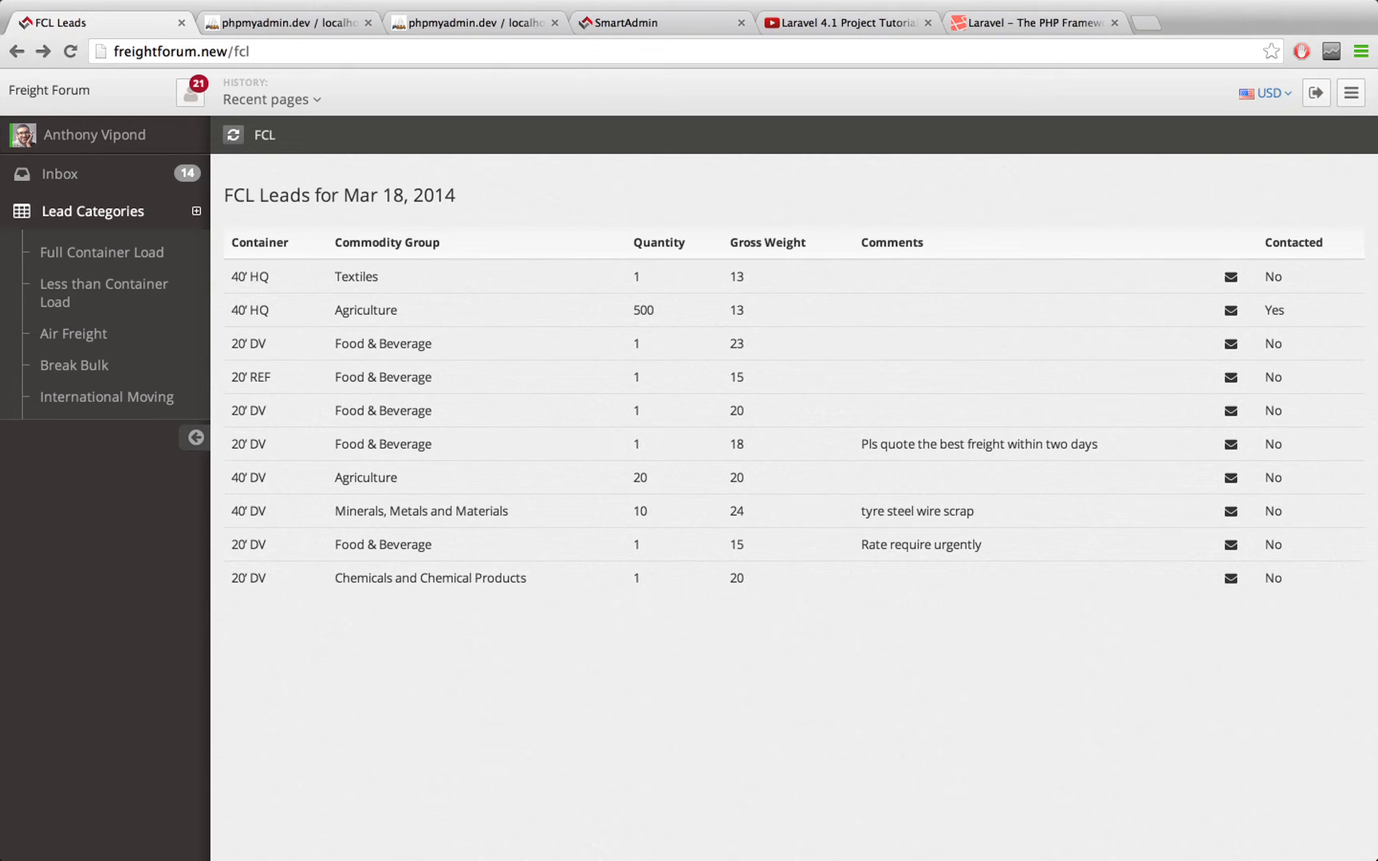
# Highlight the leftJoin on 'messages' with its lead id and current user id conditions, then return to FCL Leads
pyautogui.click(285, 23)
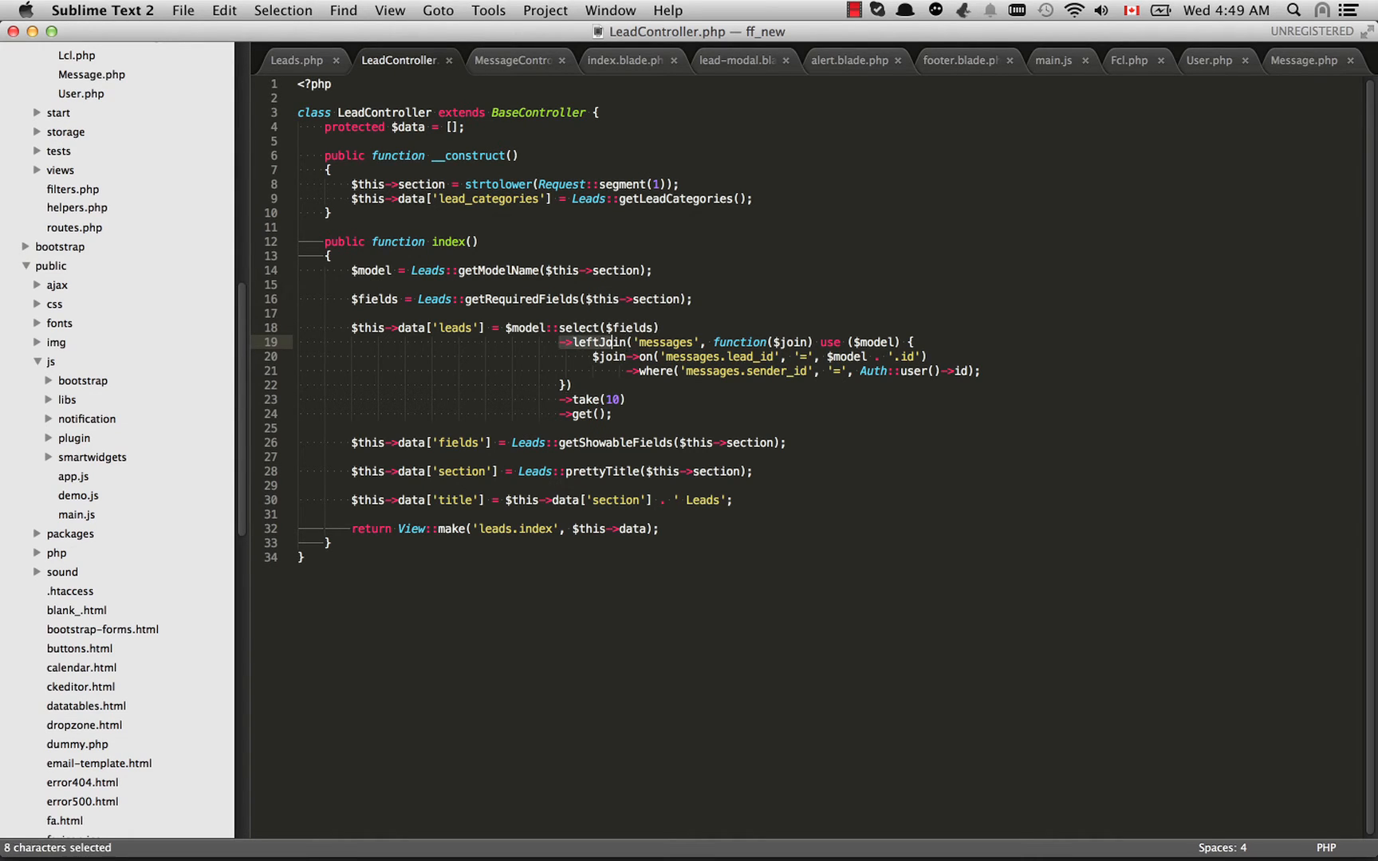
pyautogui.click(618, 342)
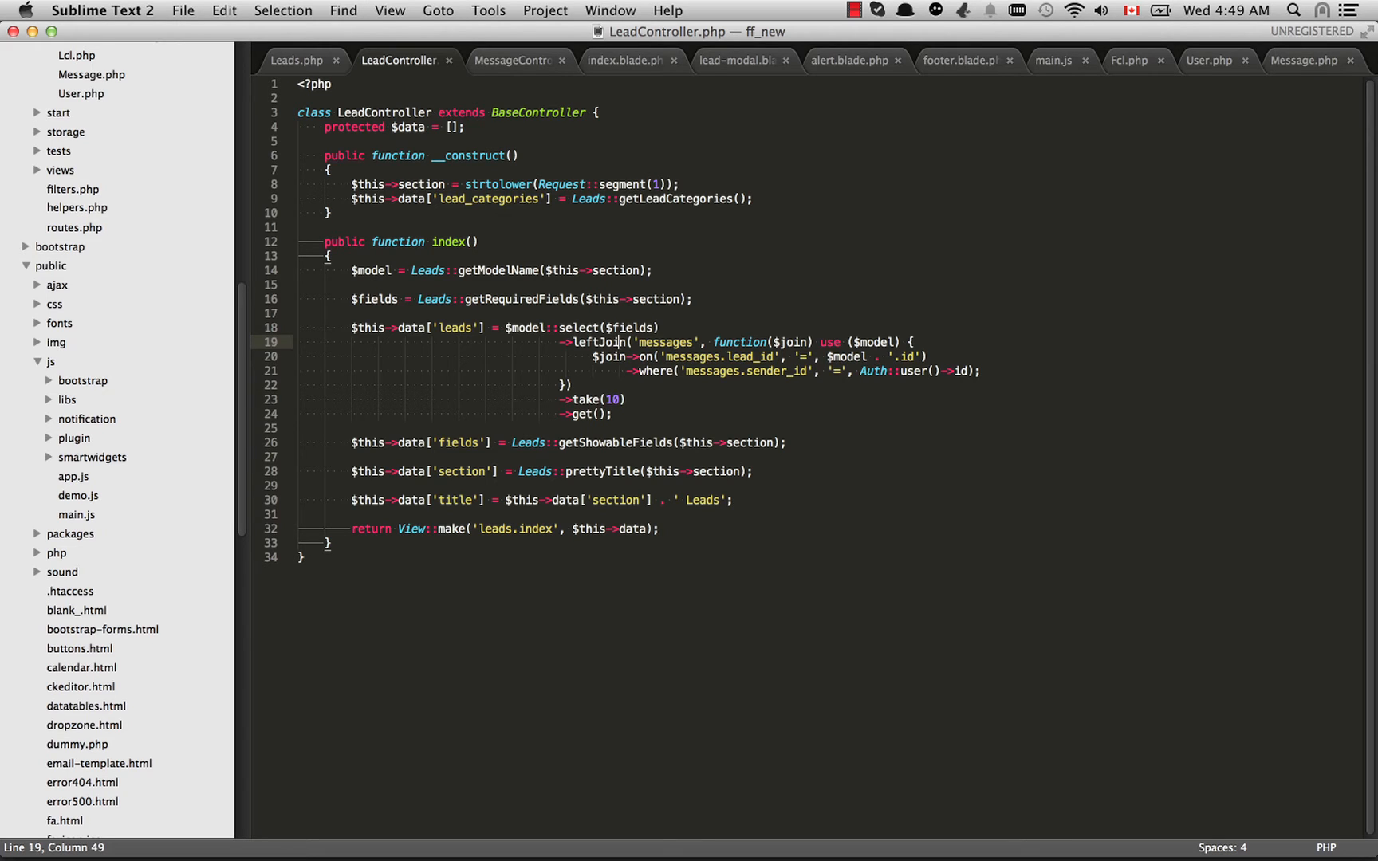
pyautogui.doubleClick(671, 342)
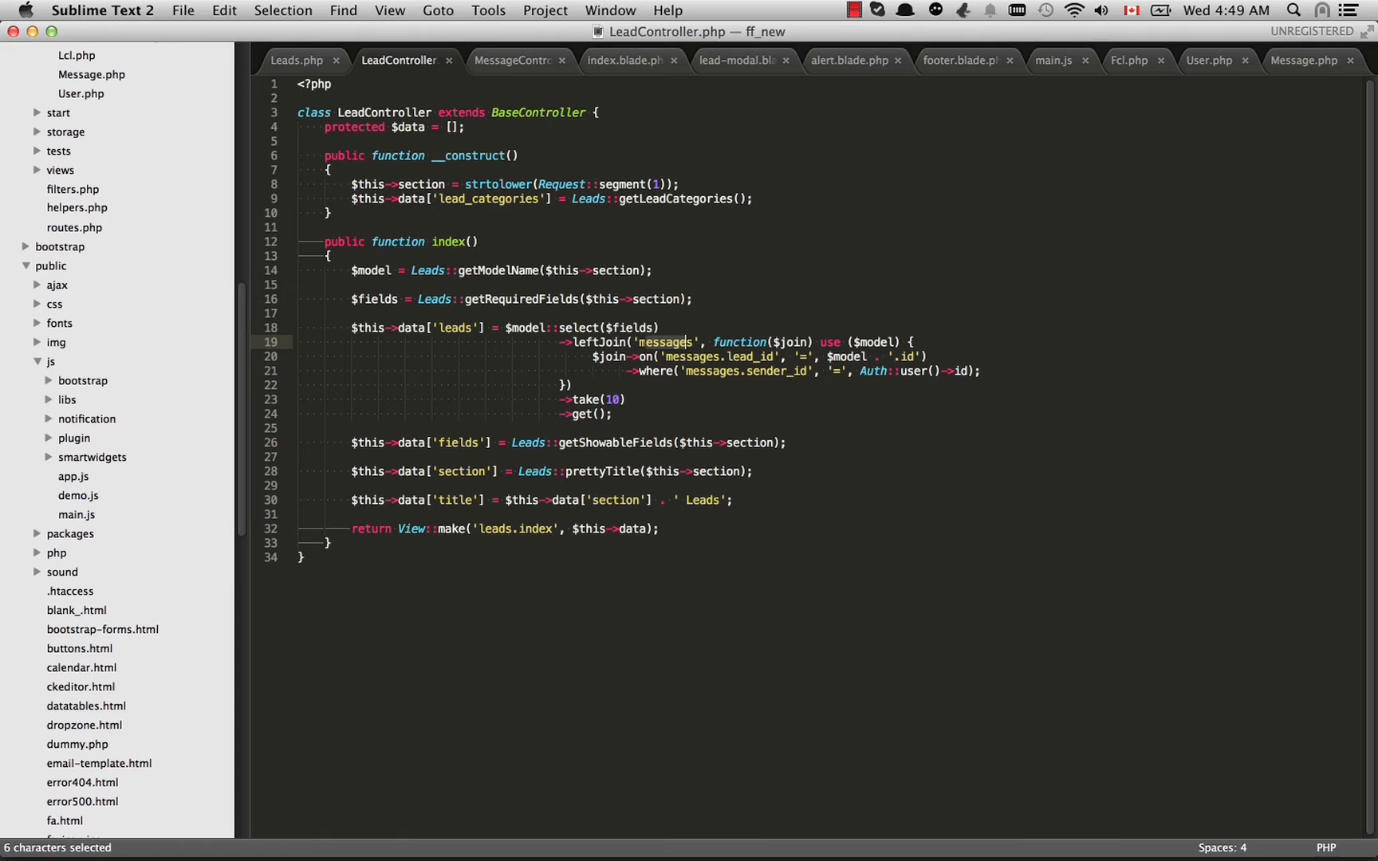
pyautogui.click(711, 342)
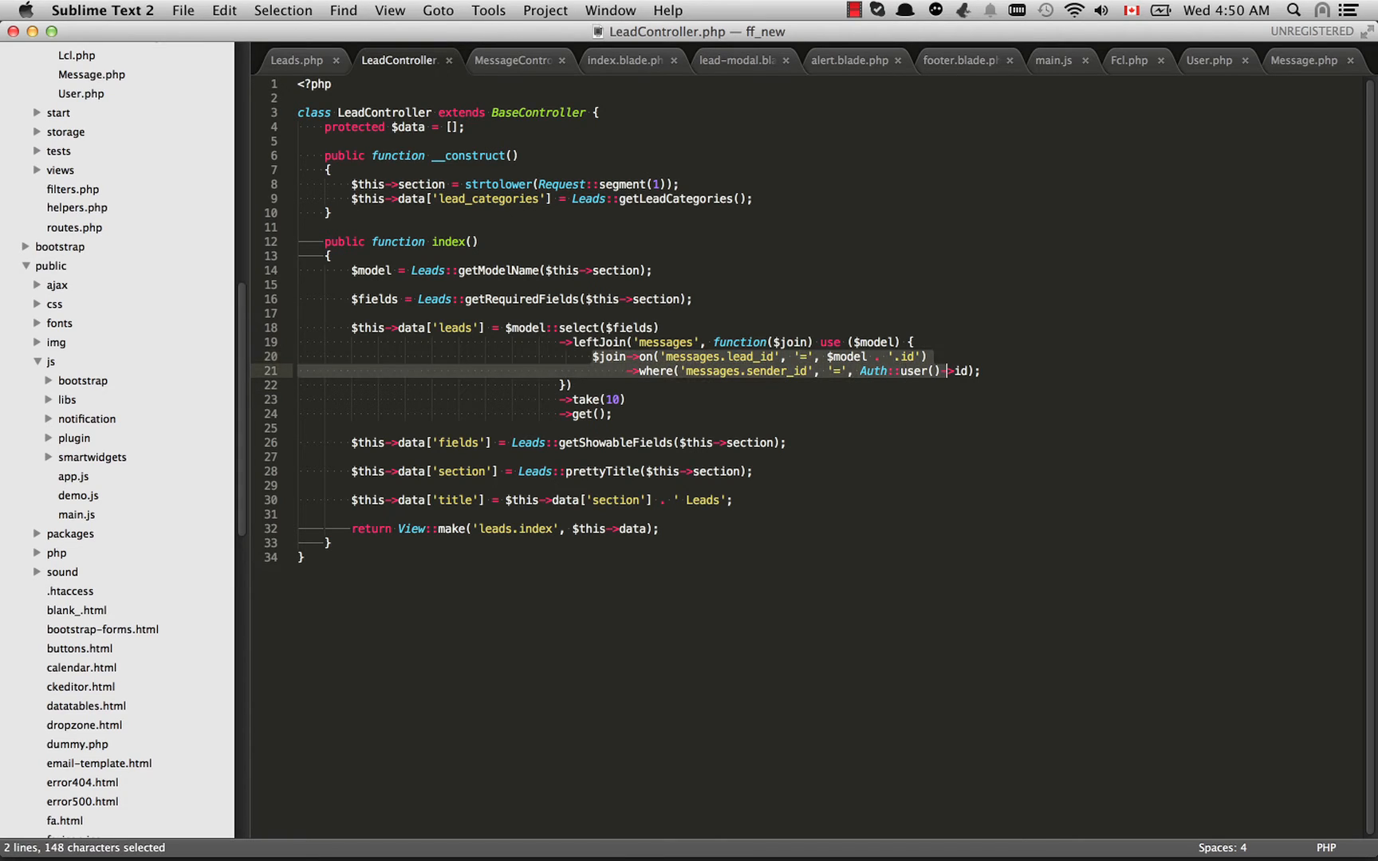
pyautogui.click(958, 371)
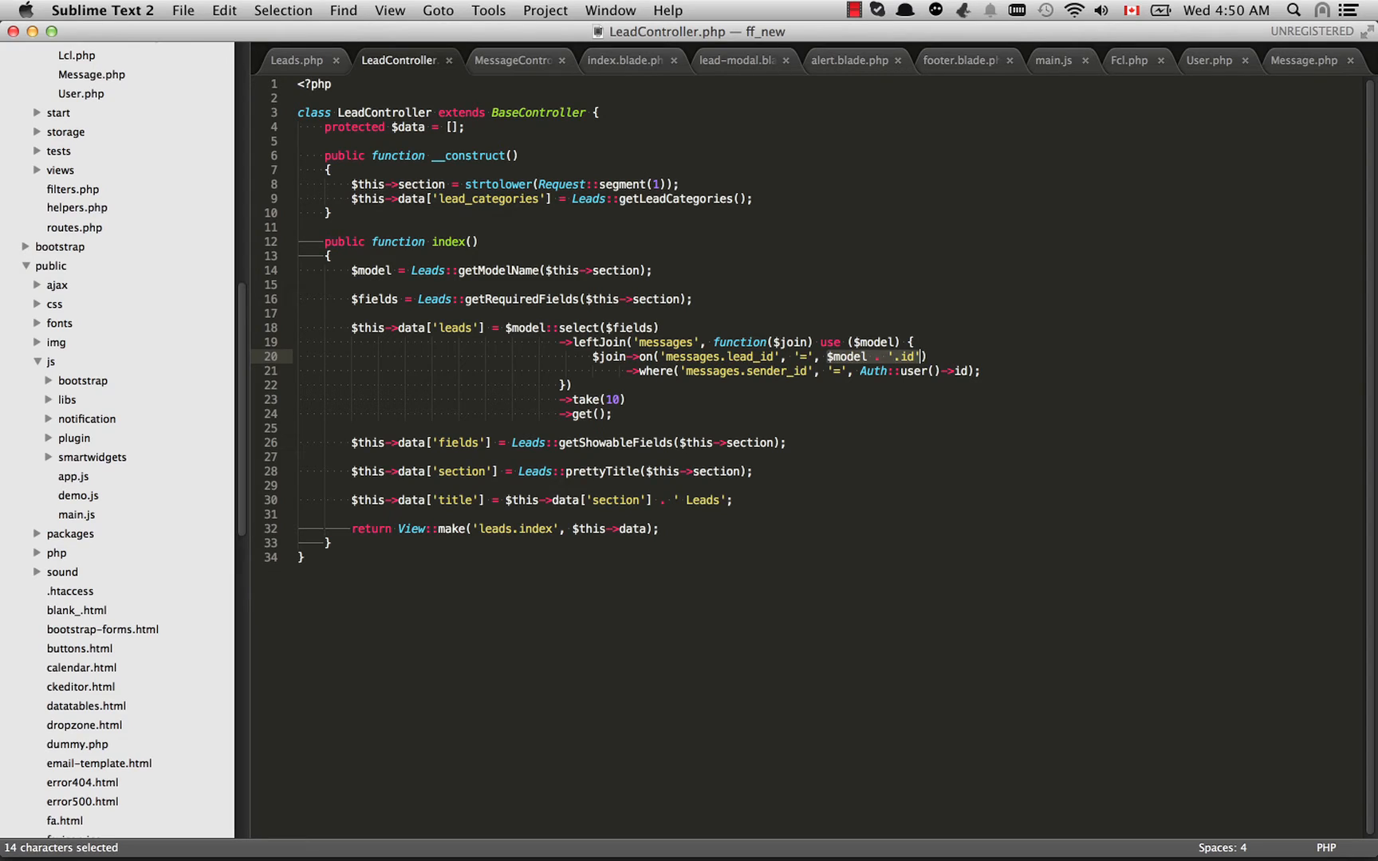
pyautogui.click(921, 356)
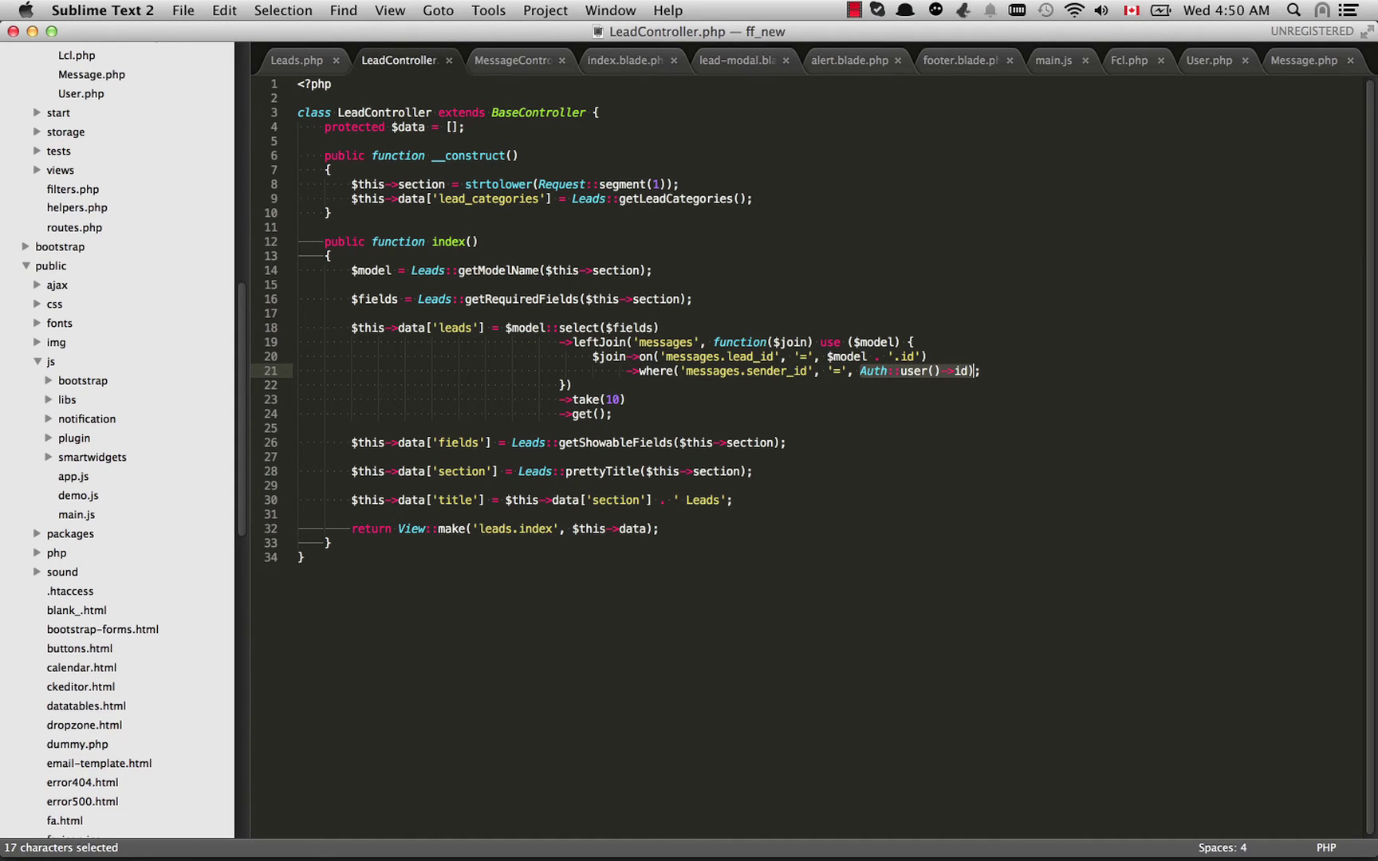
pyautogui.click(974, 371)
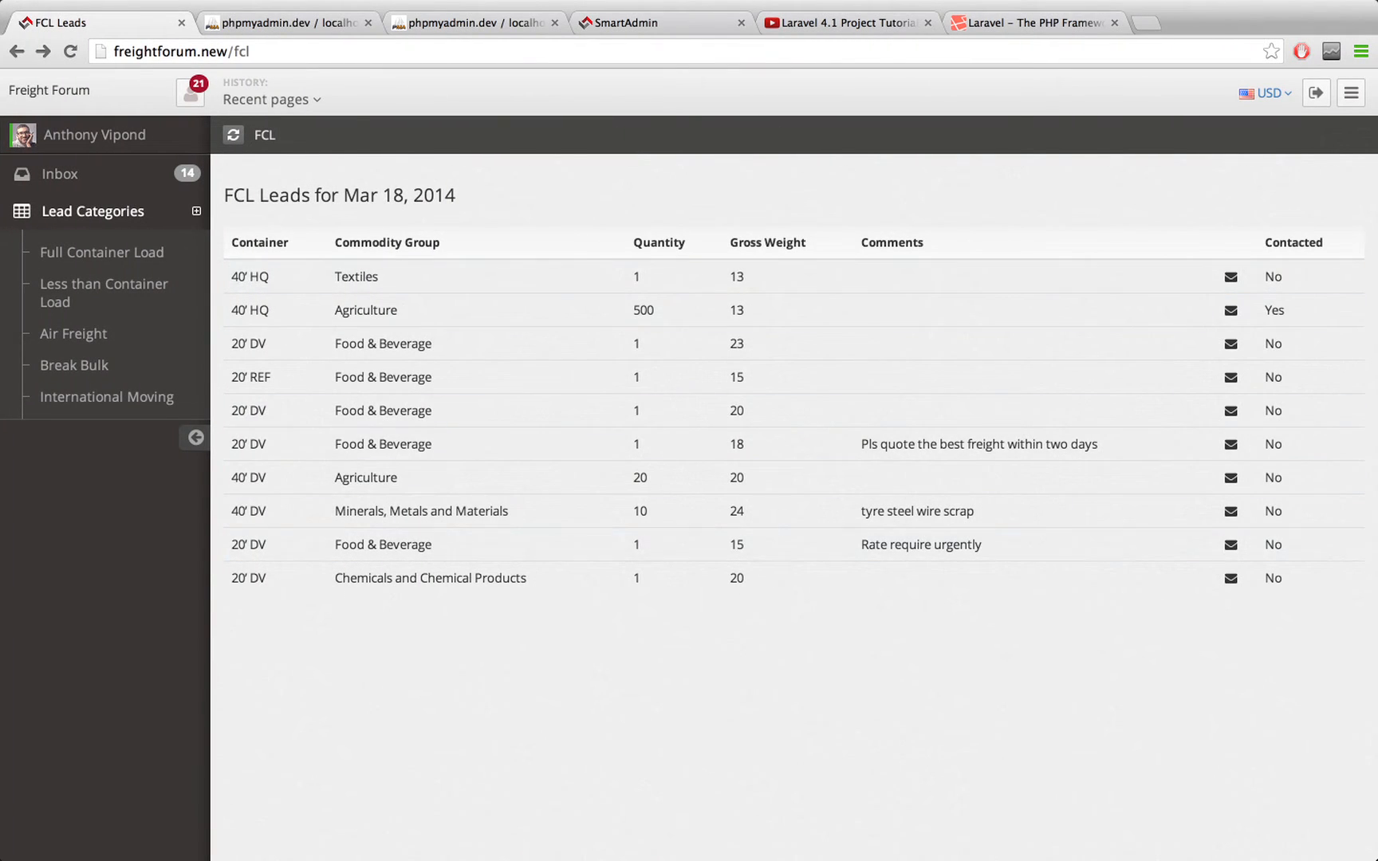
pyautogui.moveTo(103, 293)
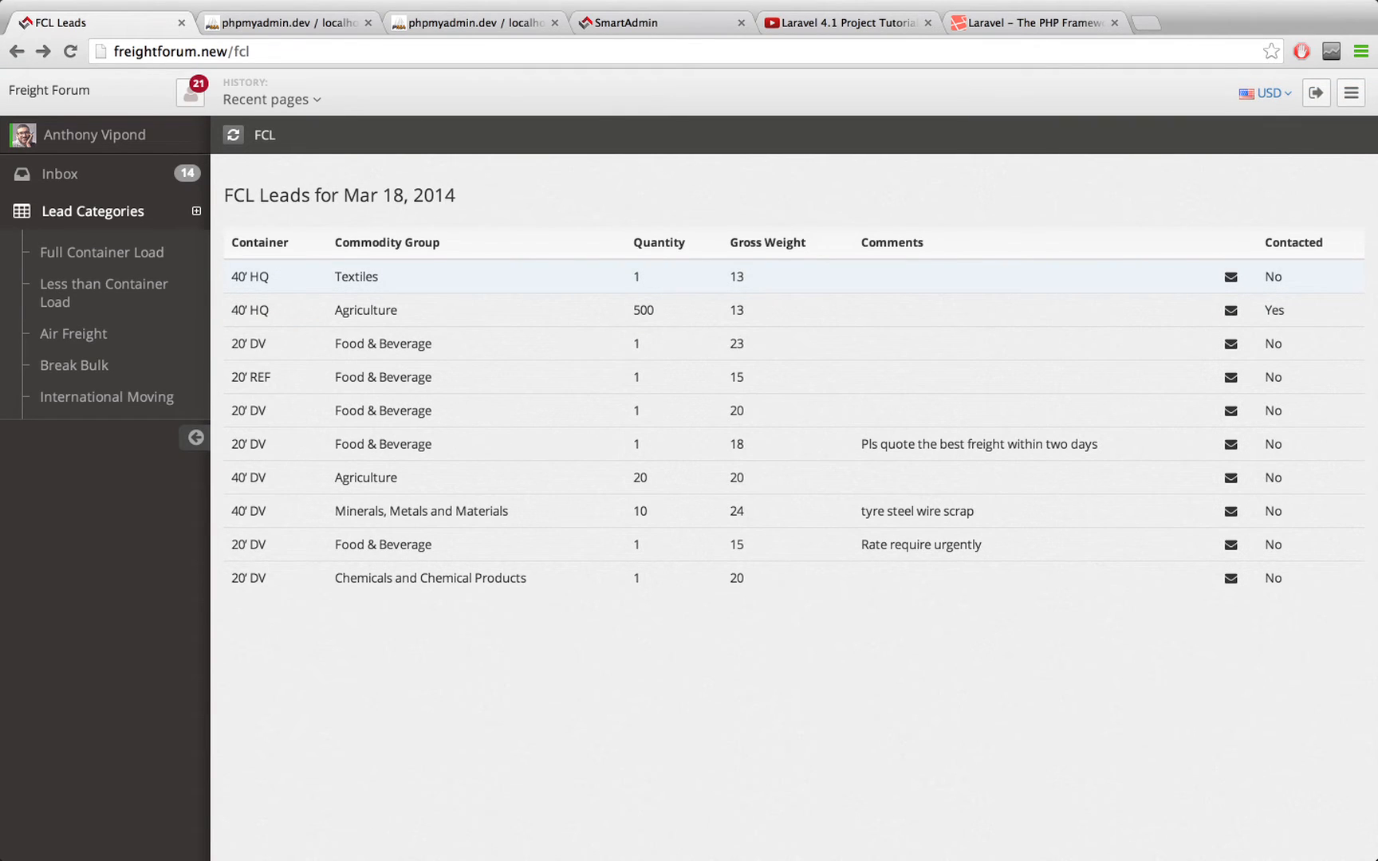
# Open the Section Lead message modal from the 40' HQ Textiles lead's envelope icon
pyautogui.click(1230, 276)
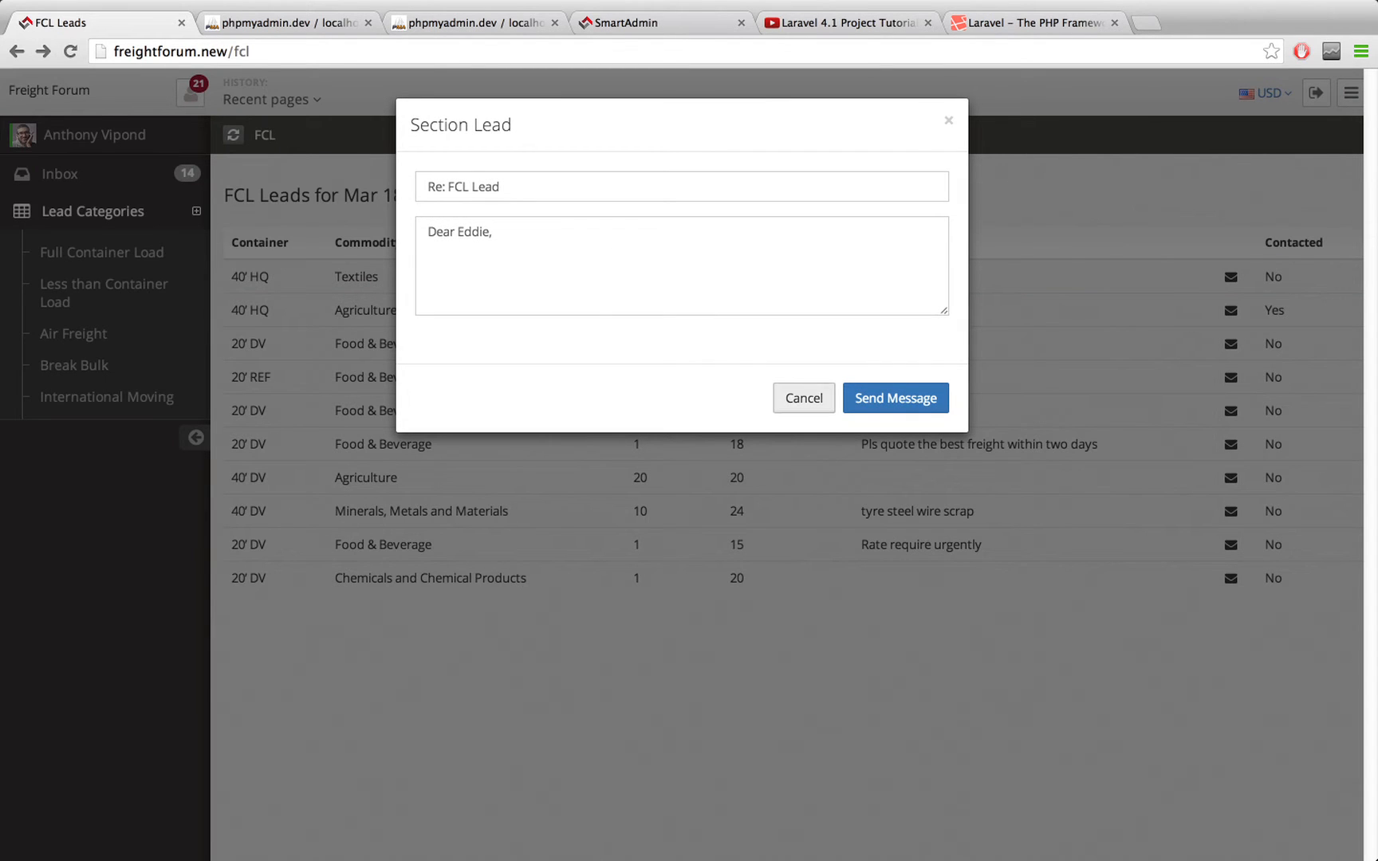
# Send the drafted 'Re: FCL Lead' message so the Textiles lead shows Contacted Yes
pyautogui.click(801, 398)
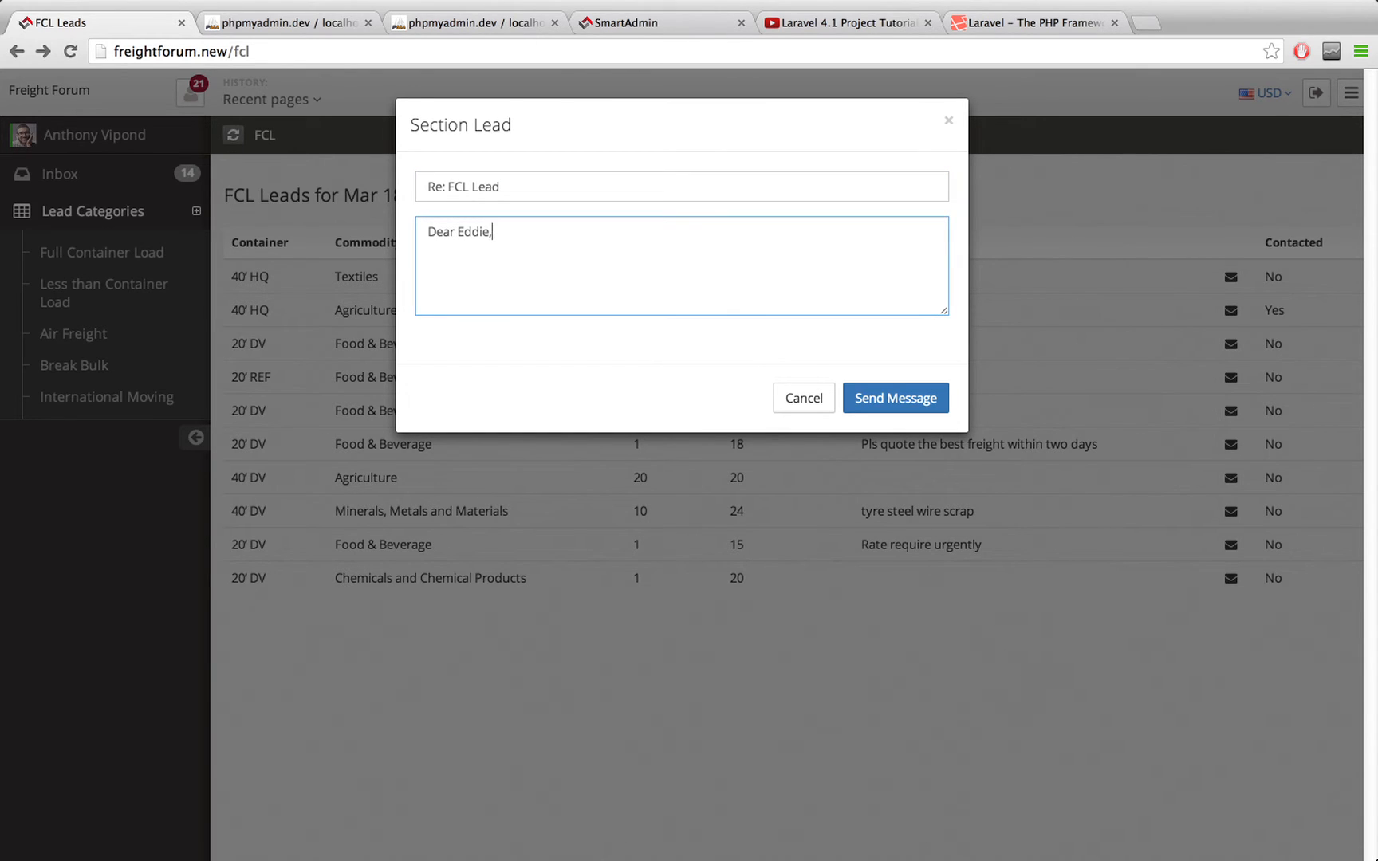
pyautogui.click(895, 398)
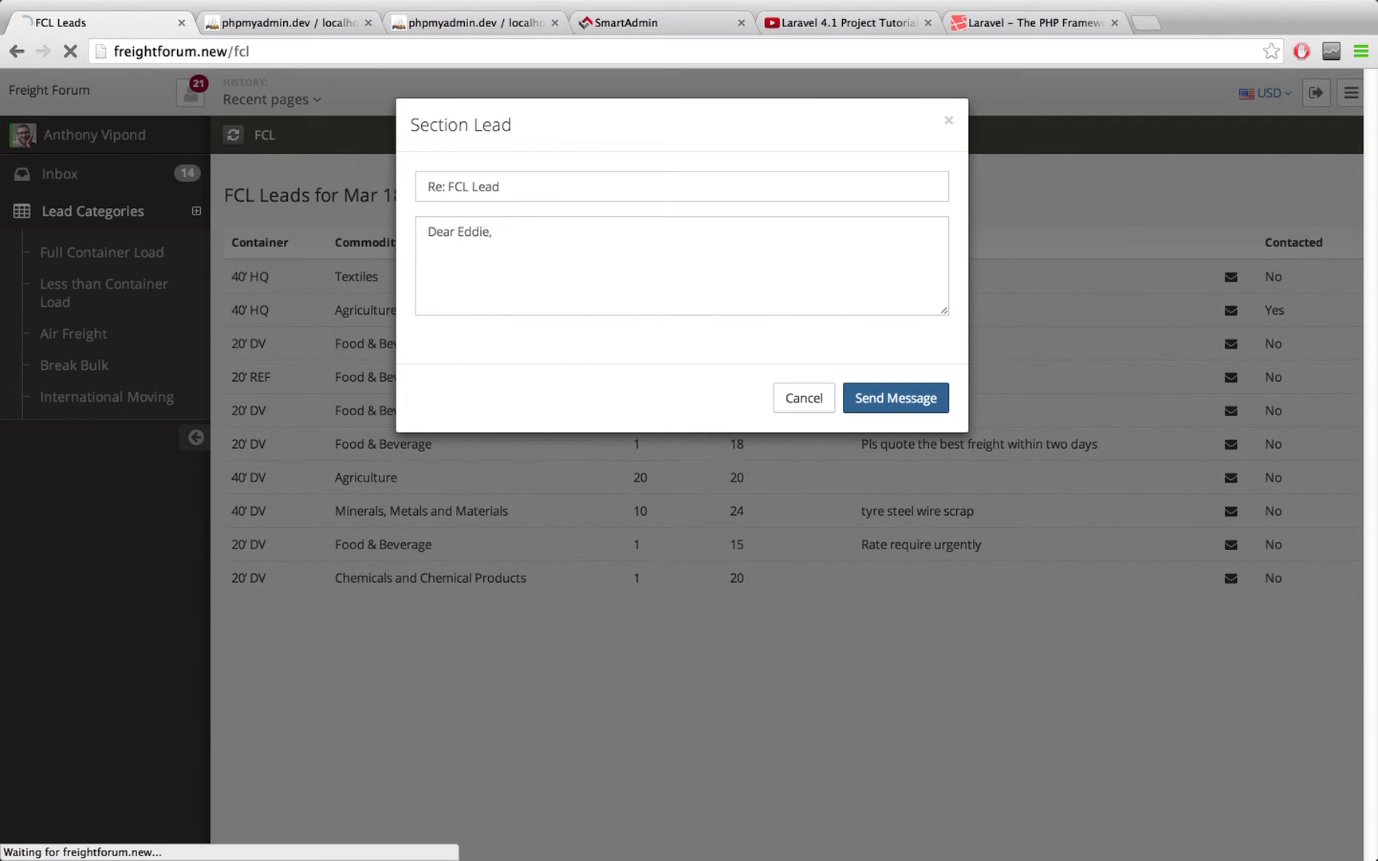
pyautogui.click(895, 398)
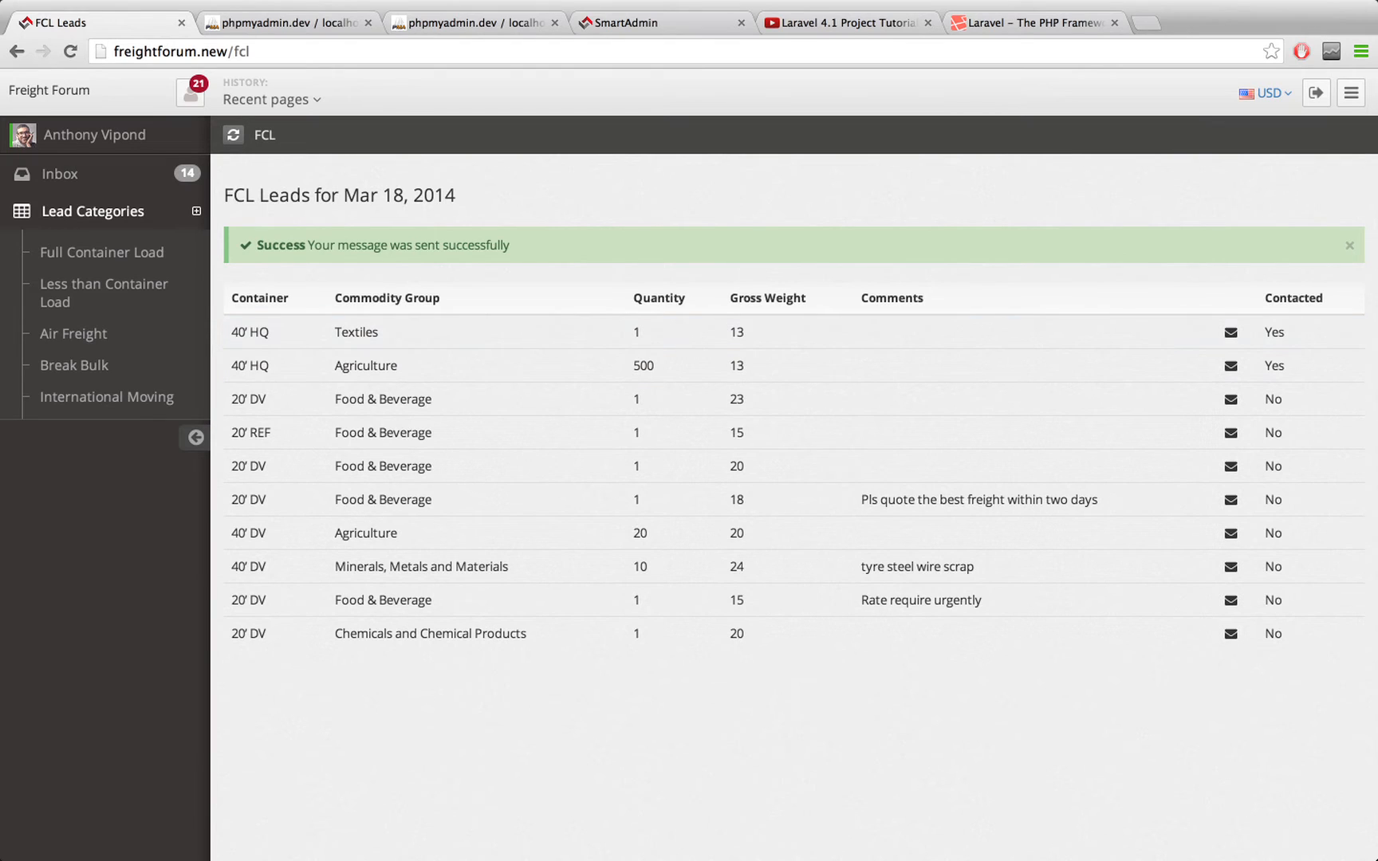
# Switch from Chrome back to LeadController.php's index query in Sublime Text
pyautogui.click(1349, 244)
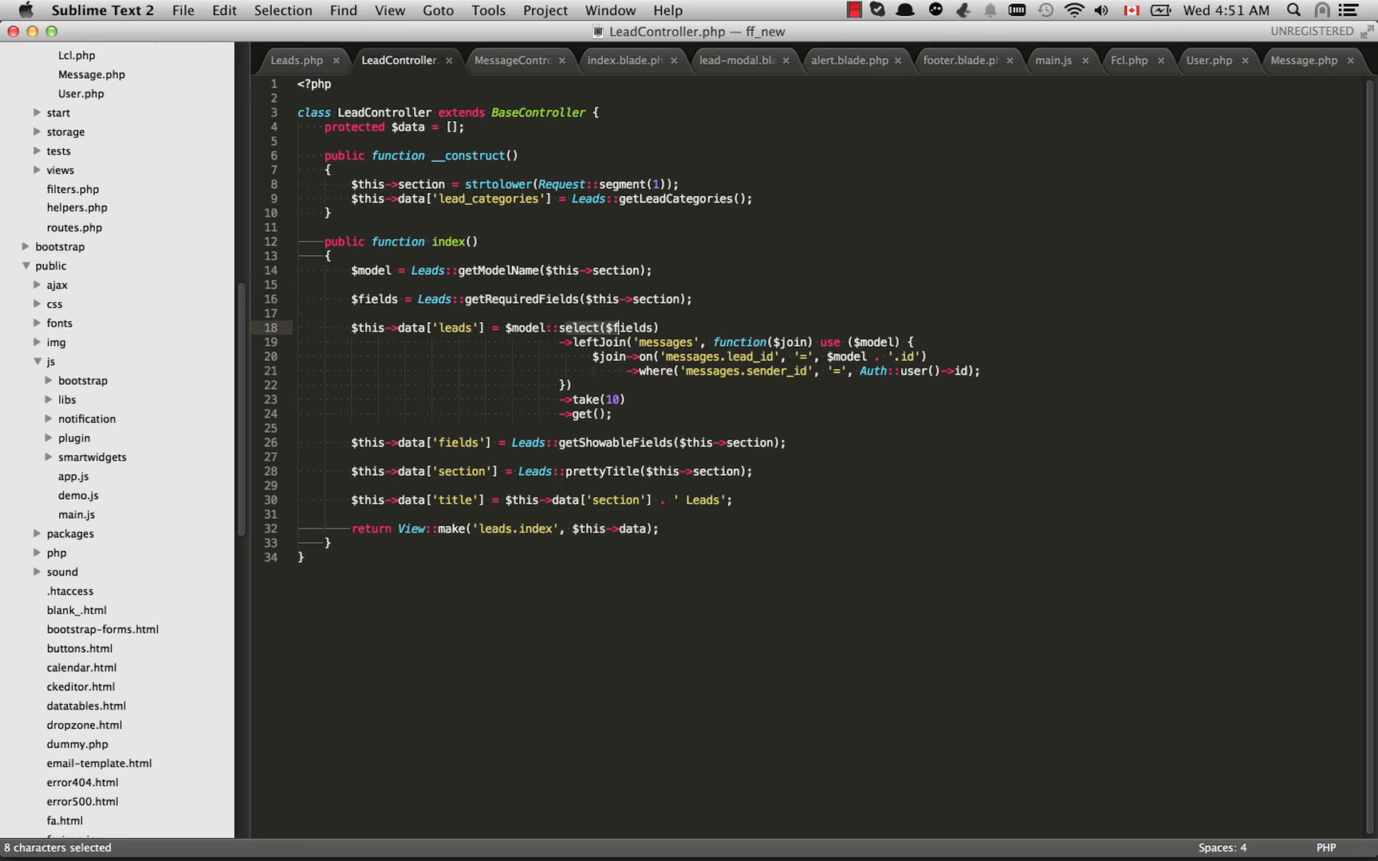
# Point at select()'s $fields argument, then open Leads.php to show getRequiredFields
pyautogui.click(650, 328)
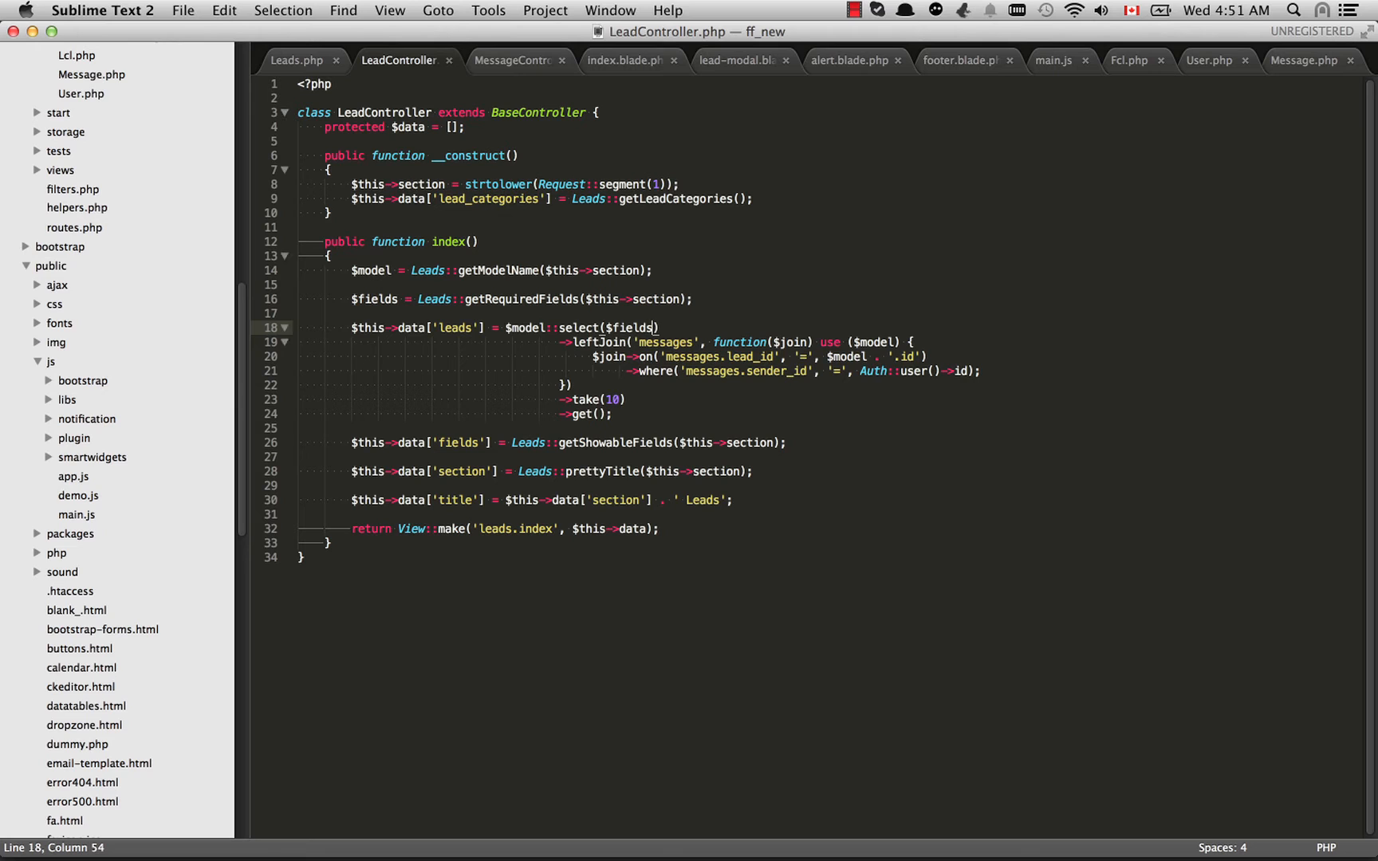
pyautogui.click(299, 59)
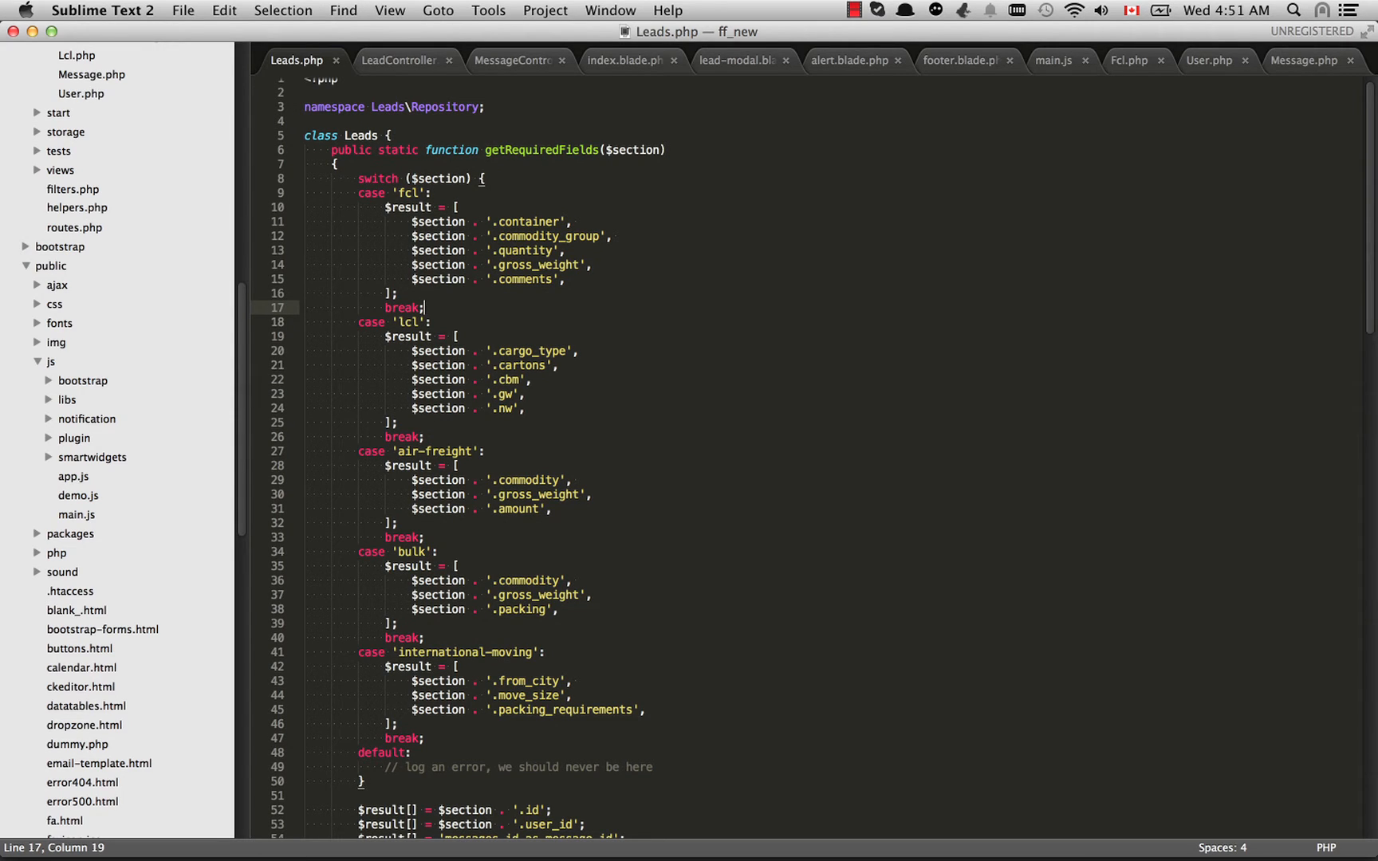
pyautogui.click(643, 149)
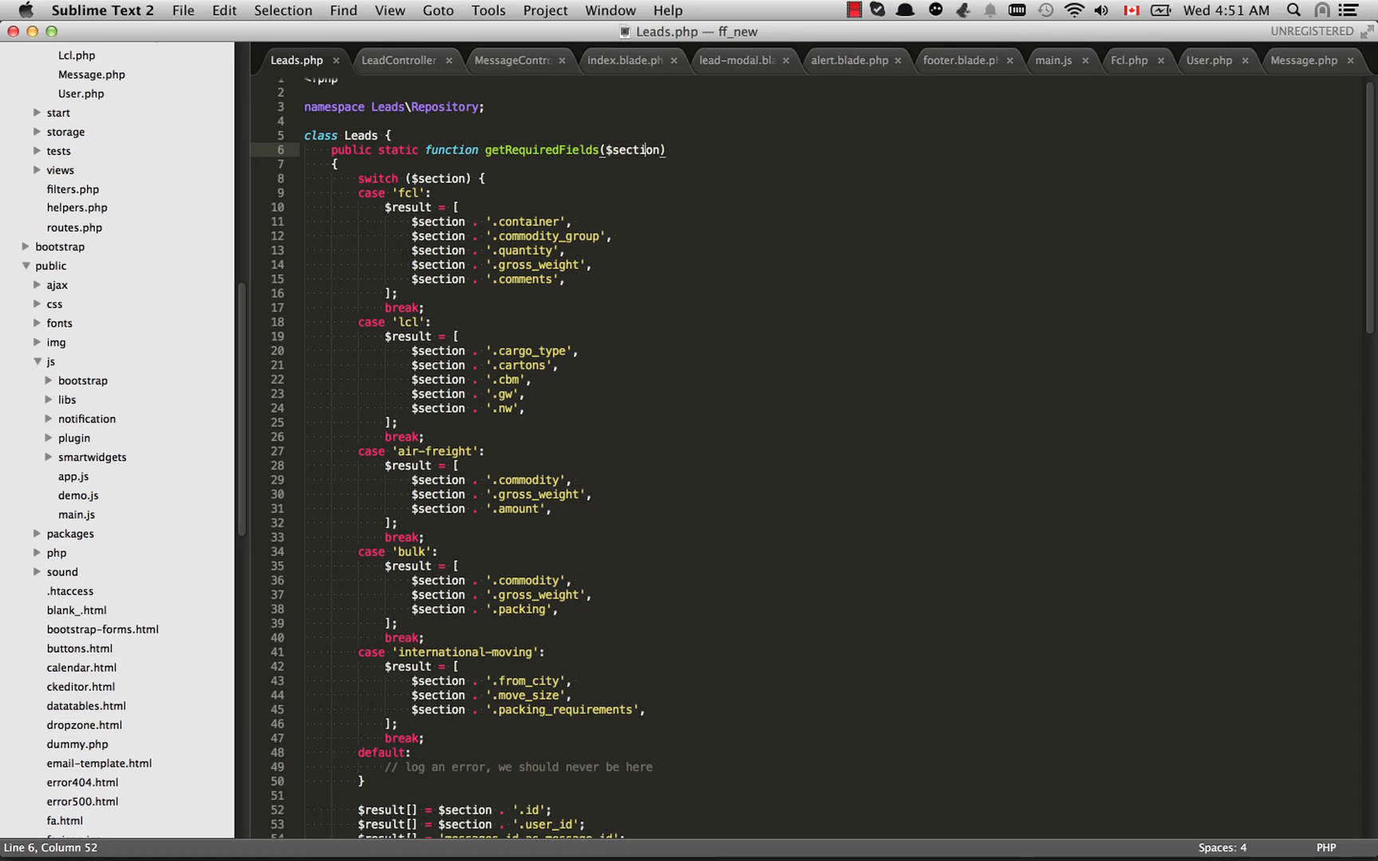
pyautogui.click(422, 191)
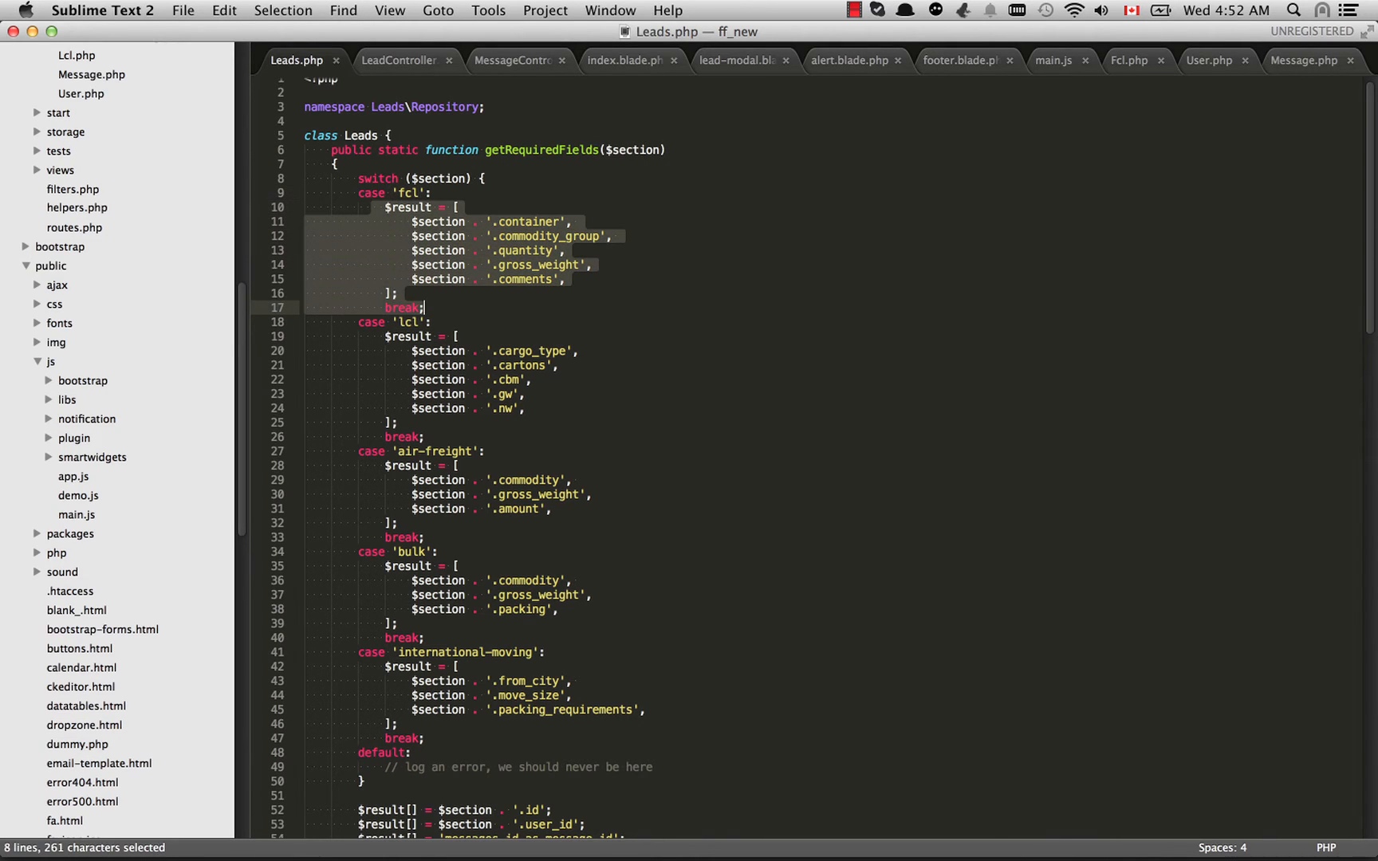
pyautogui.click(424, 307)
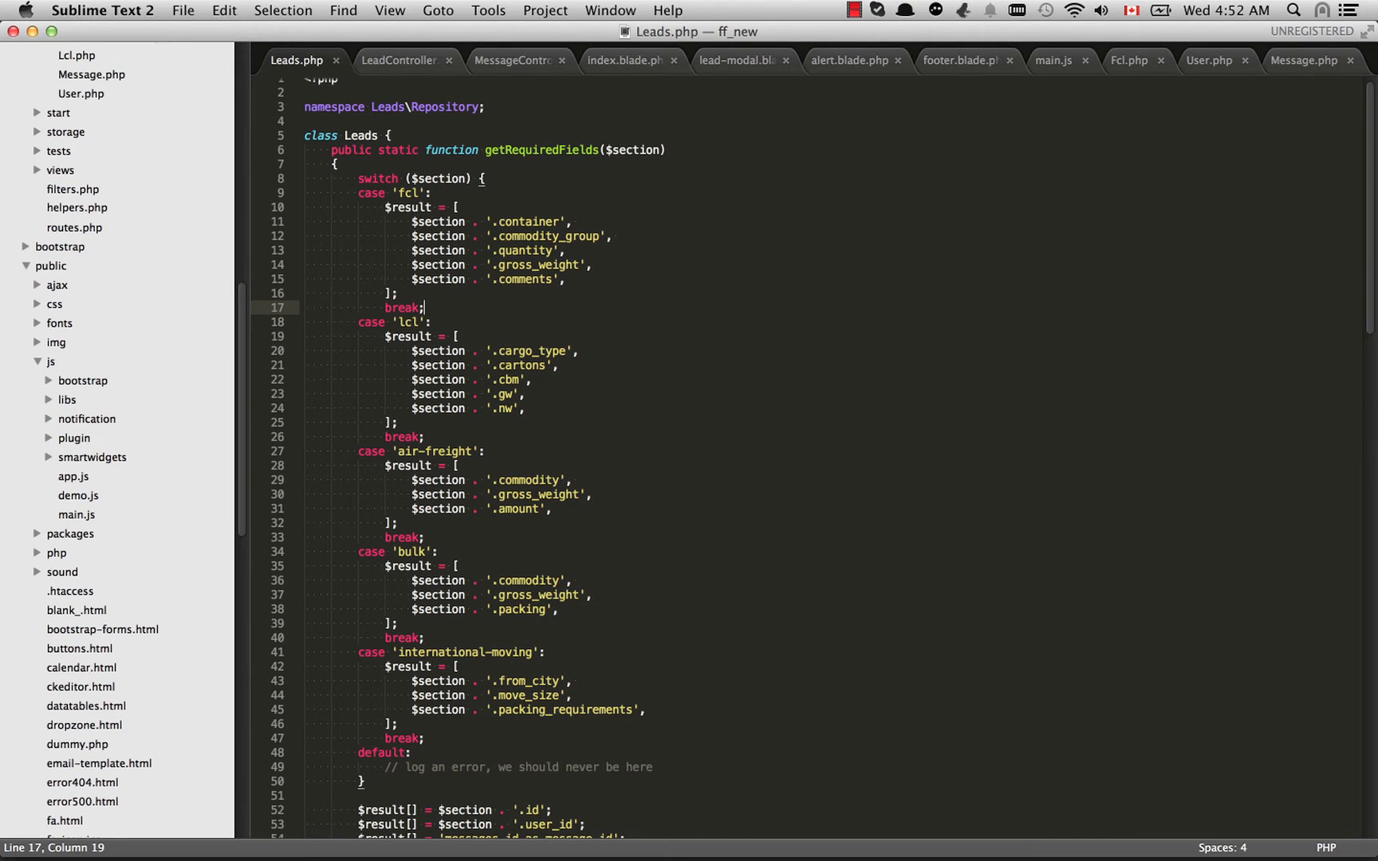
pyautogui.click(500, 222)
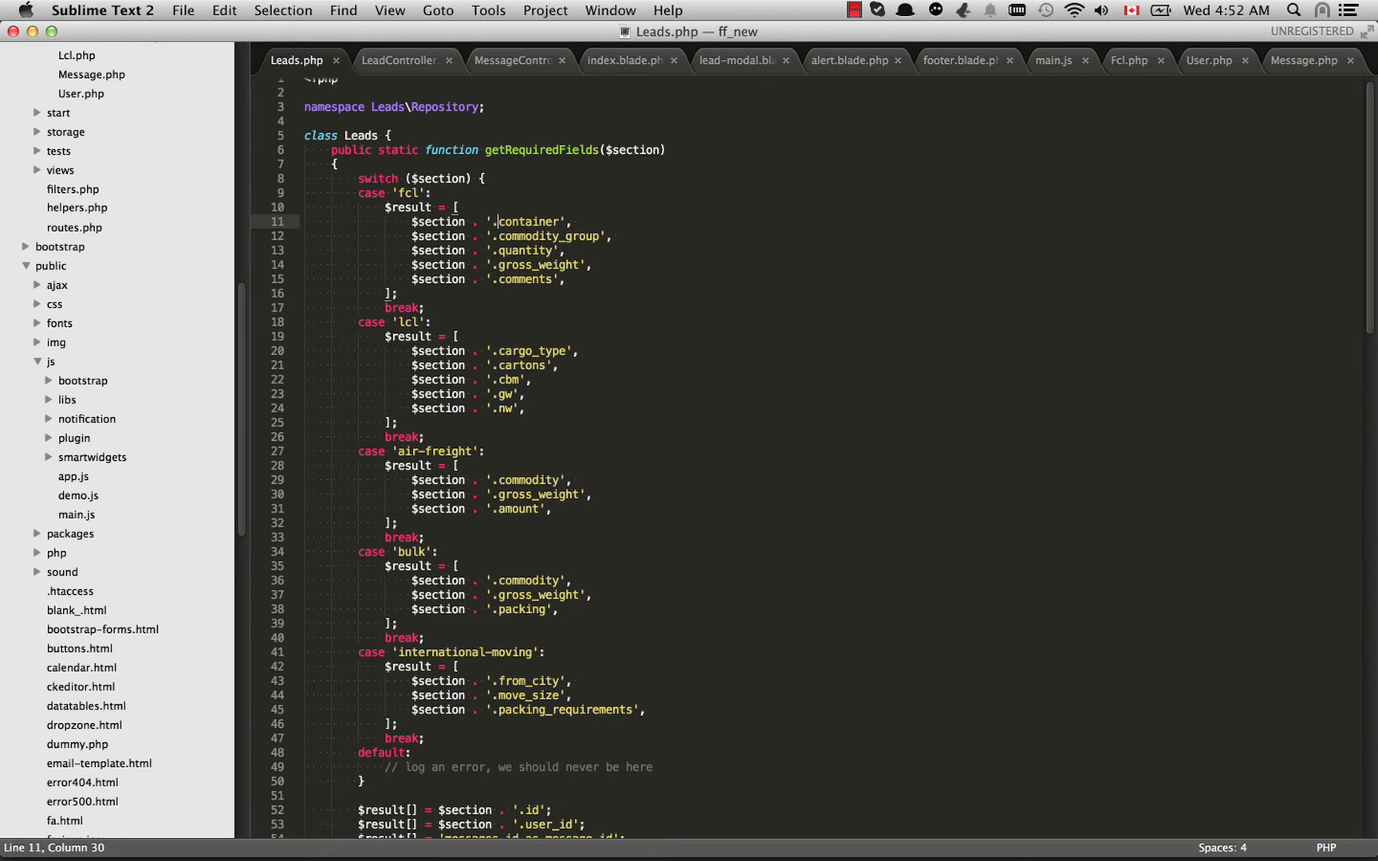
pyautogui.doubleClick(437, 222)
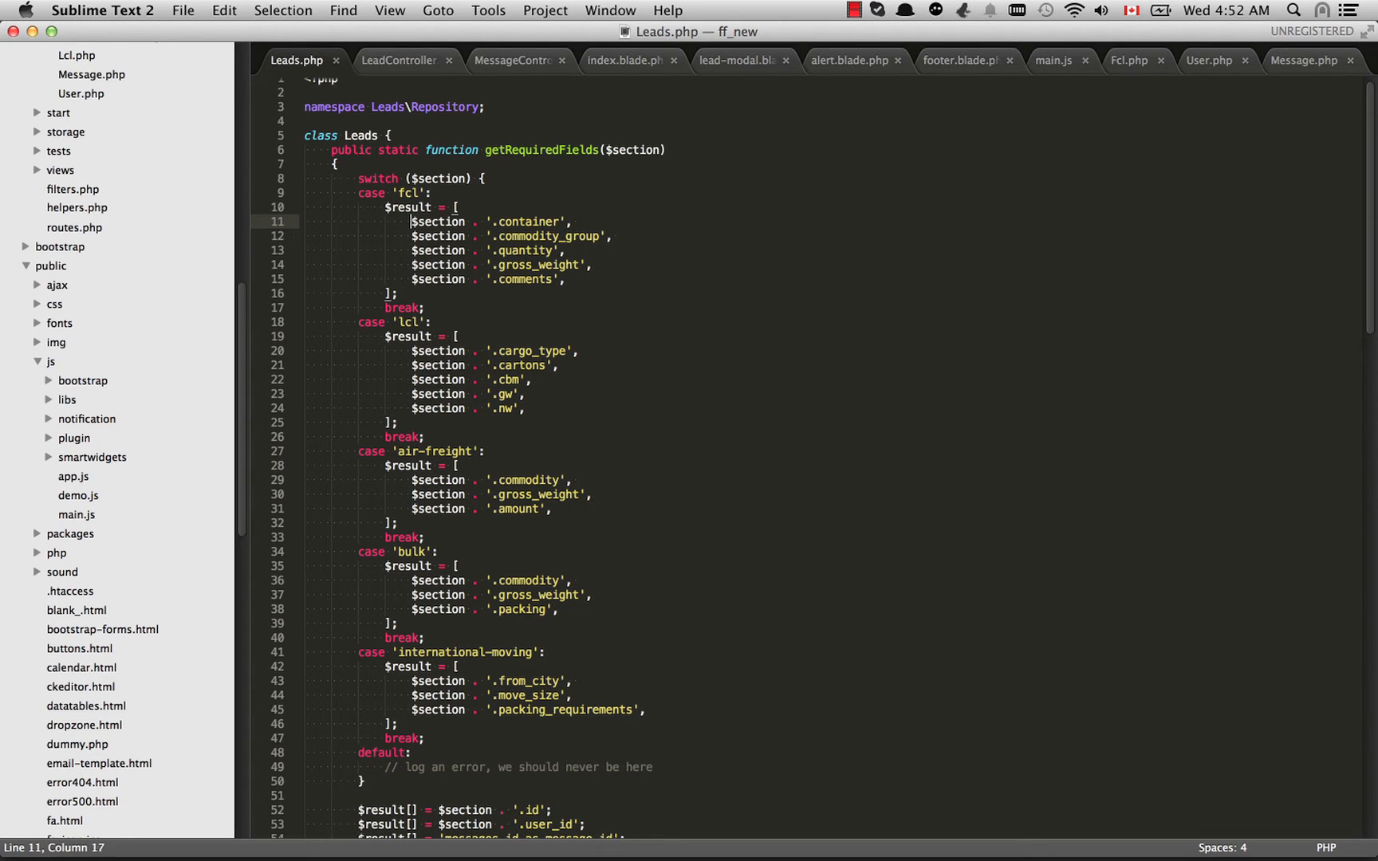
pyautogui.click(439, 207)
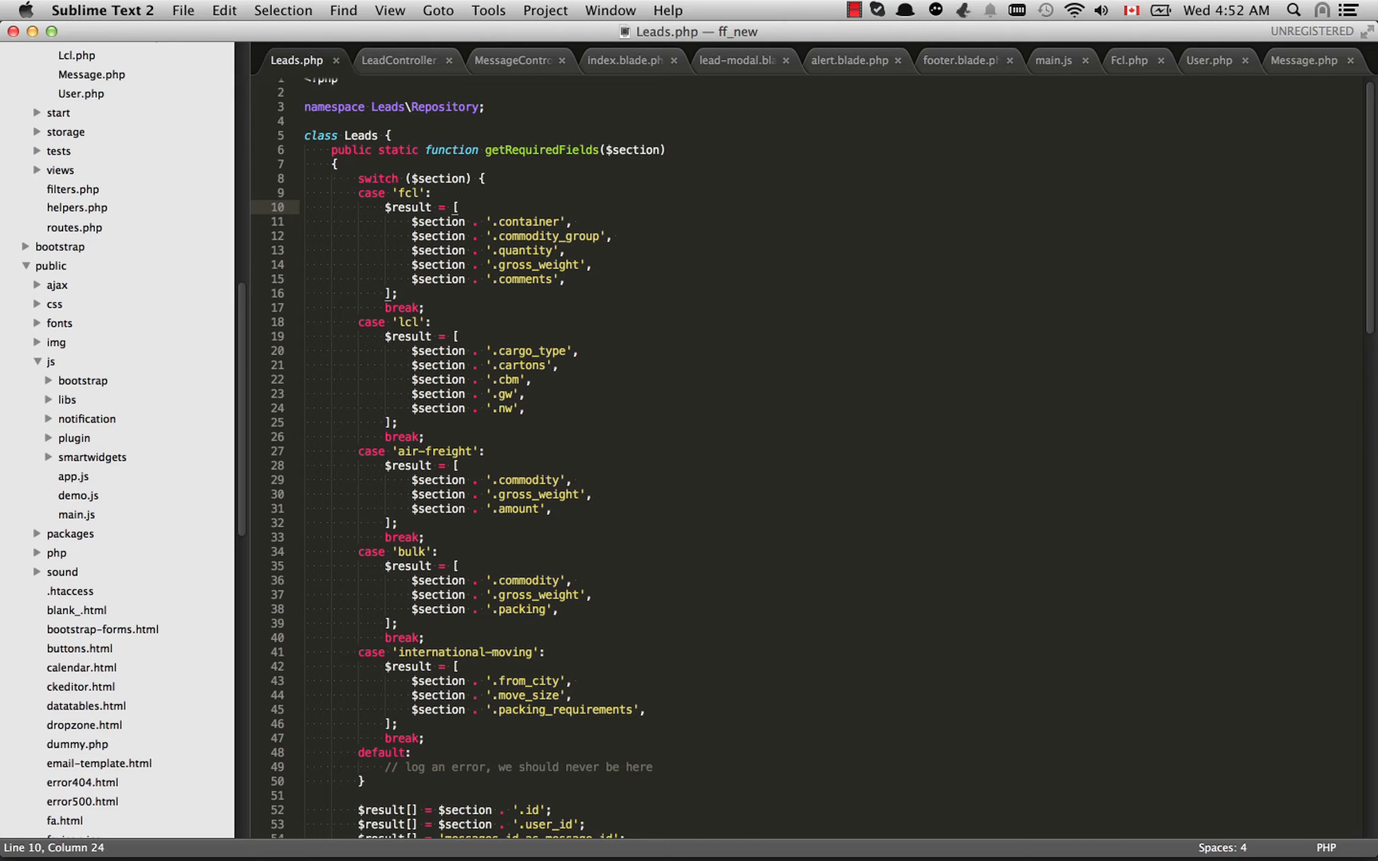
pyautogui.scroll(-3)
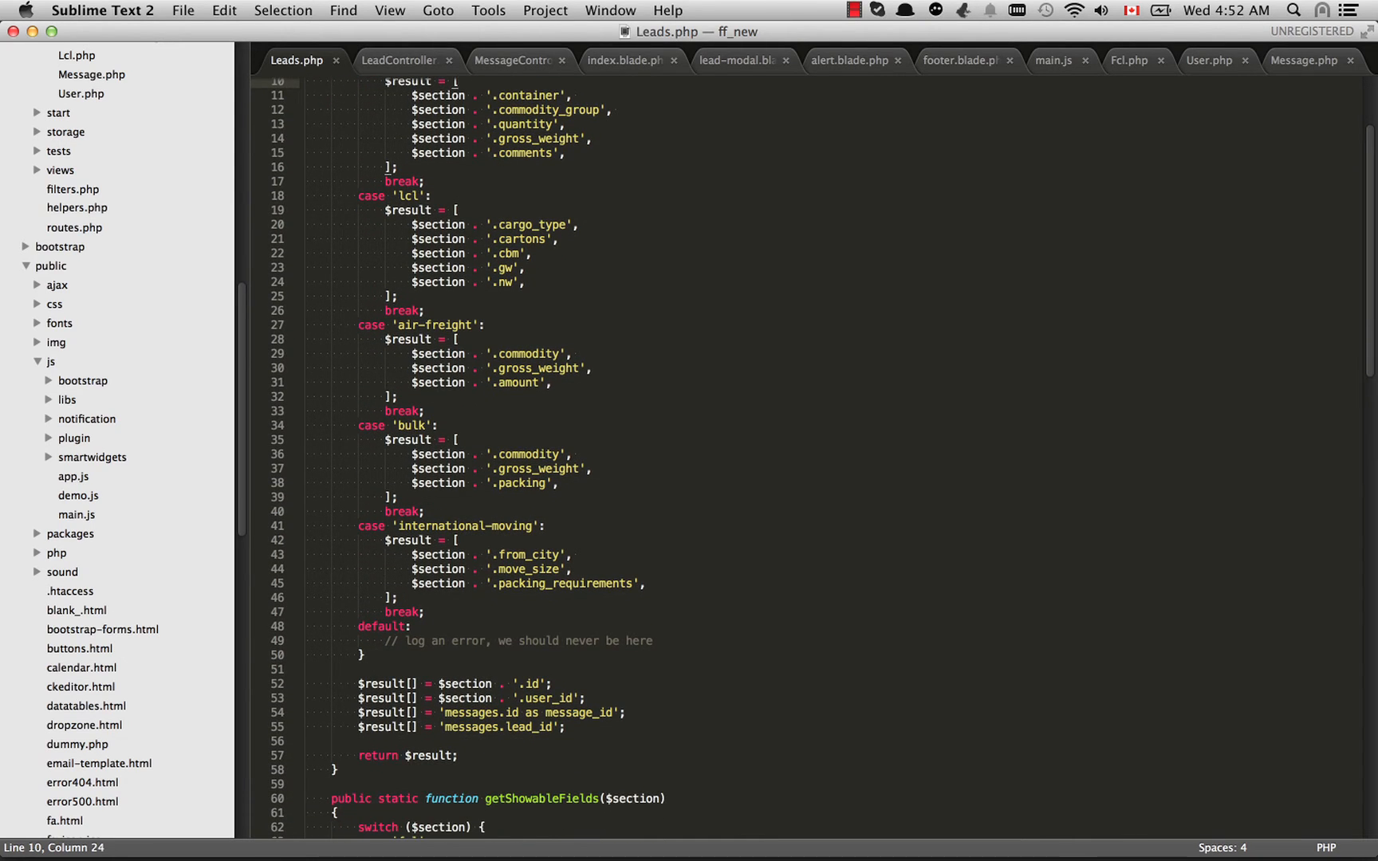
pyautogui.scroll(-3)
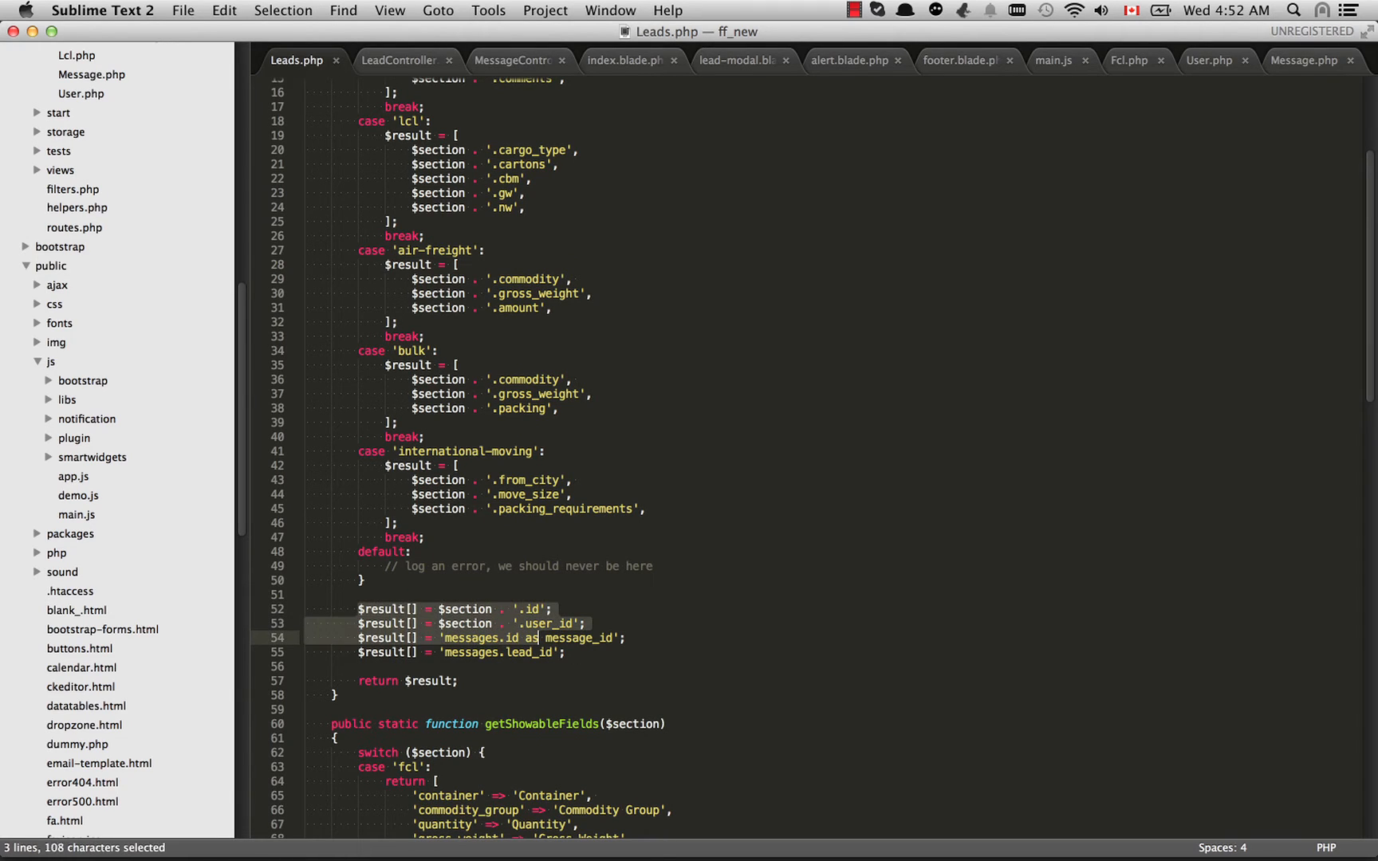
pyautogui.click(563, 653)
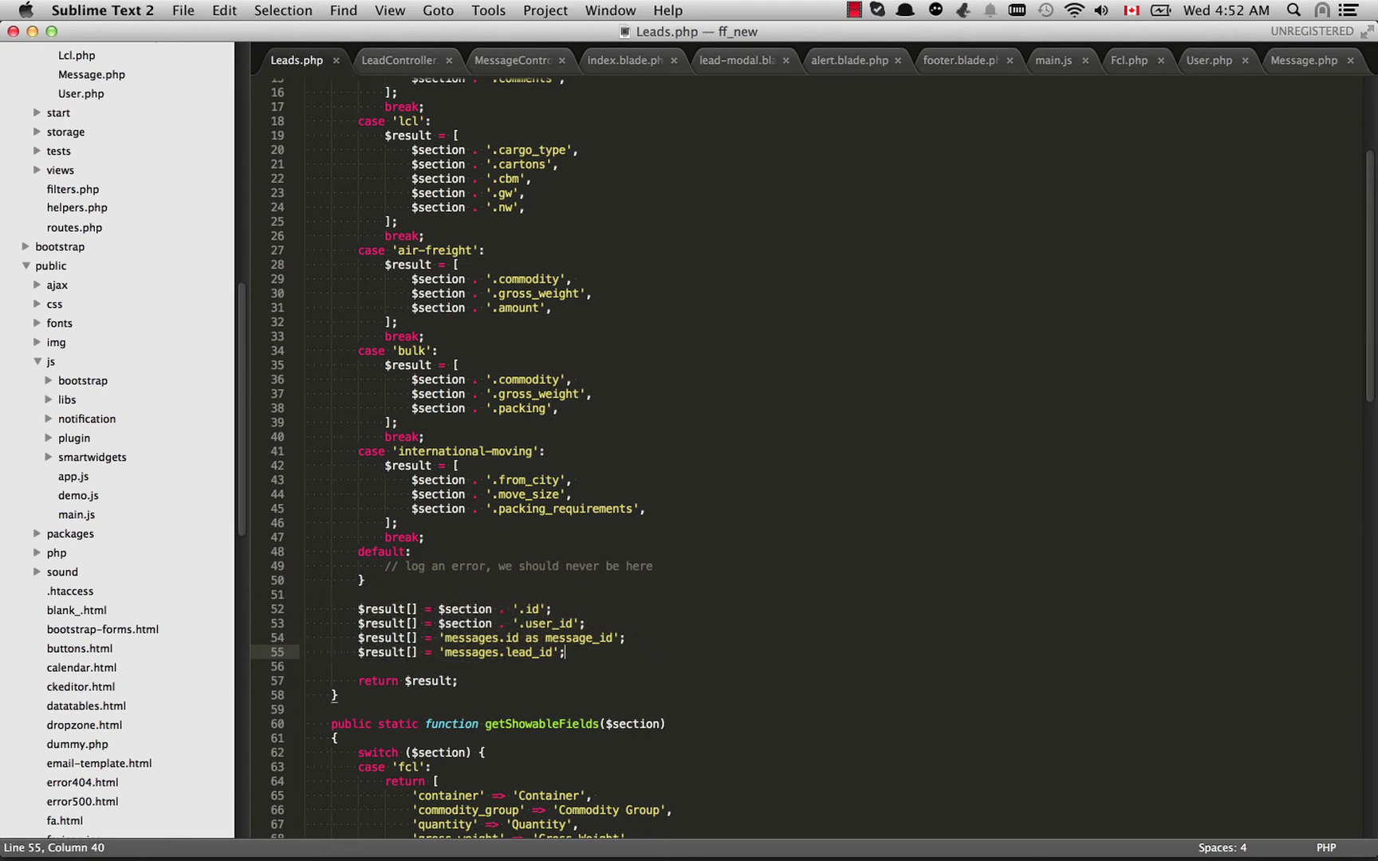
pyautogui.scroll(3)
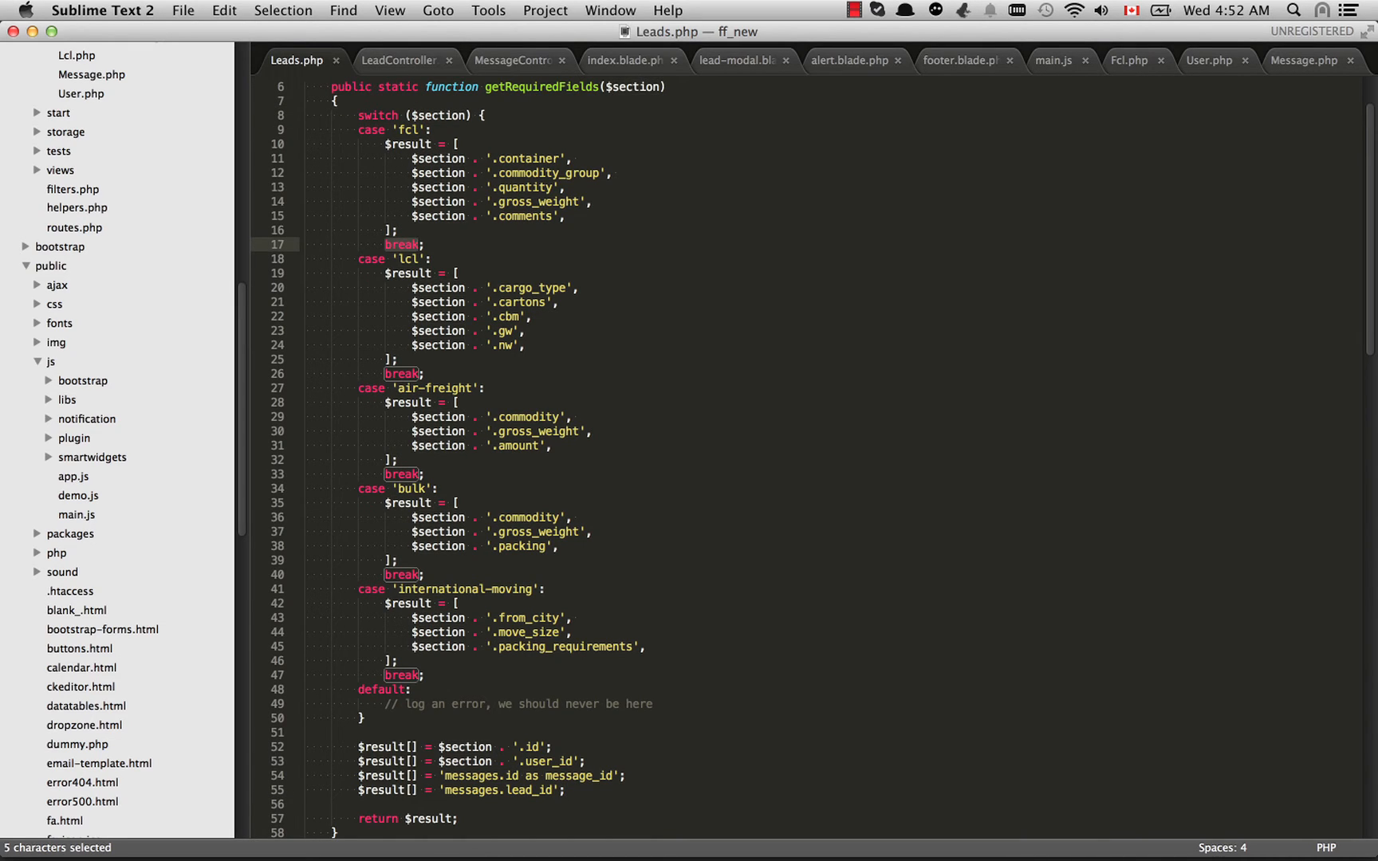
pyautogui.scroll(-3)
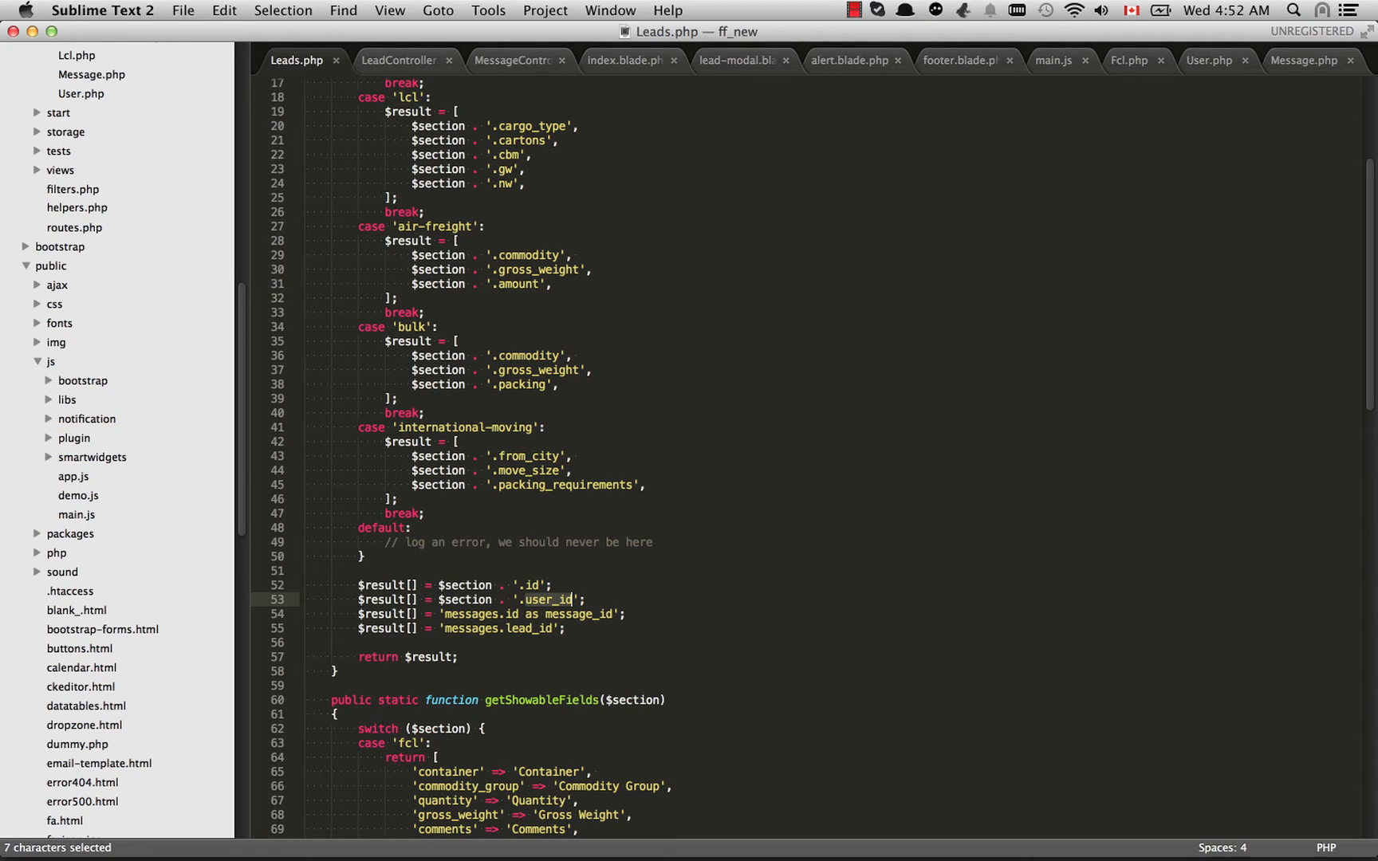
pyautogui.click(537, 586)
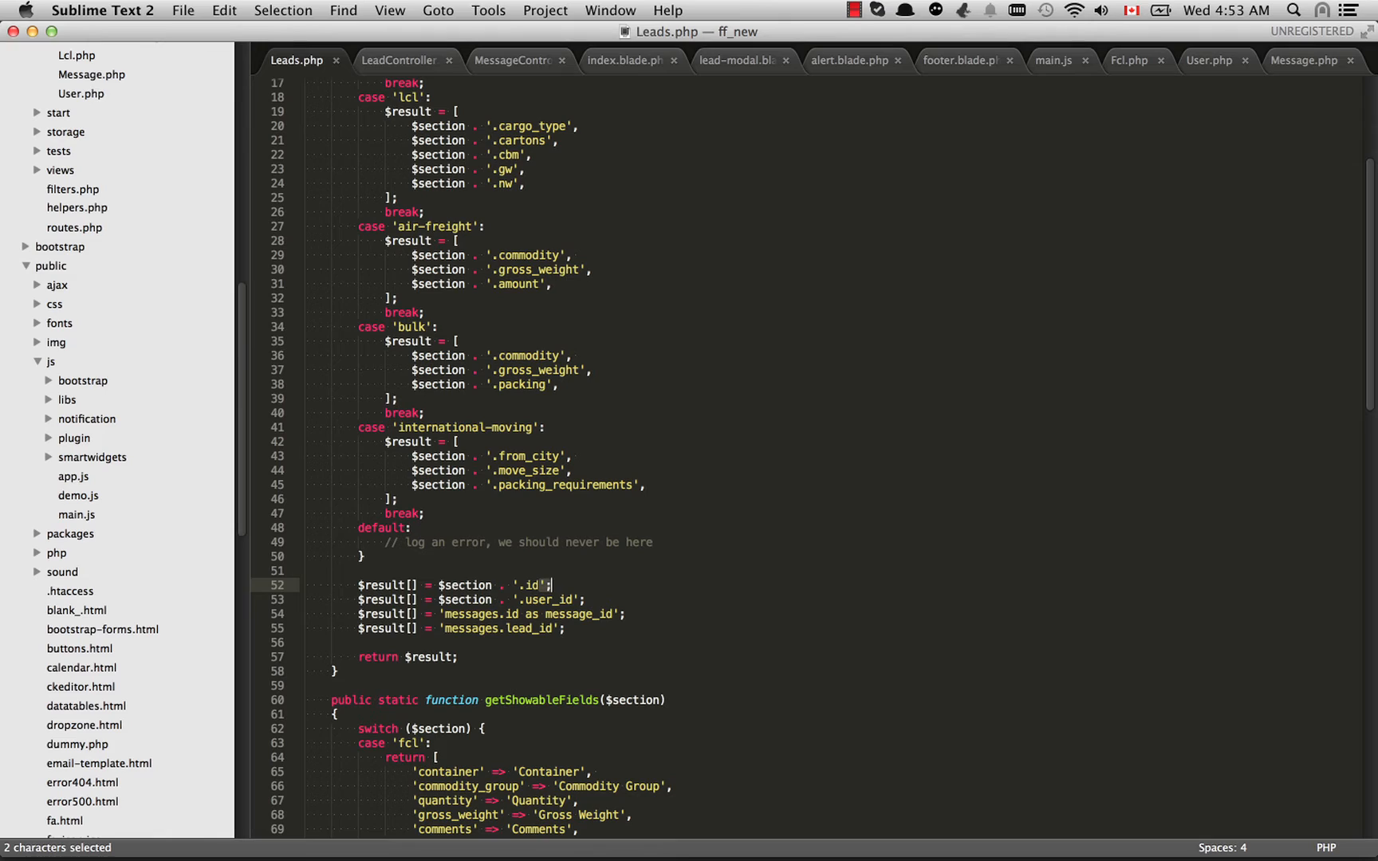
pyautogui.click(594, 613)
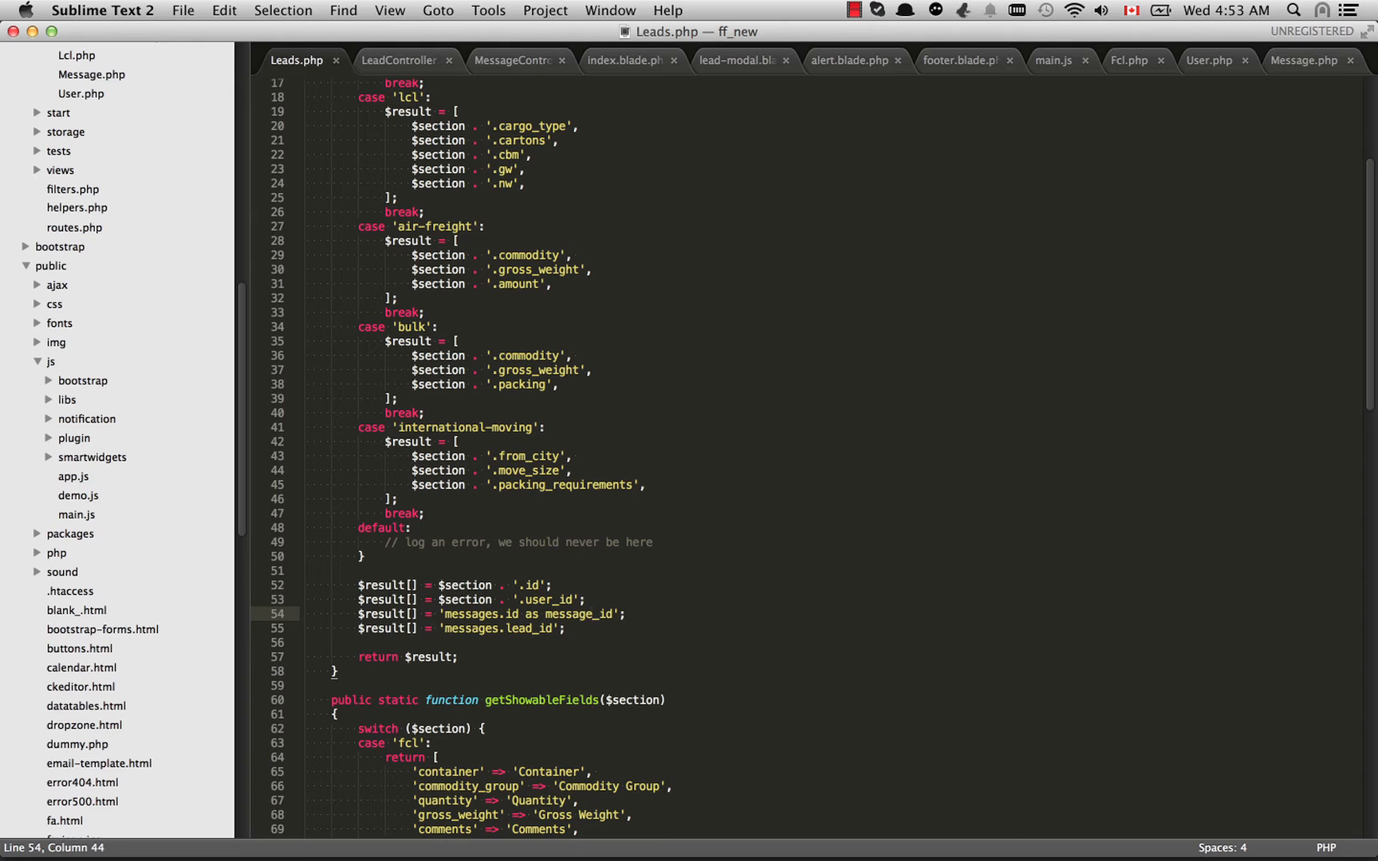
pyautogui.click(517, 613)
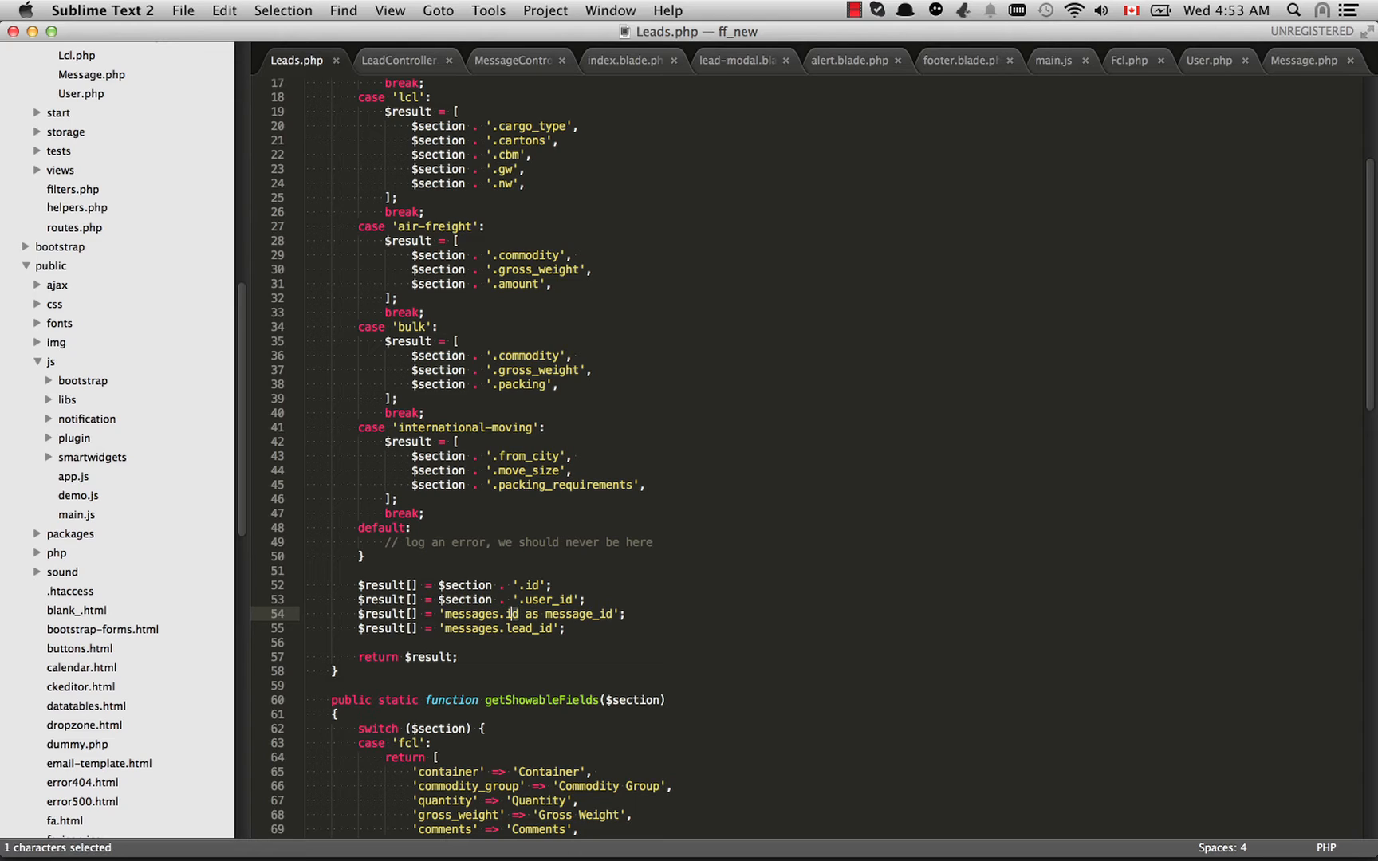
pyautogui.click(514, 613)
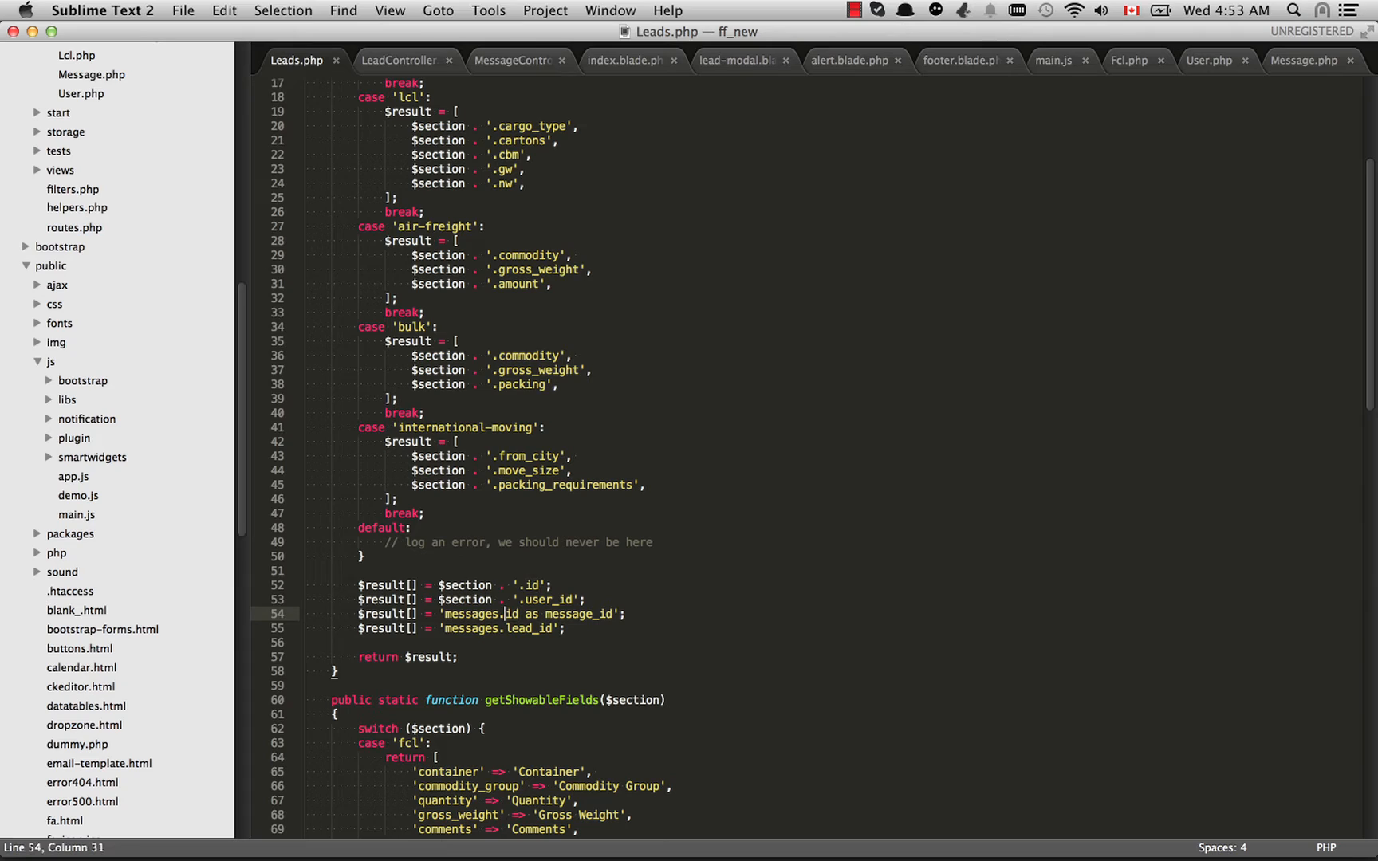
pyautogui.click(505, 614)
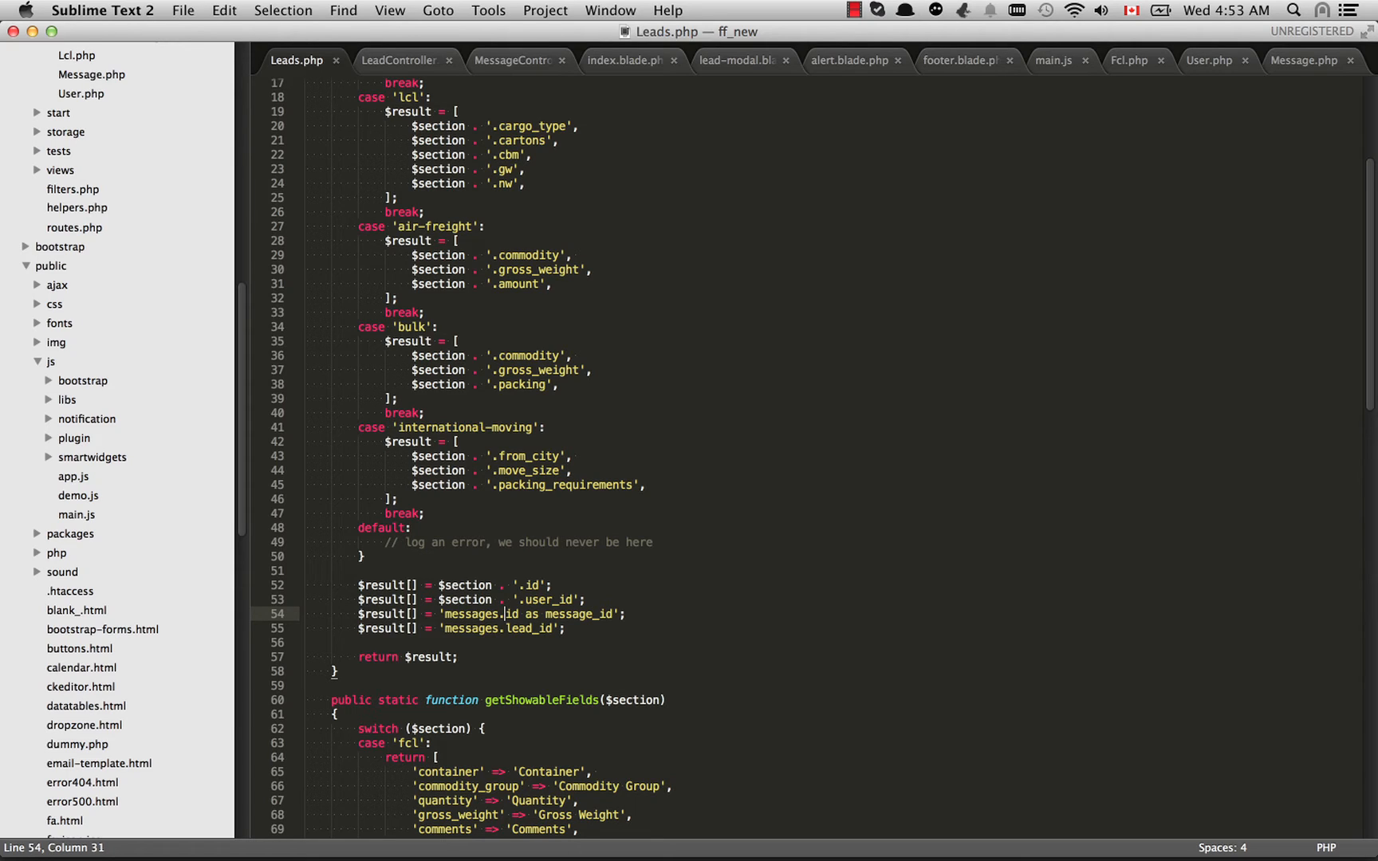
pyautogui.doubleClick(582, 613)
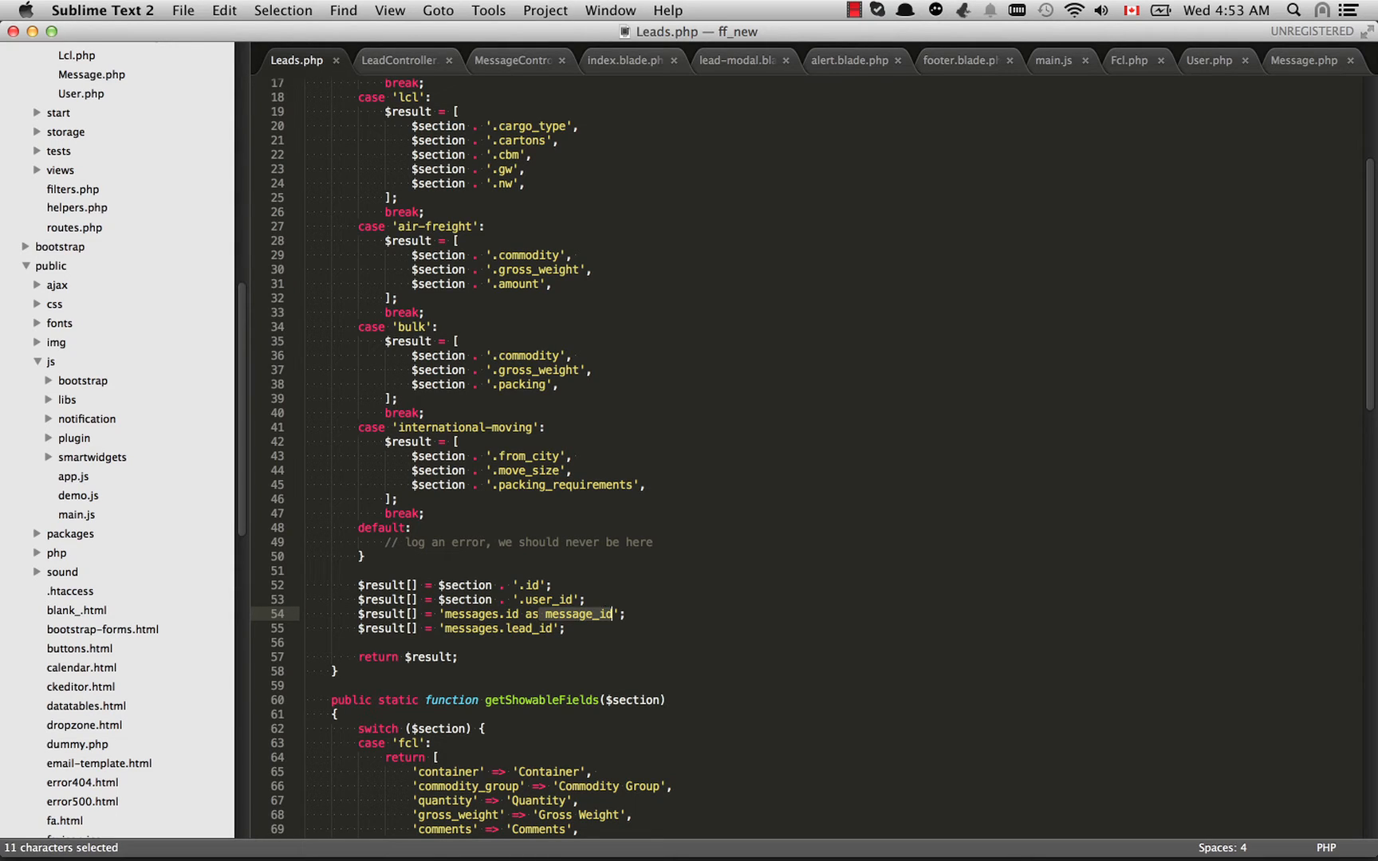
pyautogui.click(606, 613)
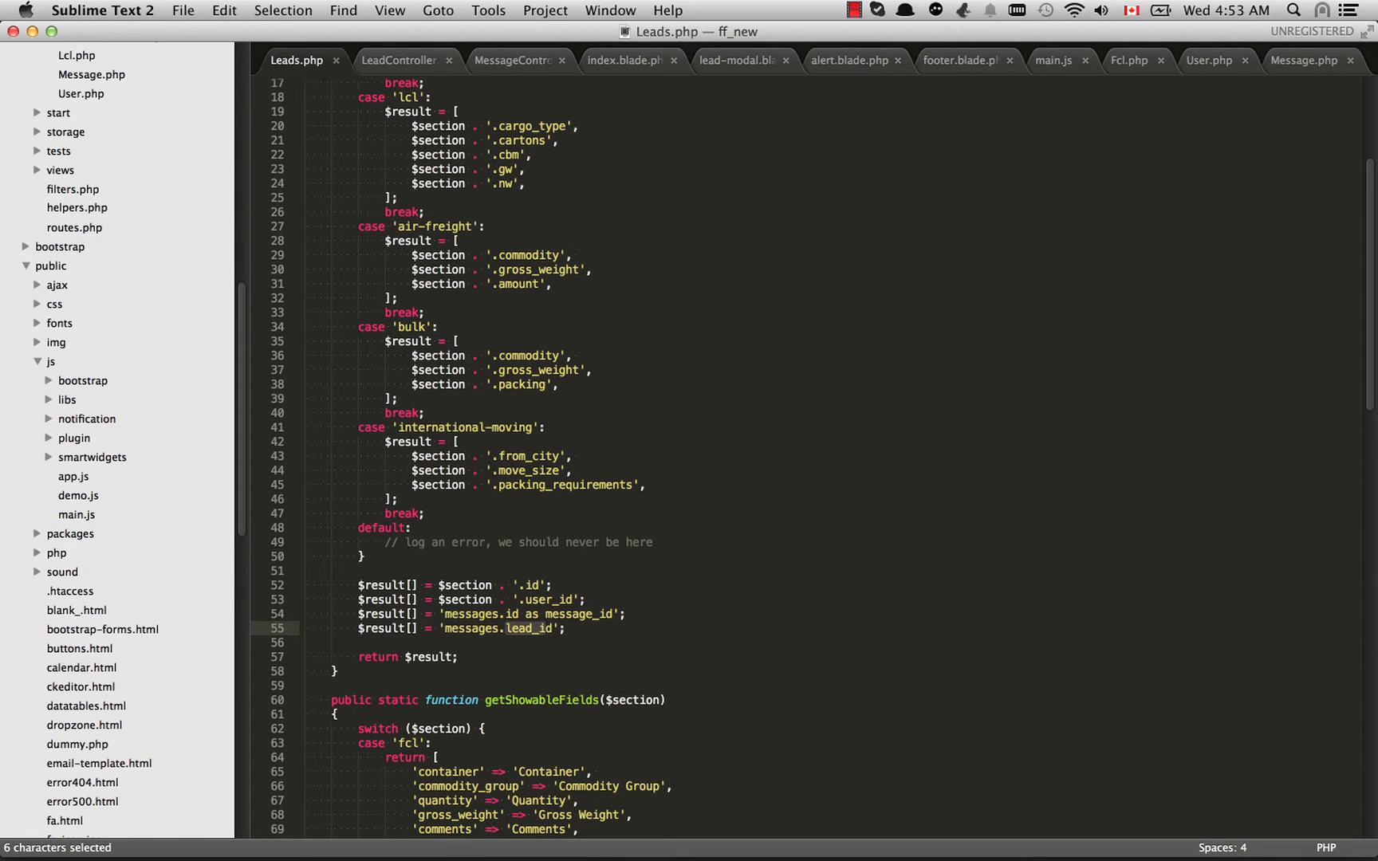
pyautogui.click(441, 656)
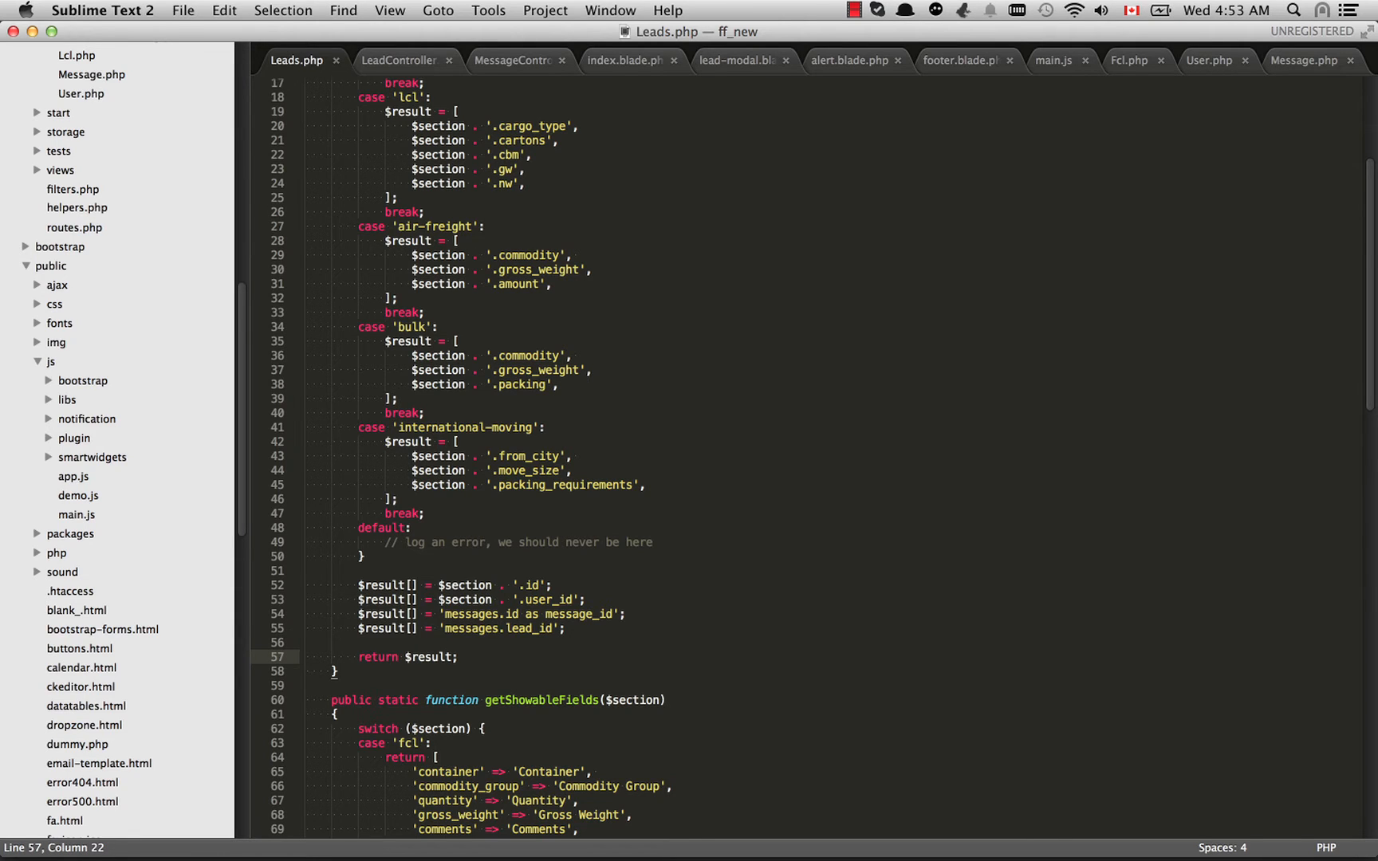
pyautogui.click(402, 60)
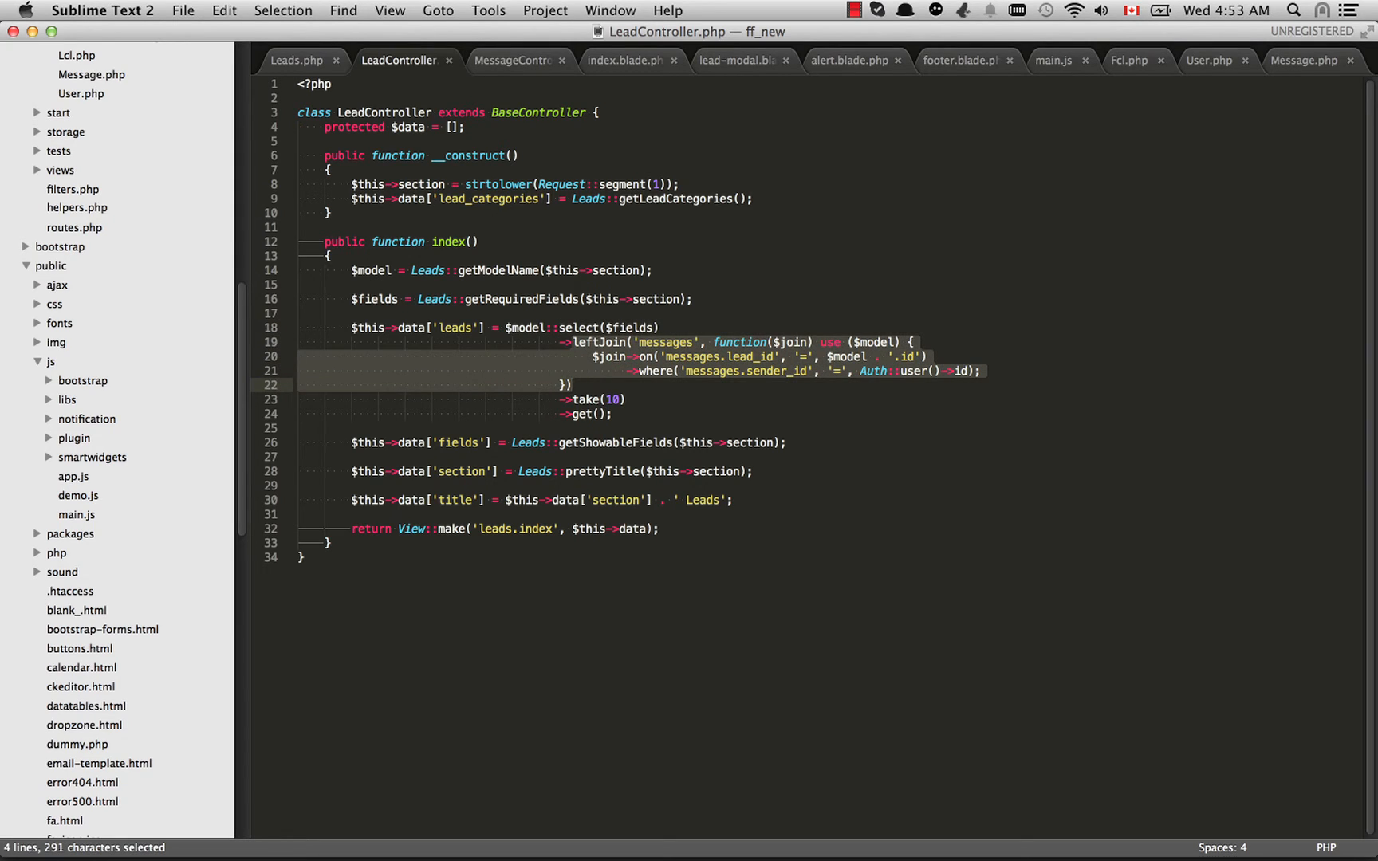
# Review the leftJoin closure's join conditions in LeadController.php
pyautogui.click(569, 385)
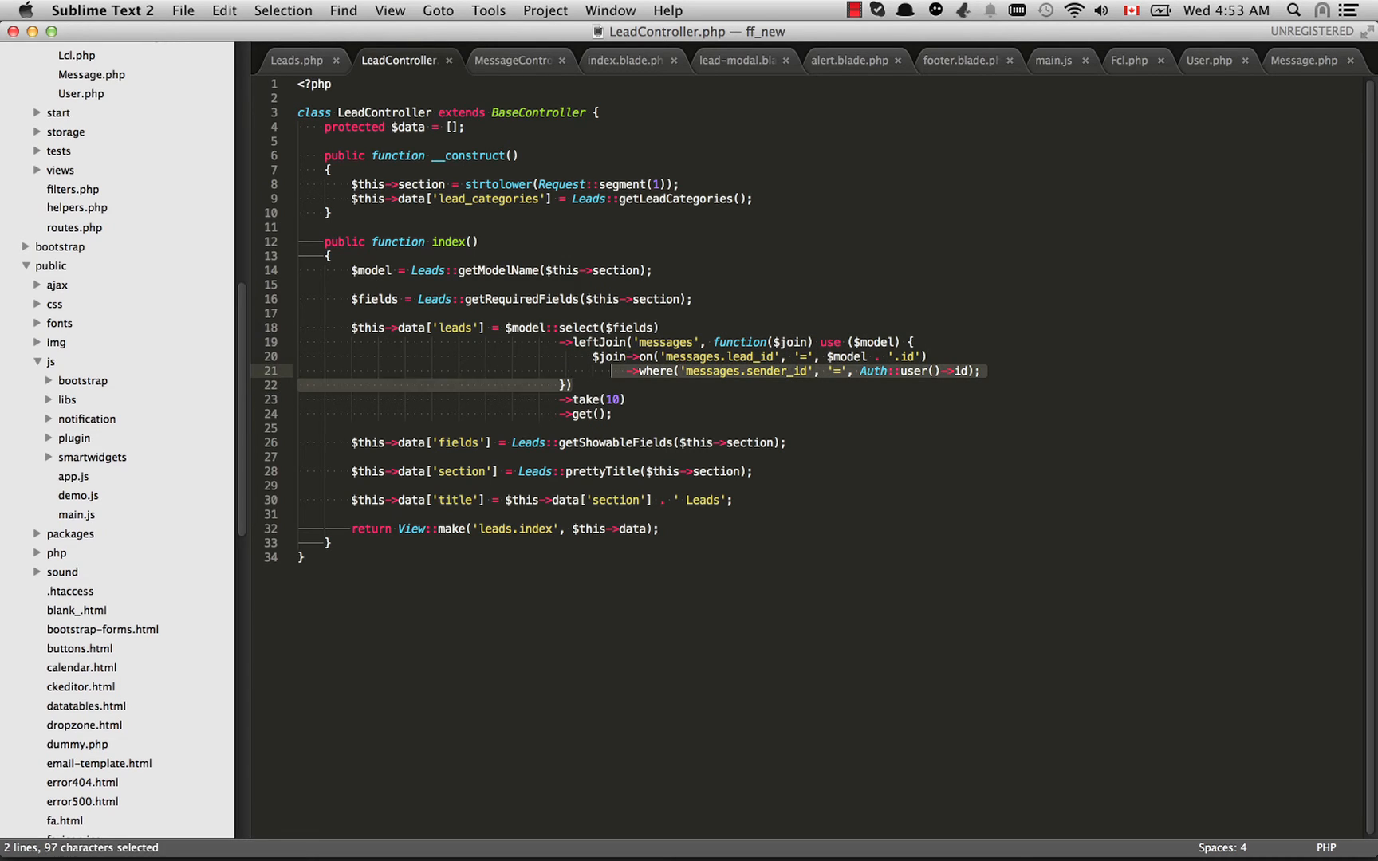
pyautogui.click(569, 342)
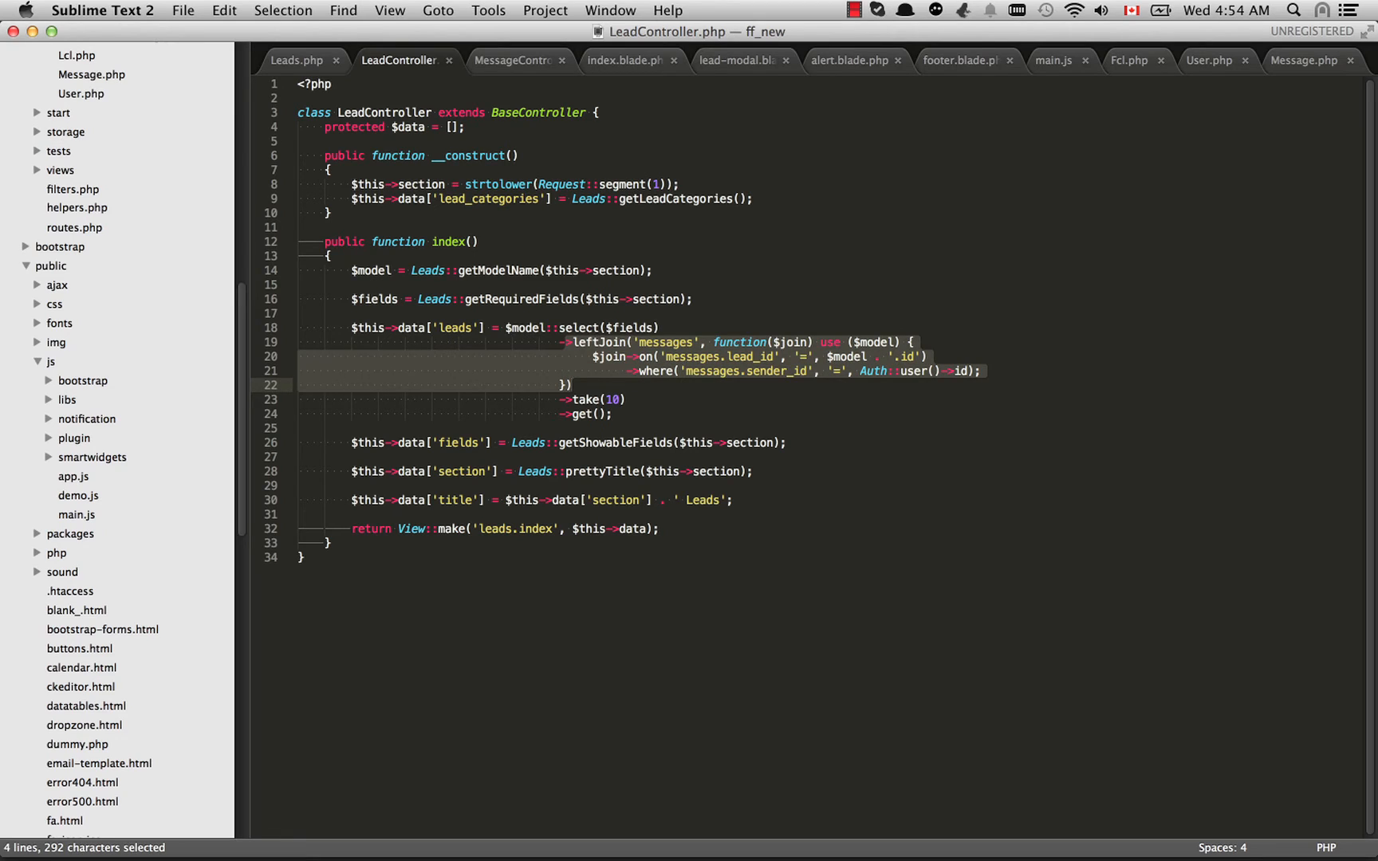
pyautogui.click(671, 342)
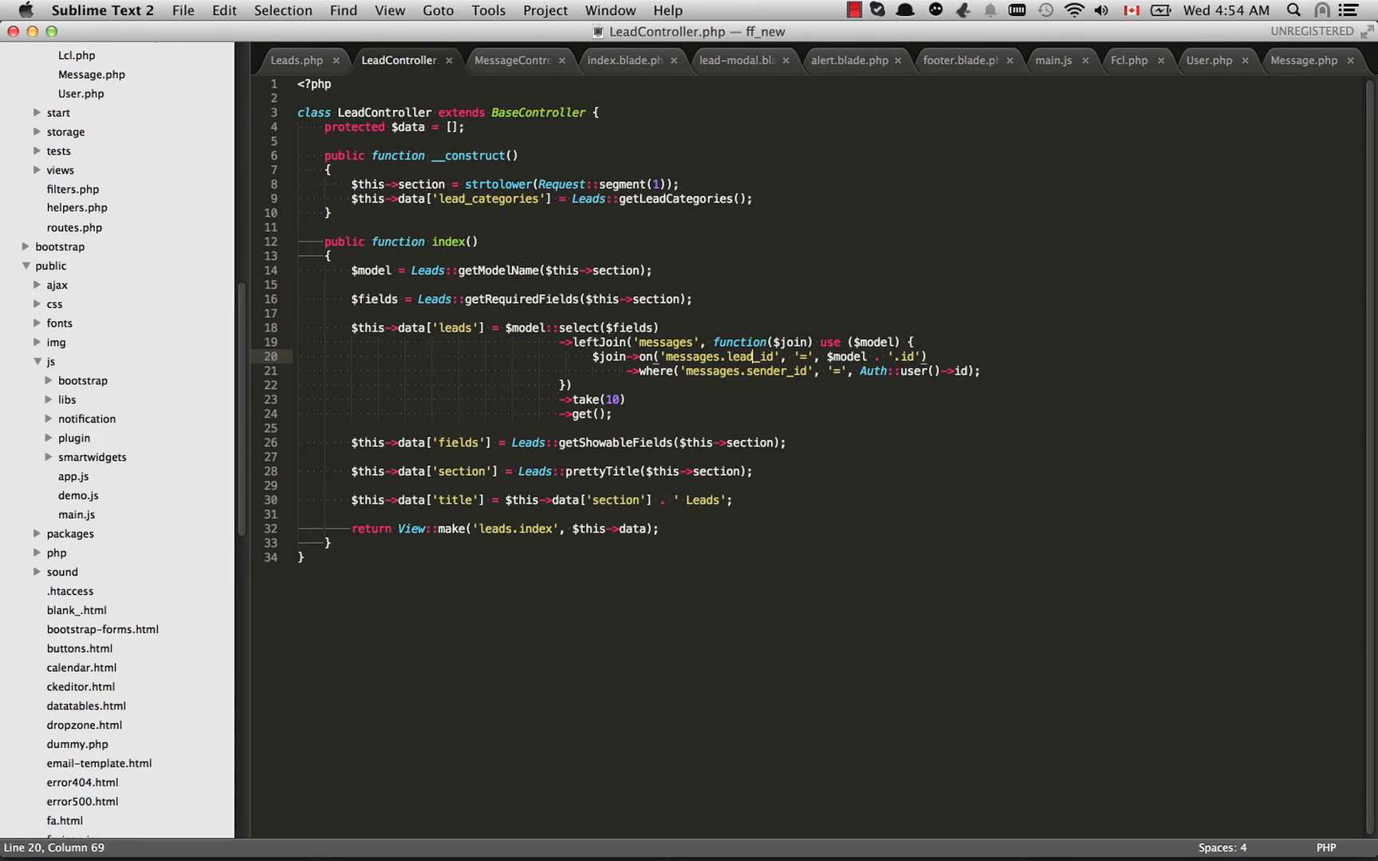
pyautogui.click(952, 371)
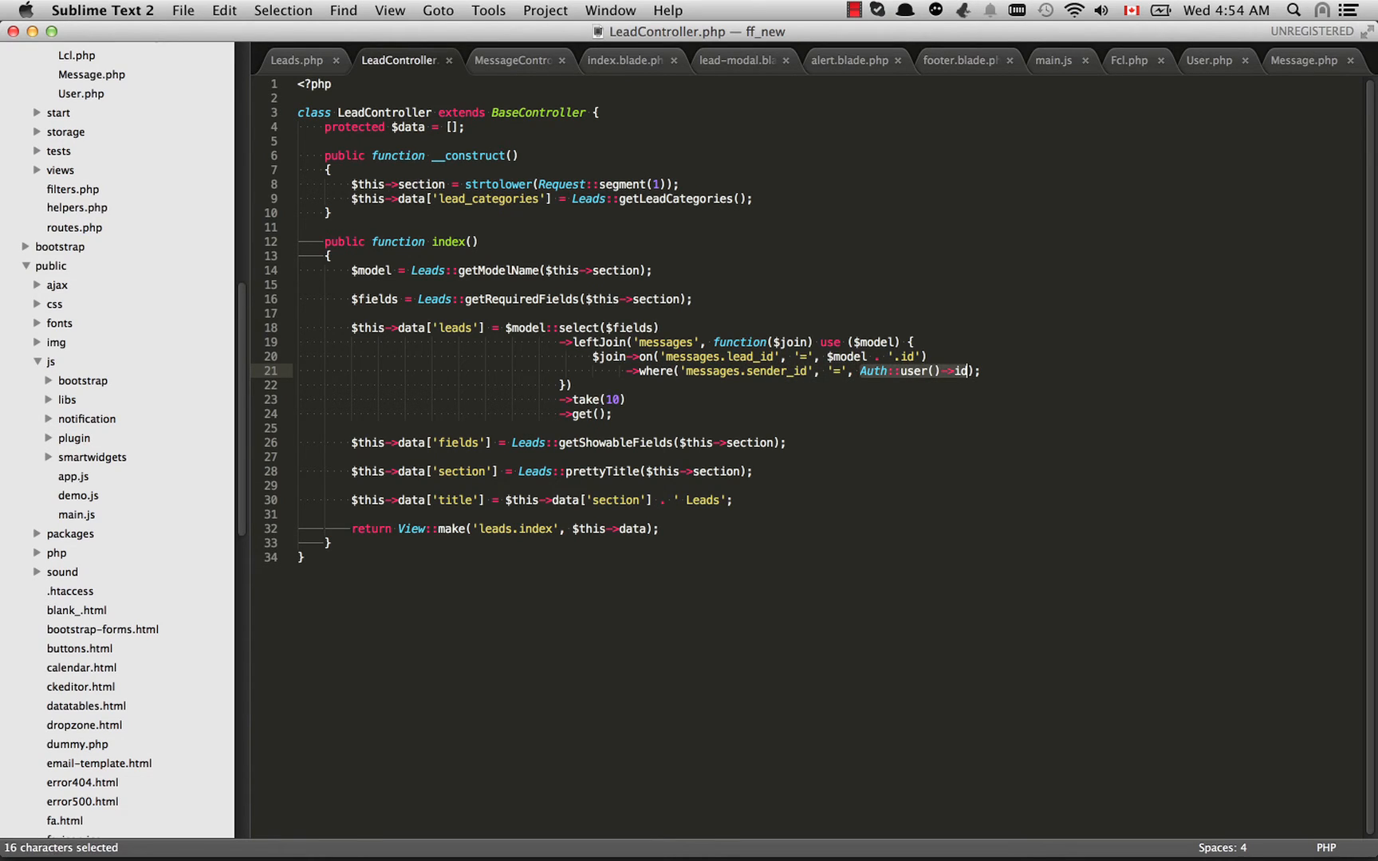
pyautogui.click(971, 370)
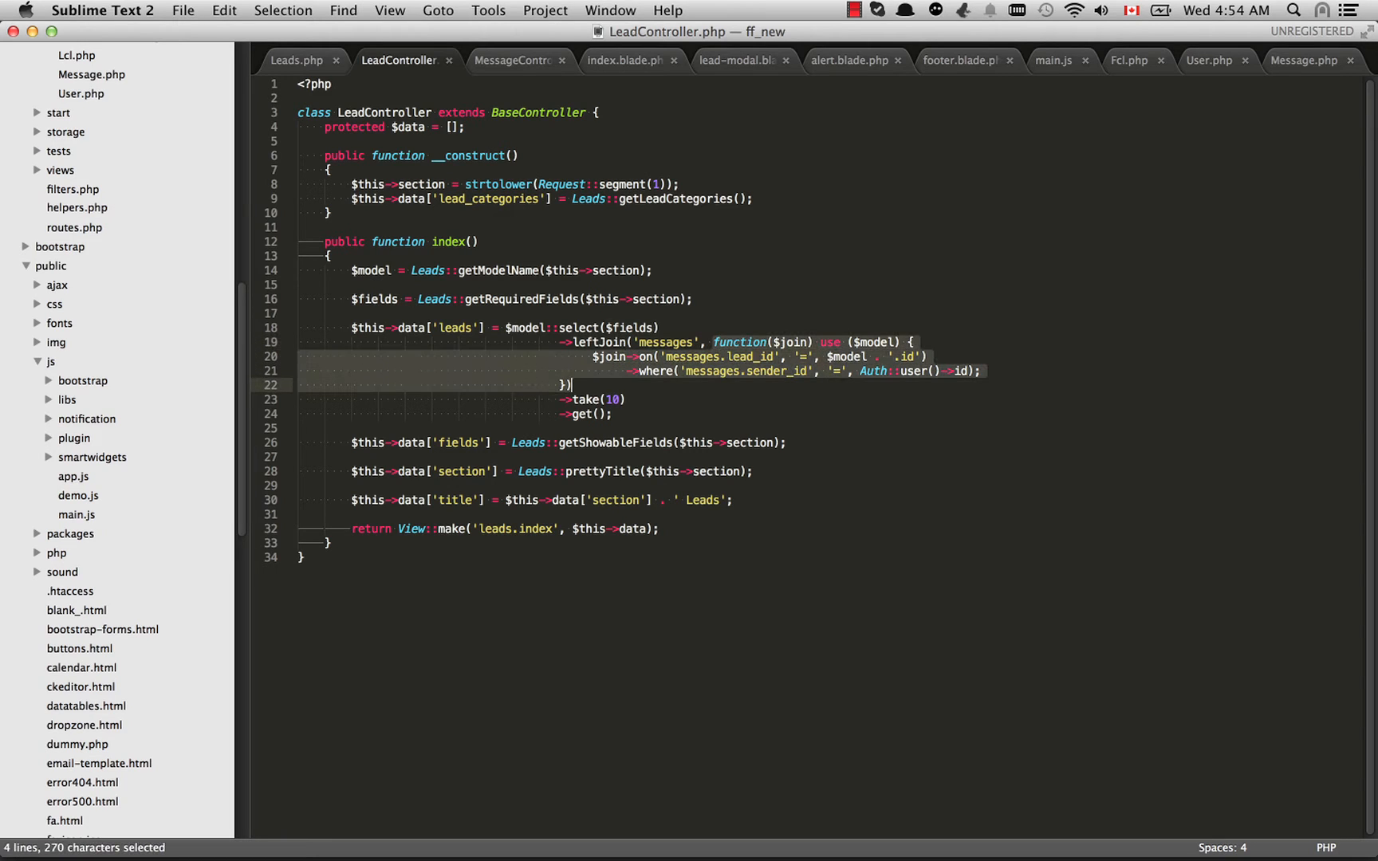
# Put use ($model) on the leftJoin closure and save LeadController.php
pyautogui.click(568, 385)
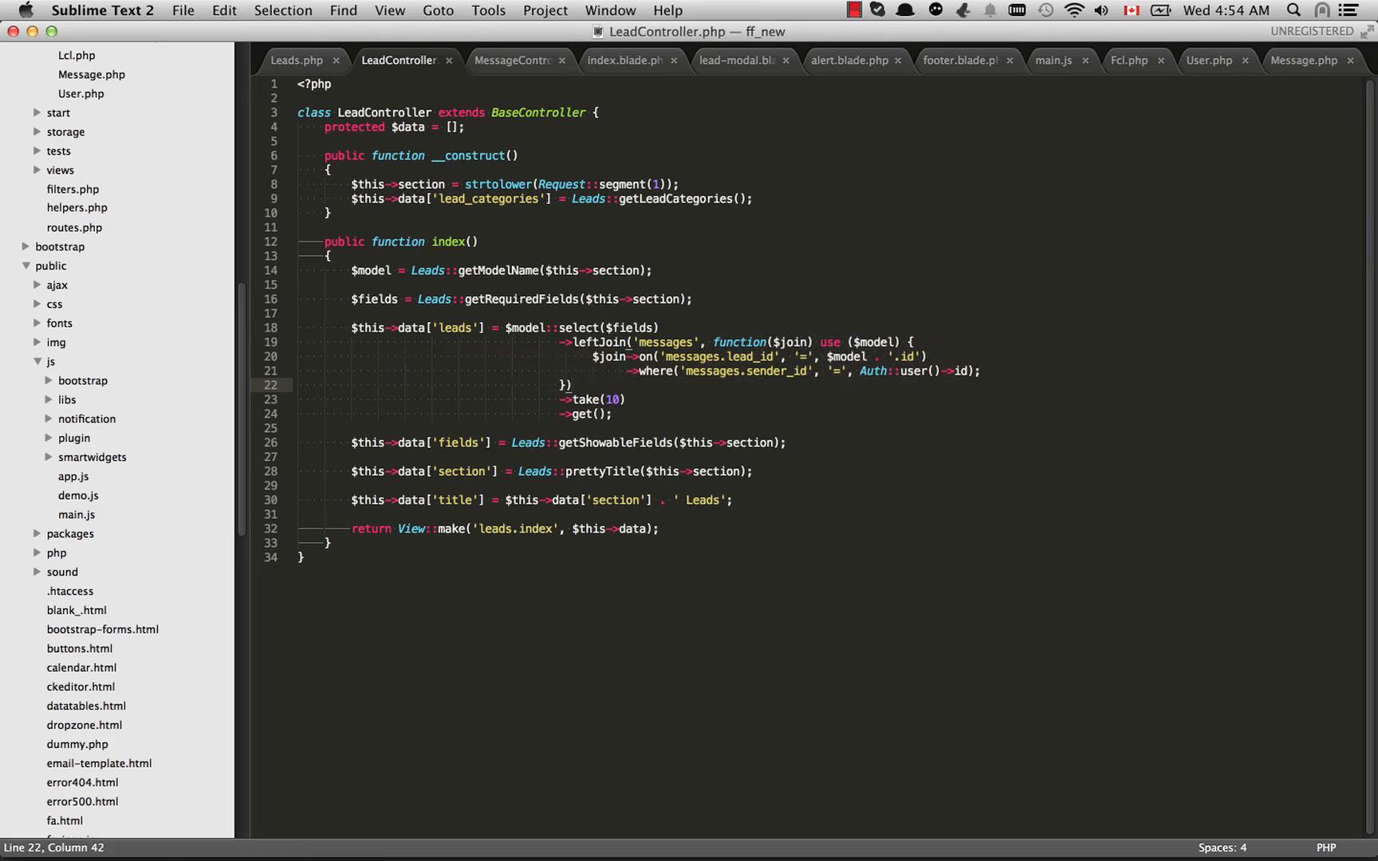
pyautogui.doubleClick(740, 342)
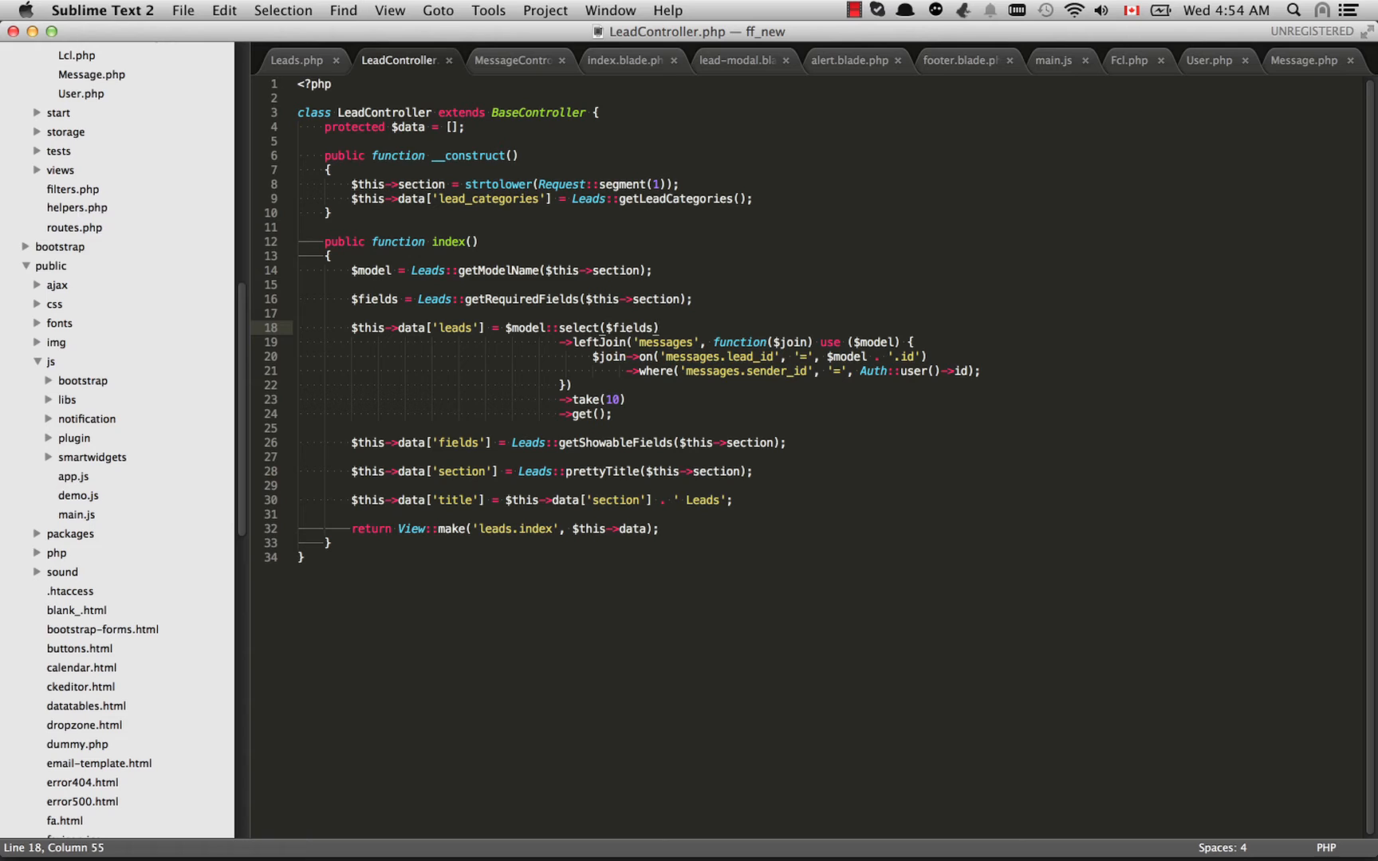
pyautogui.doubleClick(841, 342)
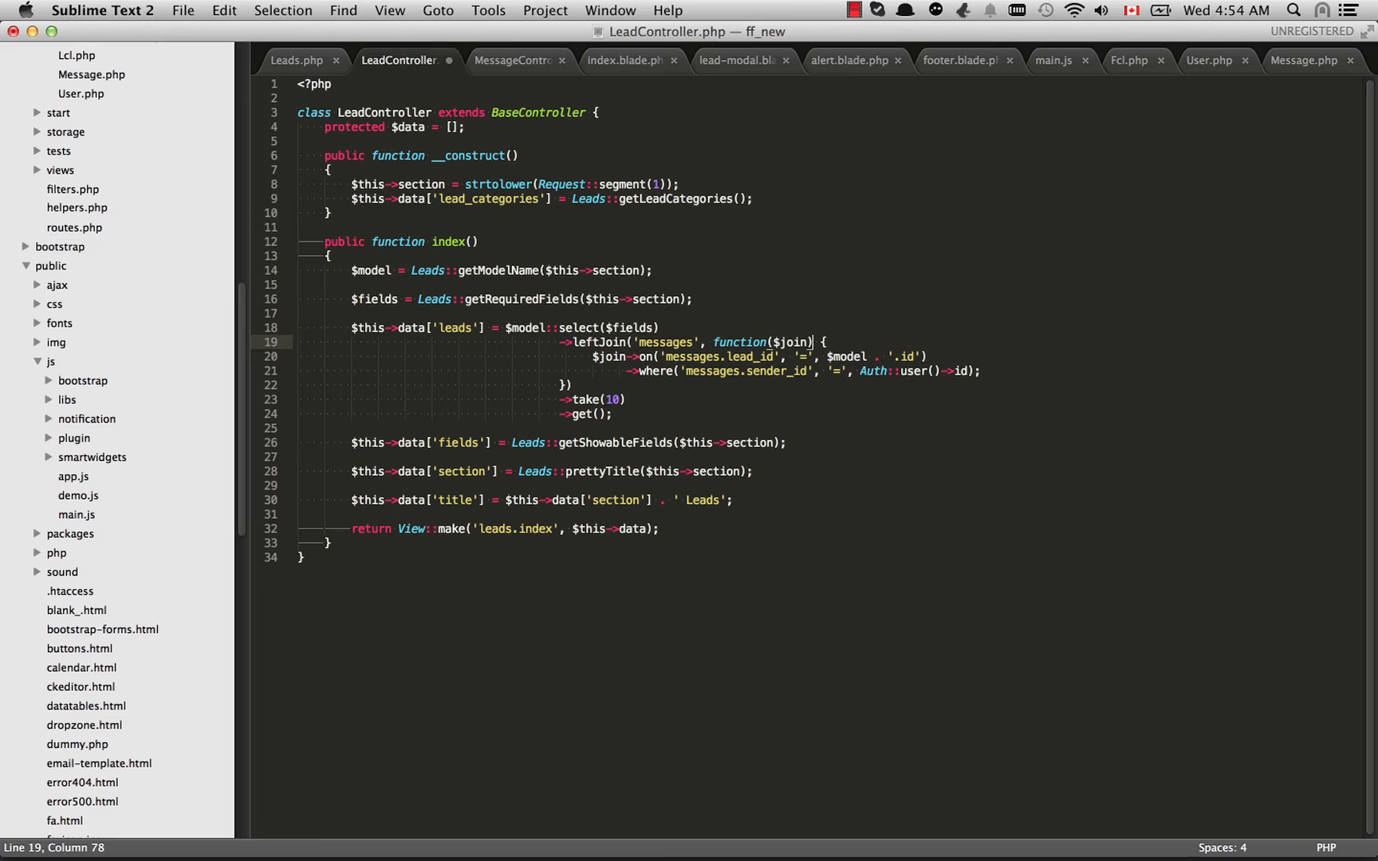
pyautogui.write('use ($model)')
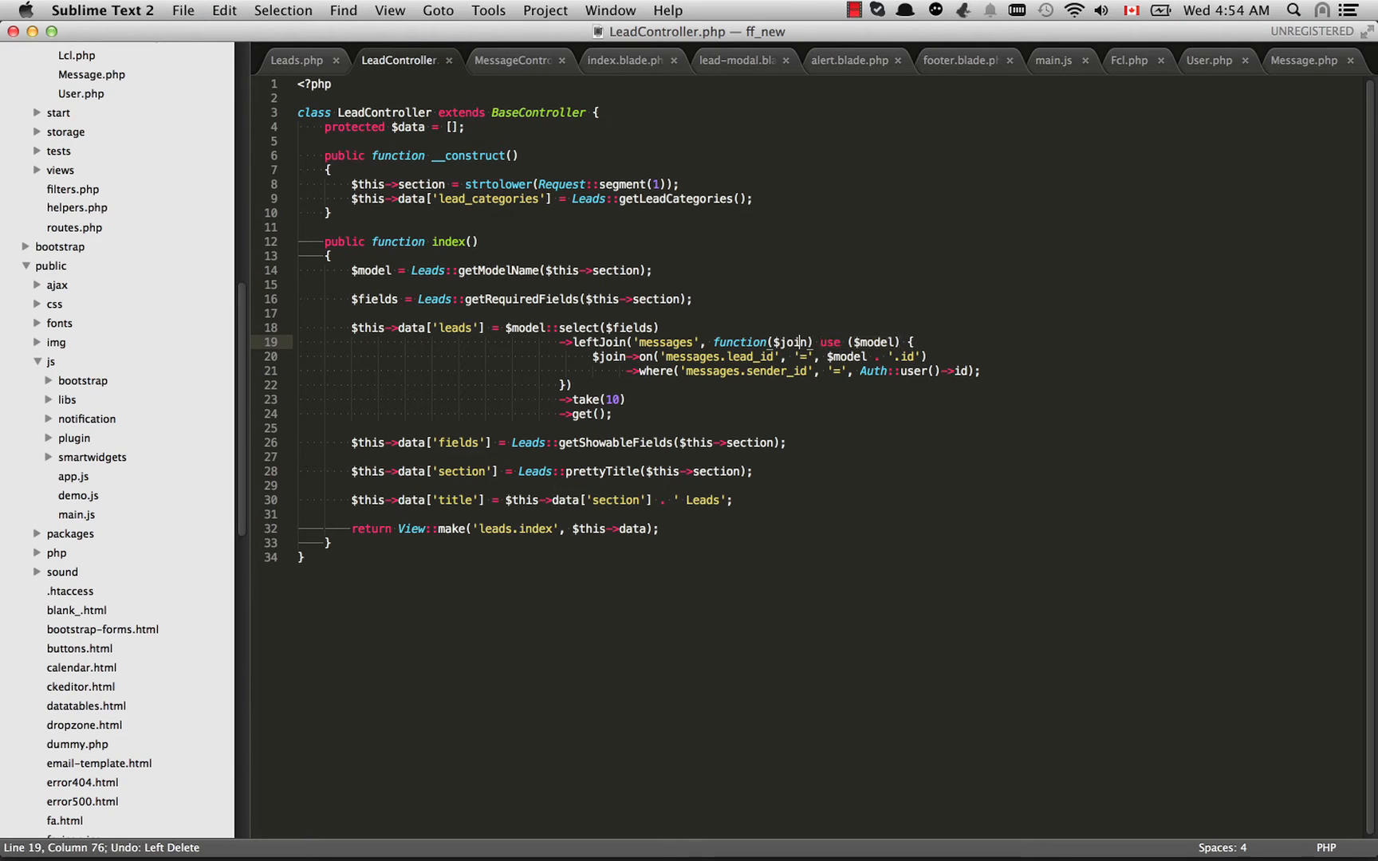
pyautogui.press('cmd+s')
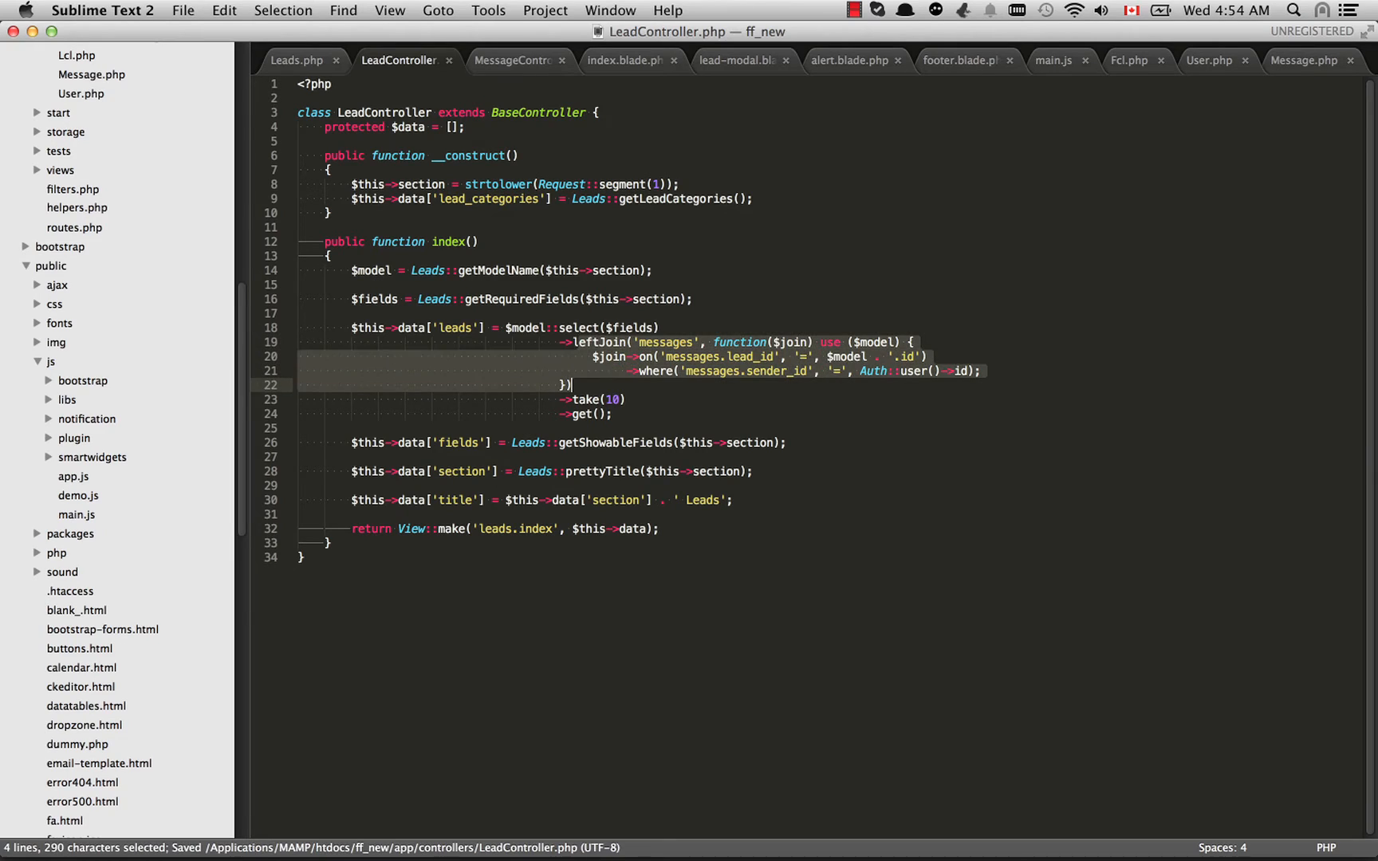
# Inspect the closure lines, then move over to MessageController's store method
pyautogui.doubleClick(584, 399)
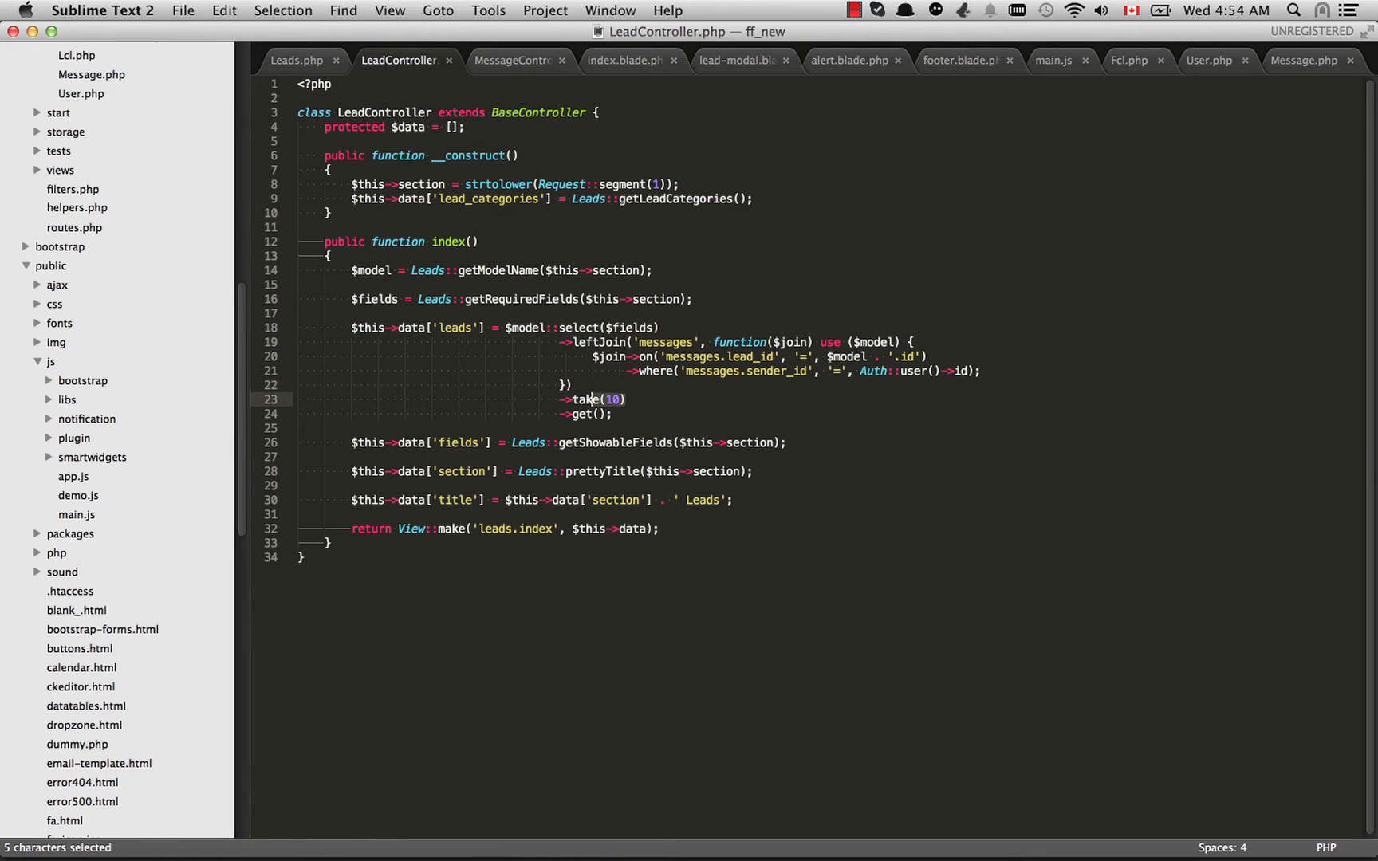
pyautogui.click(614, 400)
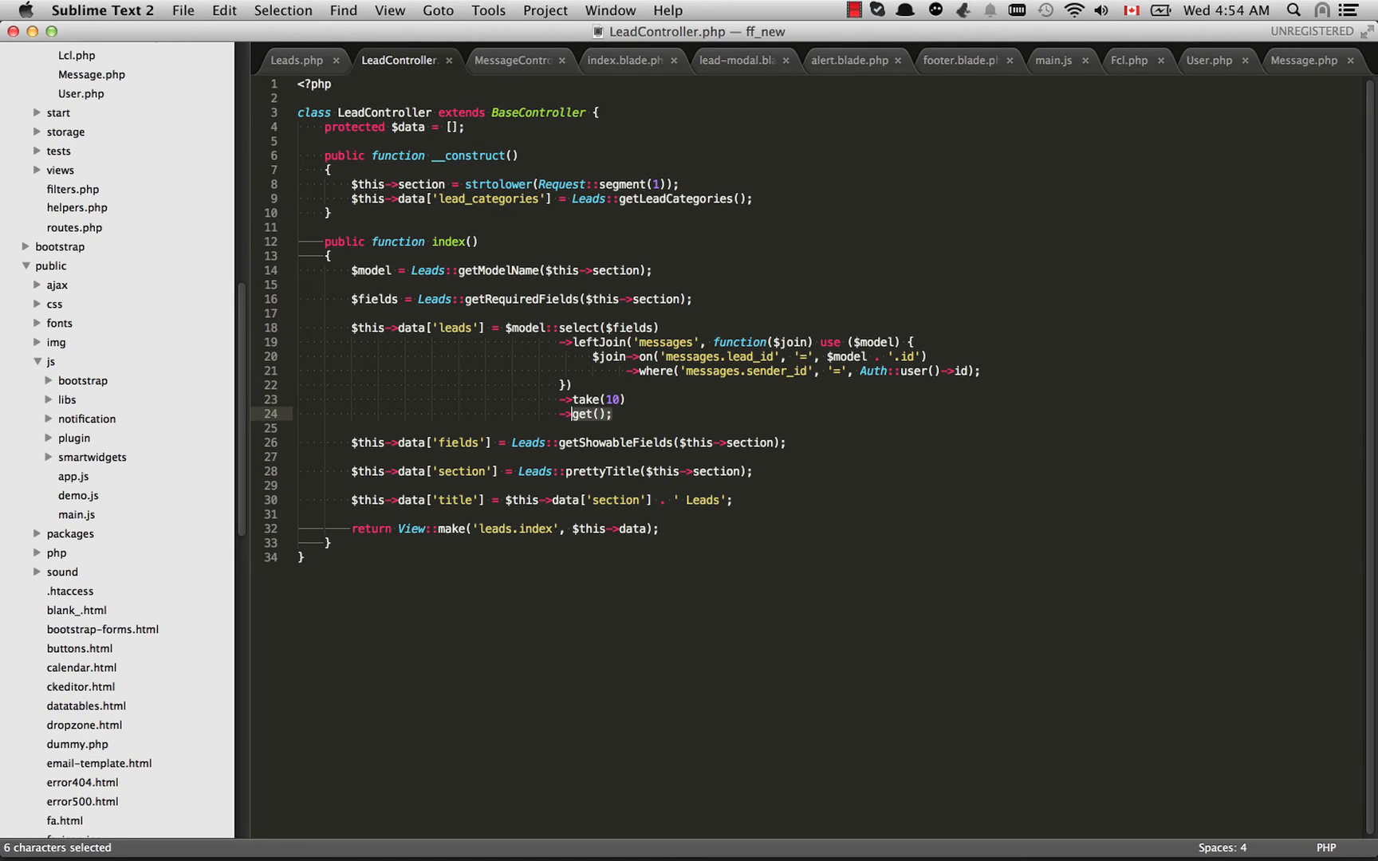
pyautogui.click(613, 413)
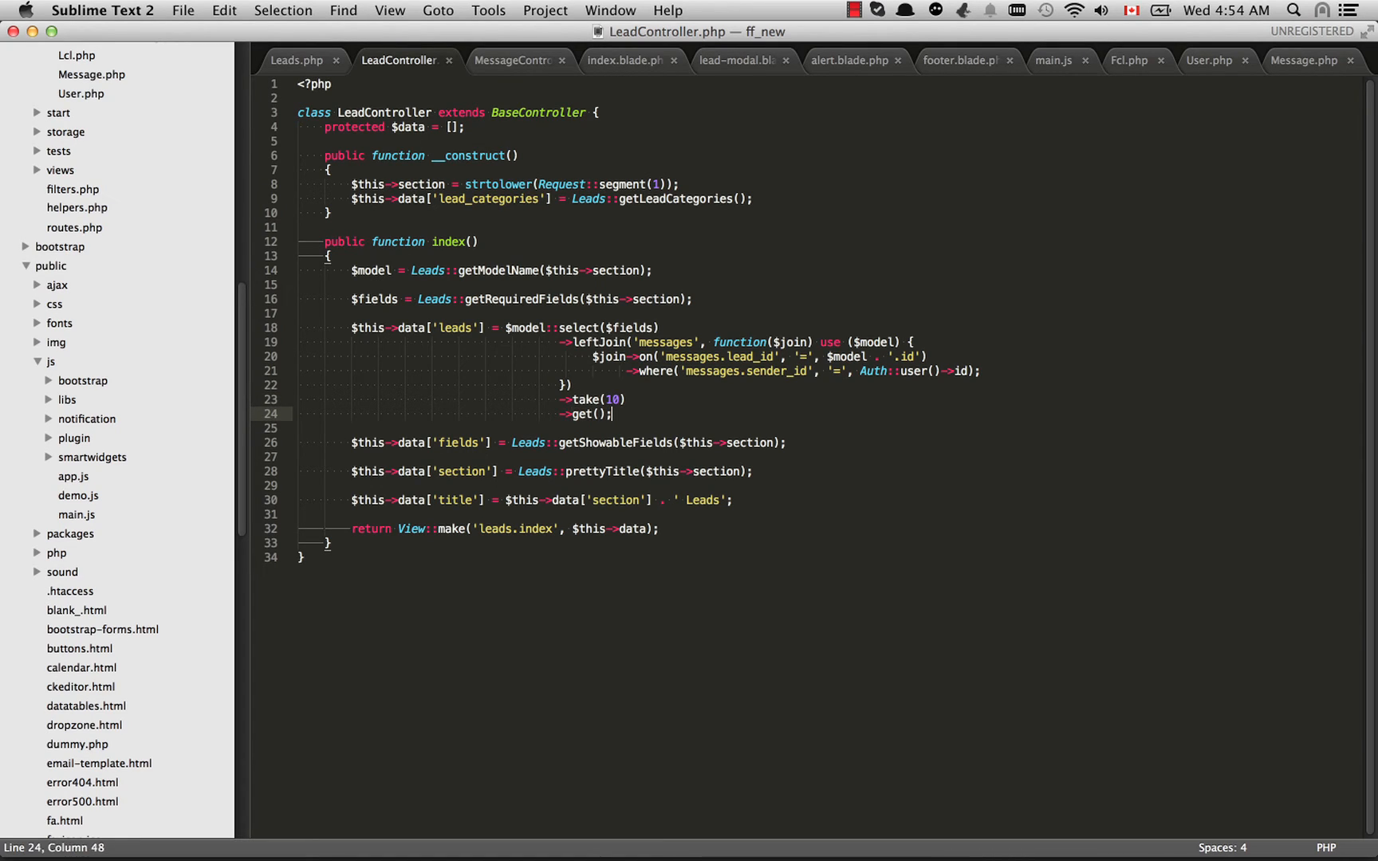
pyautogui.click(509, 328)
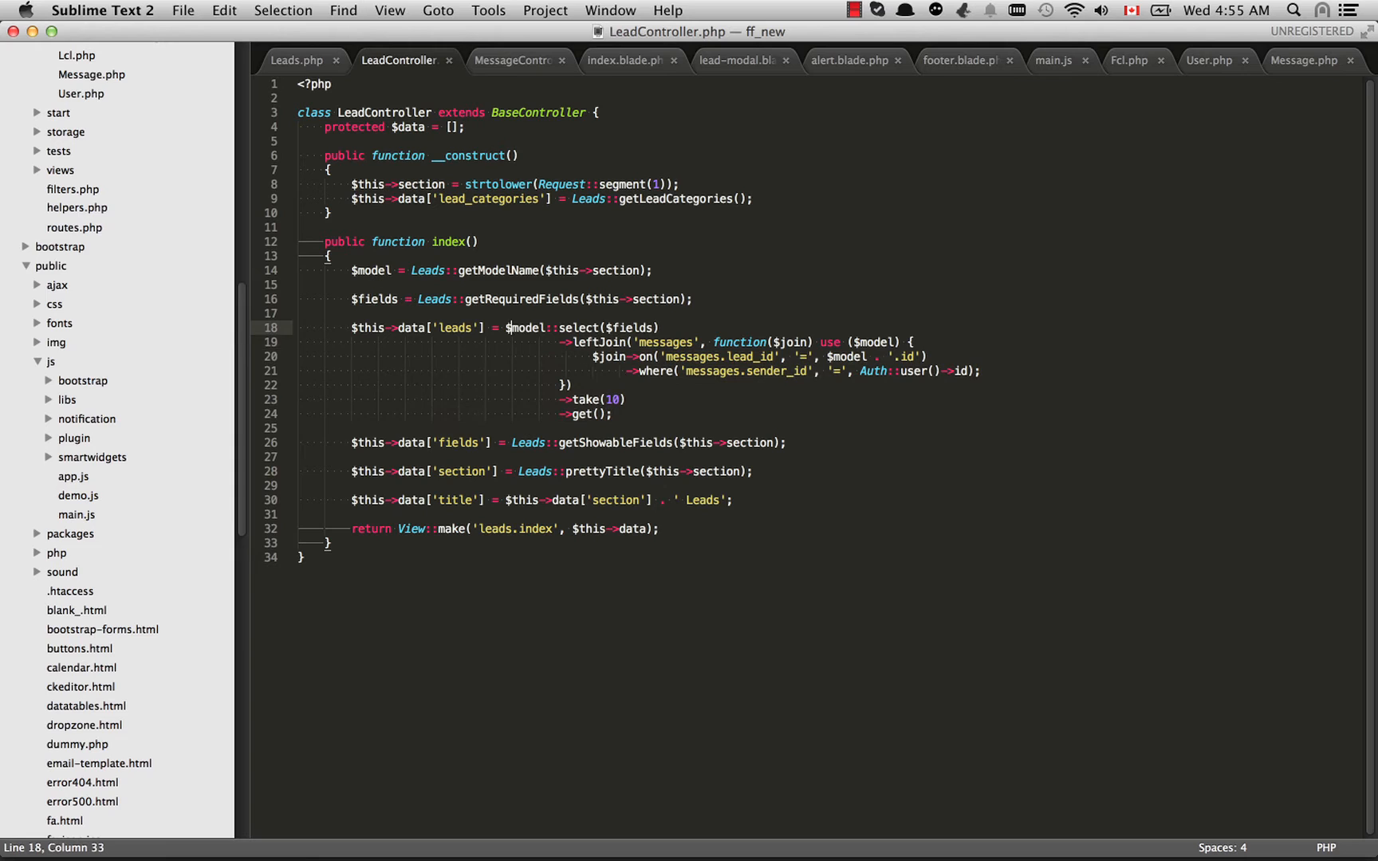
pyautogui.click(604, 399)
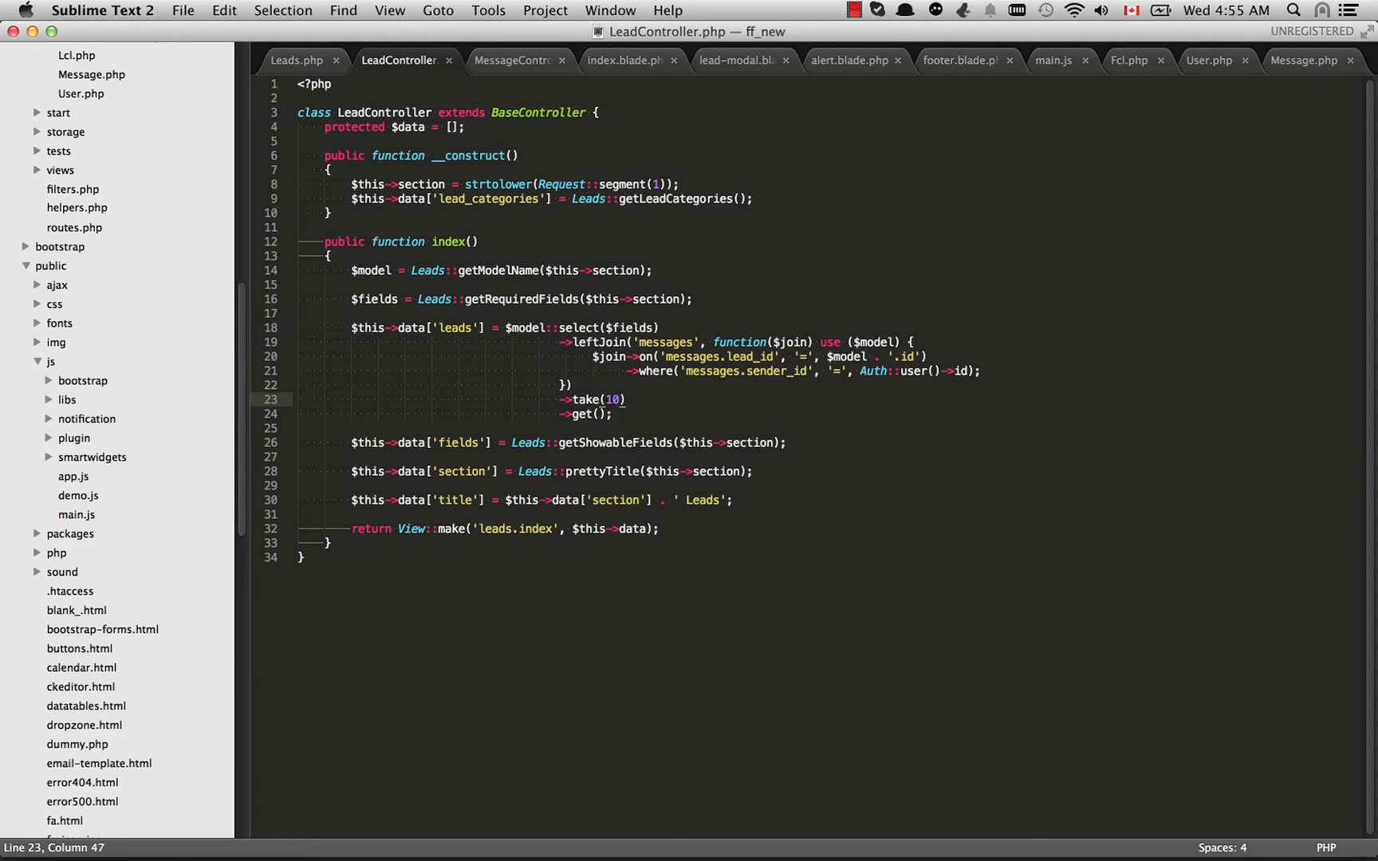
pyautogui.click(626, 60)
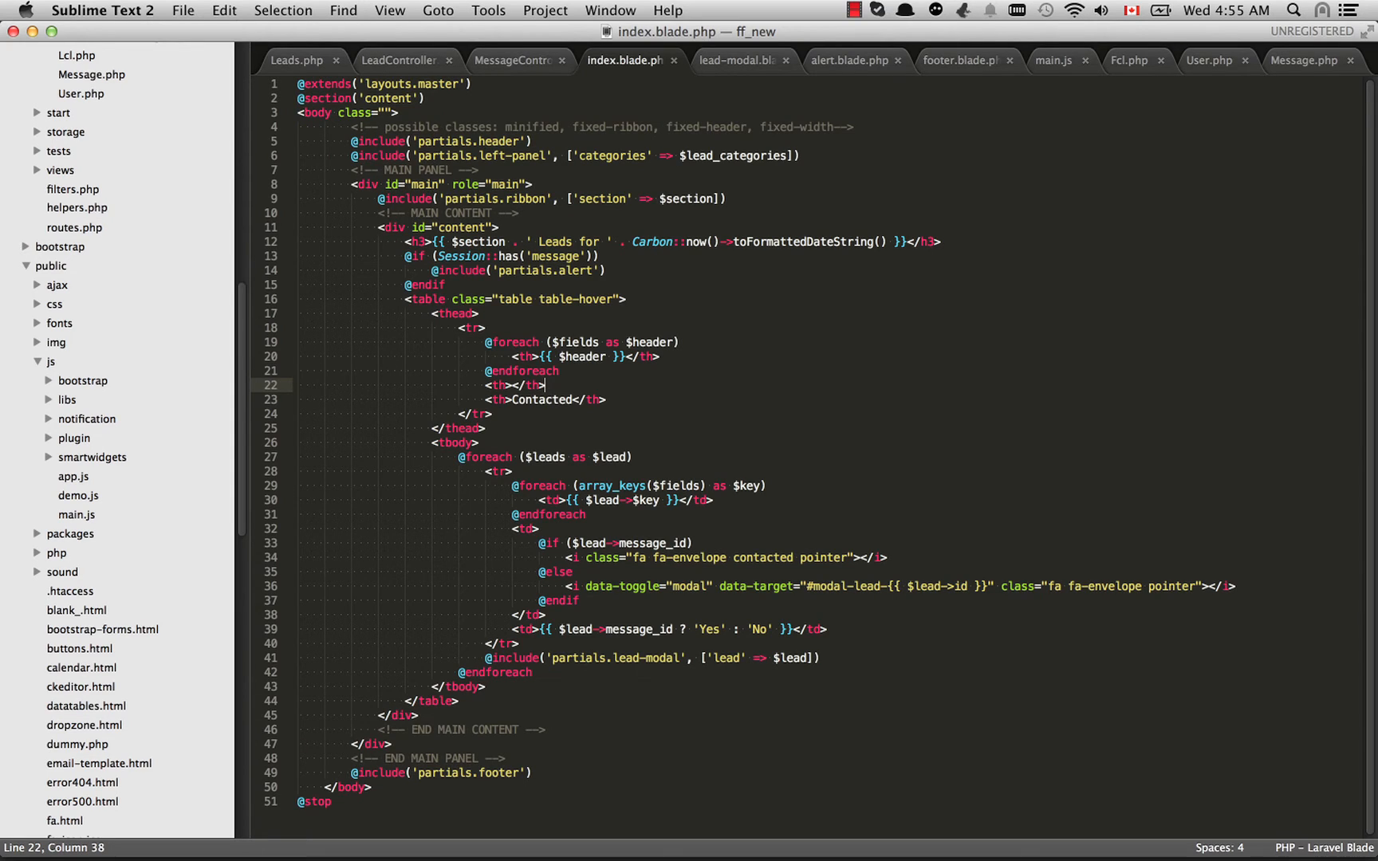
pyautogui.click(430, 299)
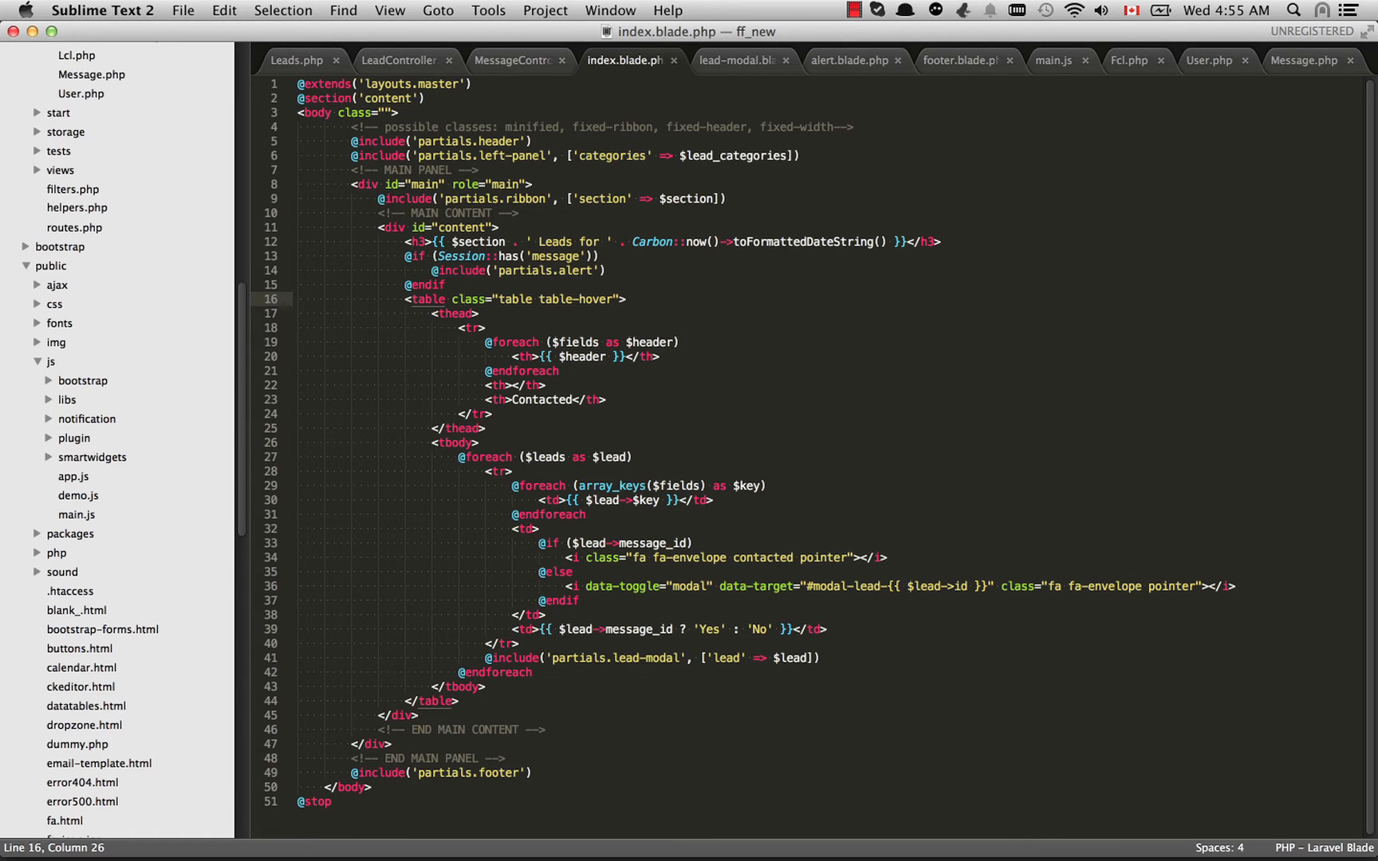
pyautogui.click(512, 59)
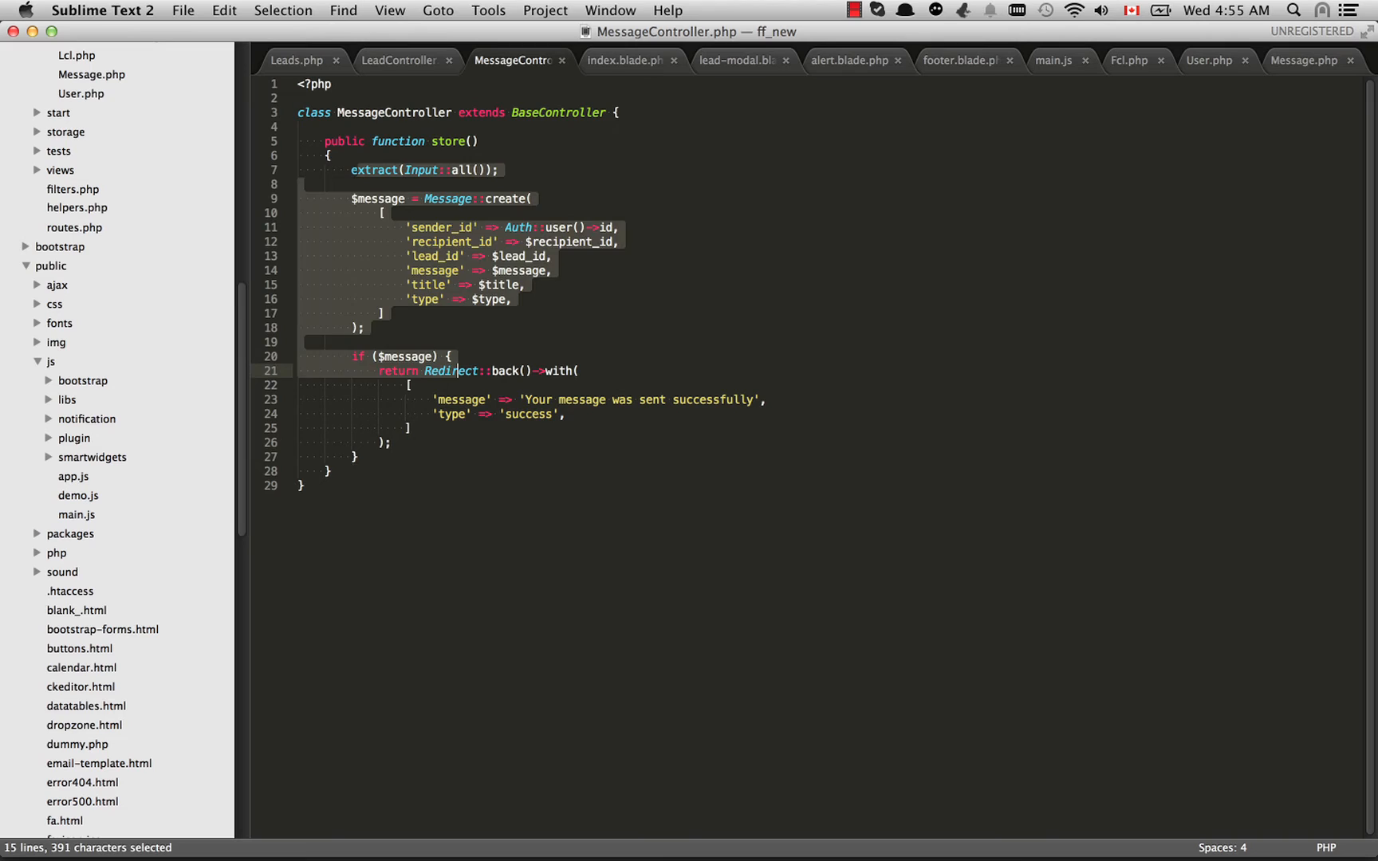
pyautogui.click(350, 199)
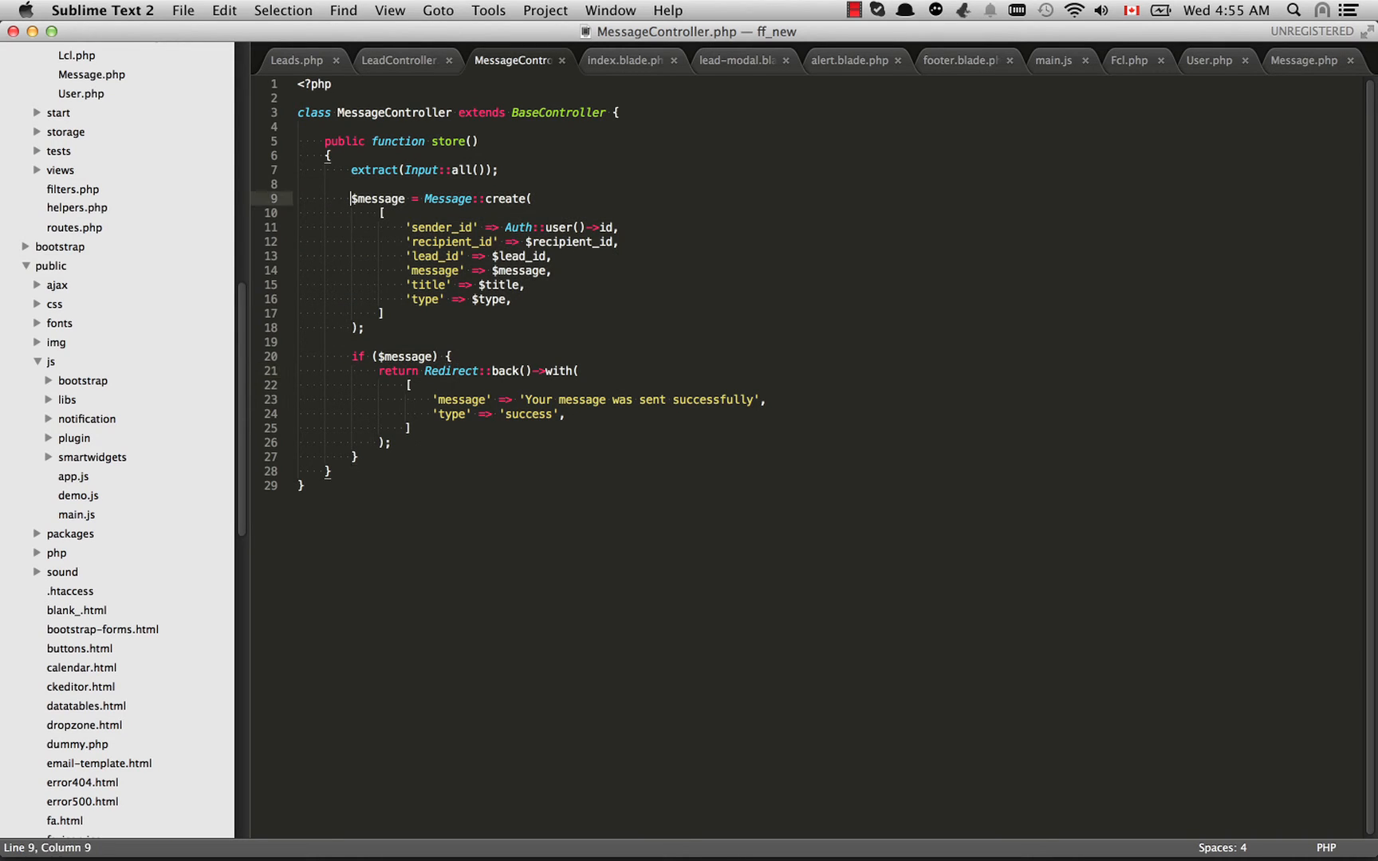
pyautogui.click(363, 327)
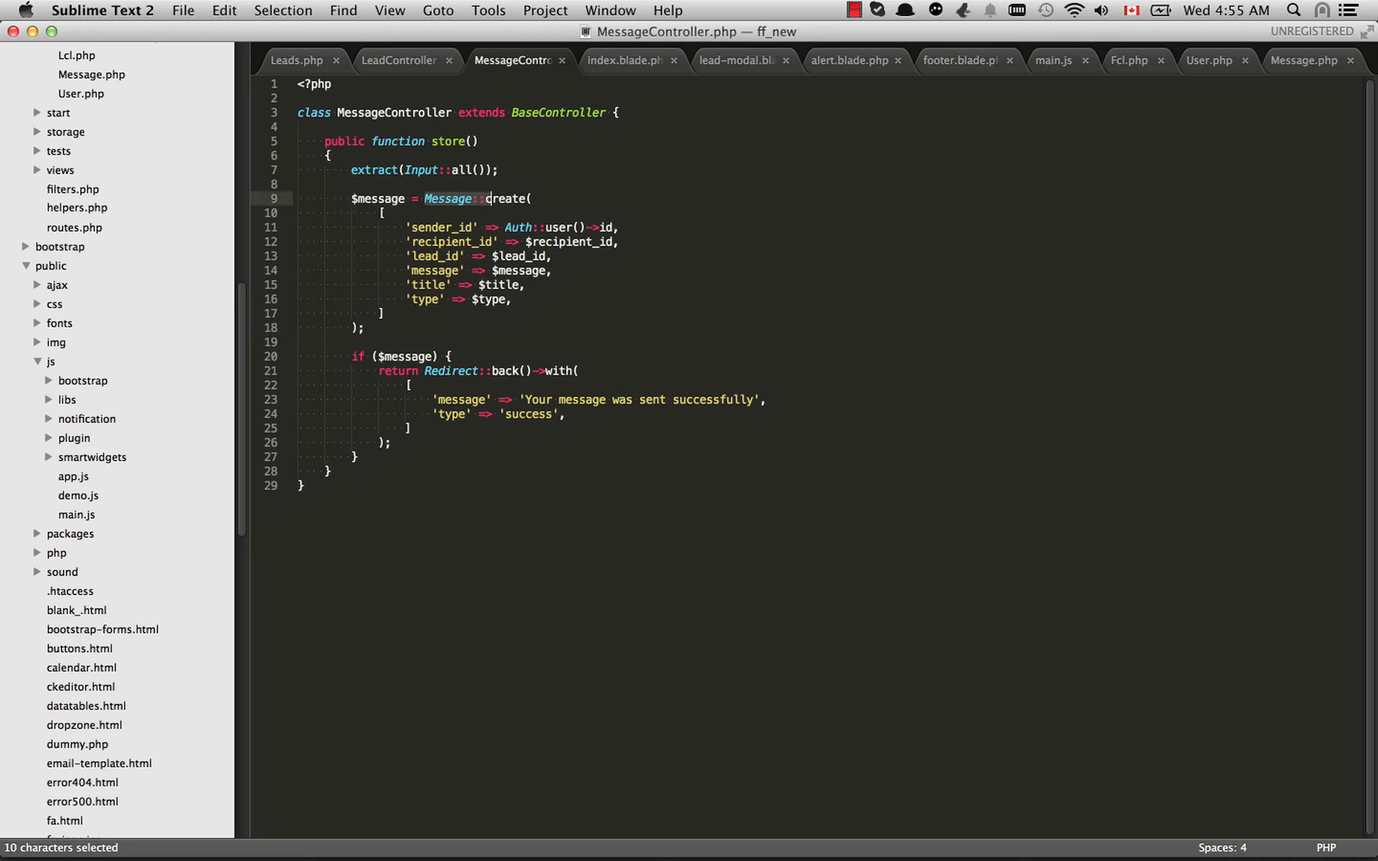
pyautogui.click(523, 198)
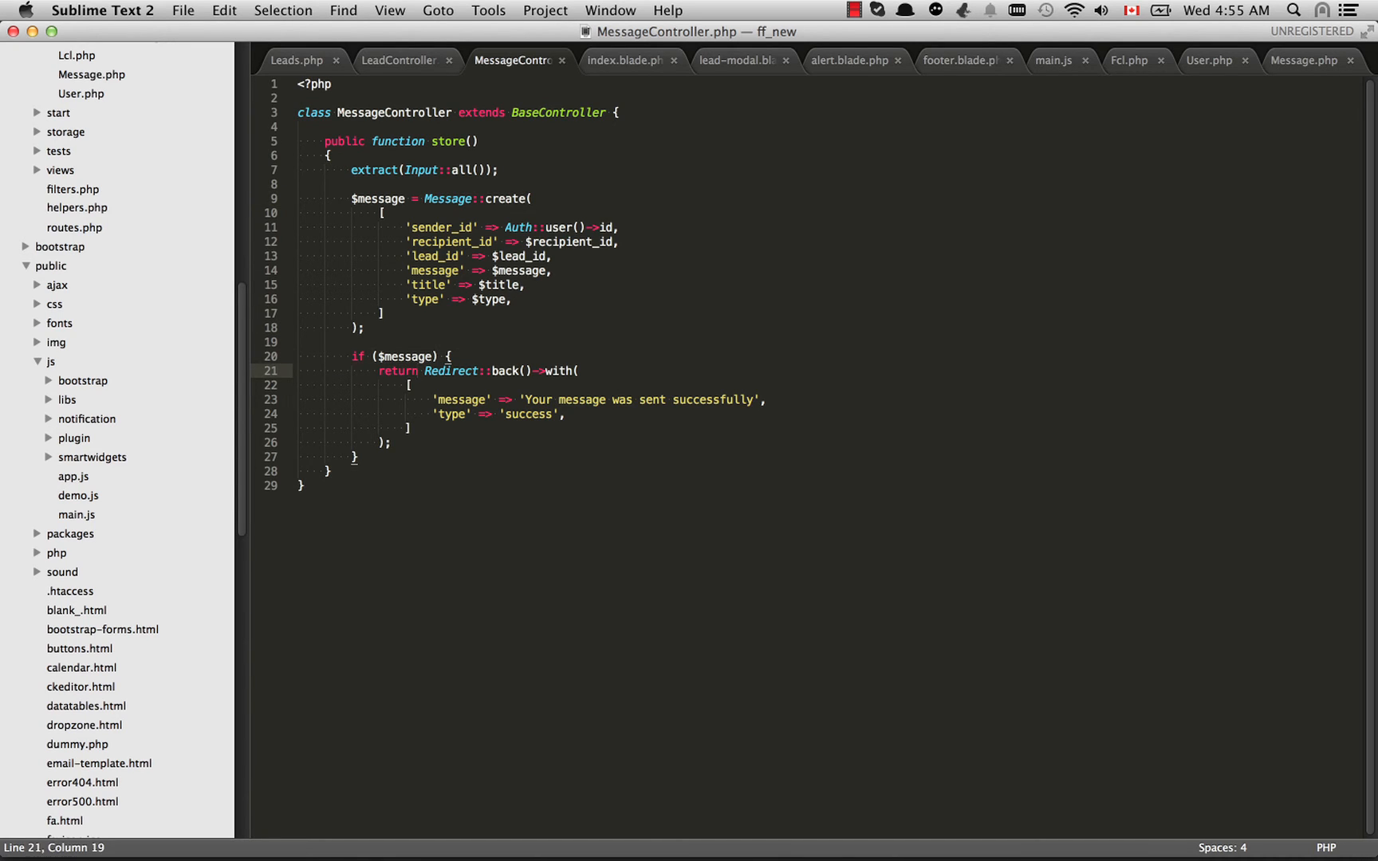
pyautogui.doubleClick(394, 198)
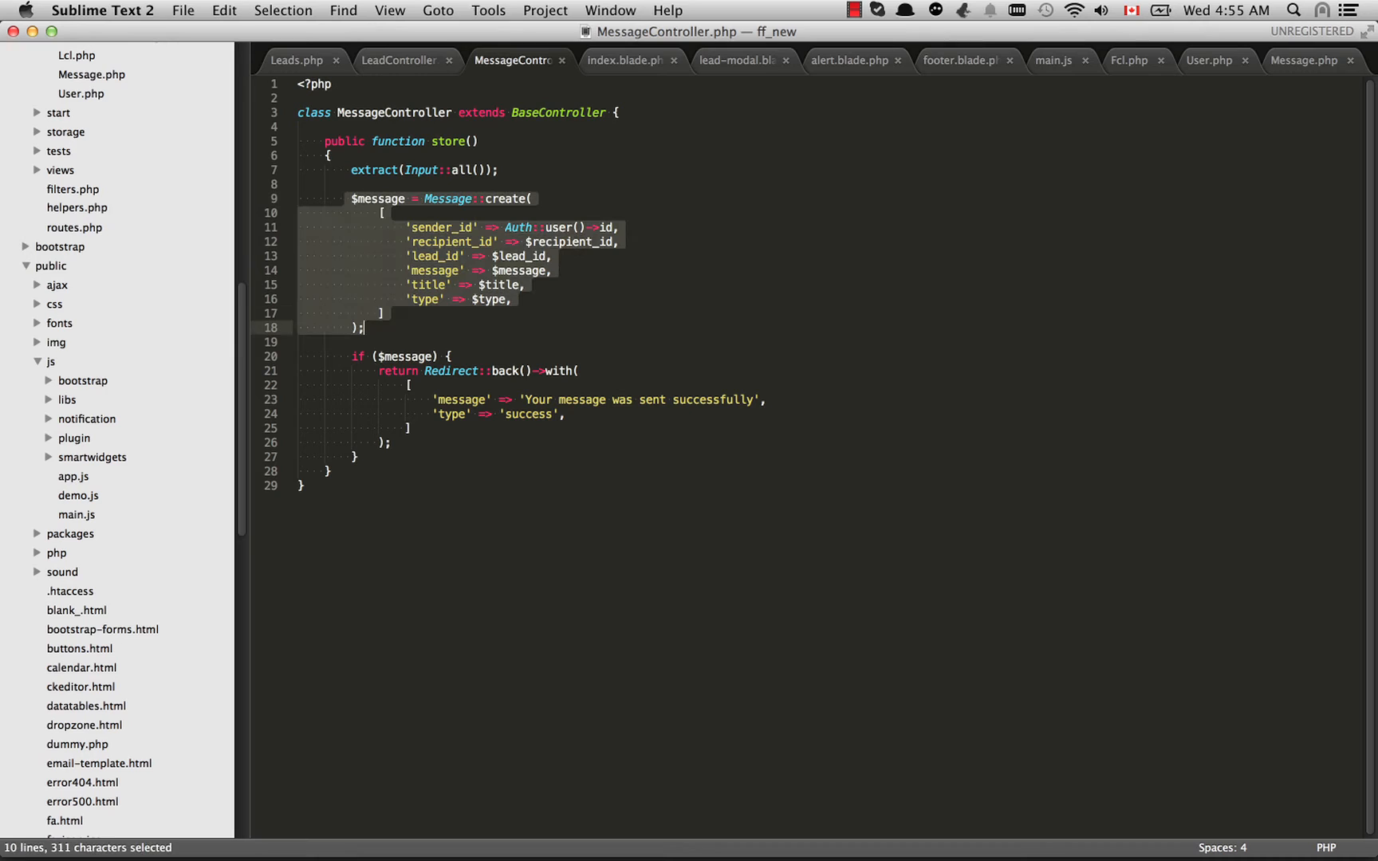
pyautogui.click(373, 198)
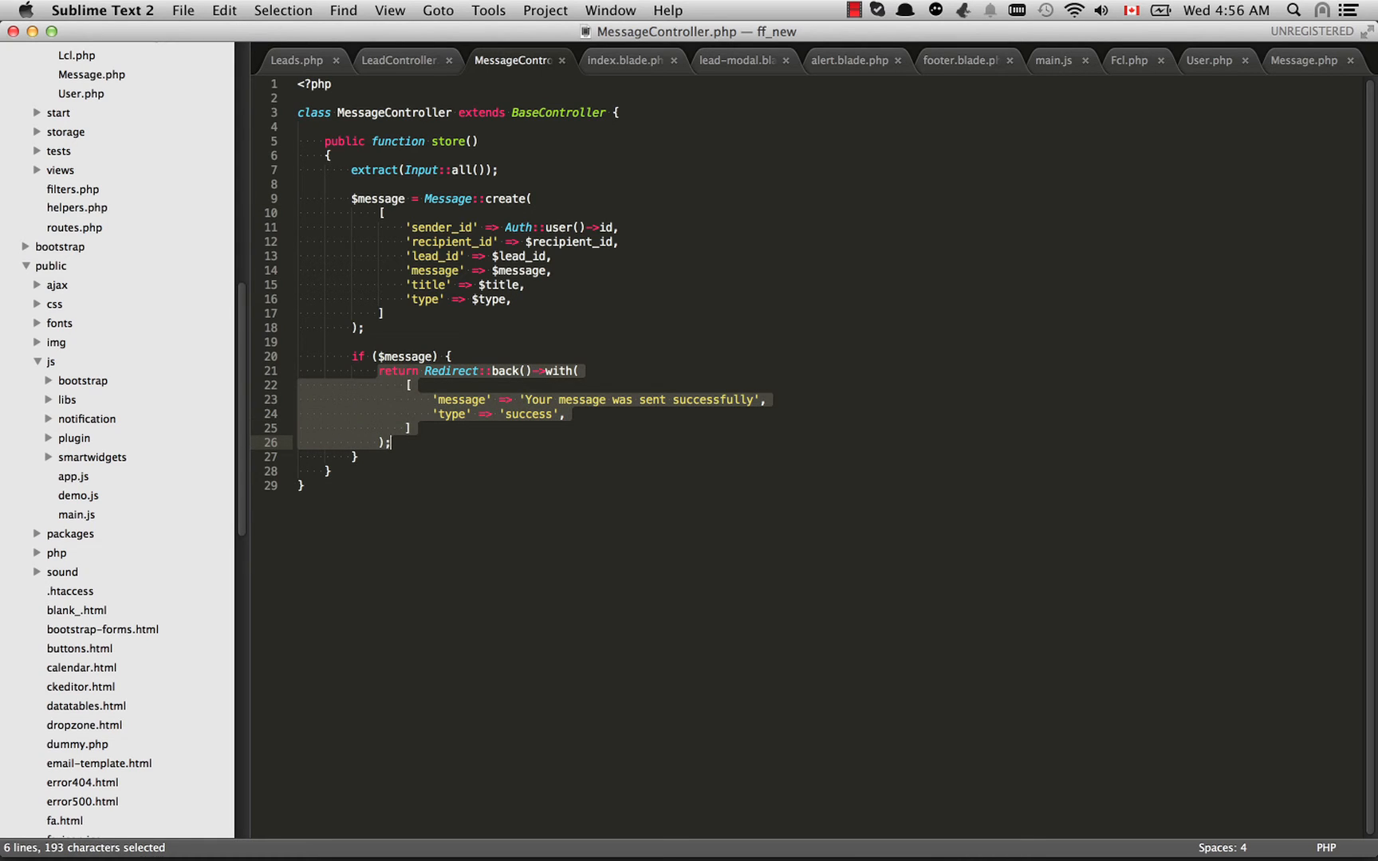
pyautogui.click(390, 441)
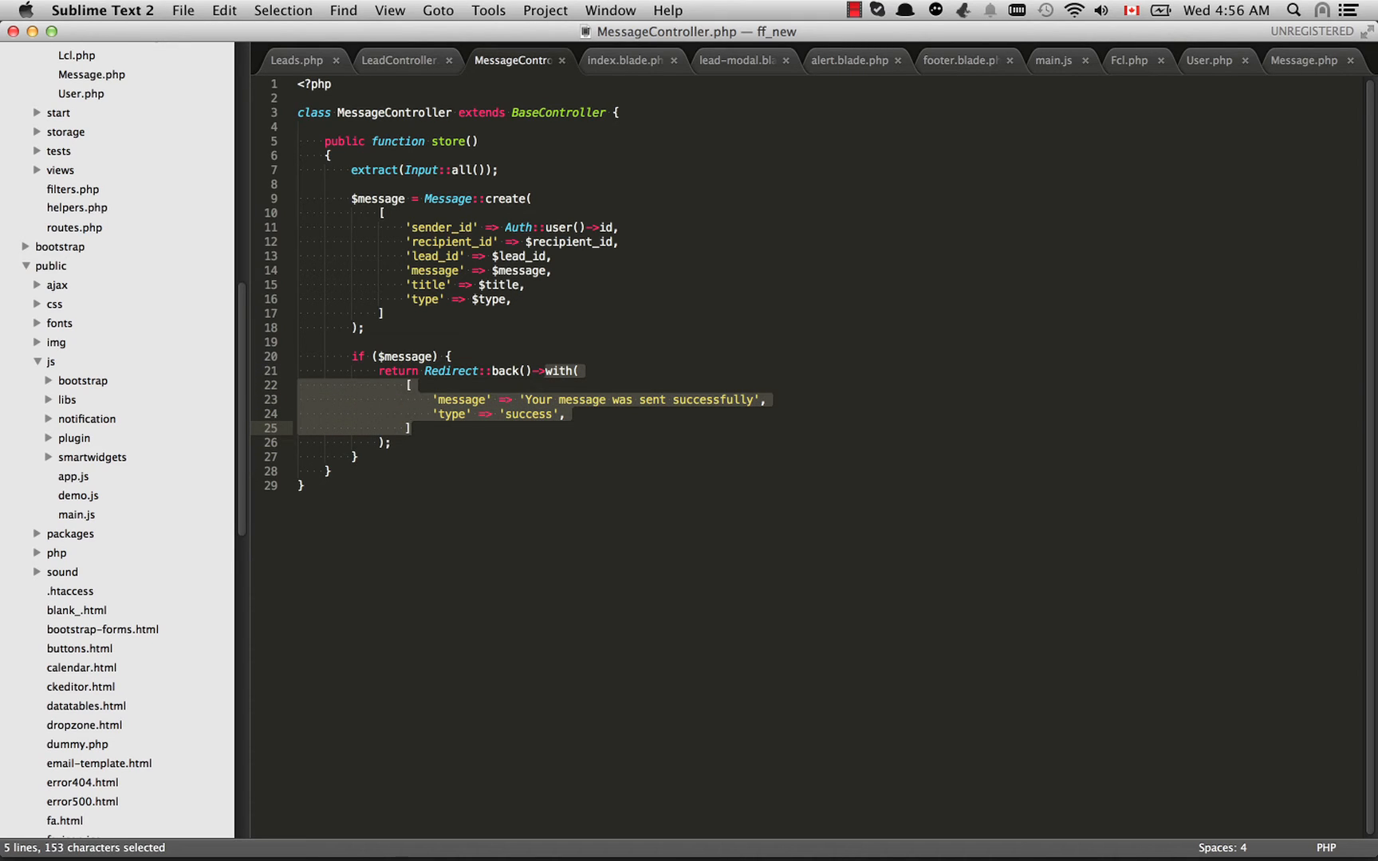
pyautogui.click(410, 428)
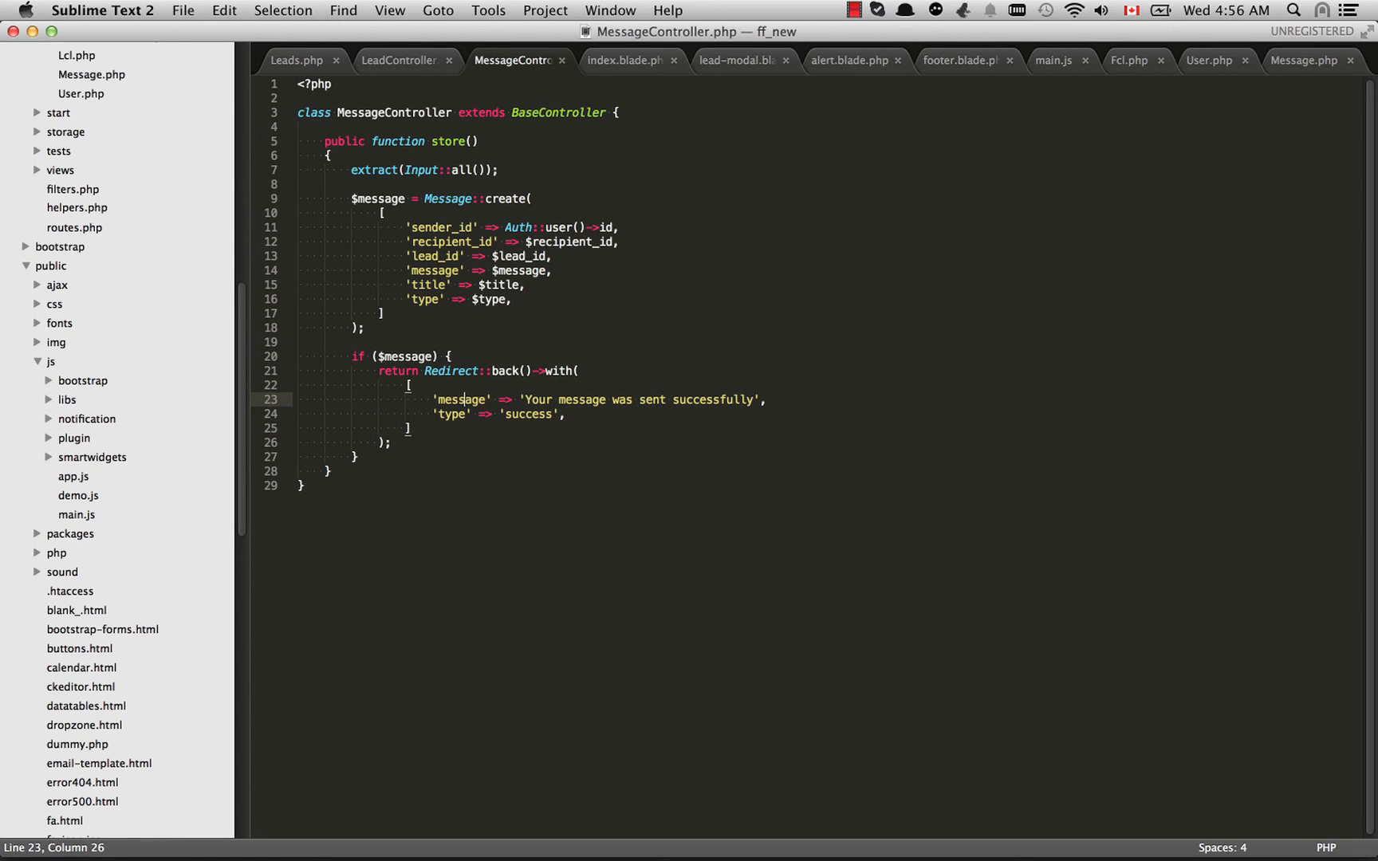
pyautogui.doubleClick(527, 414)
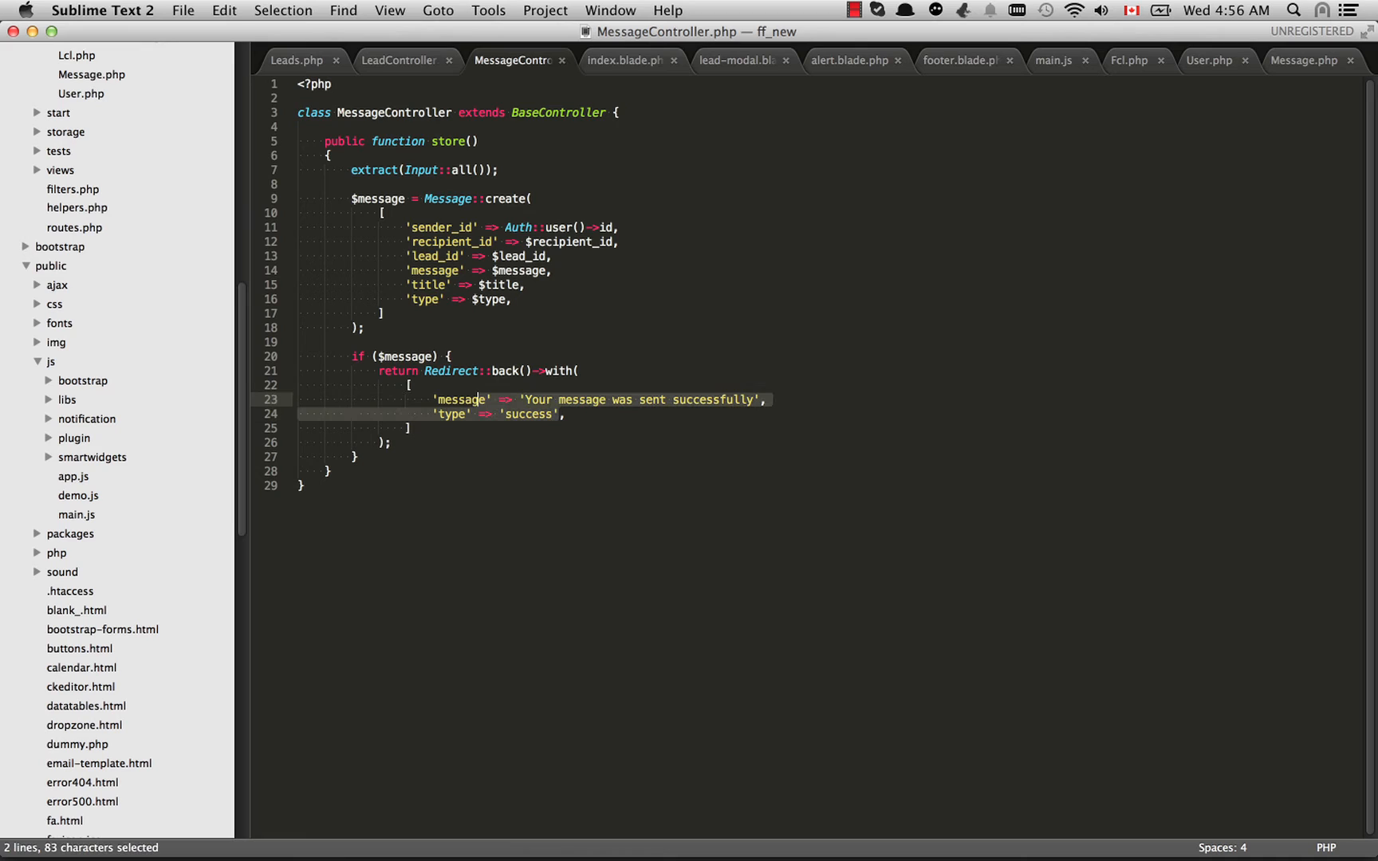
pyautogui.click(626, 60)
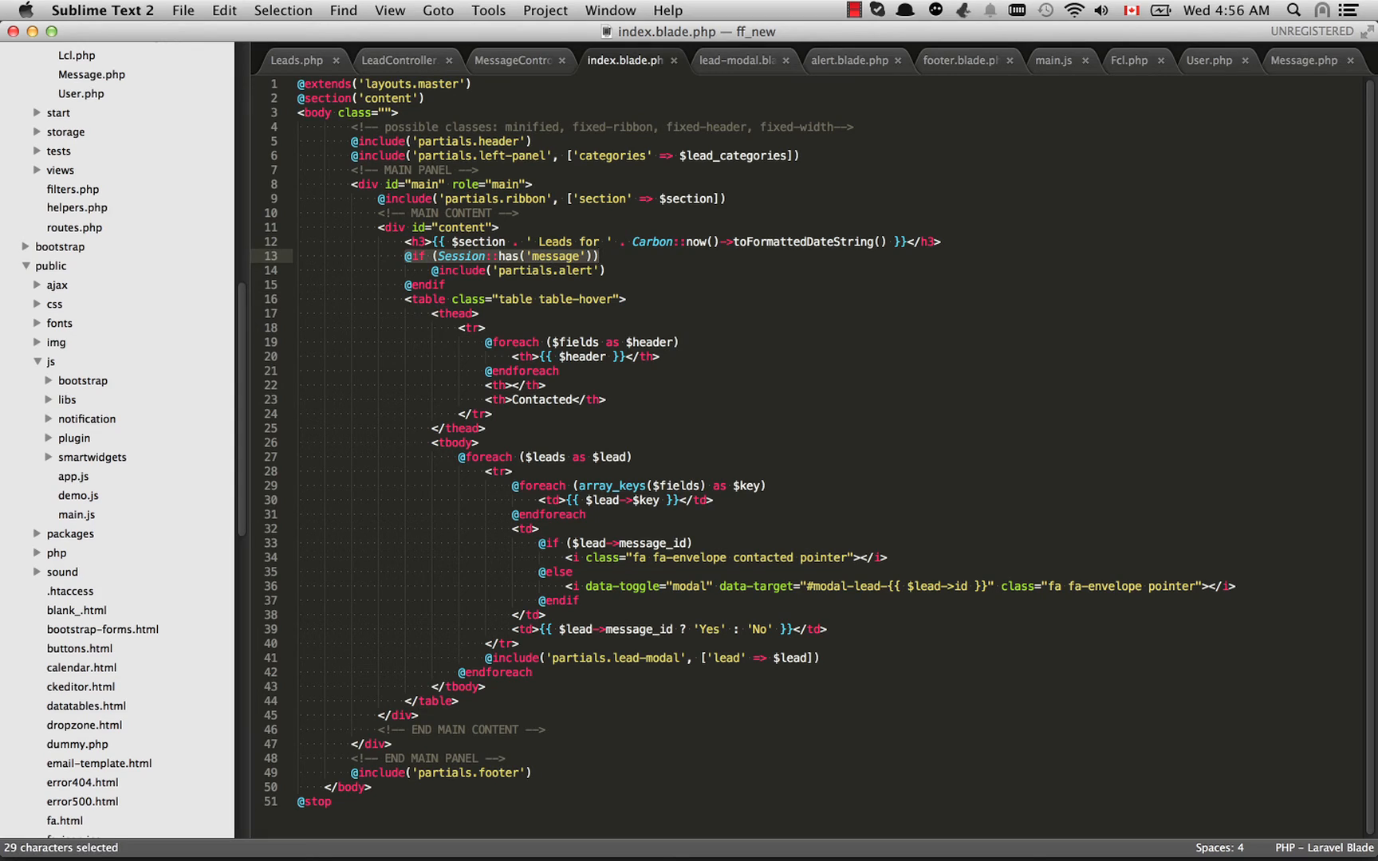
# Move from the Session::has('message') check over to the alert.blade.php partial
pyautogui.click(603, 270)
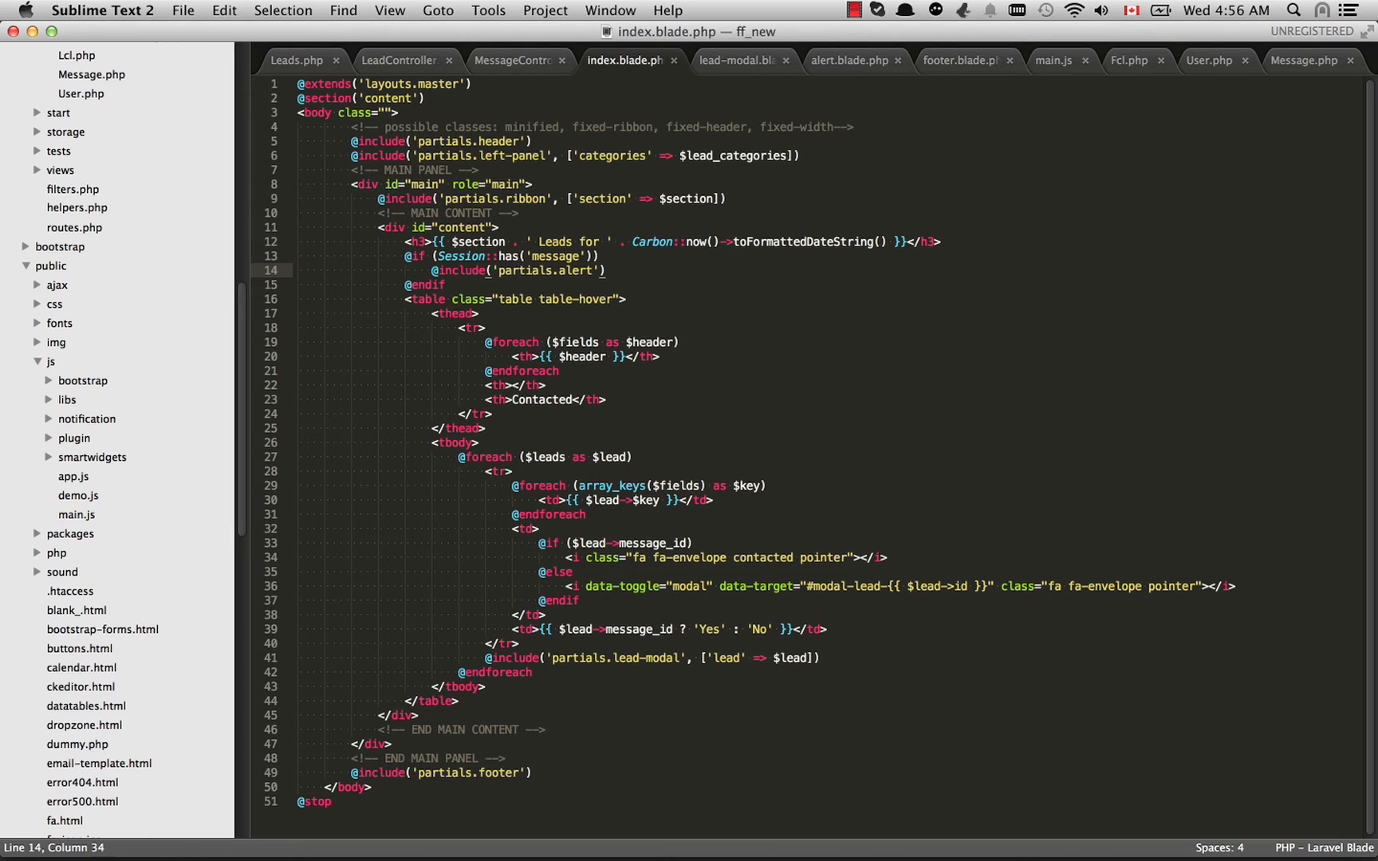
pyautogui.click(849, 59)
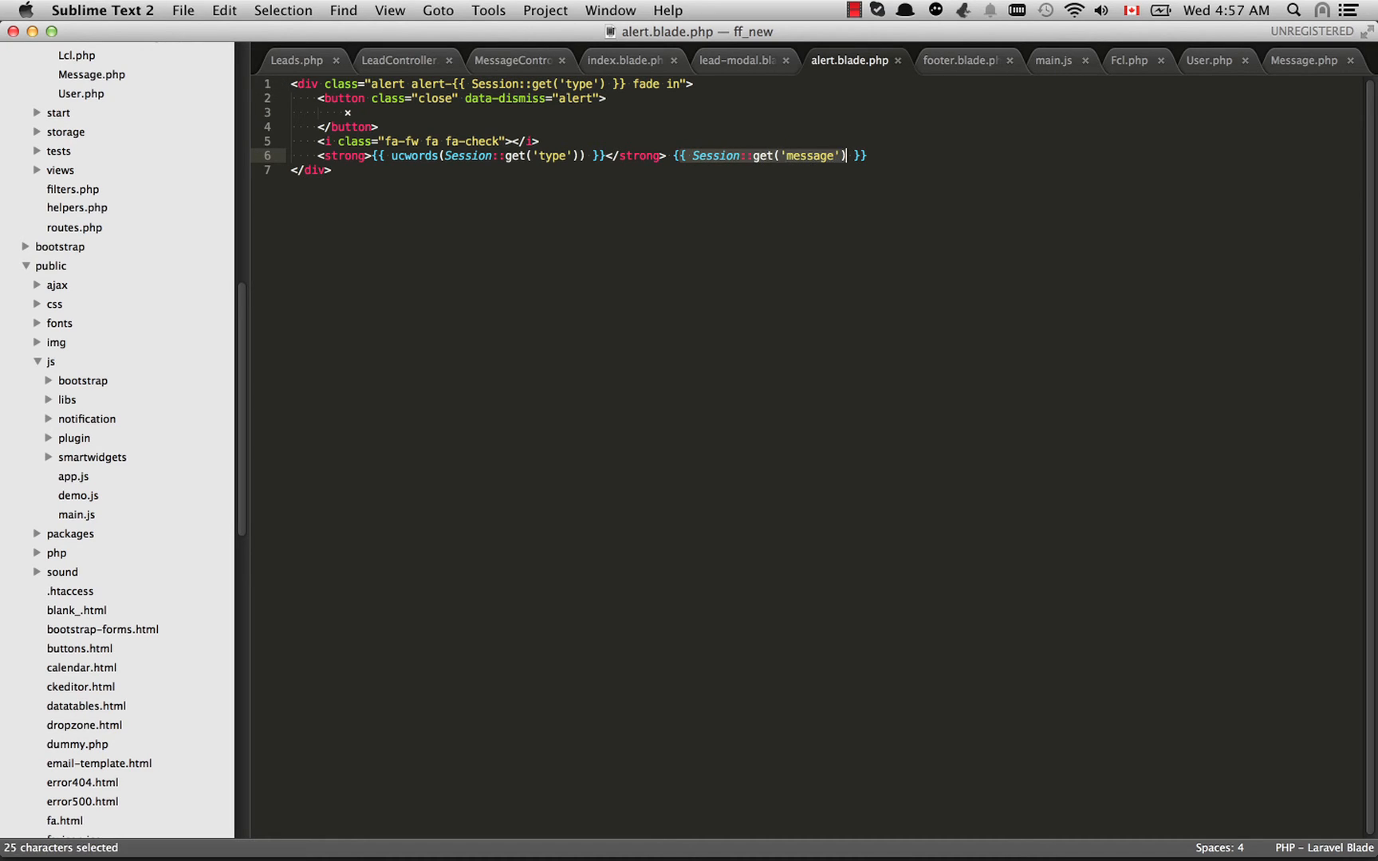
pyautogui.click(843, 155)
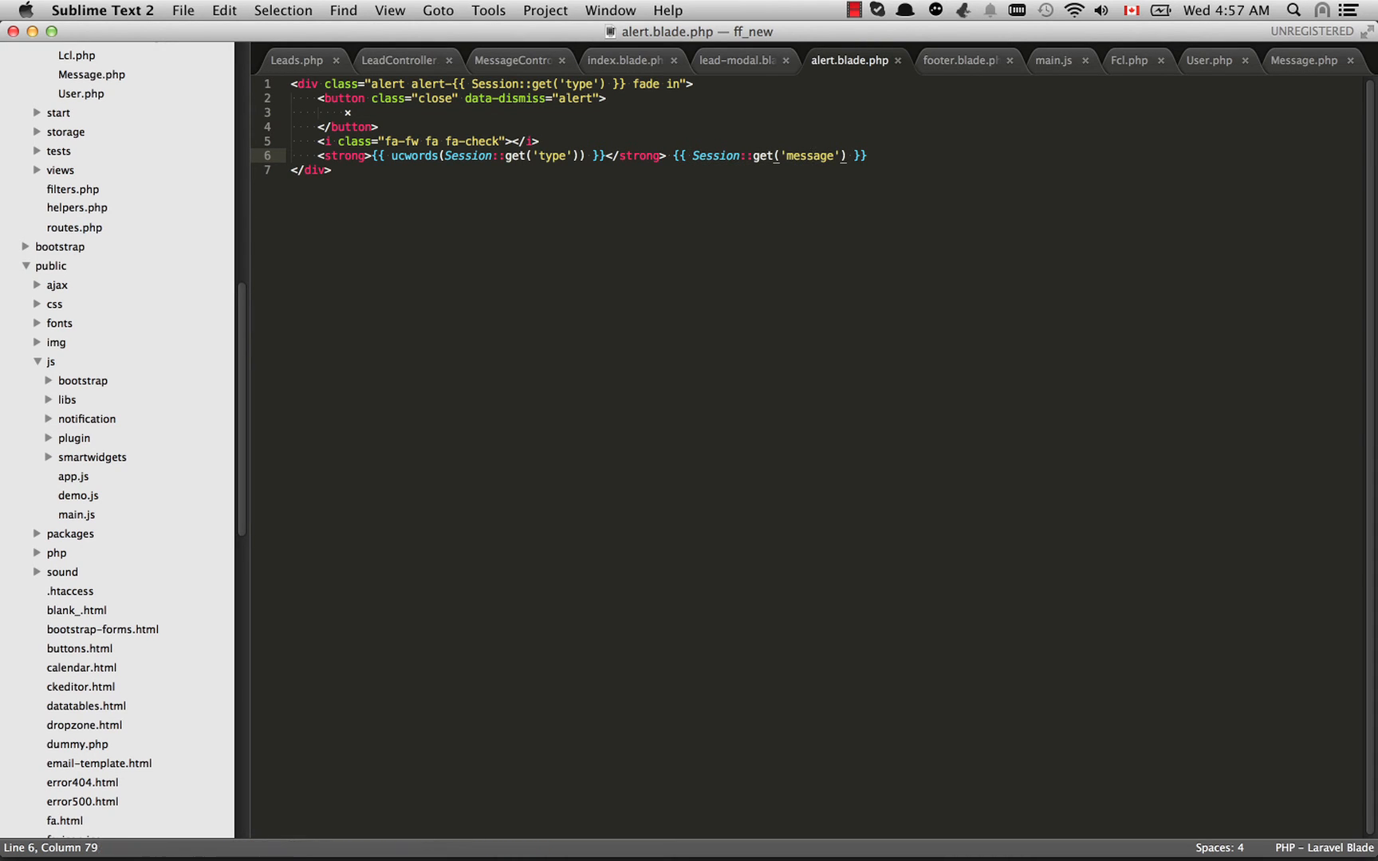
pyautogui.click(626, 60)
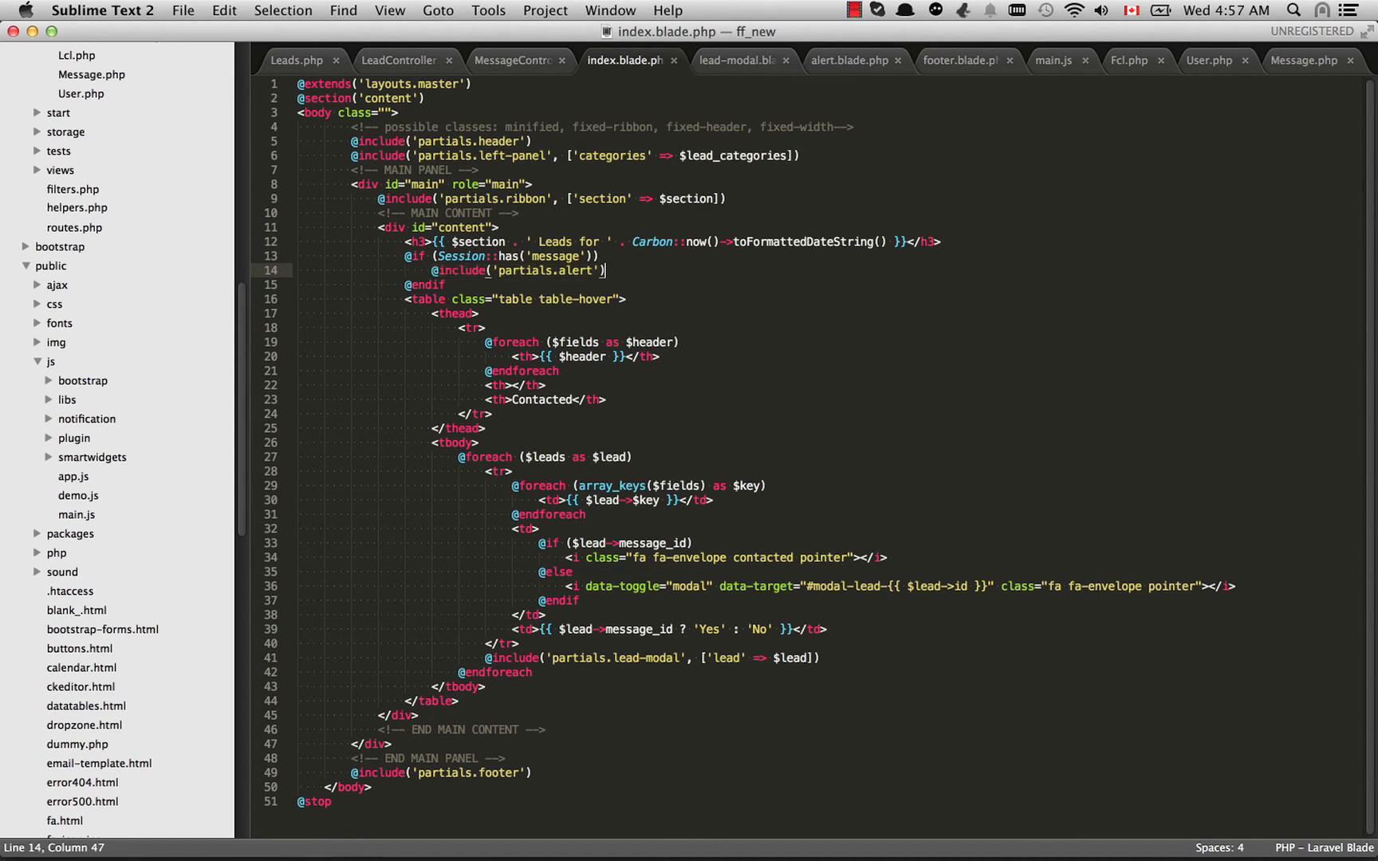
pyautogui.click(433, 270)
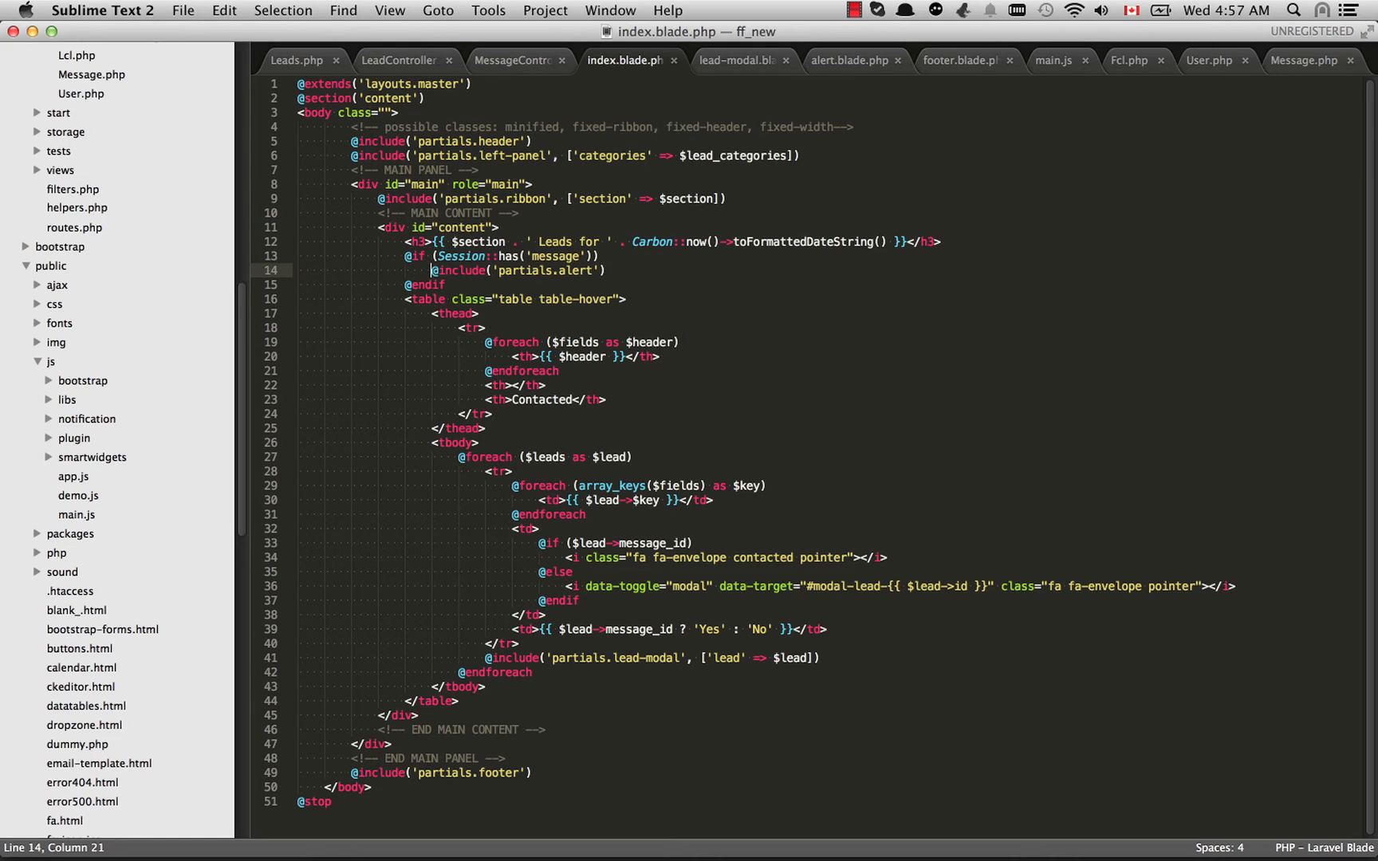
pyautogui.click(512, 628)
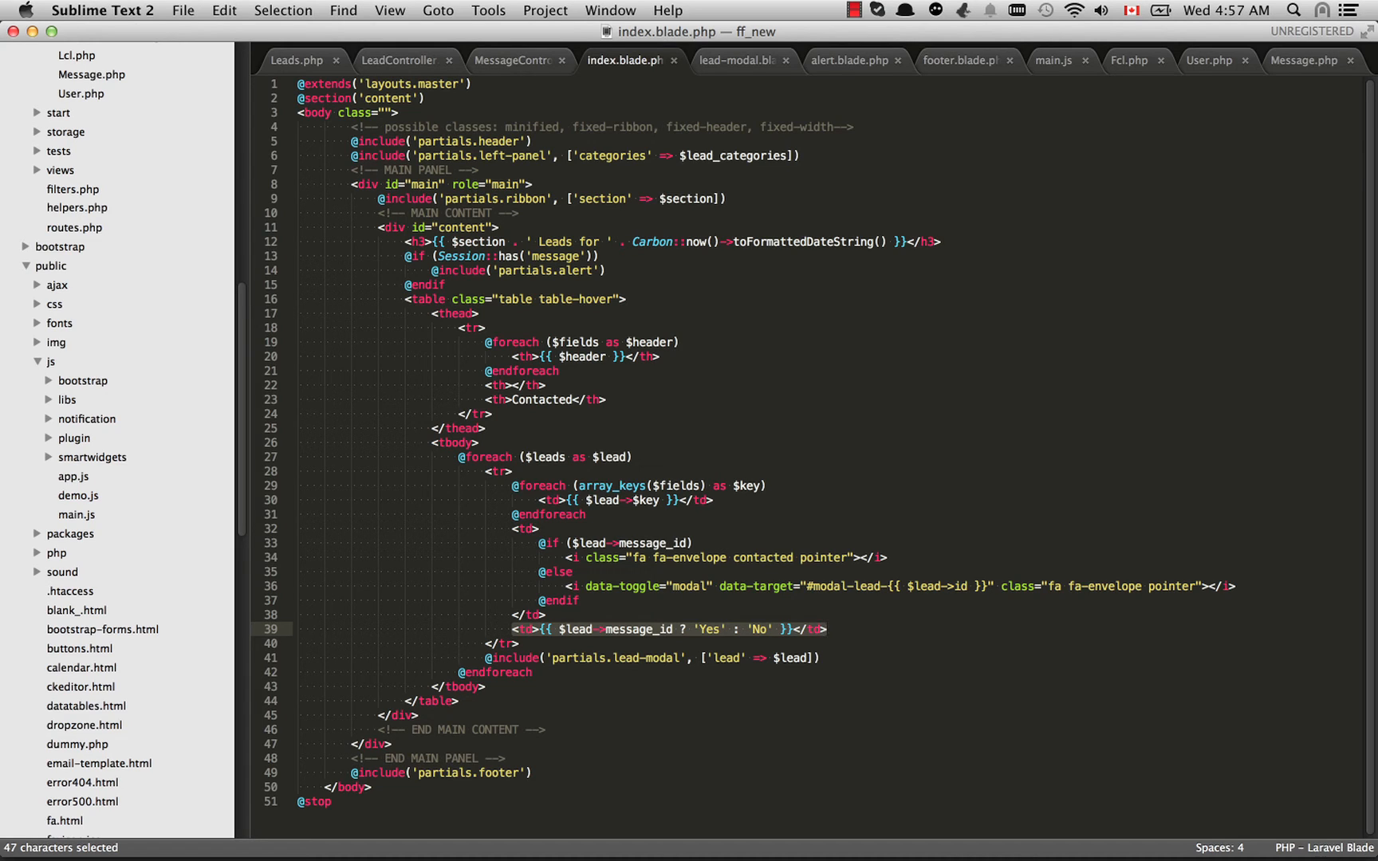
pyautogui.click(607, 629)
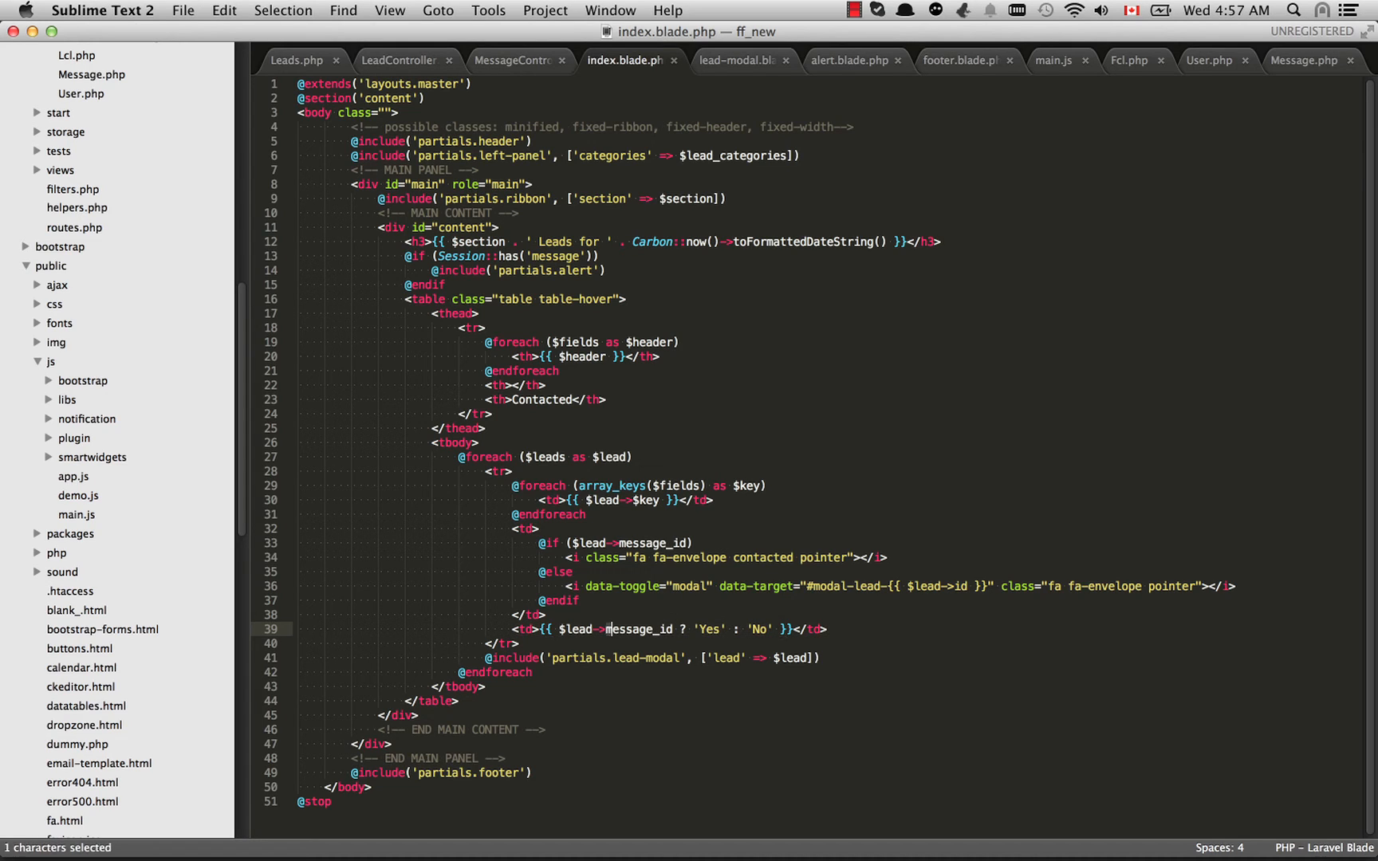
pyautogui.click(672, 629)
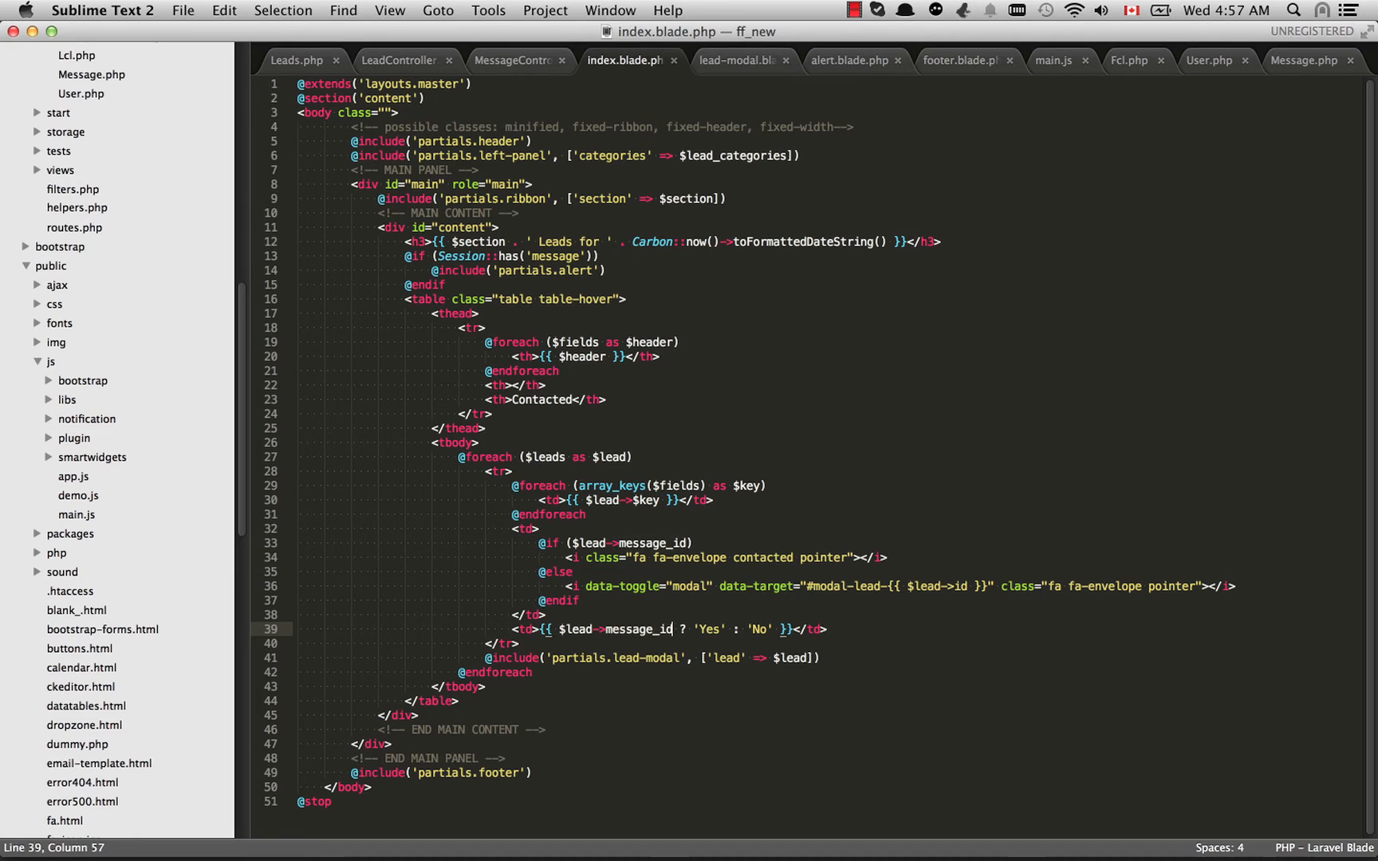
pyautogui.doubleClick(640, 629)
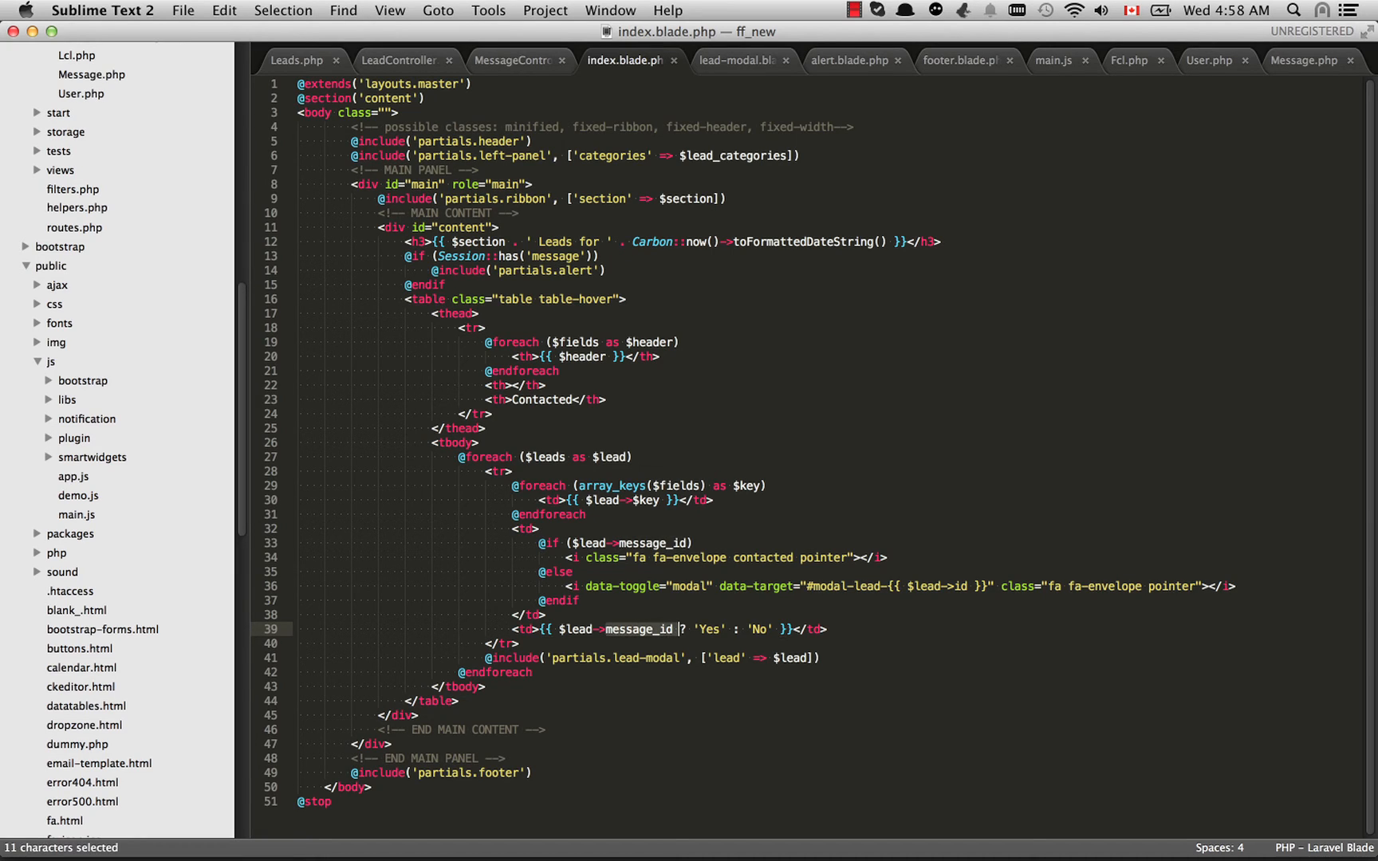
pyautogui.click(679, 629)
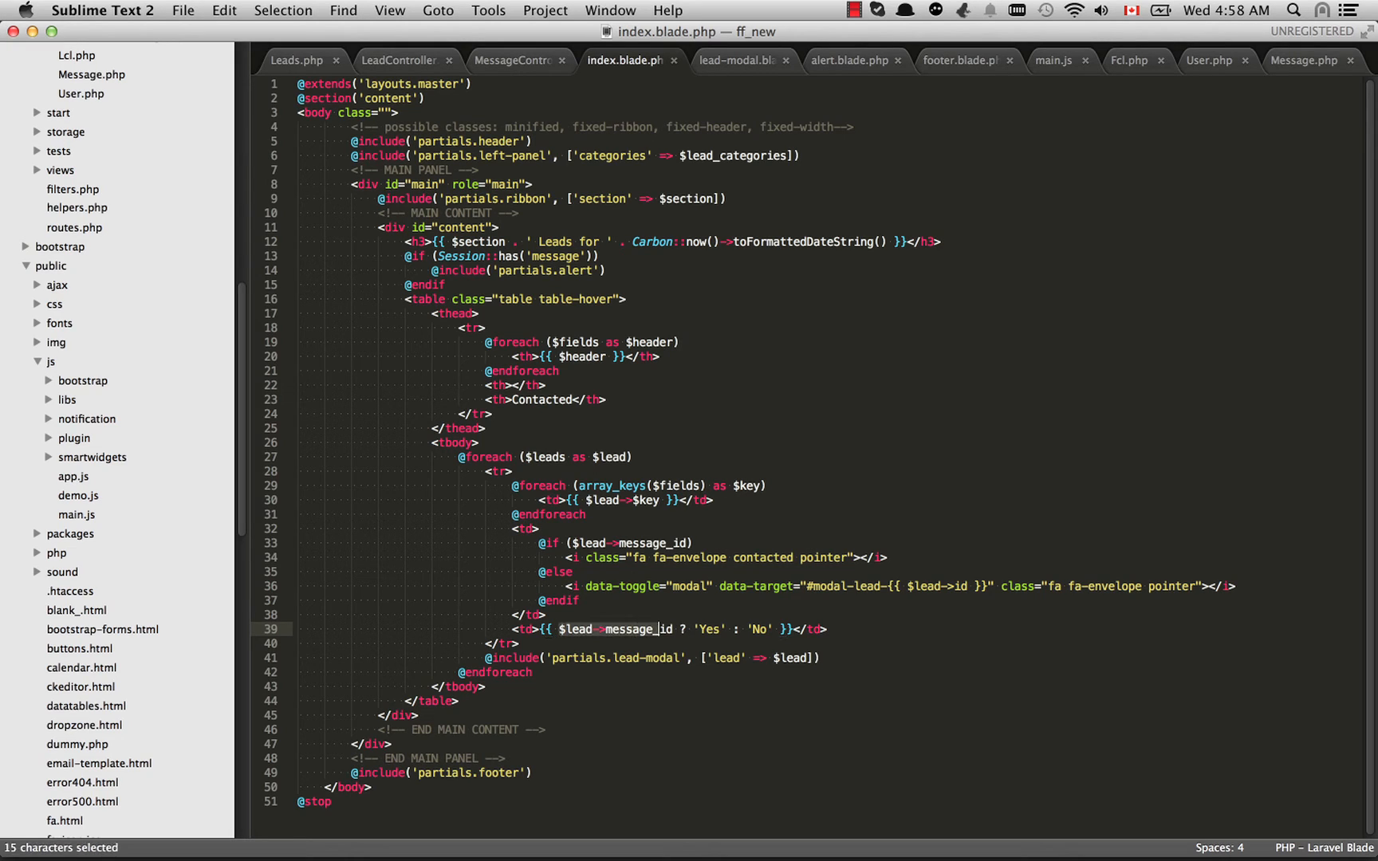
pyautogui.click(679, 629)
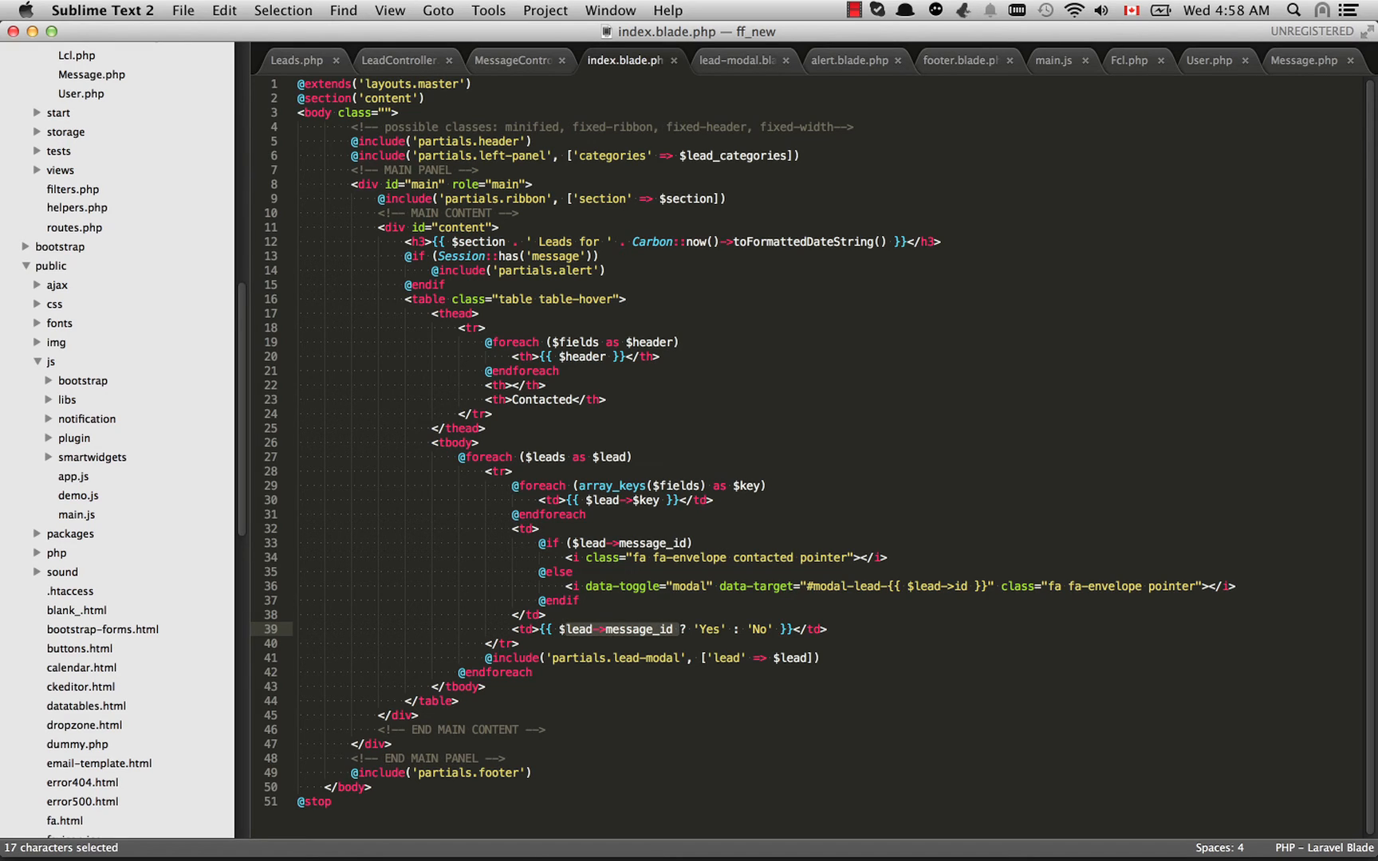
pyautogui.click(666, 629)
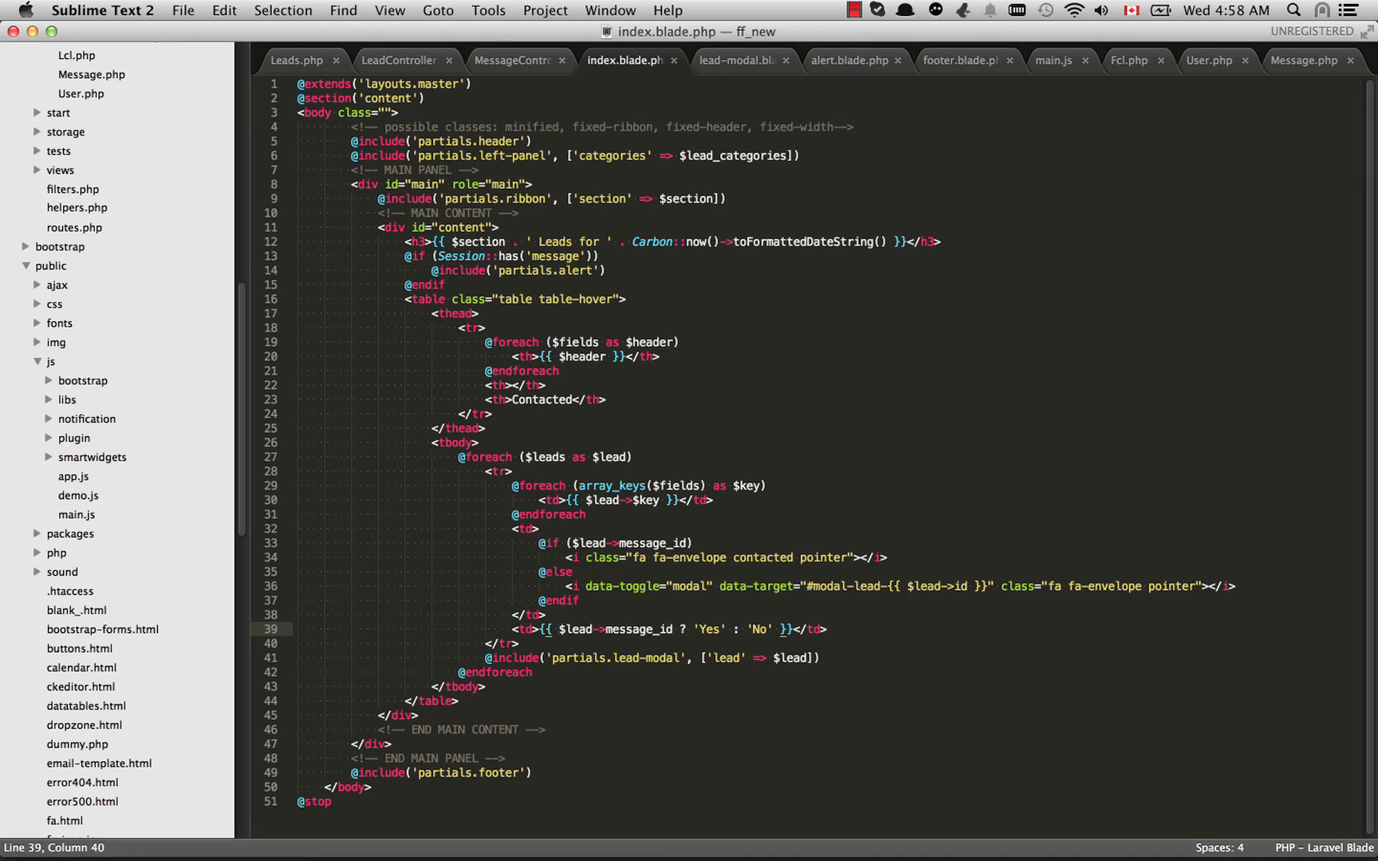
pyautogui.doubleClick(622, 629)
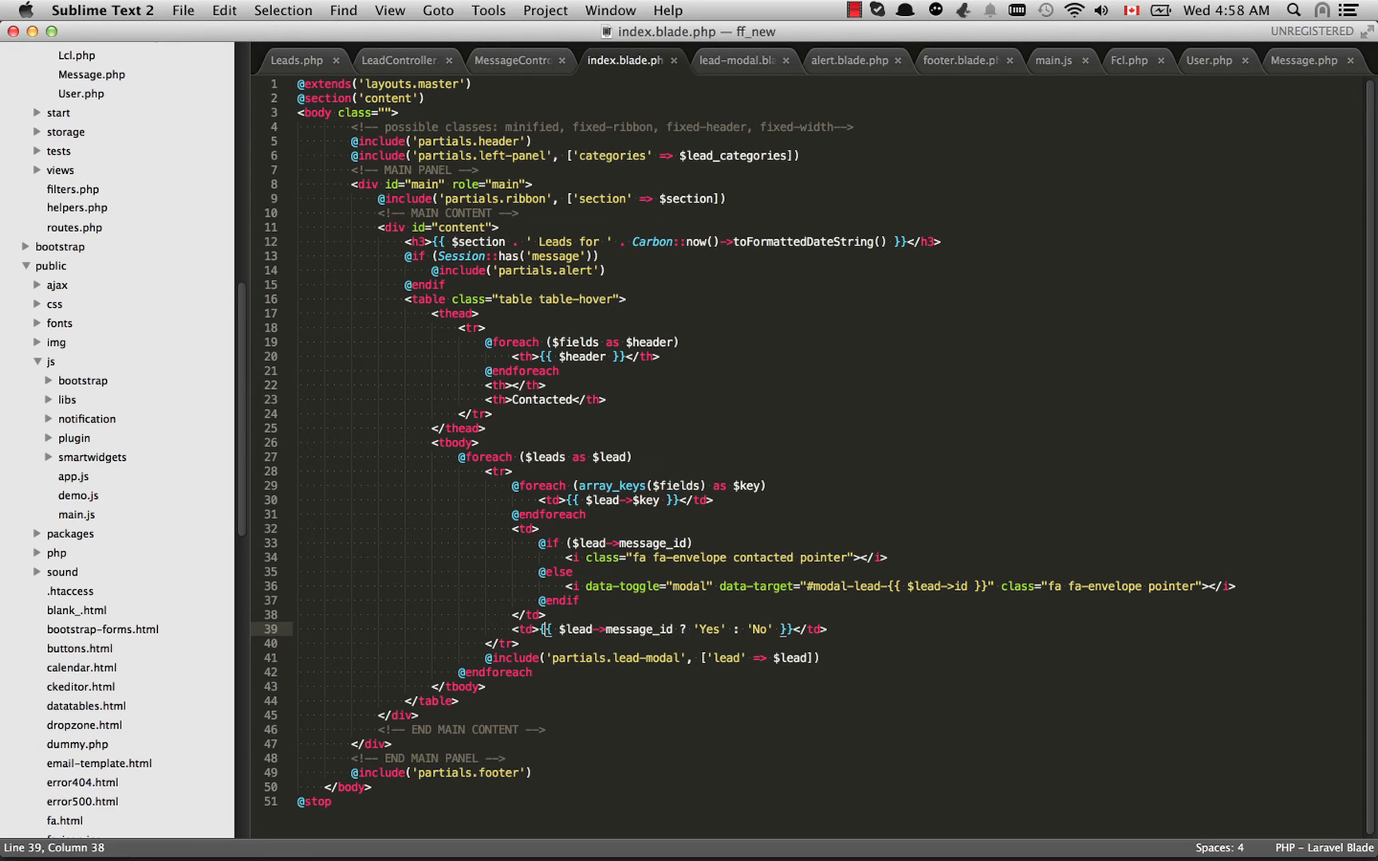
pyautogui.doubleClick(707, 629)
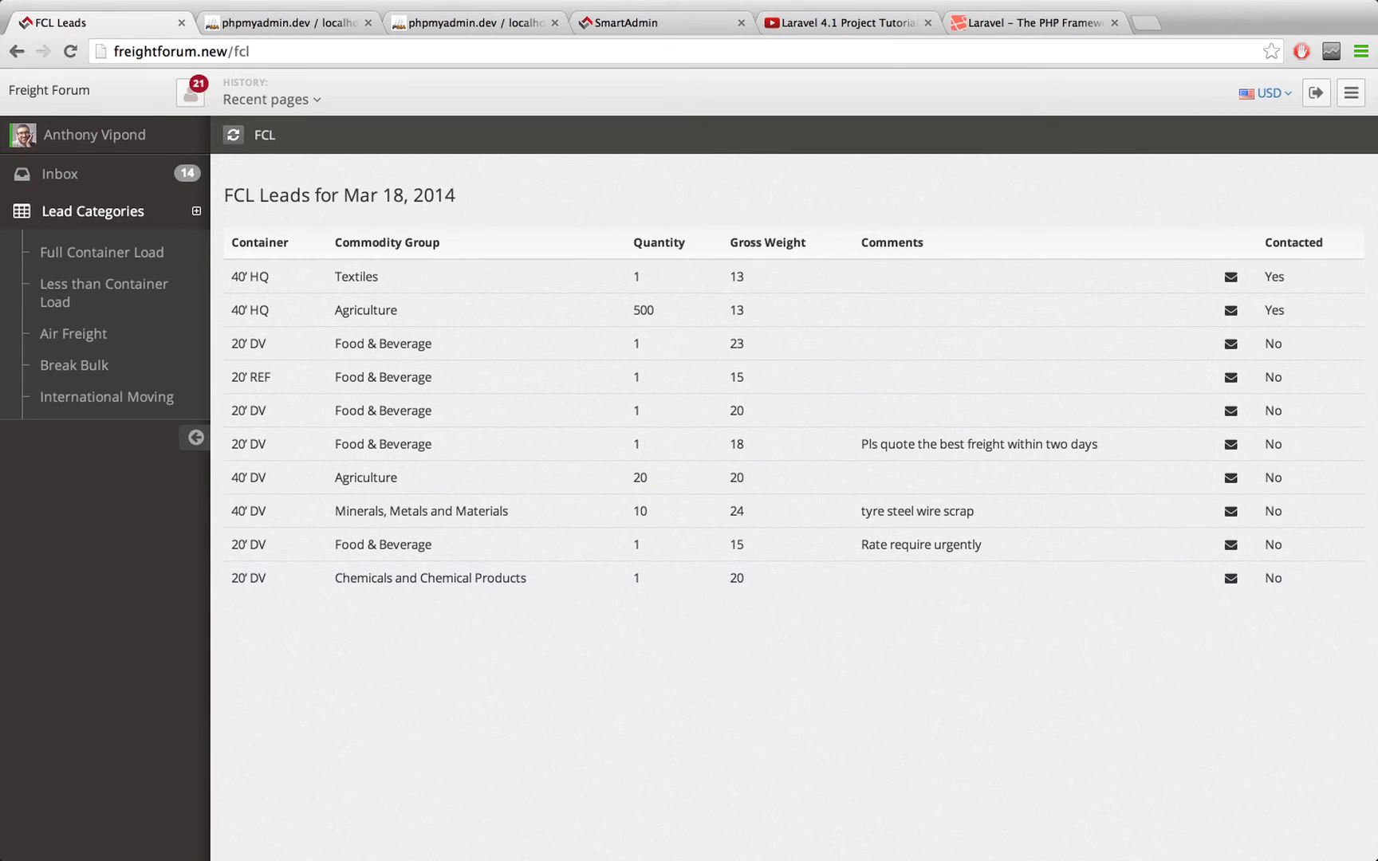
pyautogui.moveTo(615, 376)
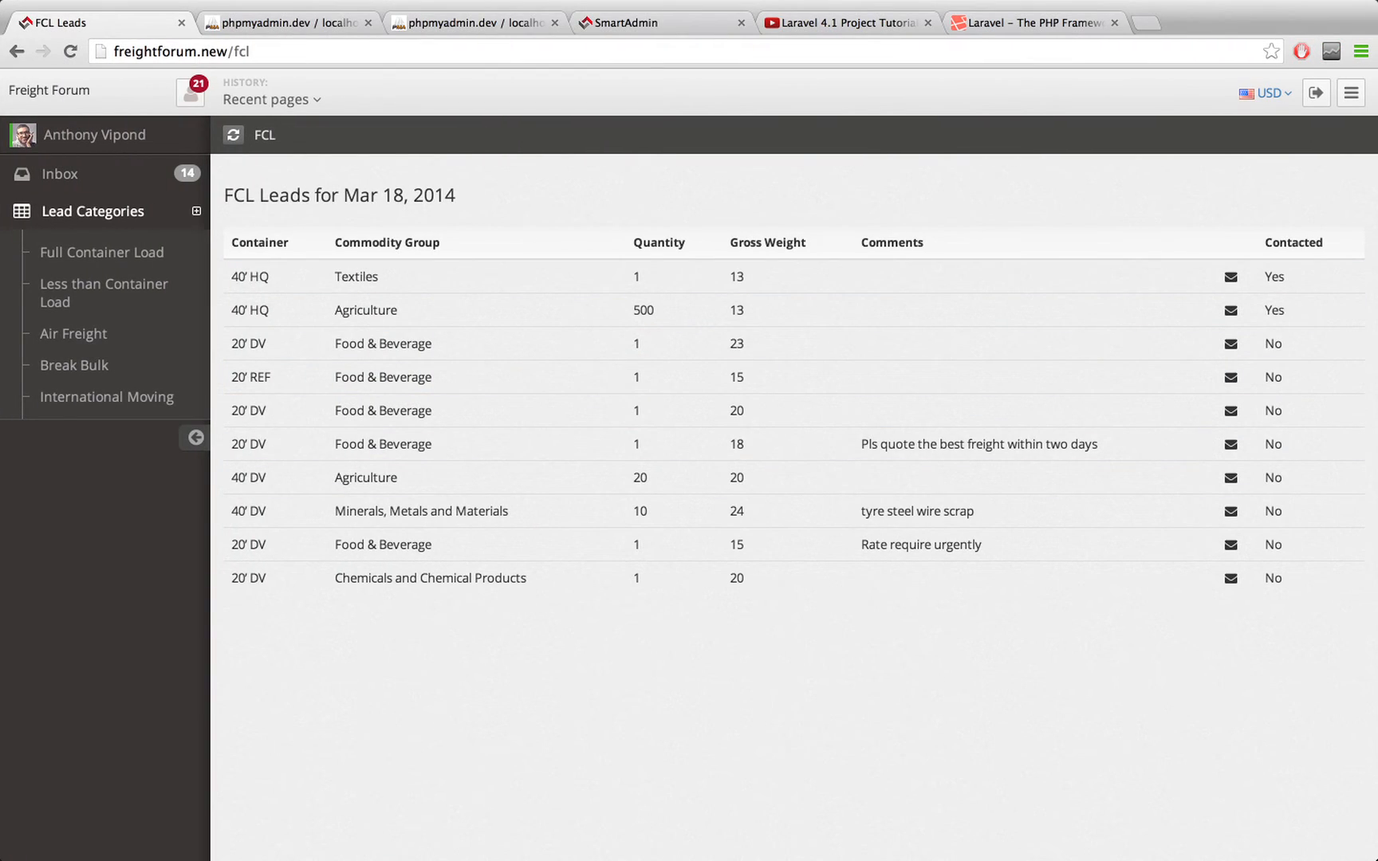
# Point at the first lead's envelope icon on the FCL Leads table
pyautogui.click(1230, 276)
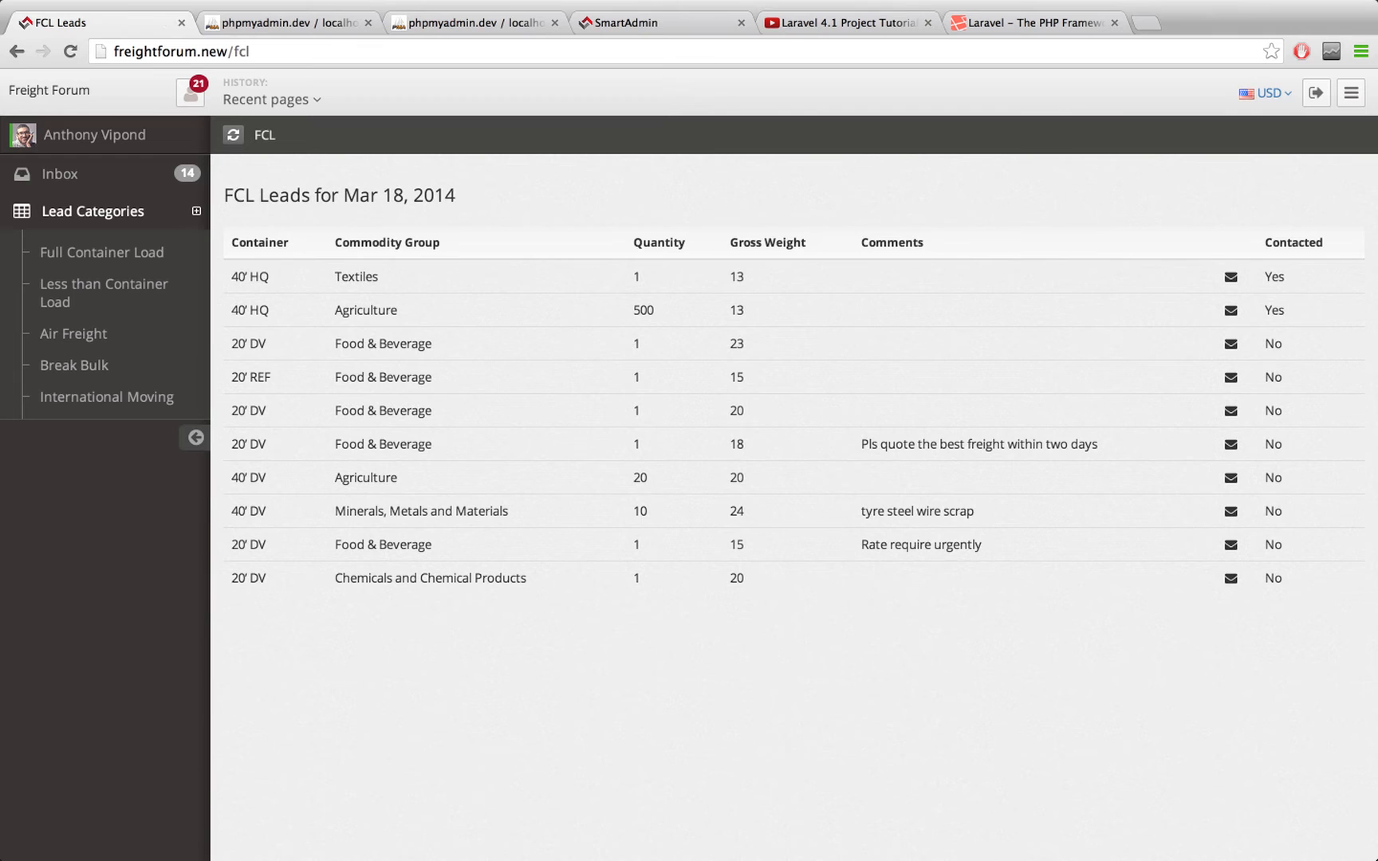
pyautogui.click(1229, 276)
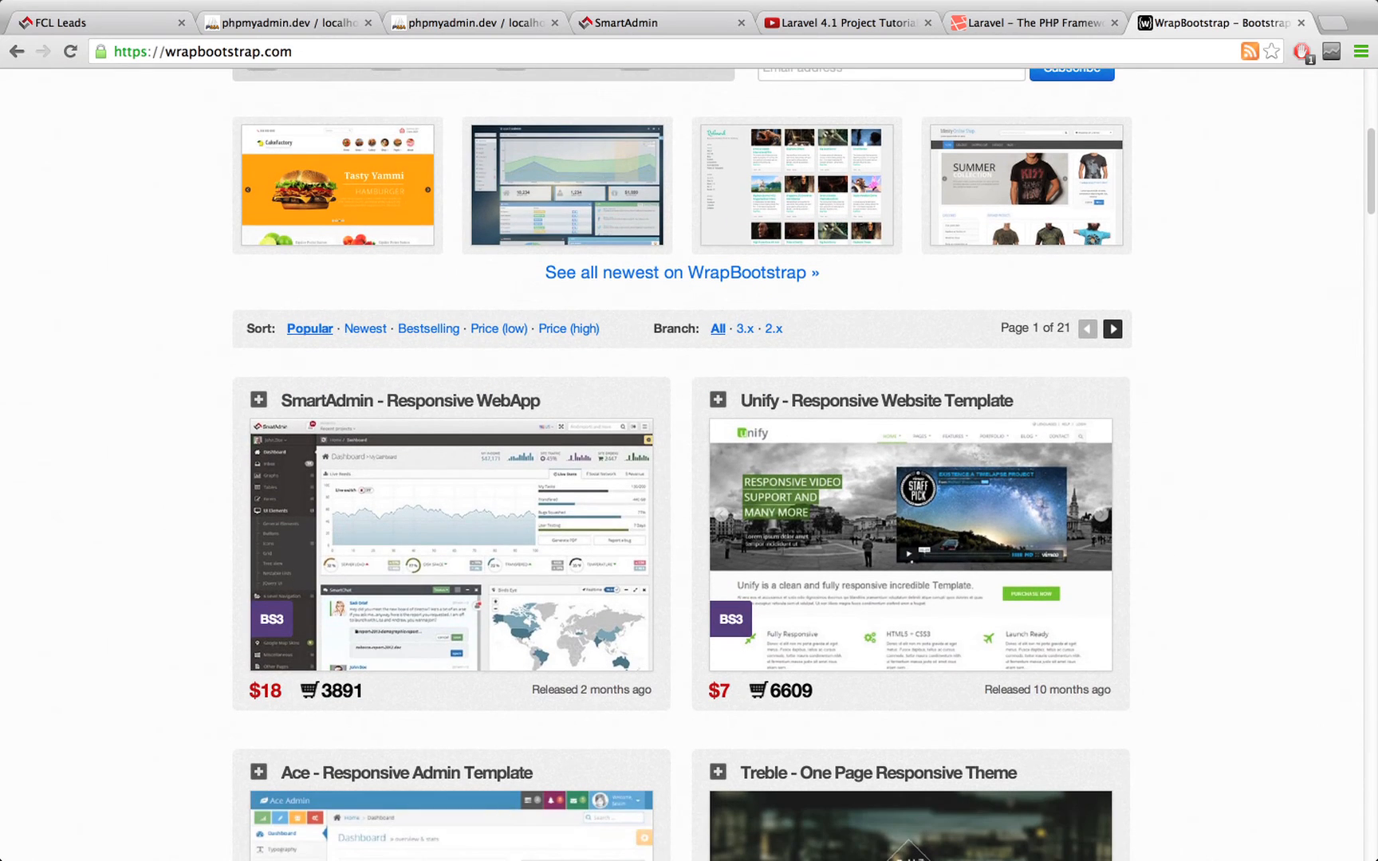
pyautogui.moveTo(410, 401)
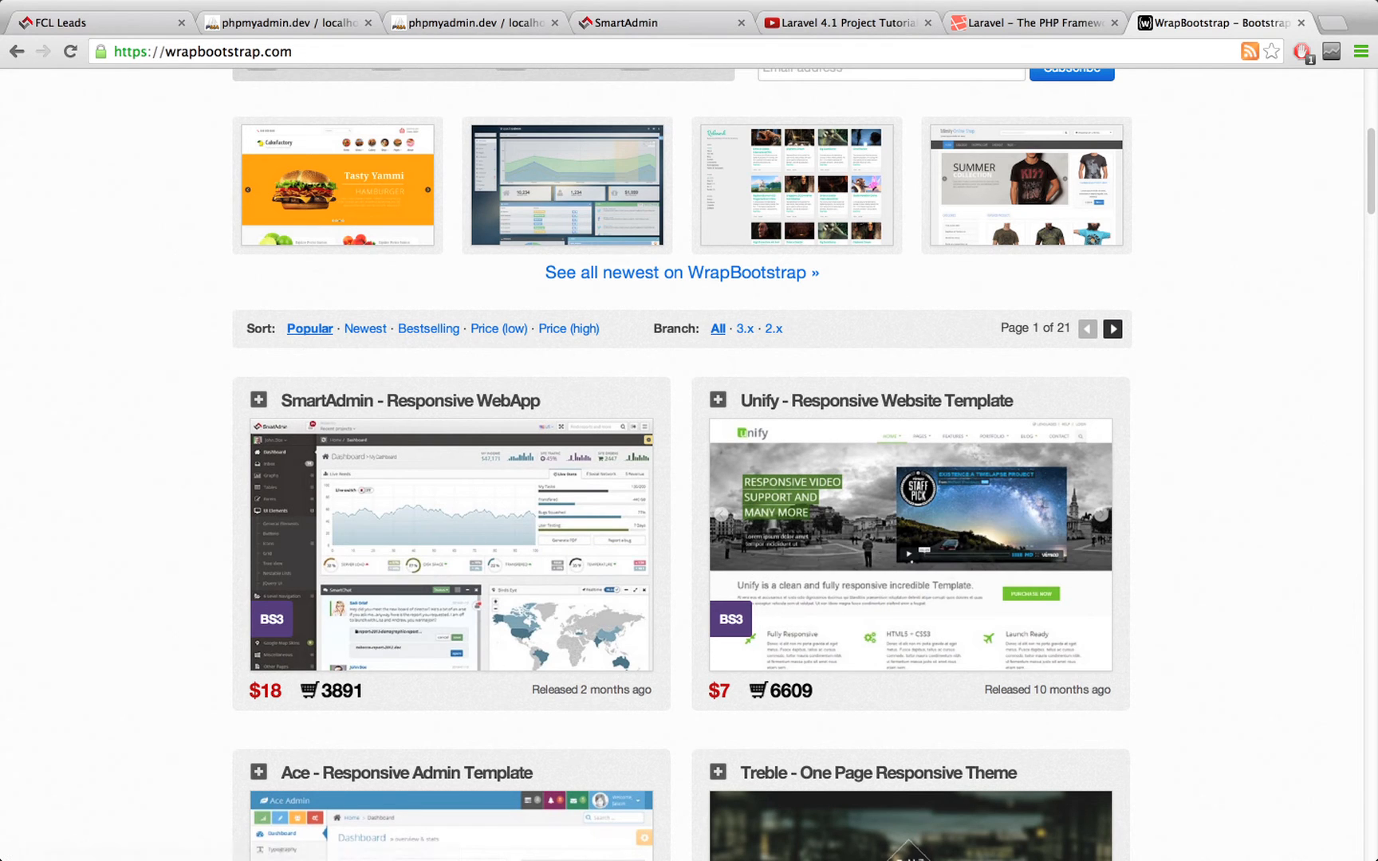
# Revisit the FCL Leads envelope icon, then return to the WrapBootstrap theme listing
pyautogui.click(96, 22)
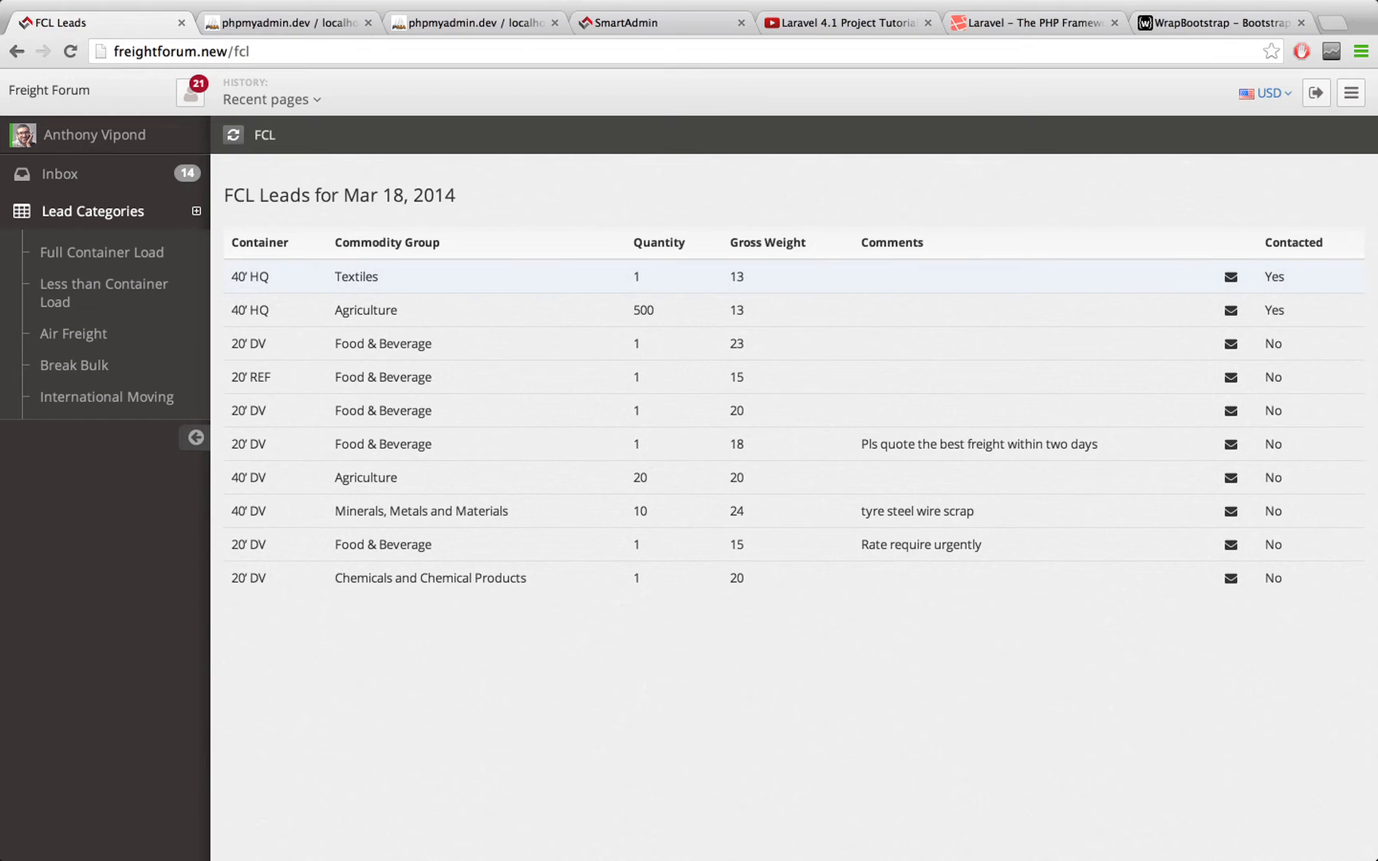
pyautogui.click(1230, 275)
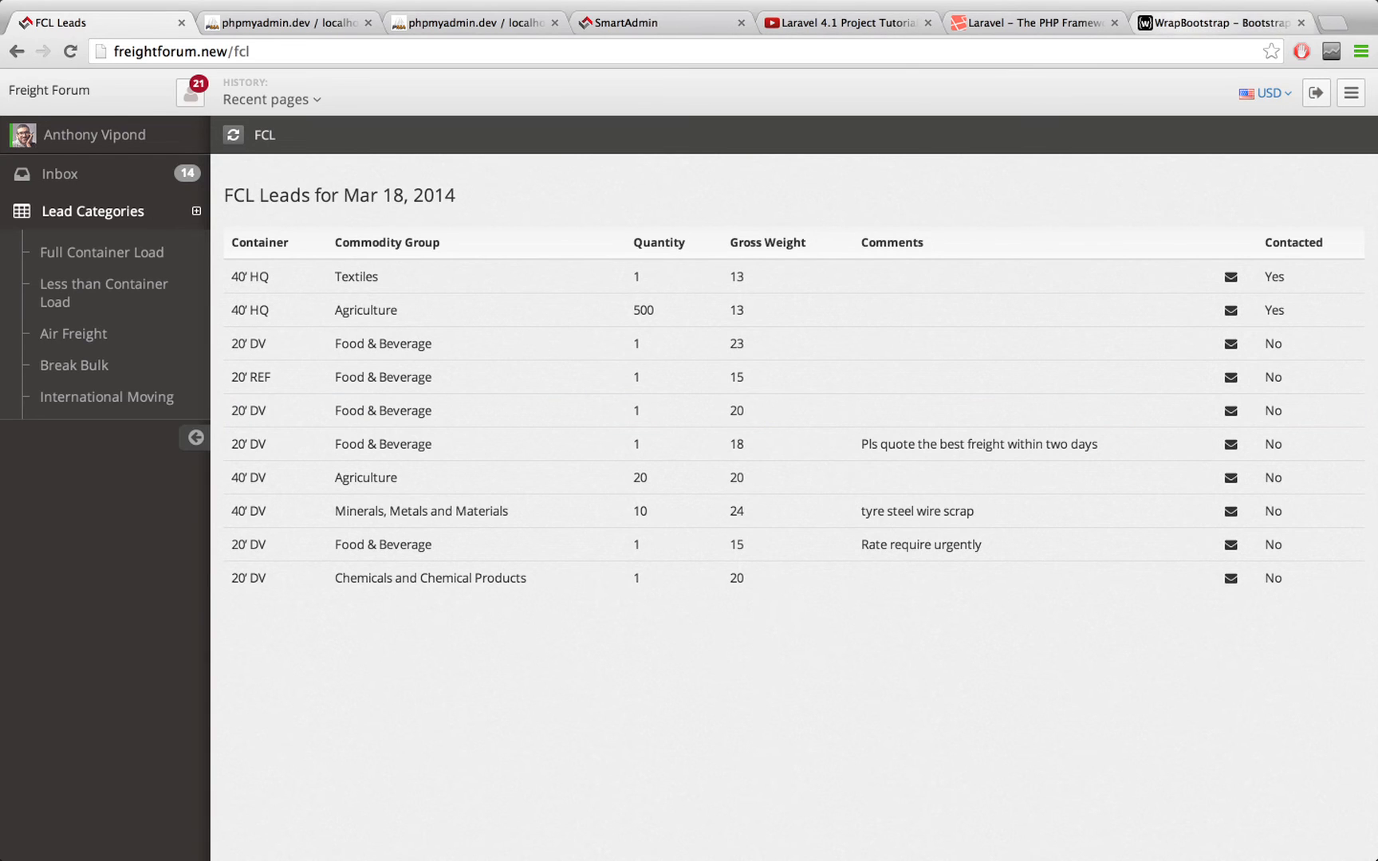
pyautogui.click(1216, 23)
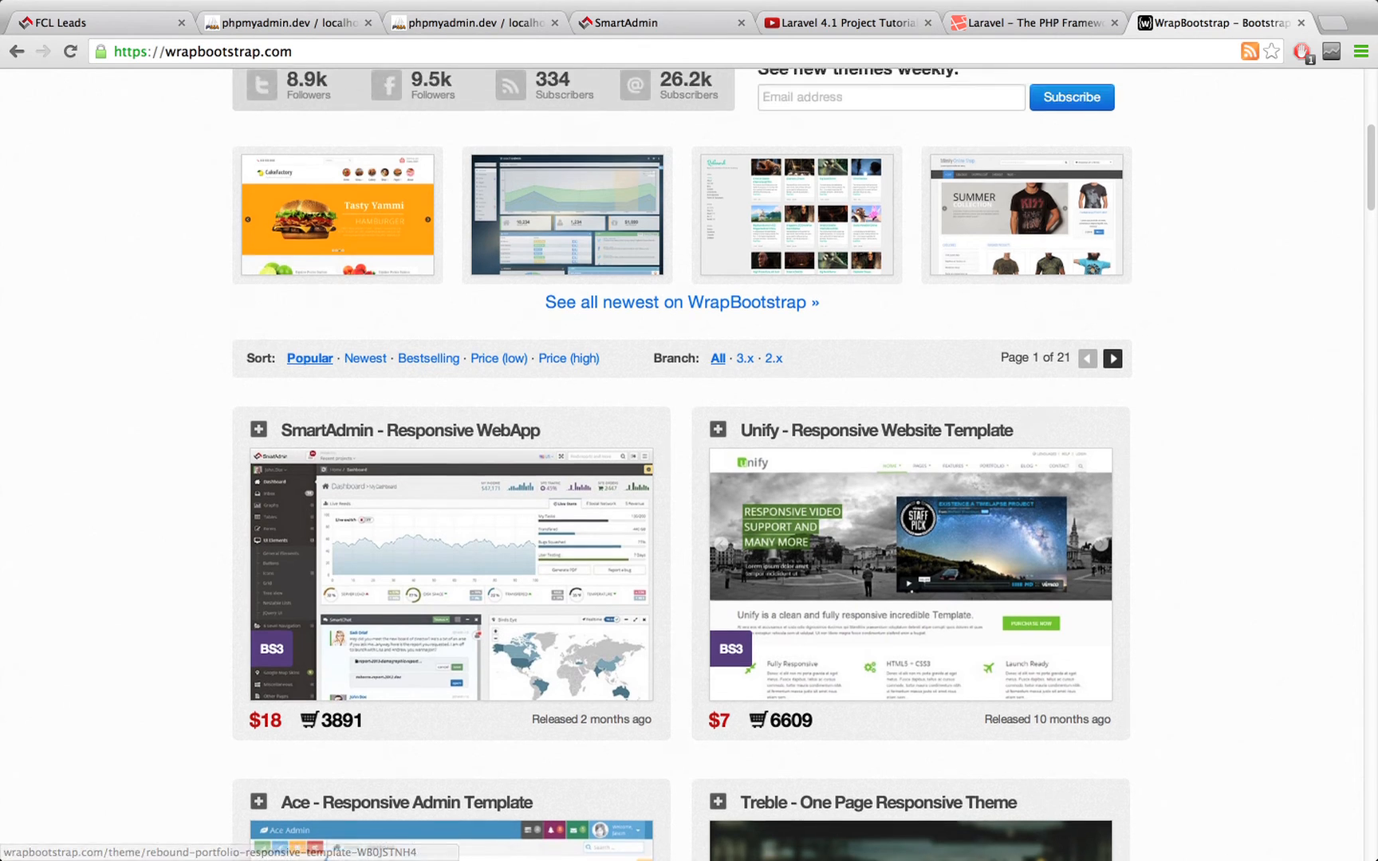
pyautogui.scroll(3)
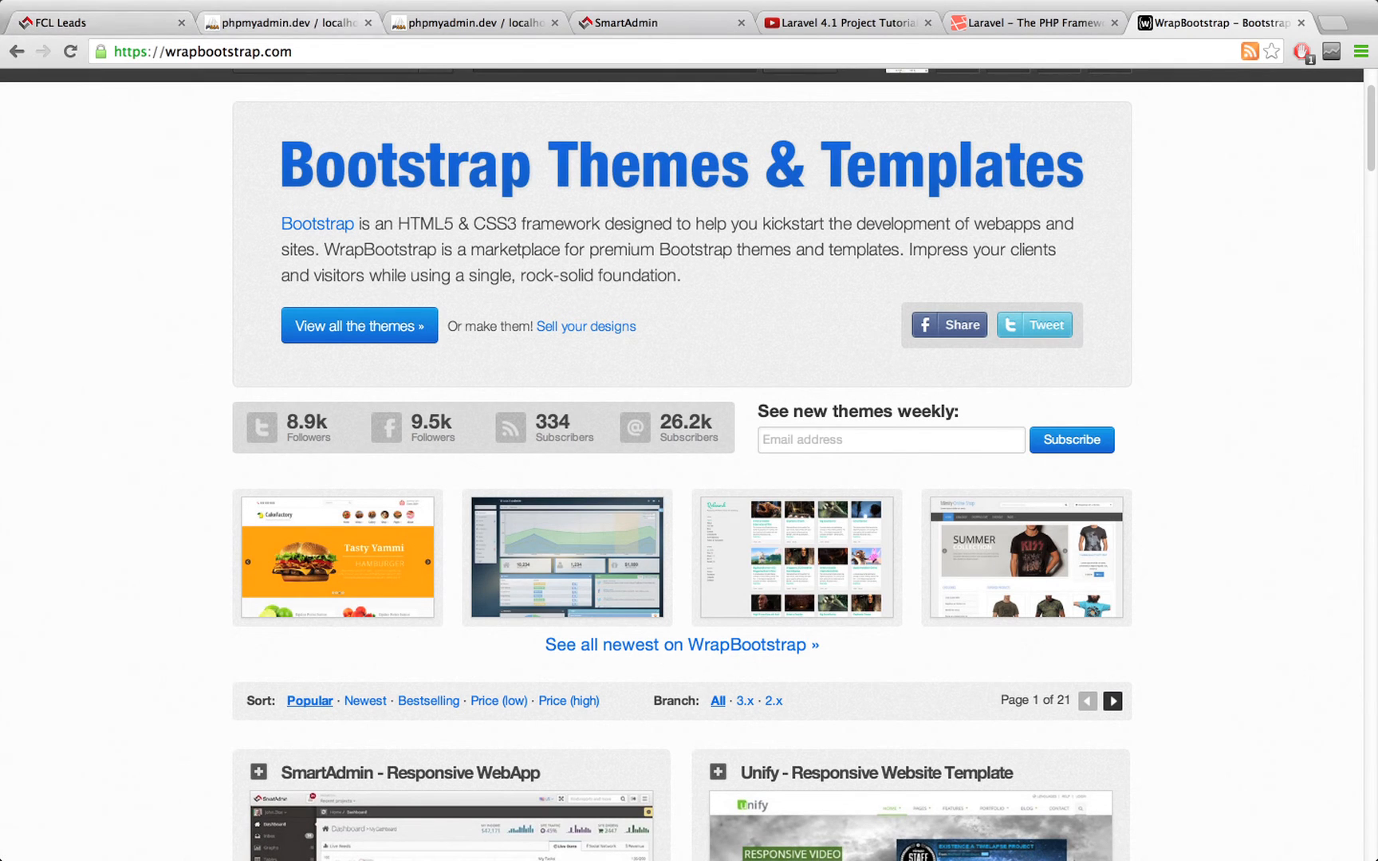
# Go to the SmartAdmin demo page and scroll down to its alerts section
pyautogui.click(662, 23)
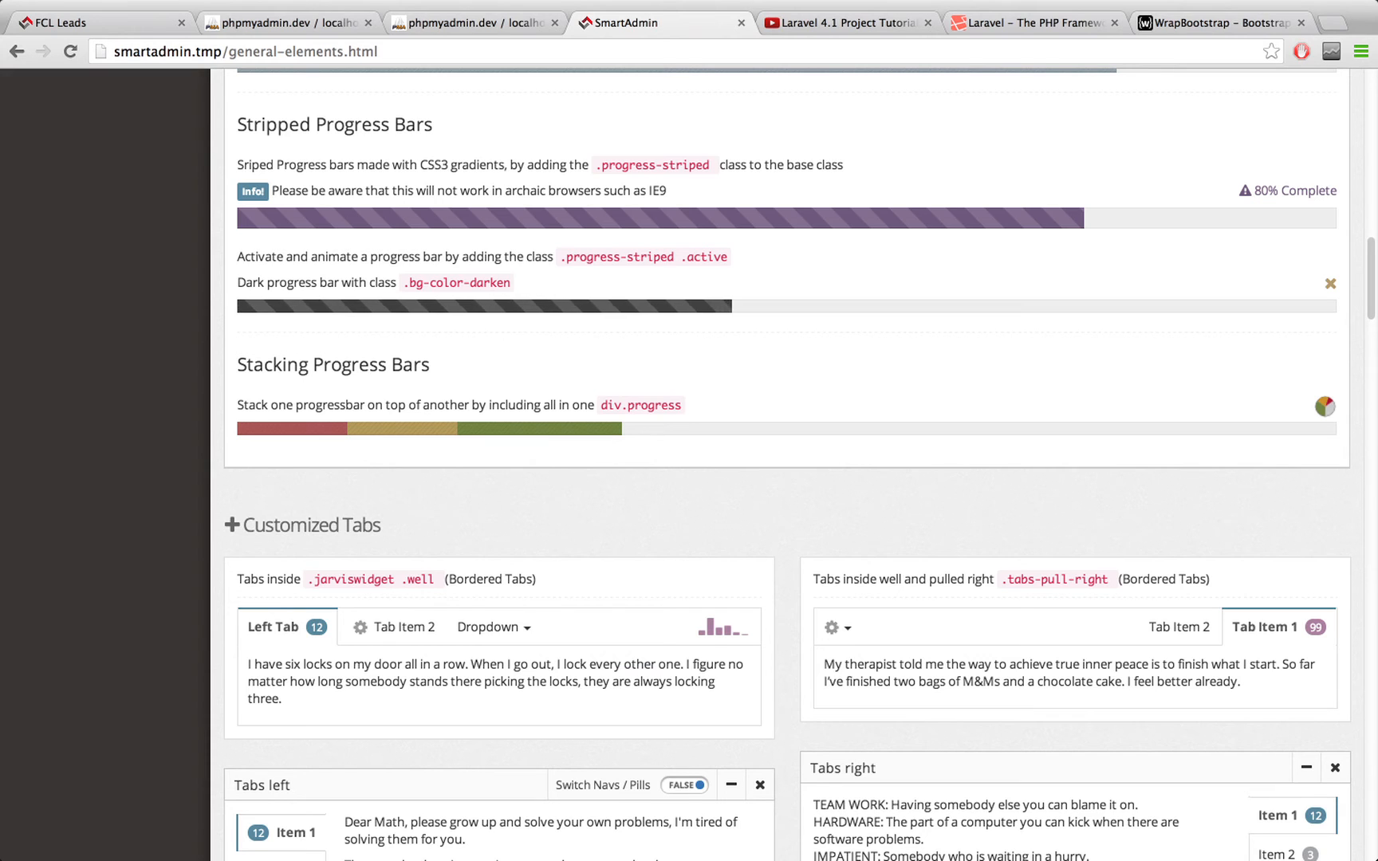
pyautogui.scroll(-3)
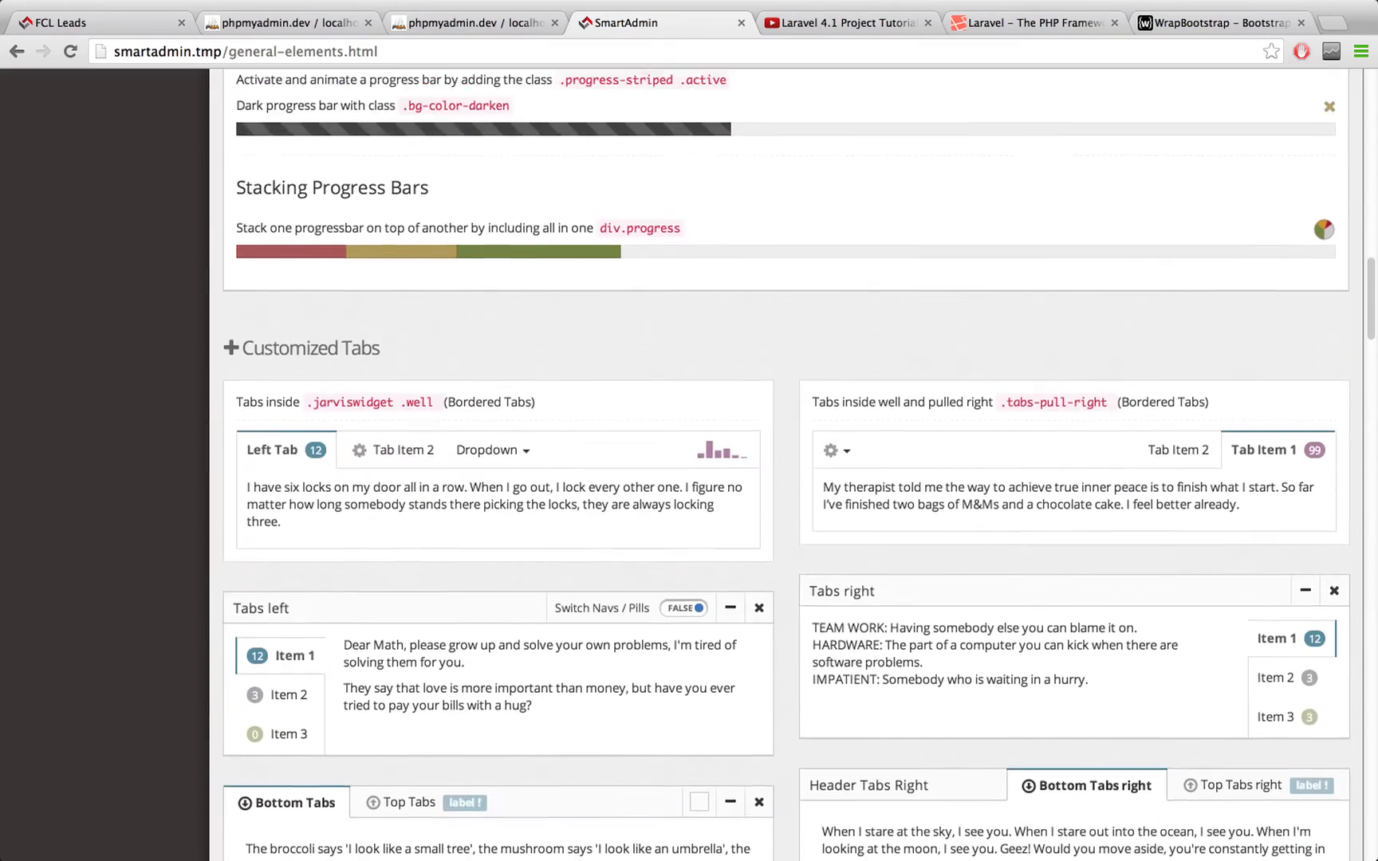
pyautogui.scroll(-3)
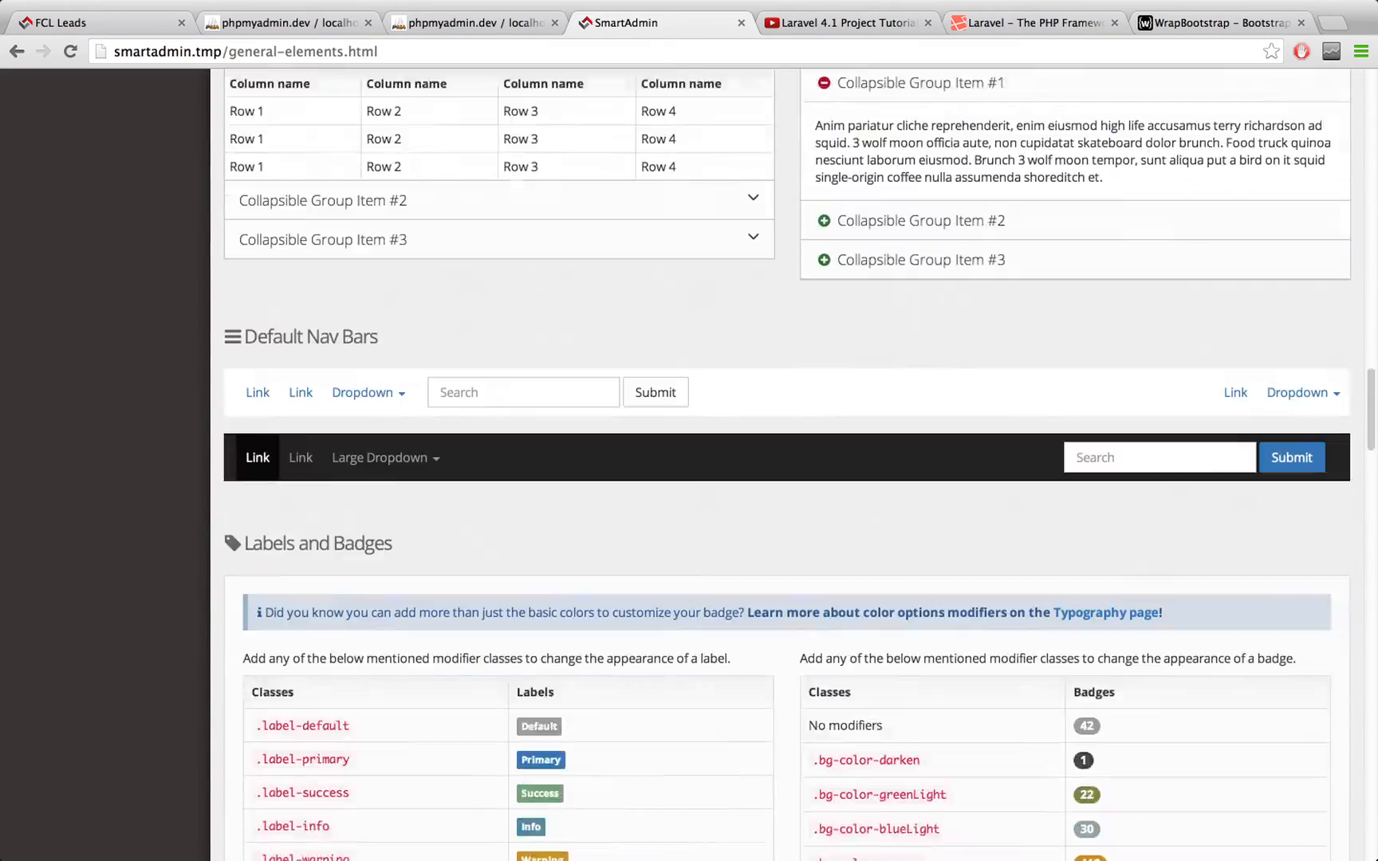
pyautogui.scroll(-3)
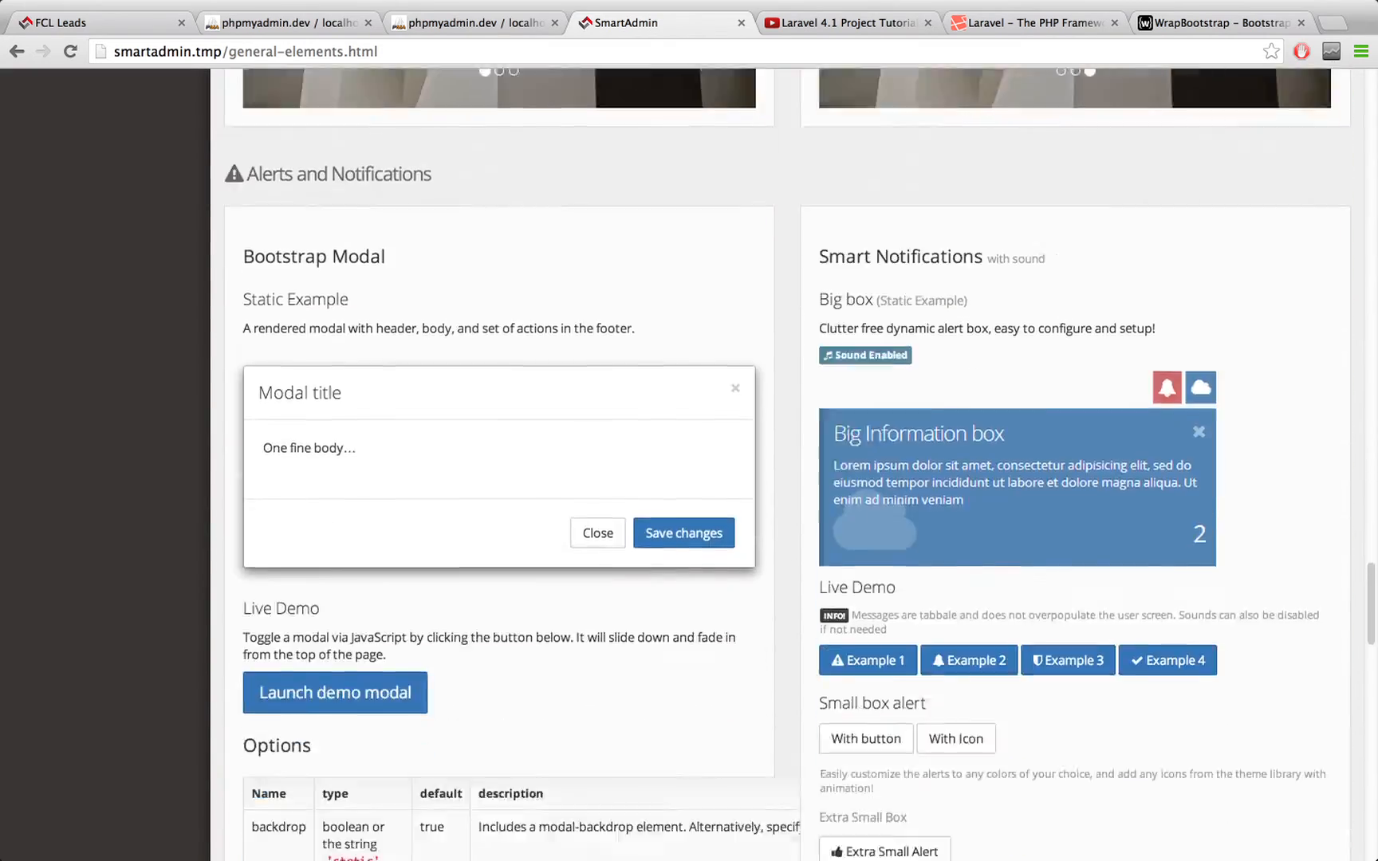
pyautogui.scroll(-3)
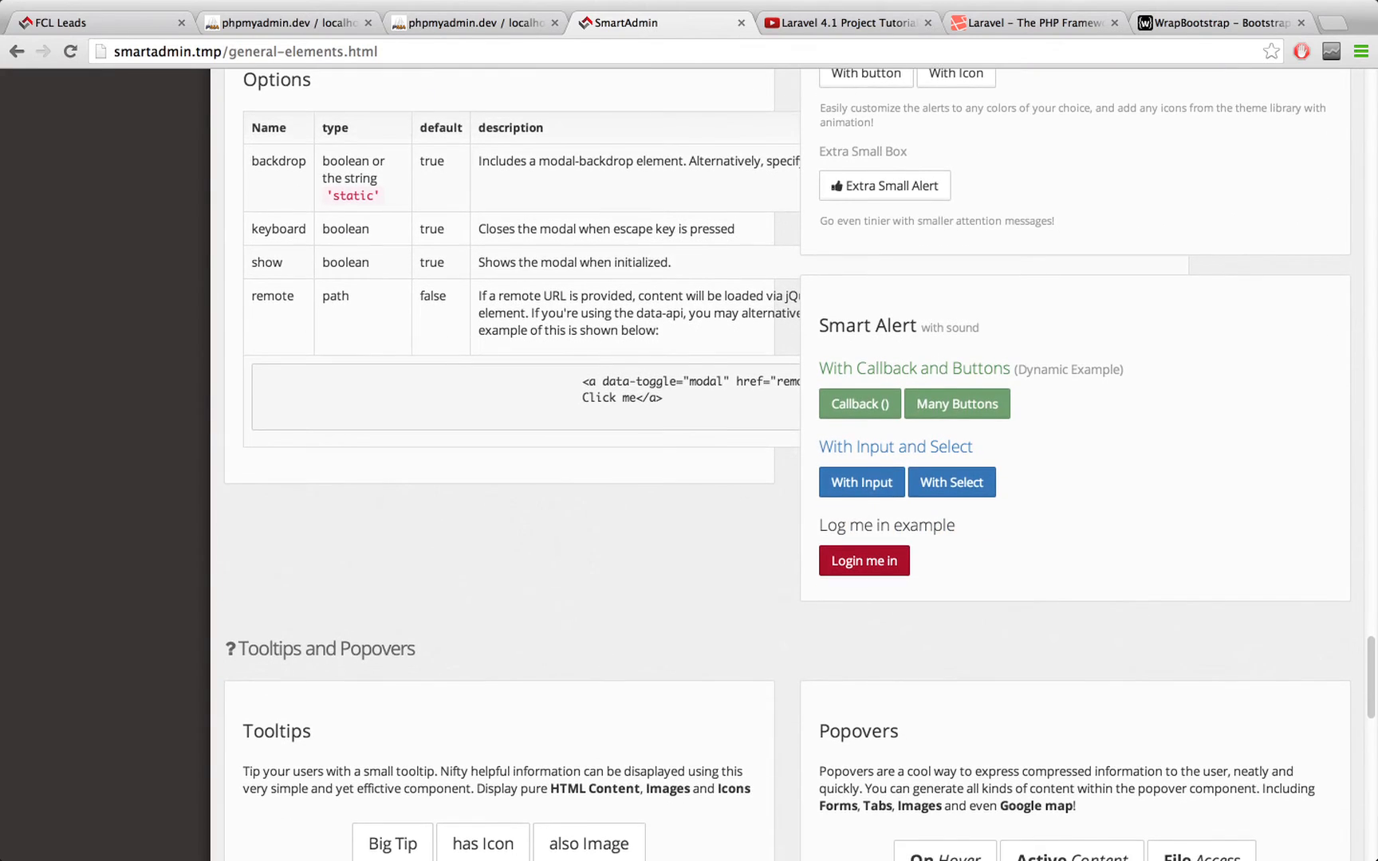
pyautogui.scroll(3)
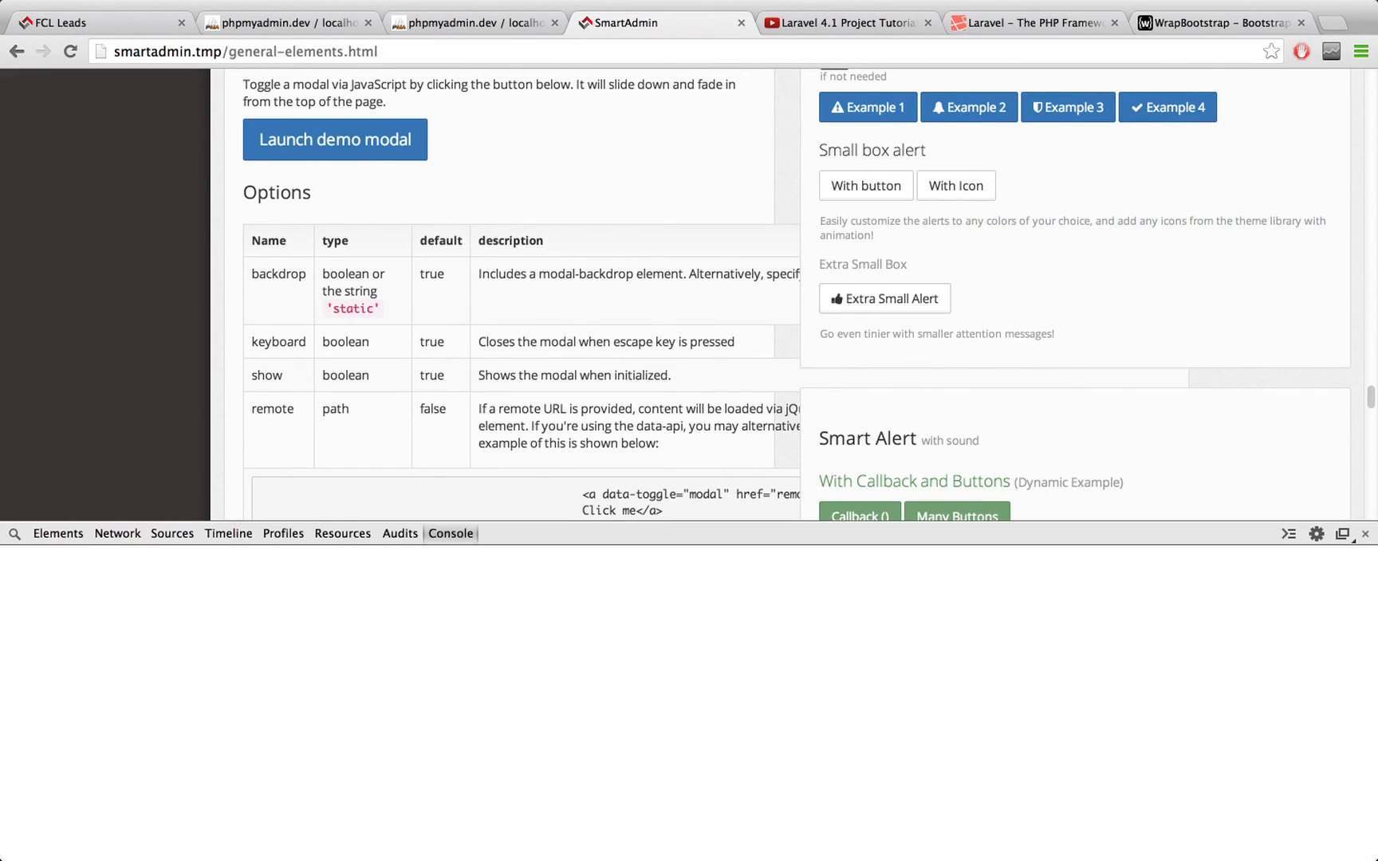
# Inspect the Extra Small Alert button (id eg7) and expand it to its thumbs-up icon element
pyautogui.click(885, 299)
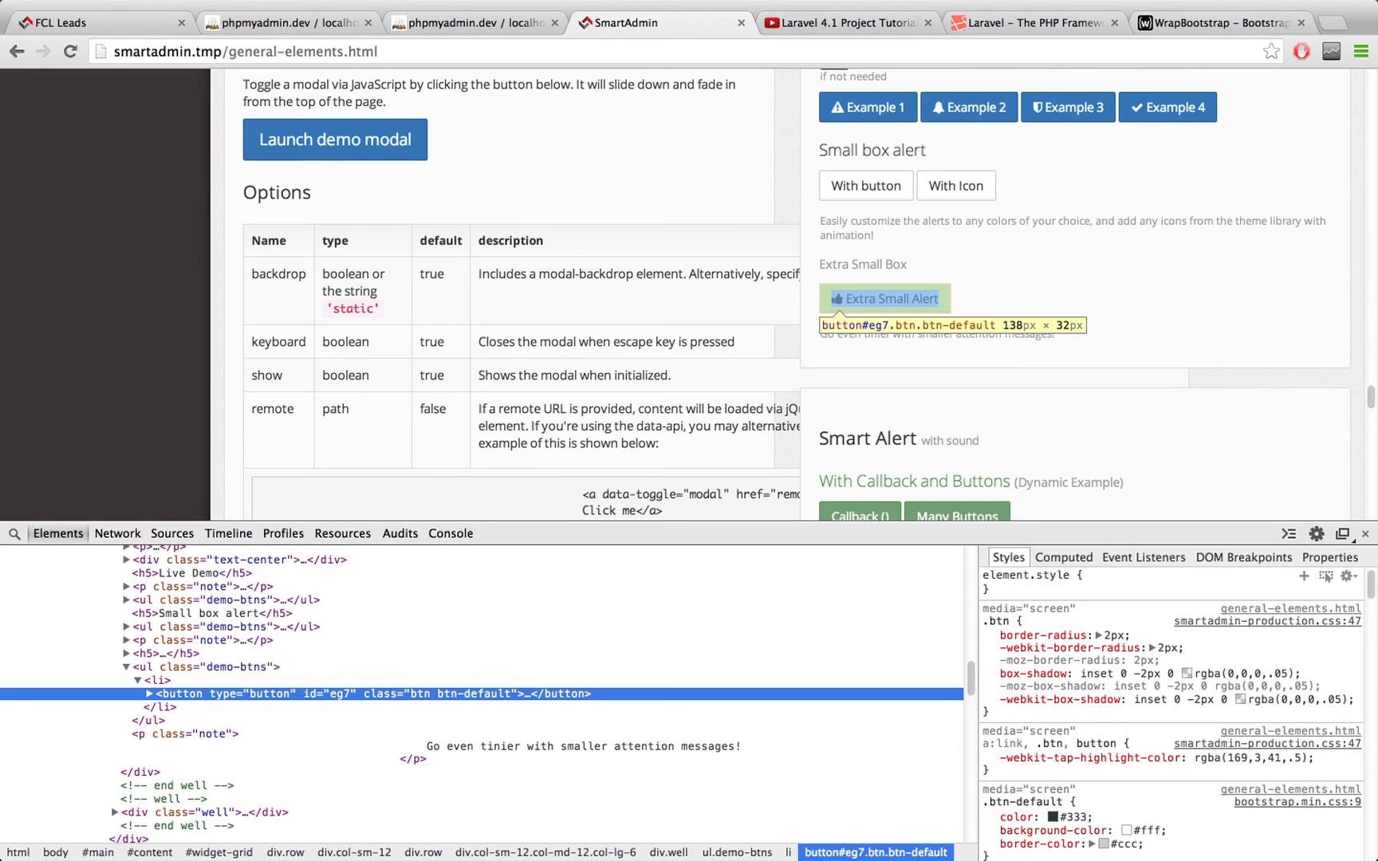
pyautogui.click(151, 694)
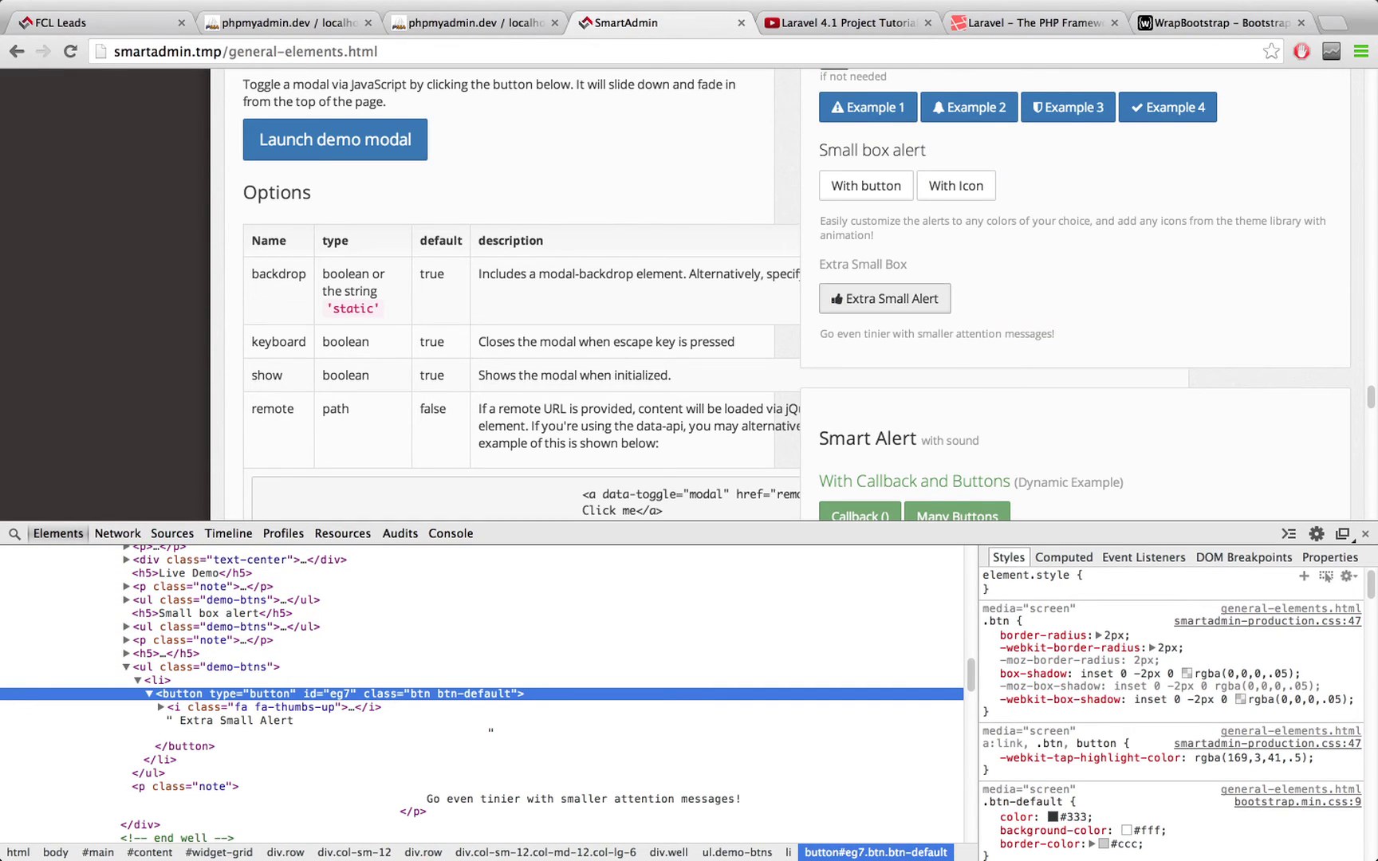
pyautogui.click(58, 22)
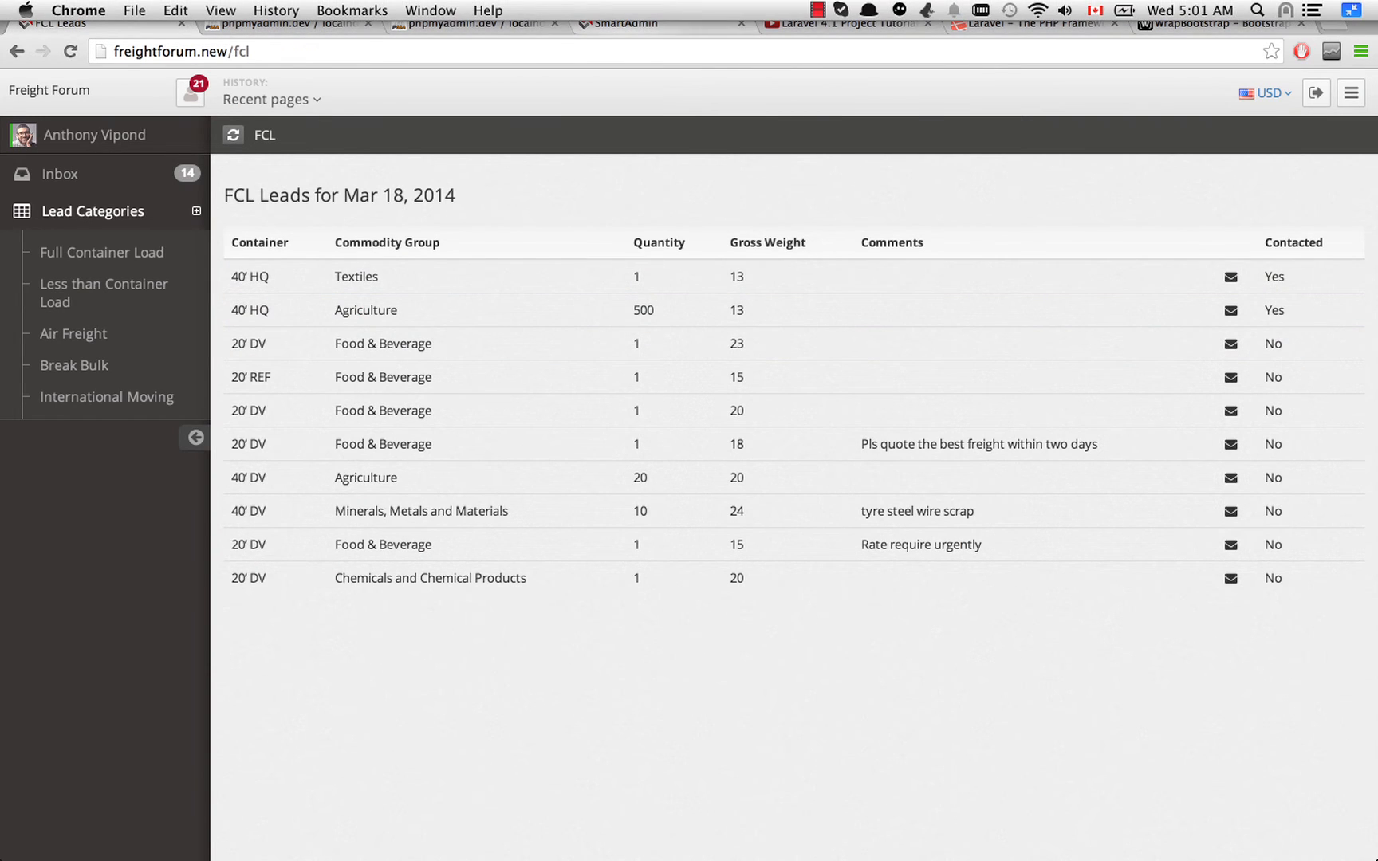
pyautogui.click(662, 23)
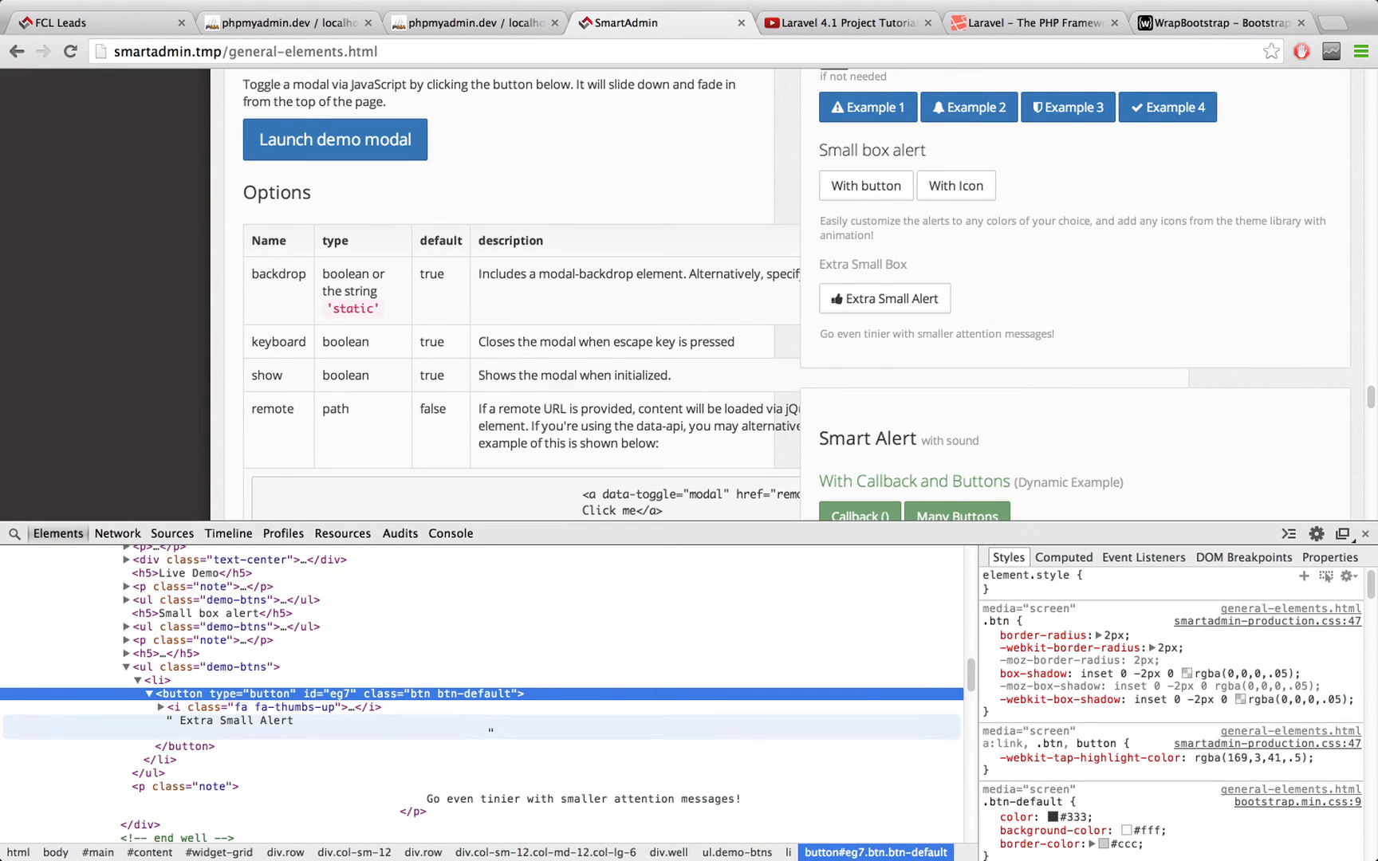
pyautogui.moveTo(825, 298)
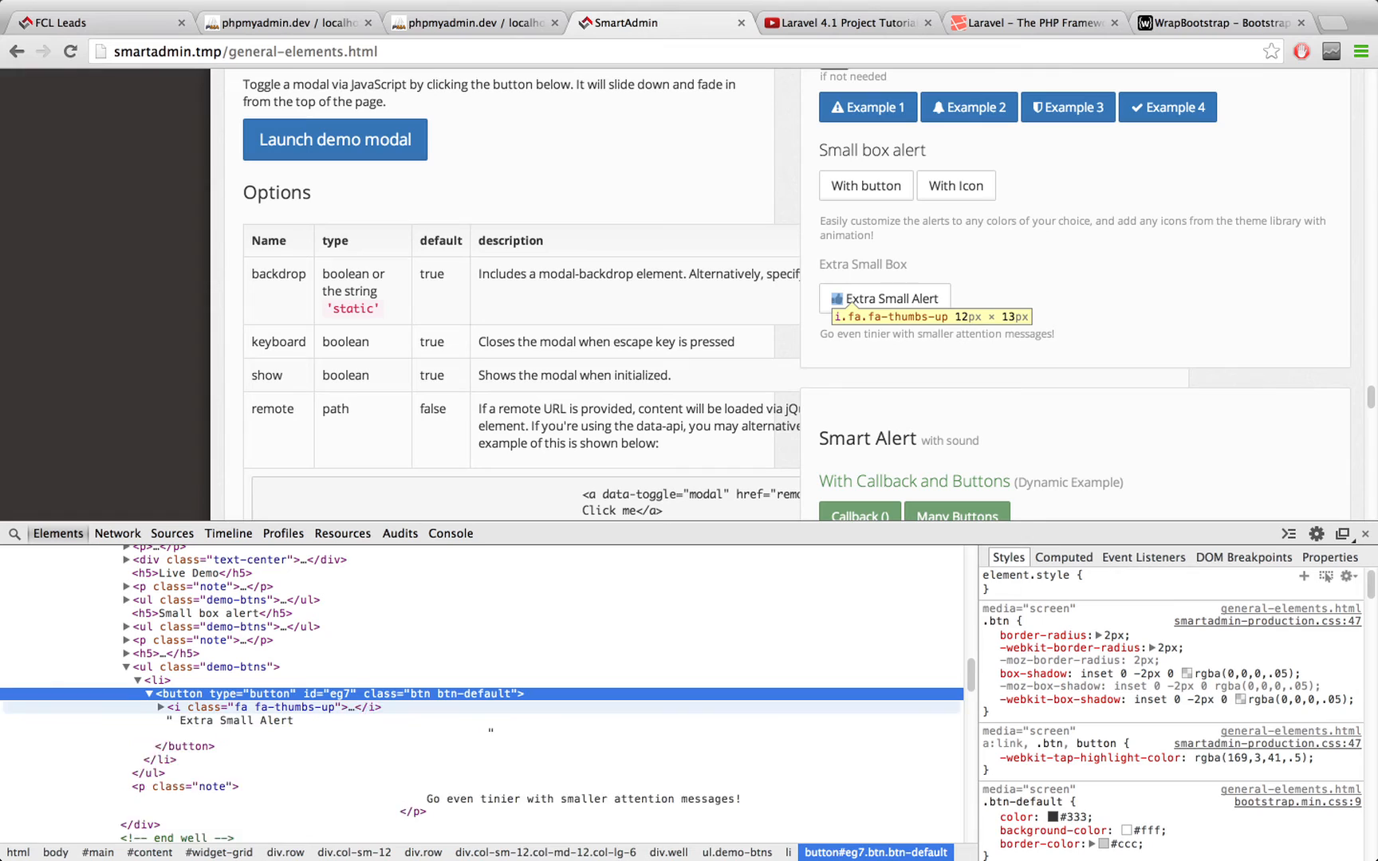
pyautogui.click(158, 706)
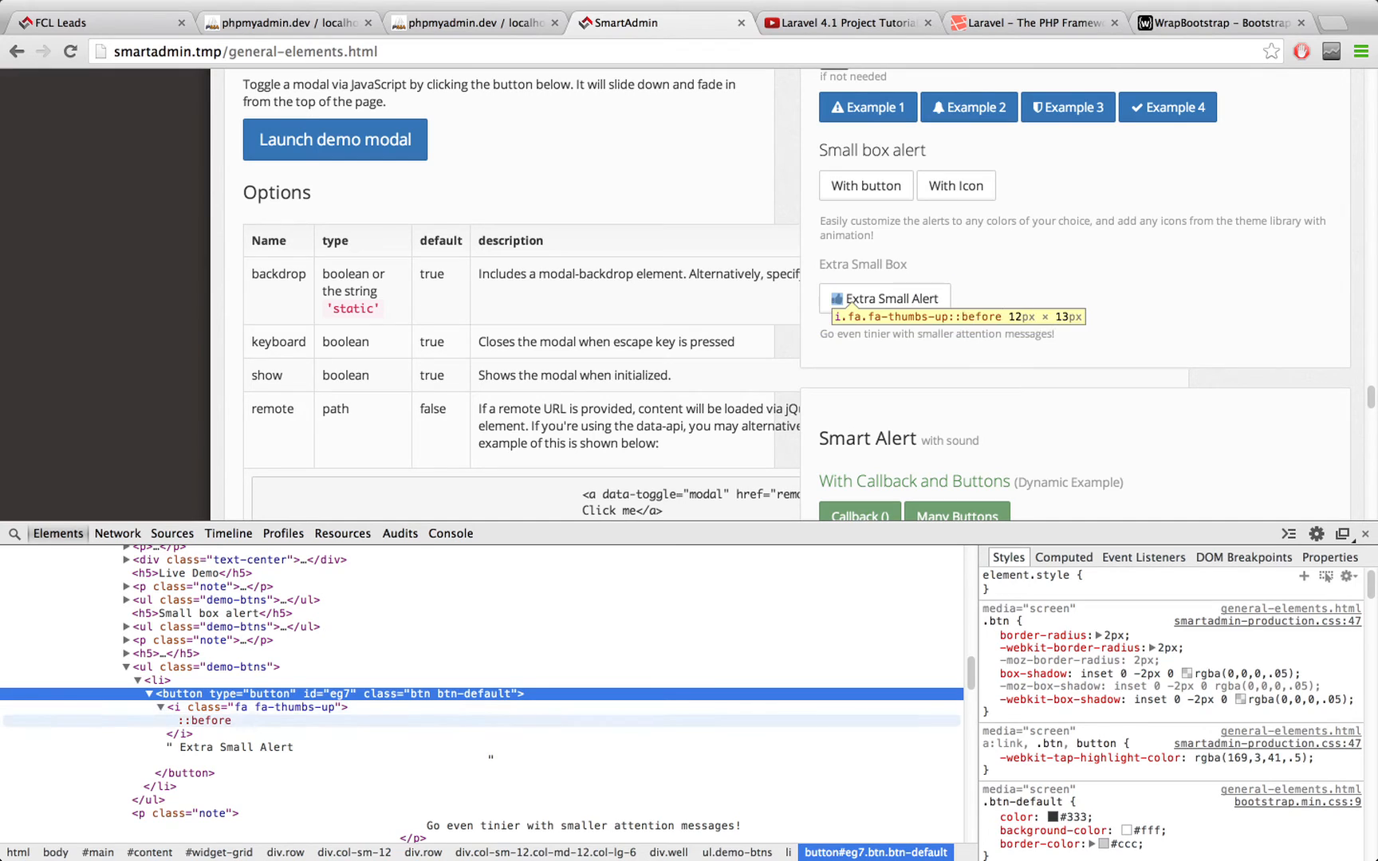
pyautogui.moveTo(885, 299)
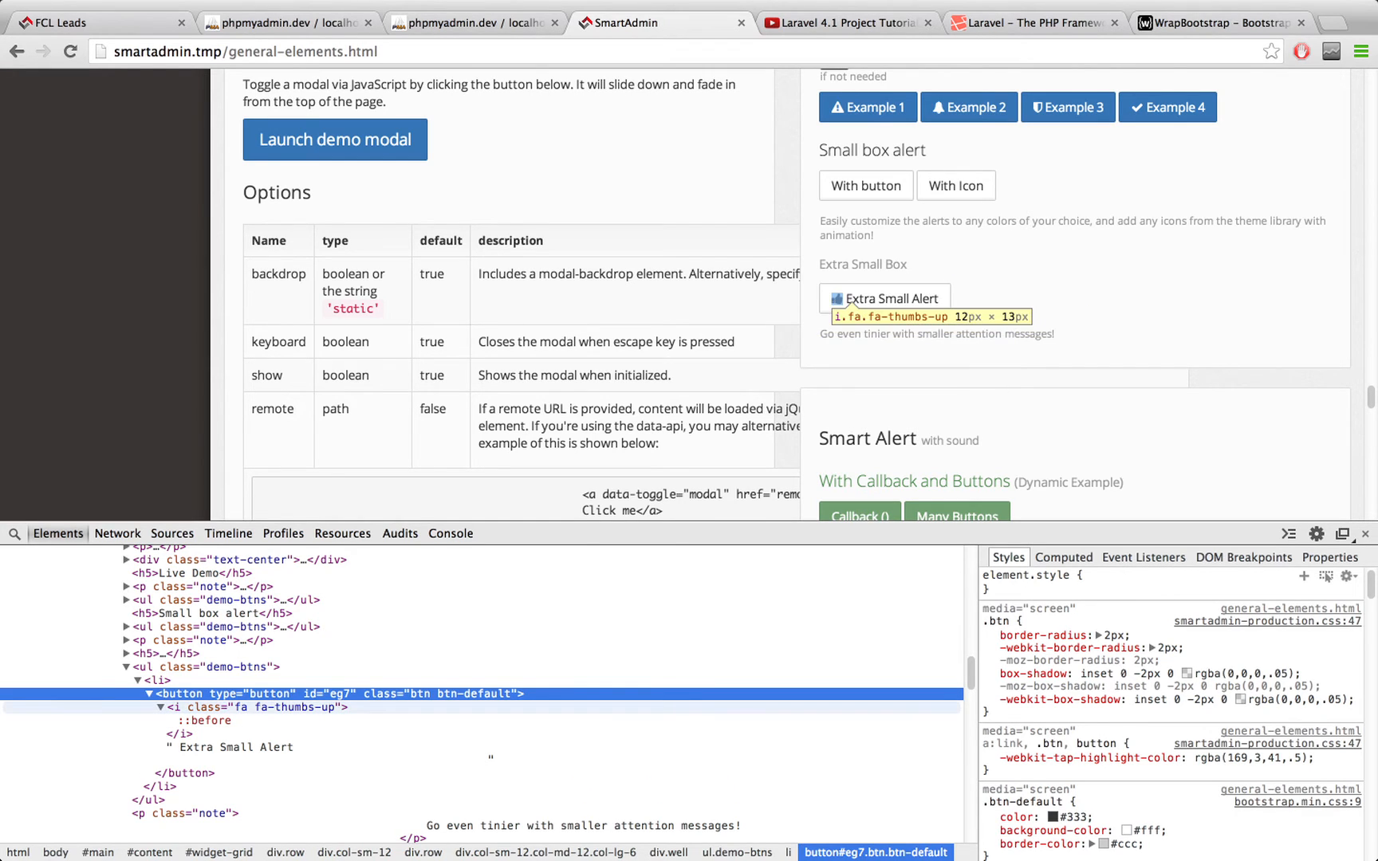
pyautogui.moveTo(884, 298)
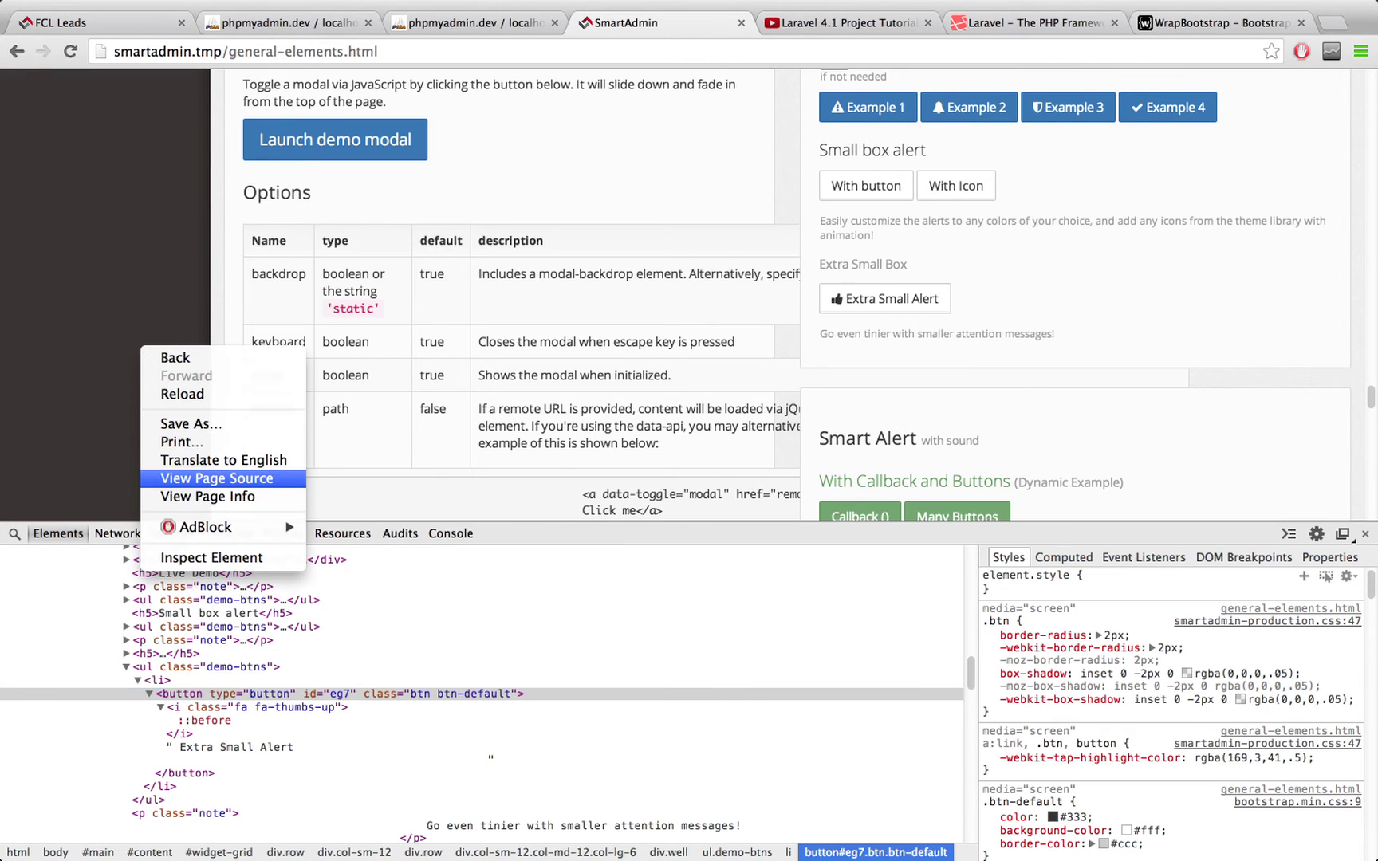
# Find eg7 in the page source and select its $.smallBox alert block, then return to Sublime
pyautogui.click(215, 478)
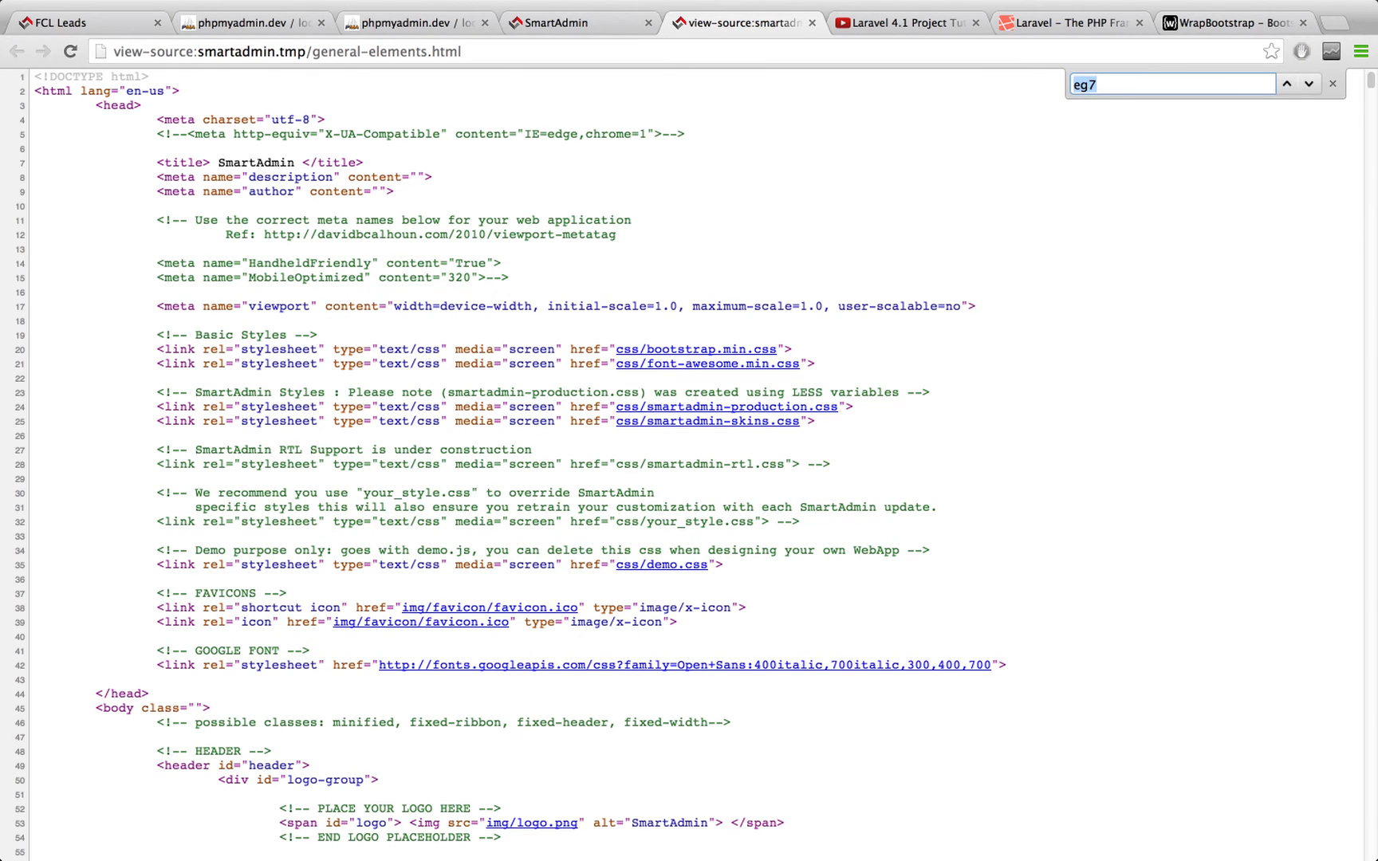
pyautogui.press('Return')
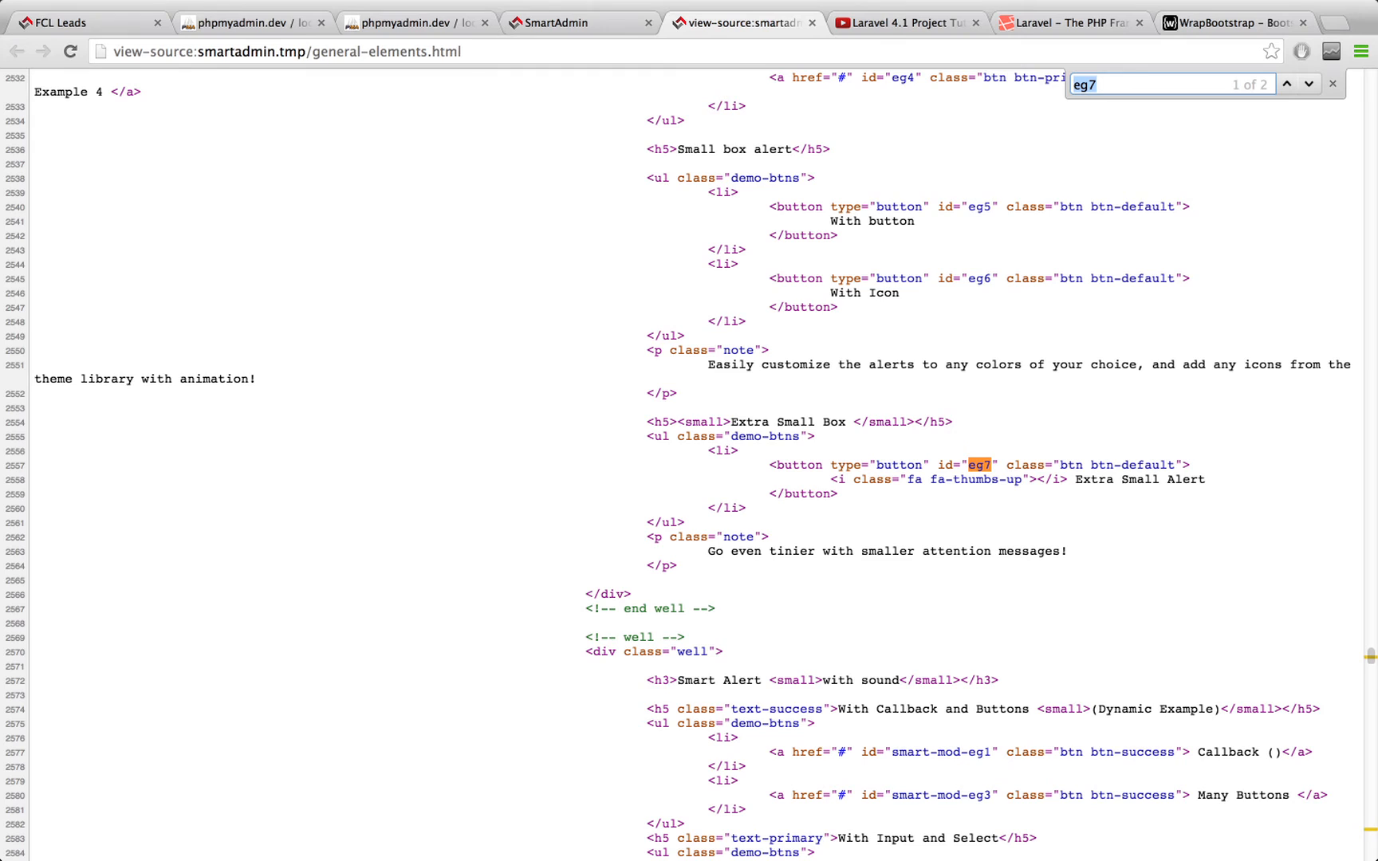
pyautogui.click(1288, 83)
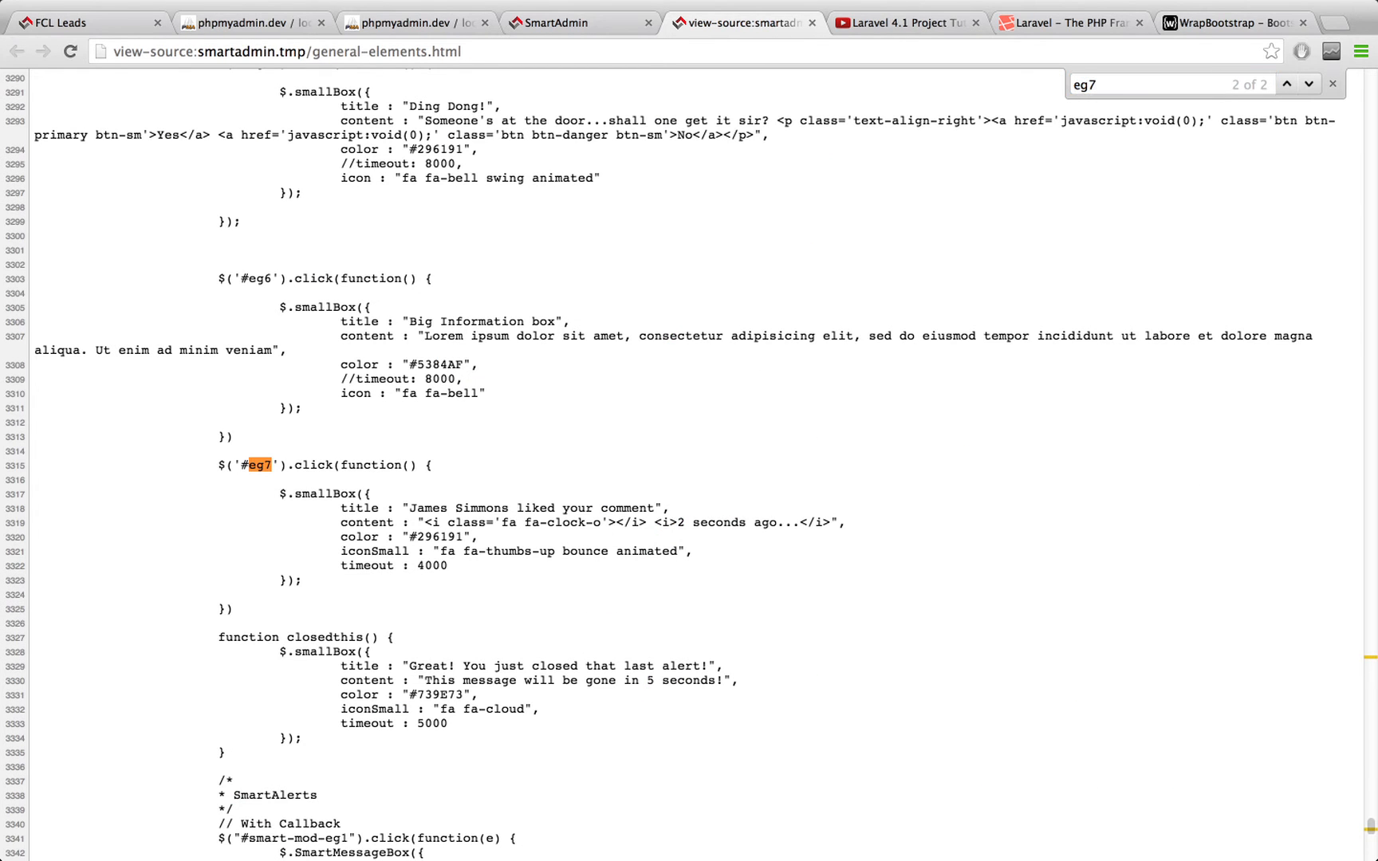
pyautogui.doubleClick(343, 465)
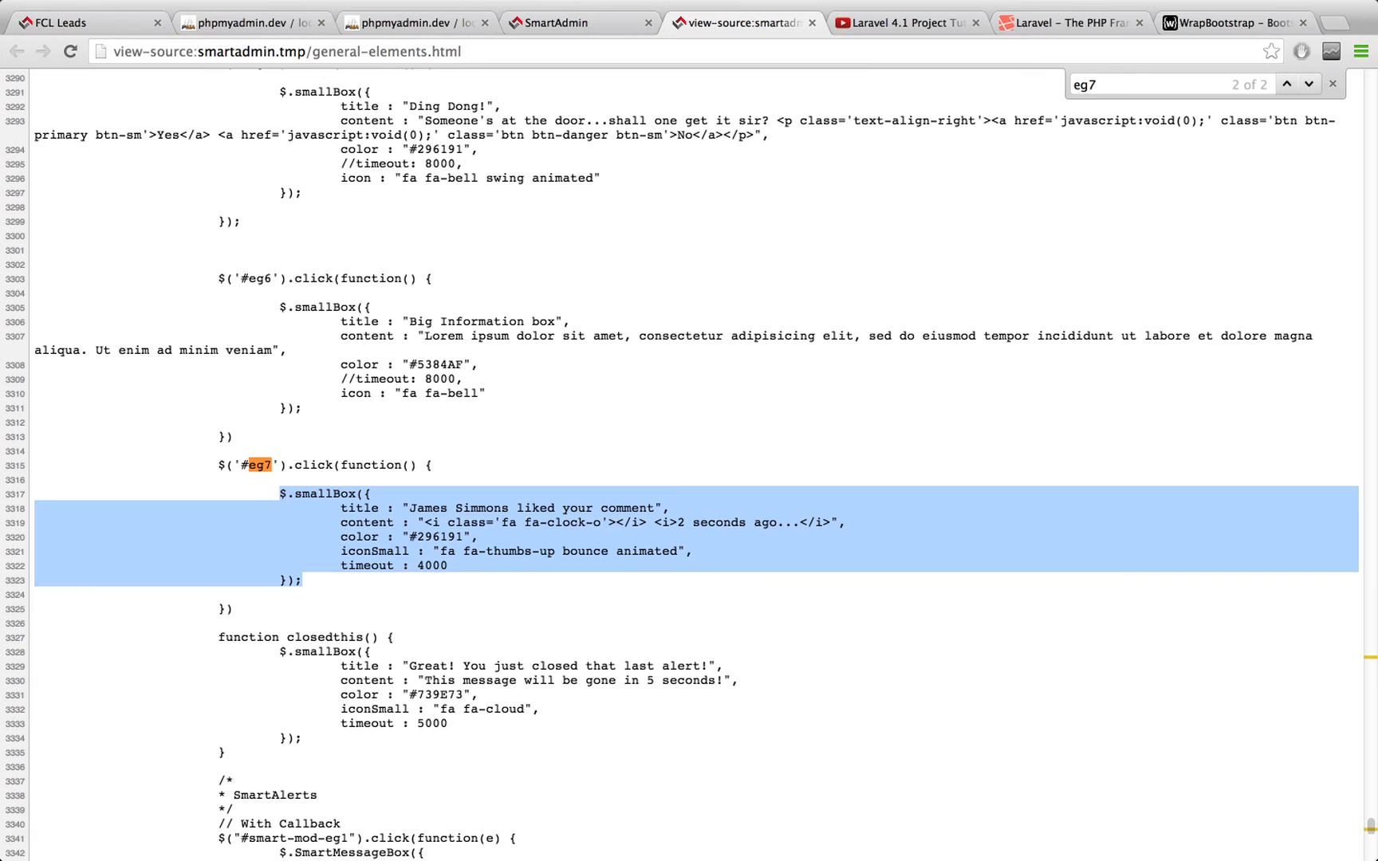
pyautogui.click(615, 615)
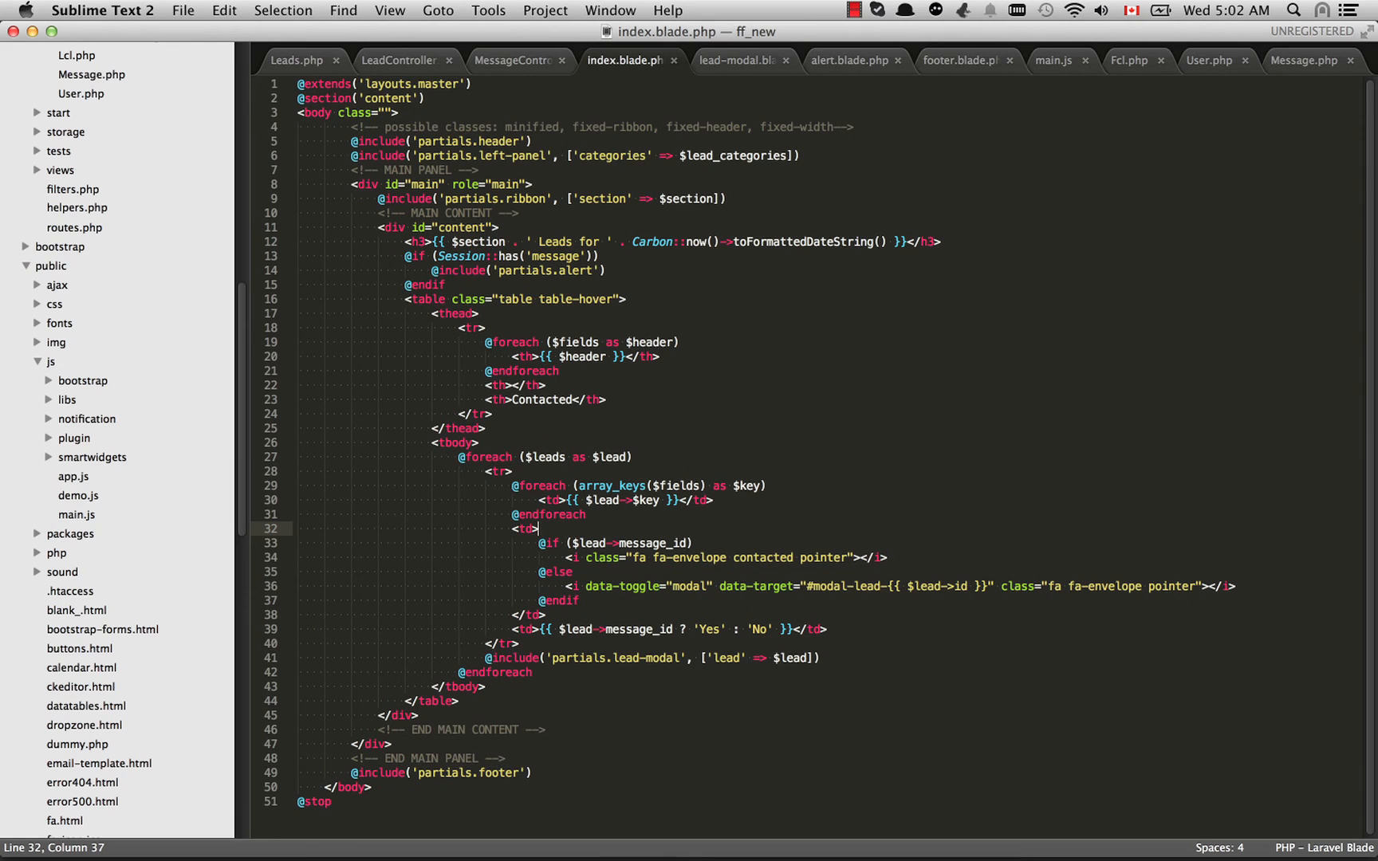
# In main.js, highlight the .contacted selector and its smallBox alert block
pyautogui.click(1056, 59)
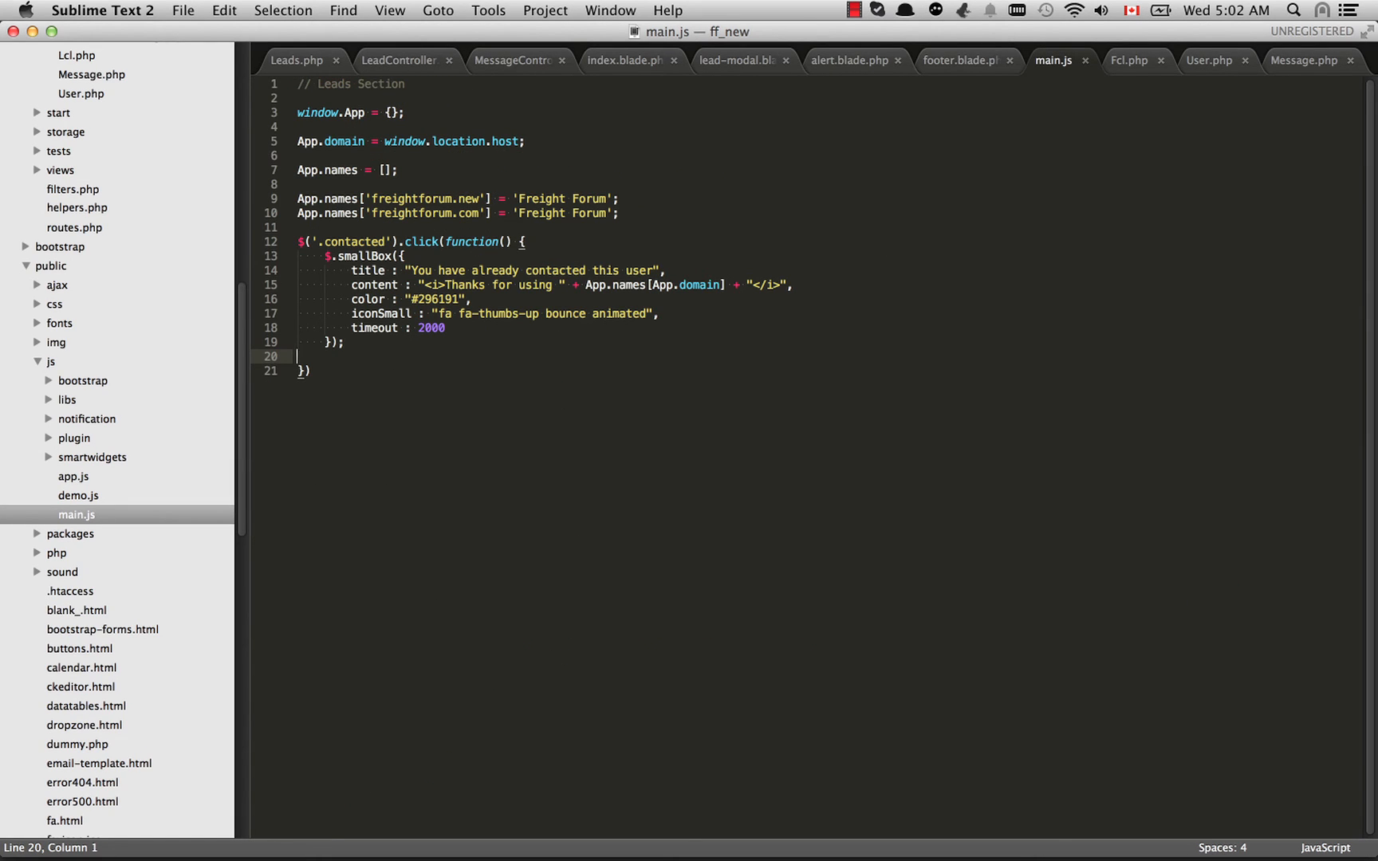
pyautogui.doubleClick(353, 241)
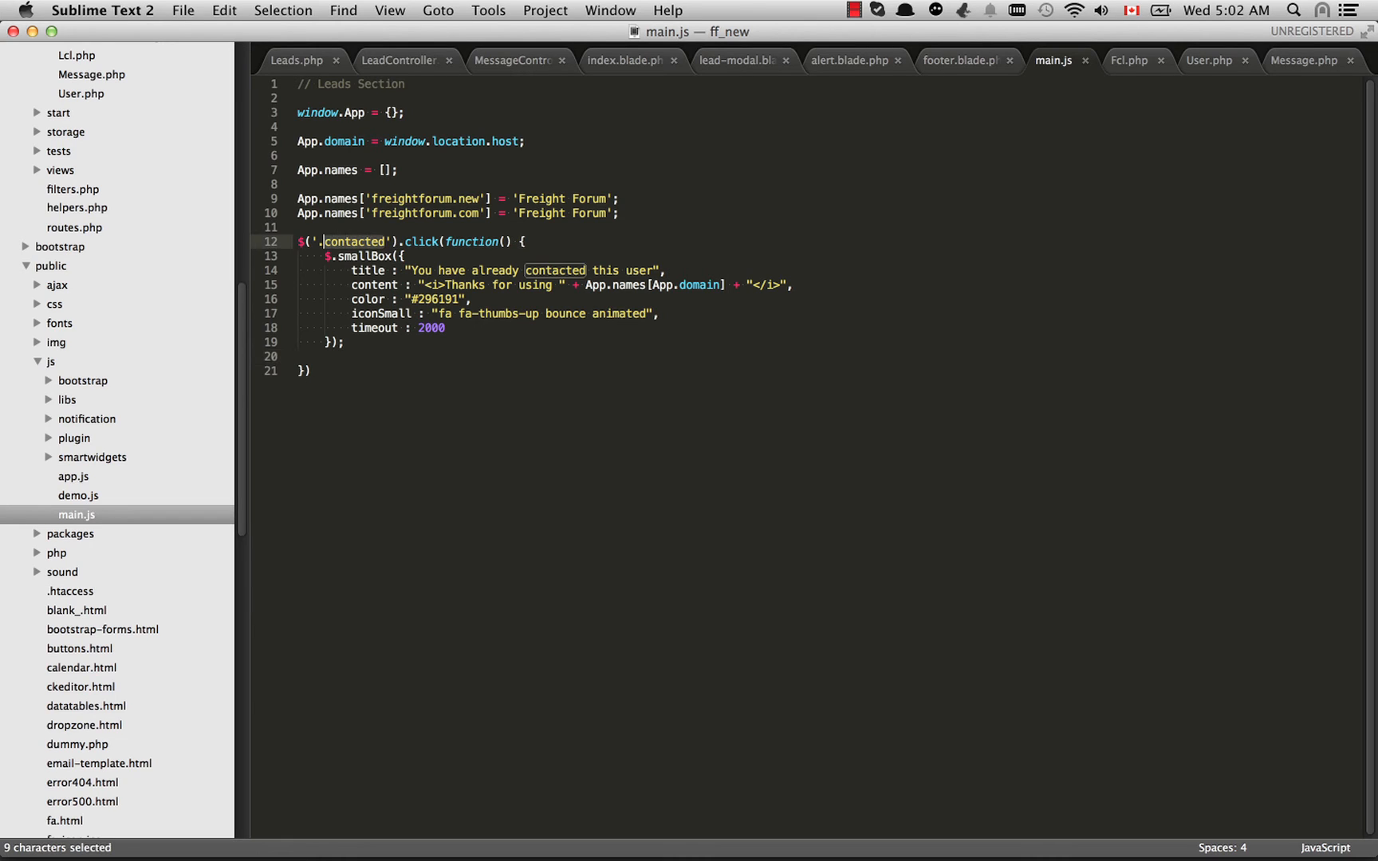
pyautogui.click(326, 242)
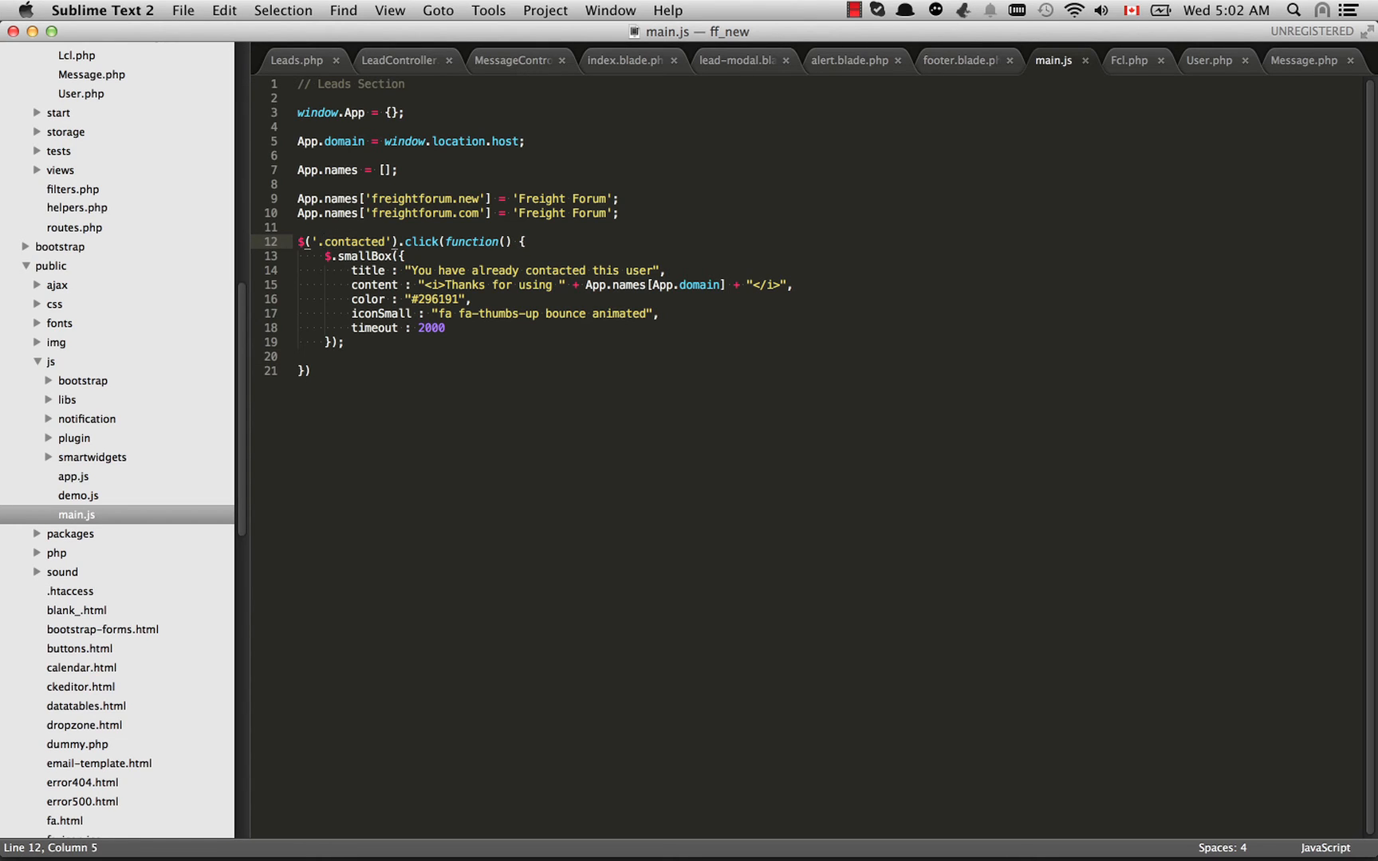
pyautogui.doubleClick(351, 241)
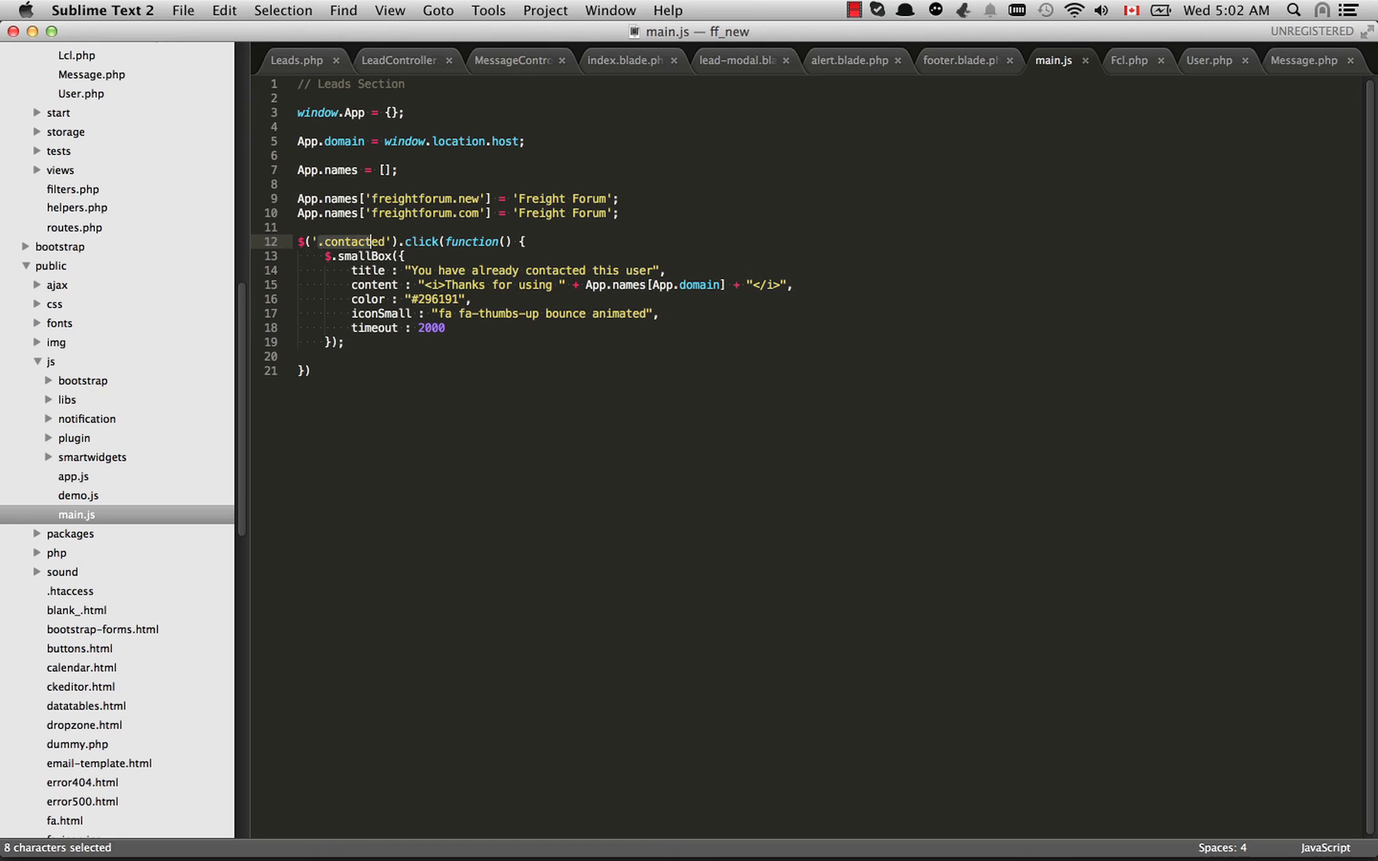
pyautogui.click(373, 241)
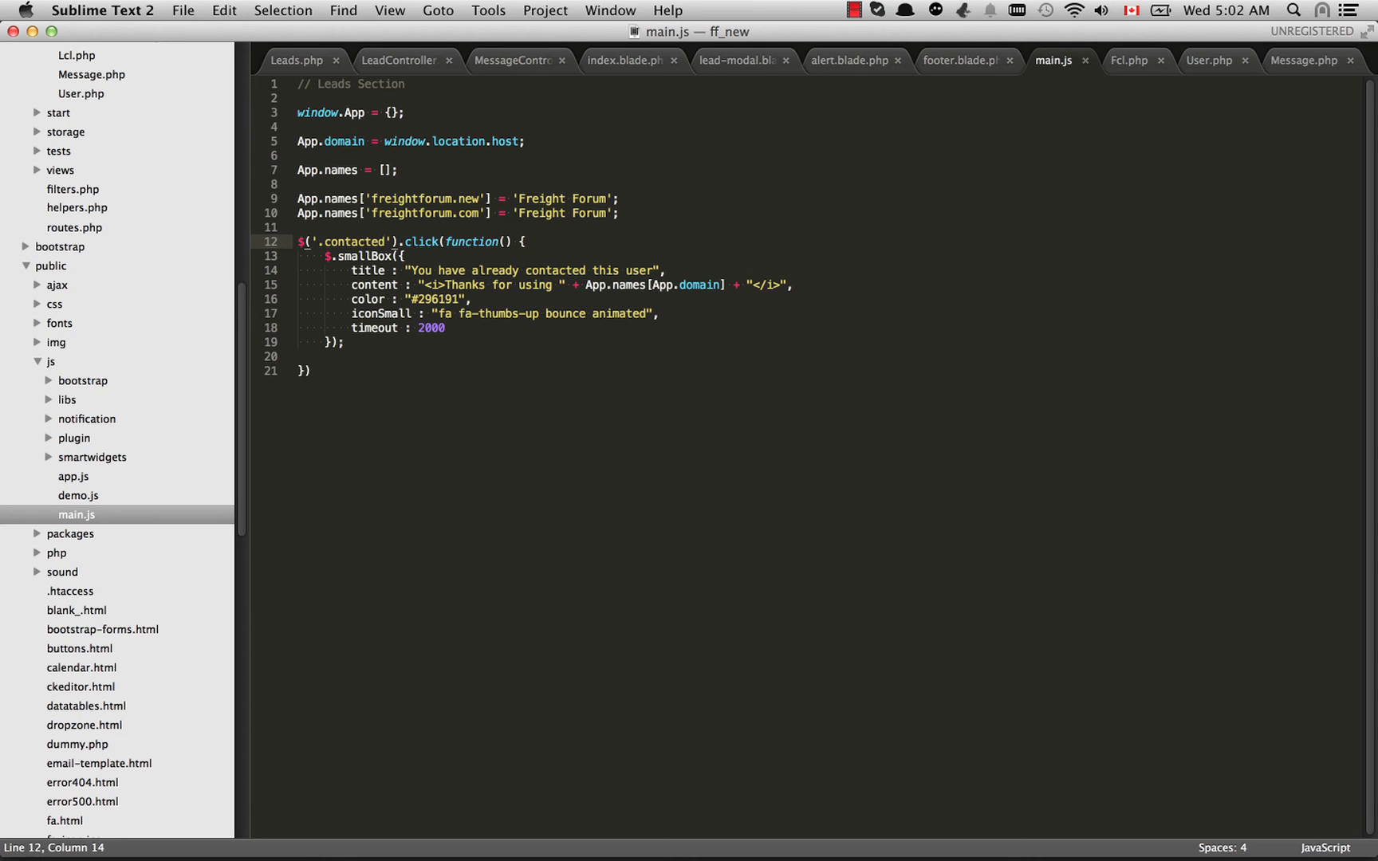
pyautogui.doubleClick(354, 242)
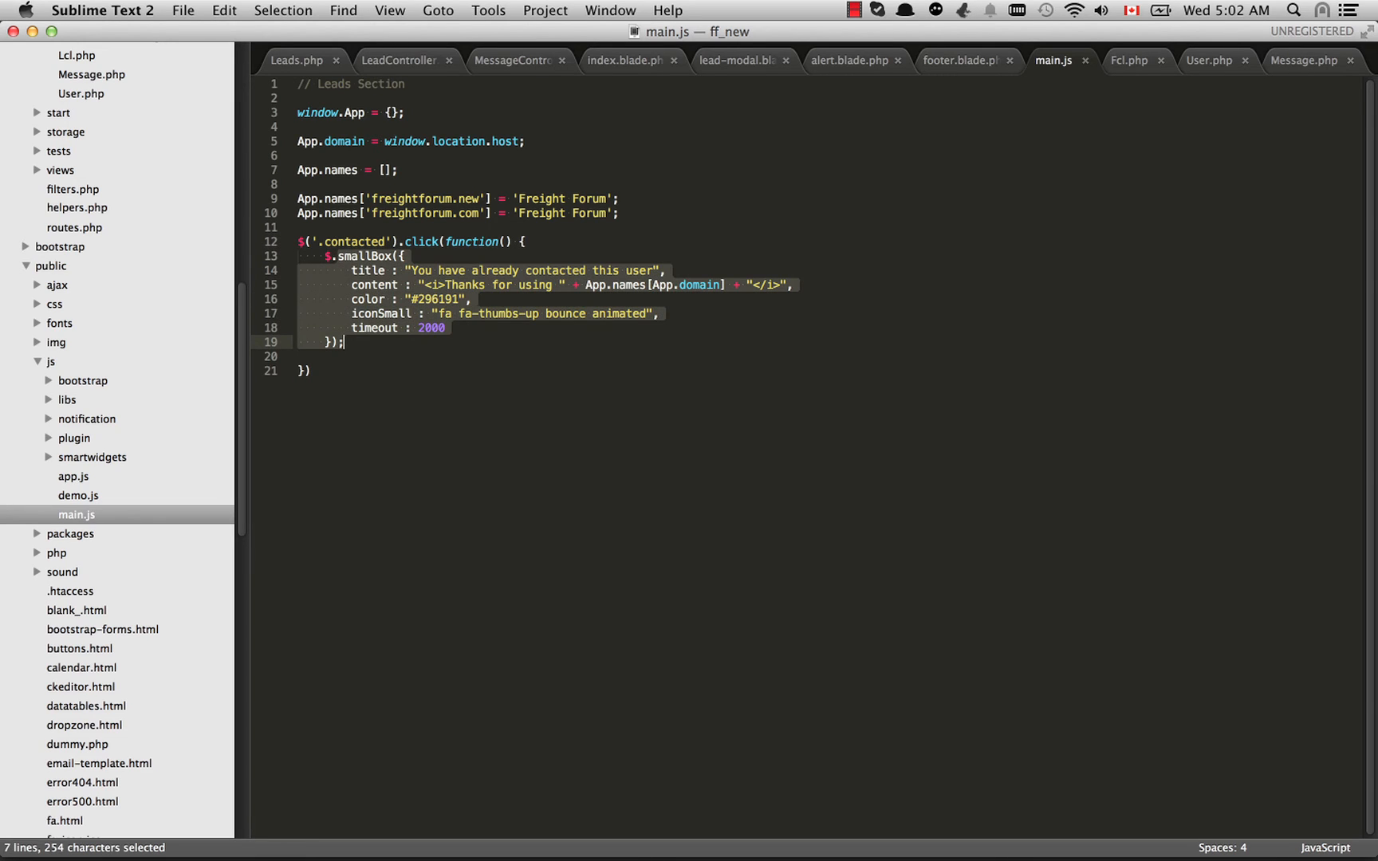
pyautogui.click(343, 342)
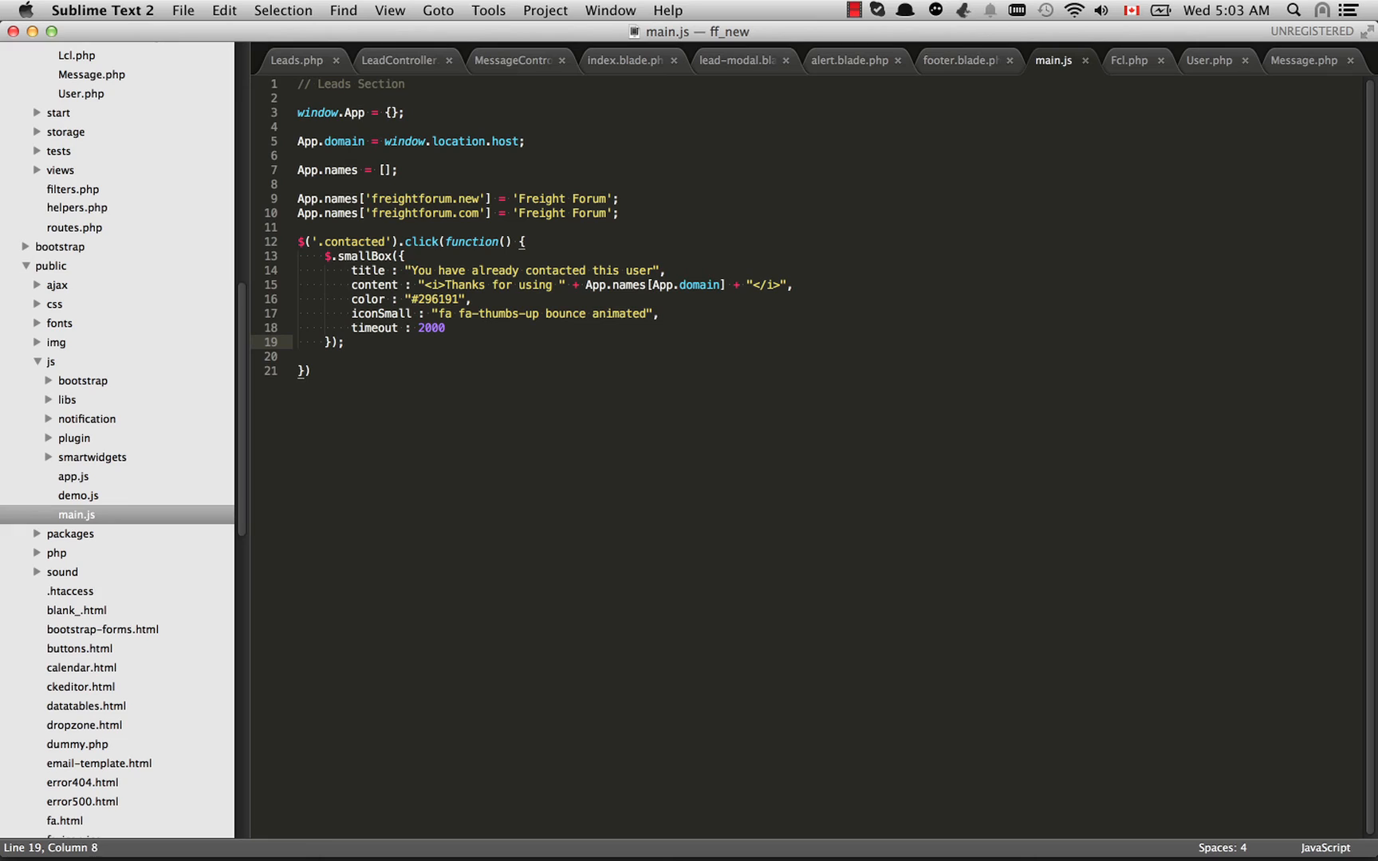
# Highlight the App.names[App.domain] lookup and the 'Freight Forum' site-name value on line 9
pyautogui.click(449, 328)
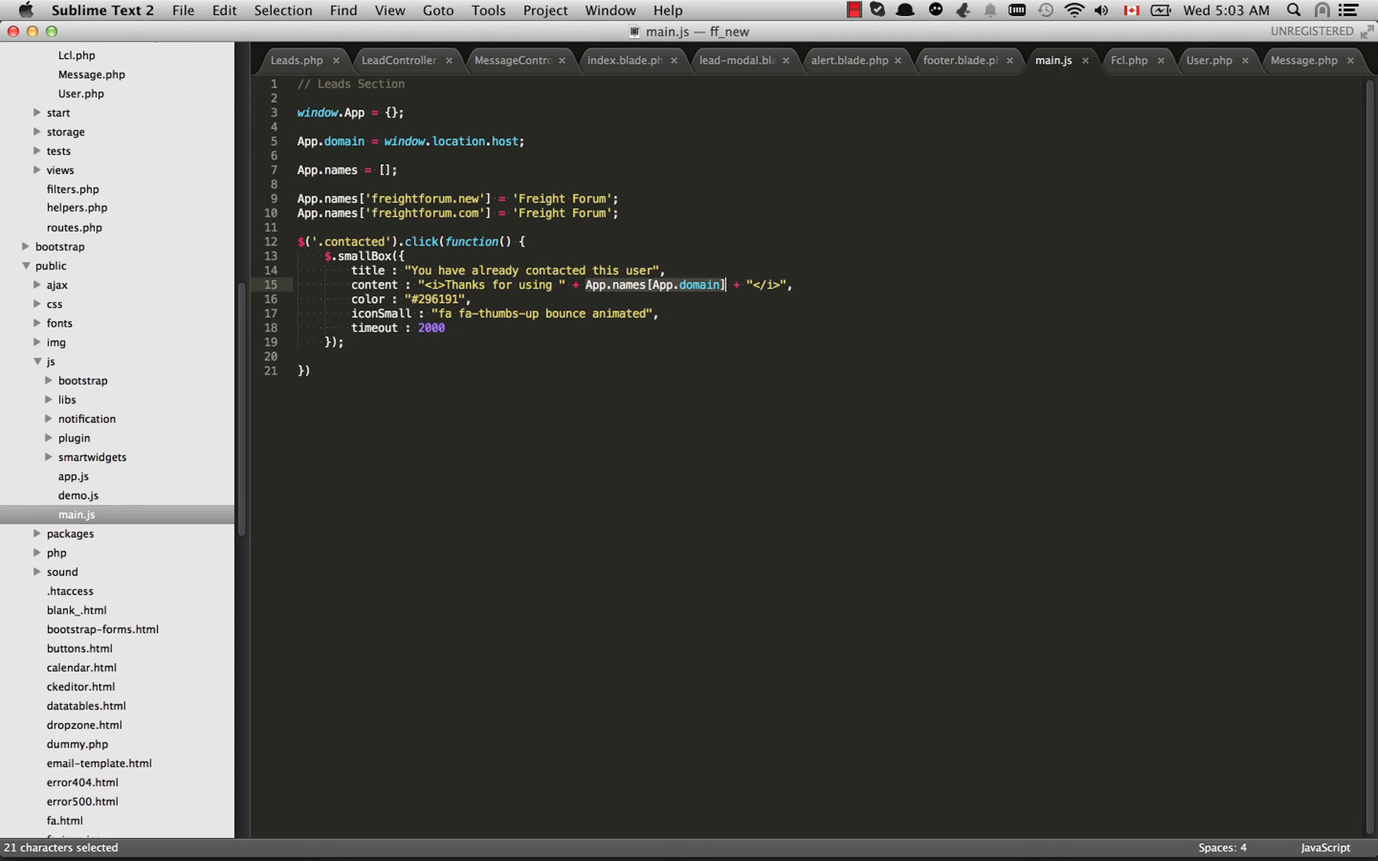
pyautogui.click(722, 284)
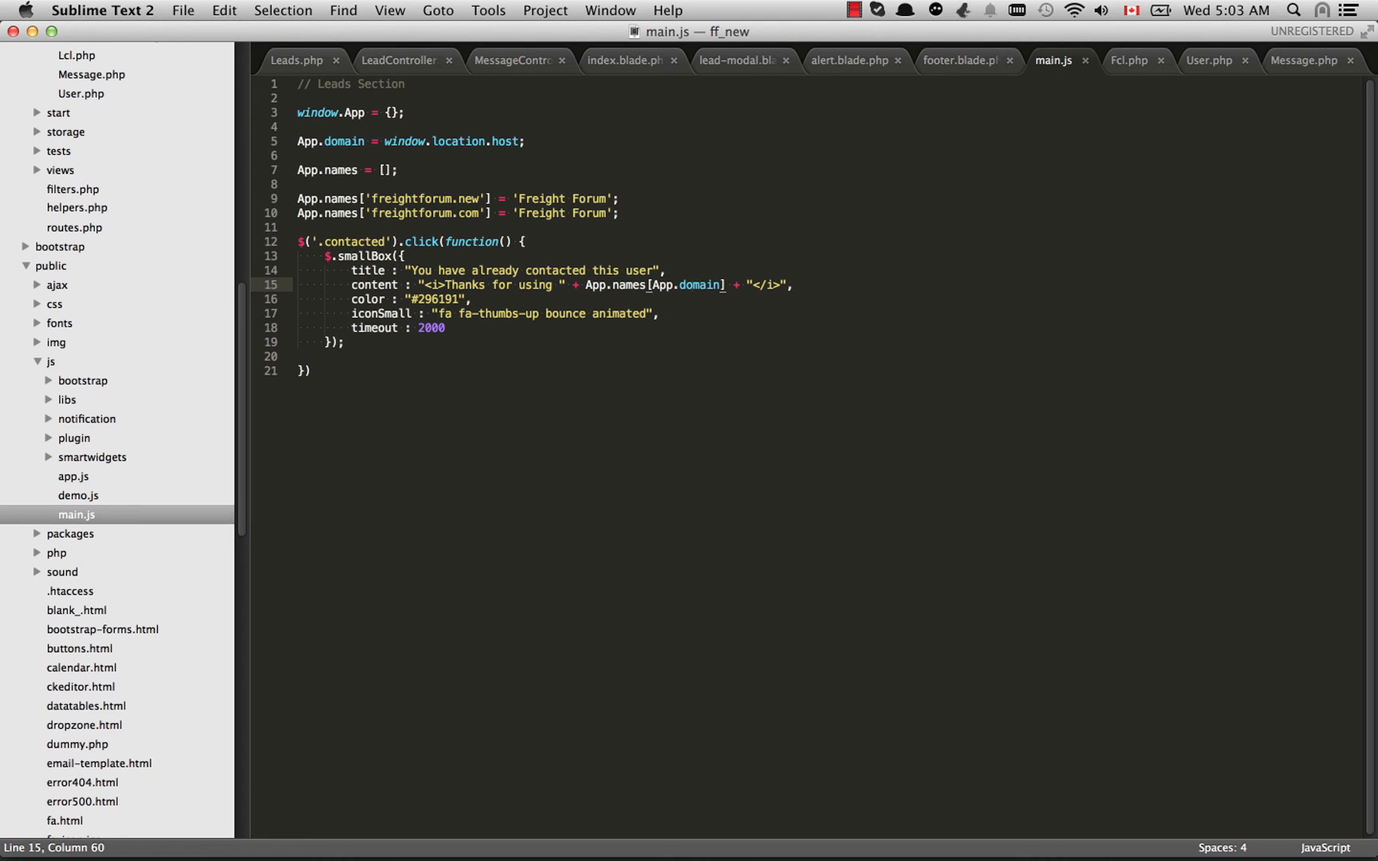
pyautogui.click(480, 198)
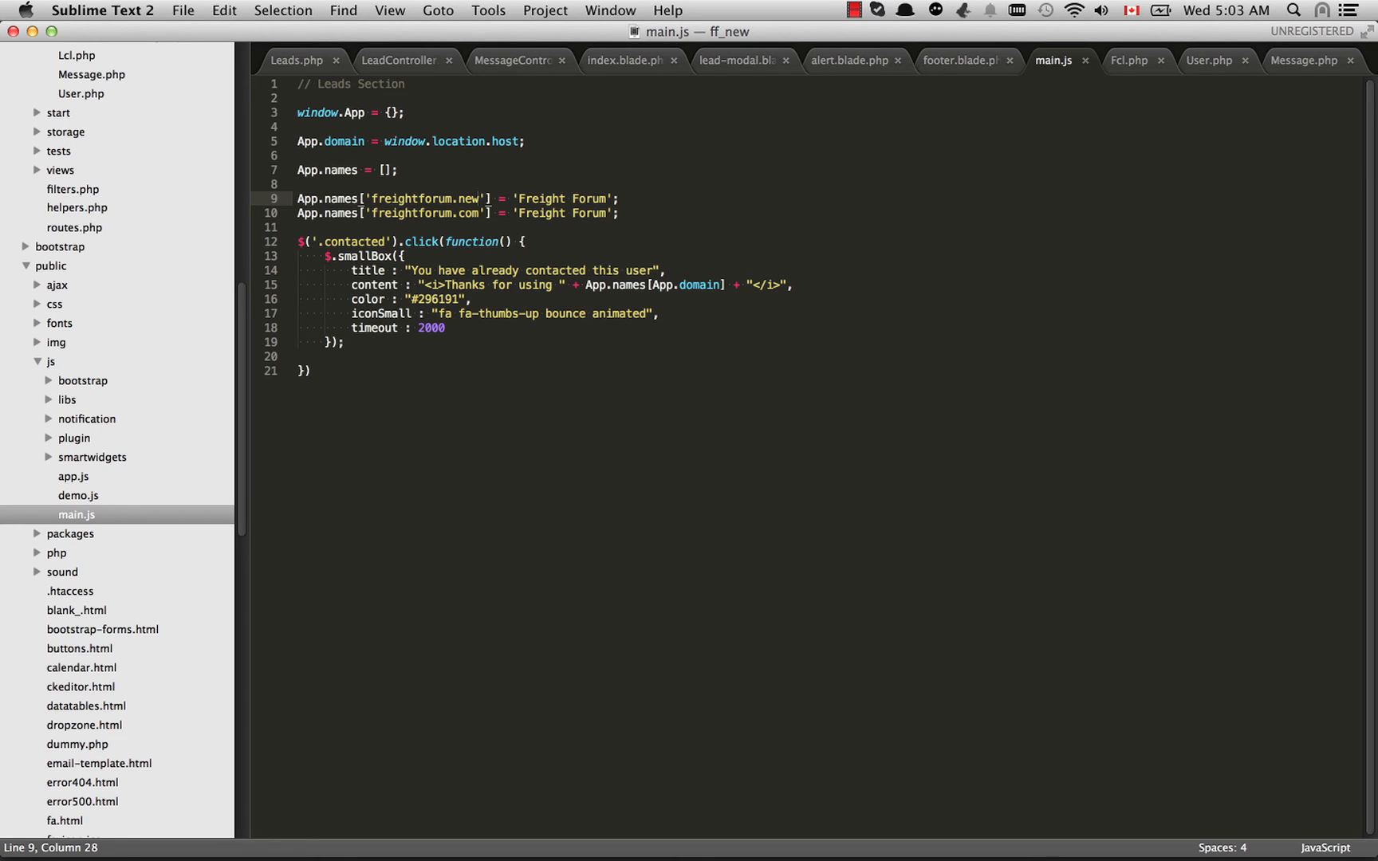
pyautogui.click(439, 198)
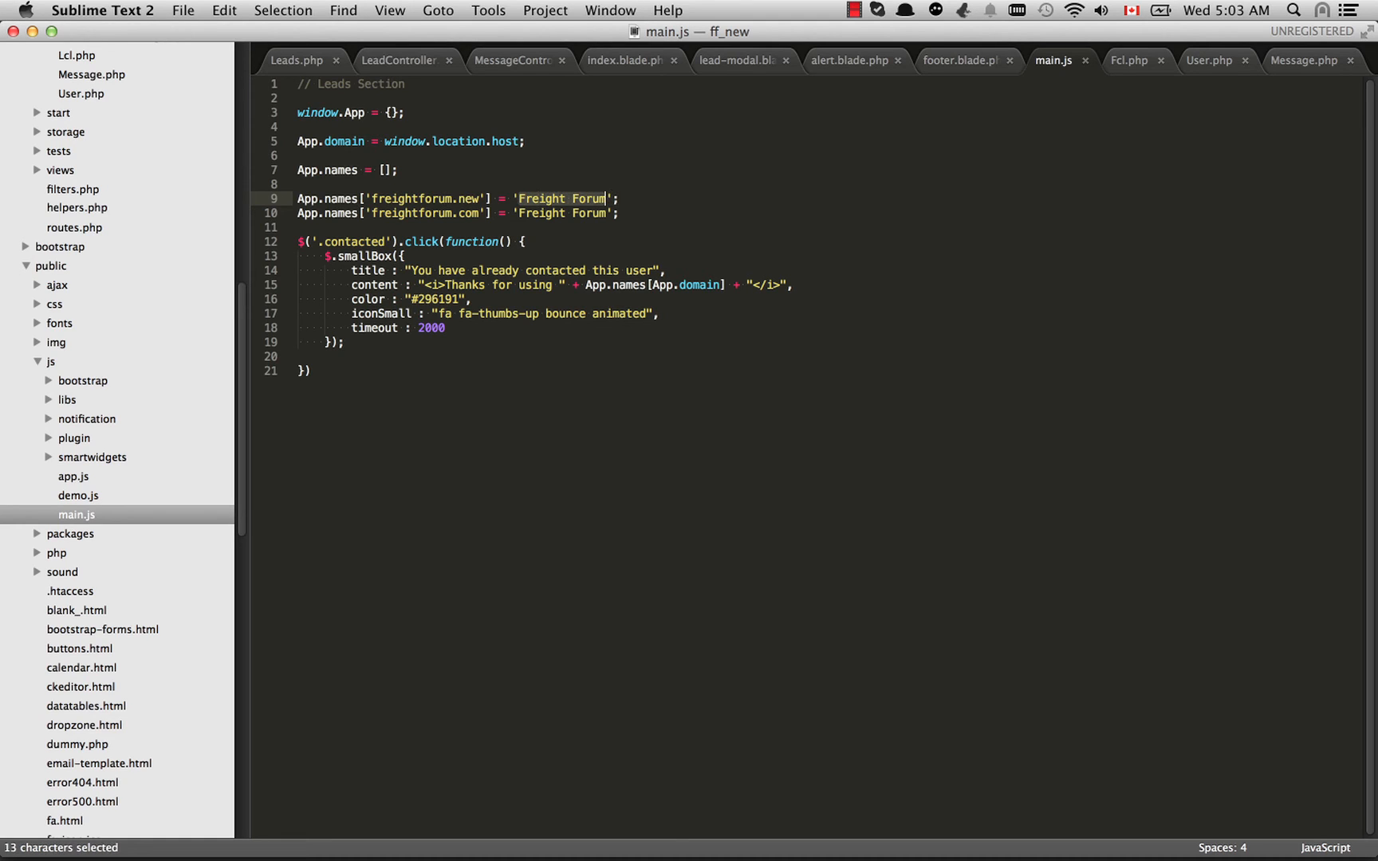
pyautogui.click(595, 198)
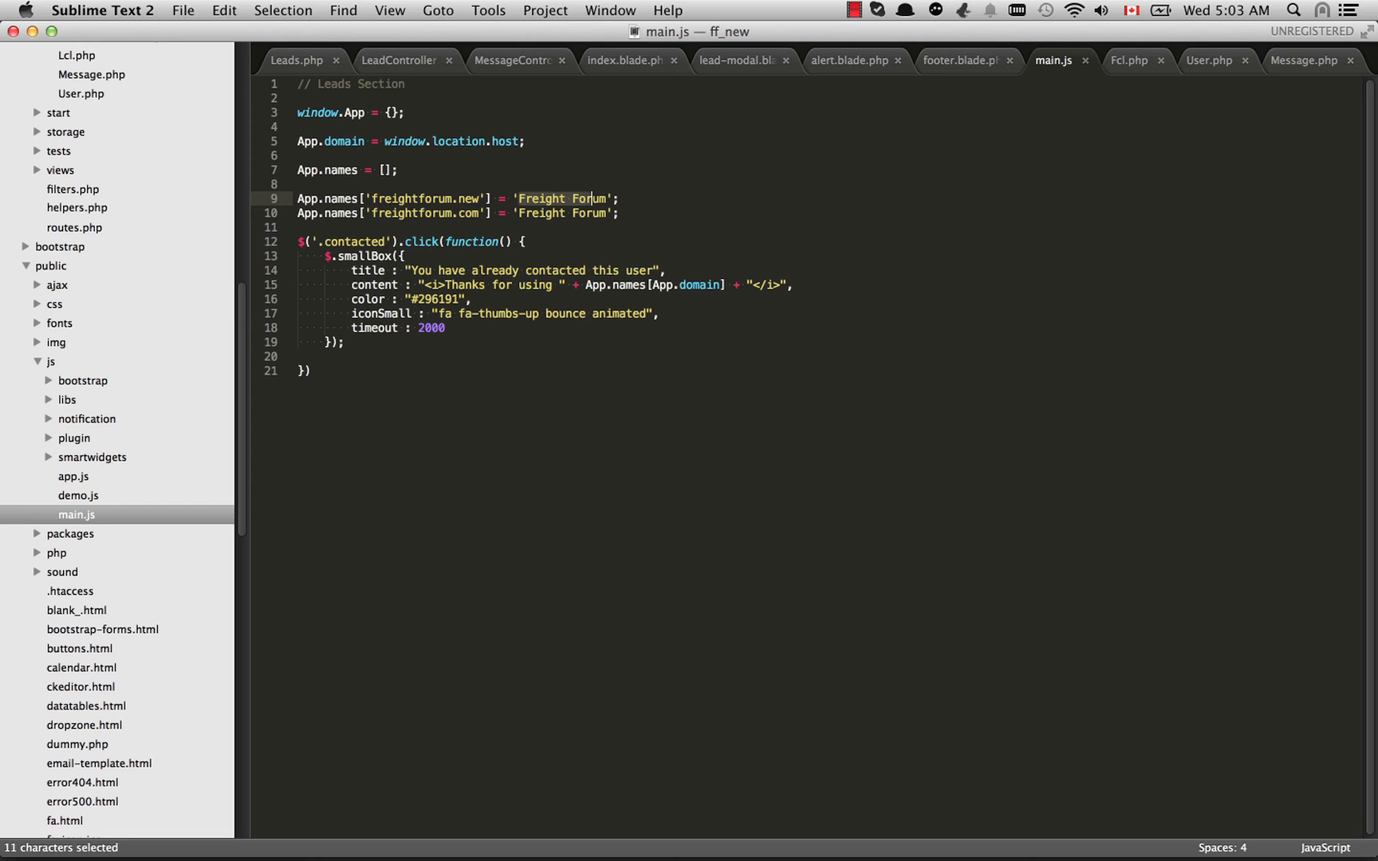
pyautogui.click(626, 61)
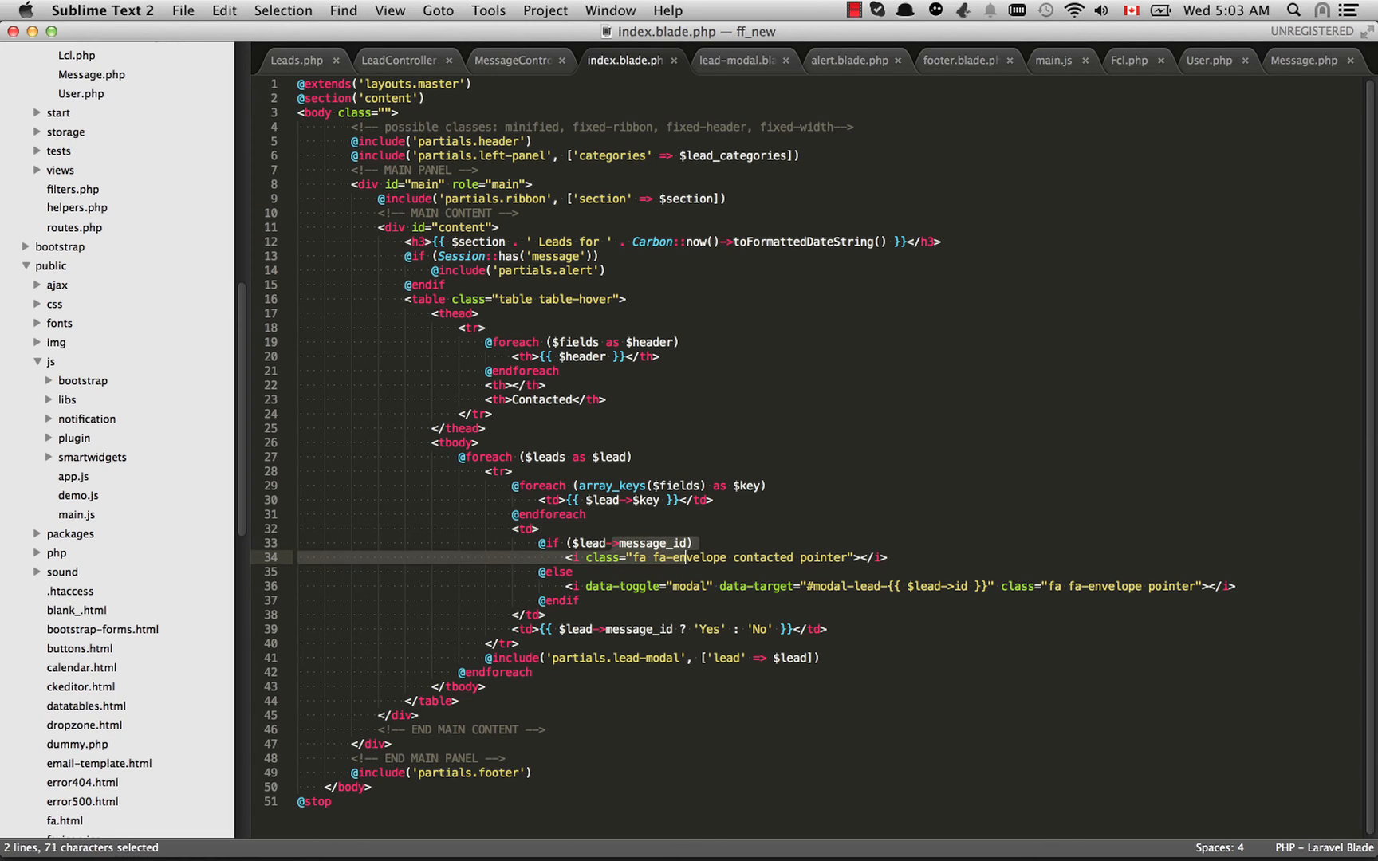
# Highlight the message_id check and the envelope icon's data-target attribute on line 36
pyautogui.click(688, 542)
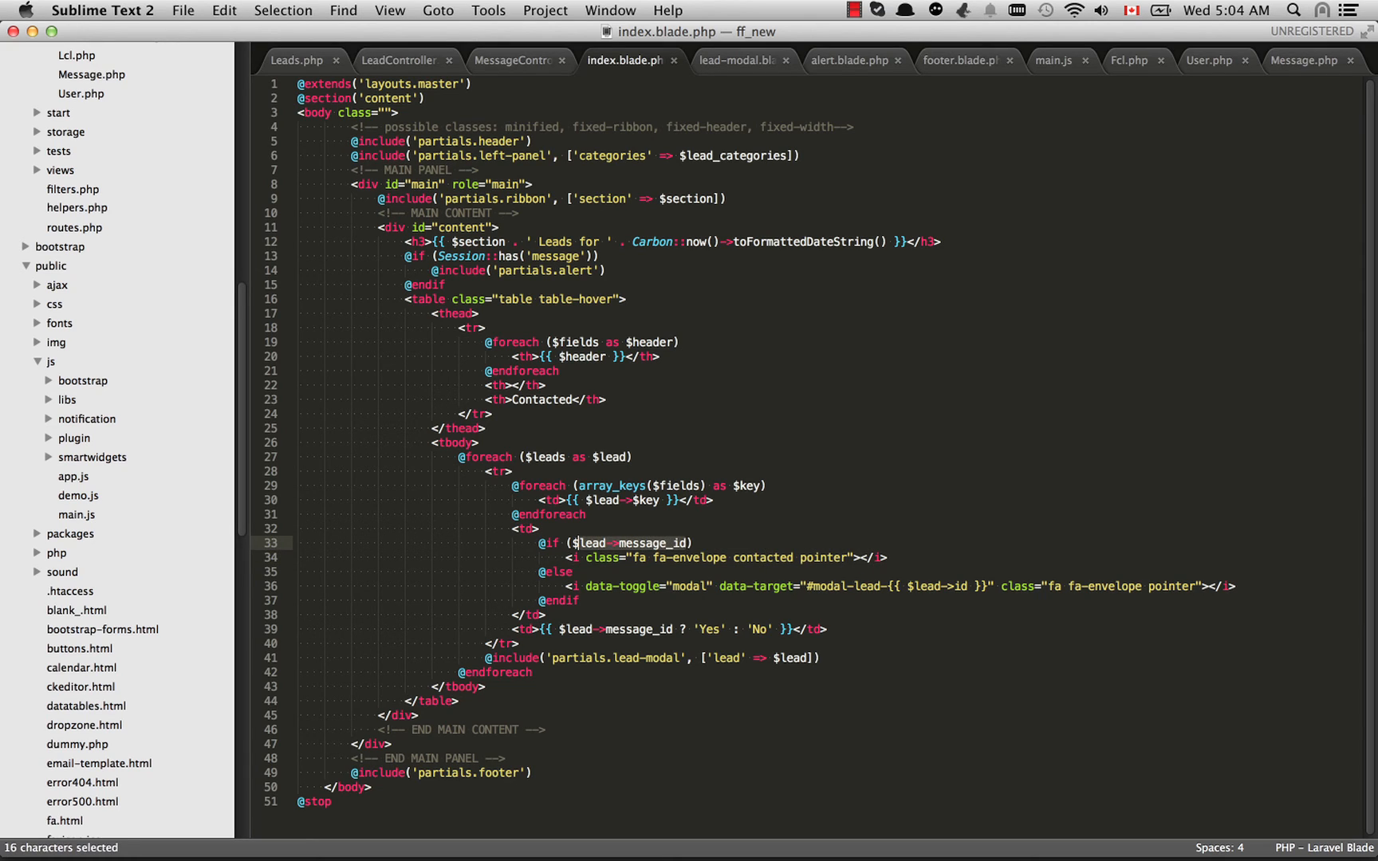
pyautogui.click(691, 542)
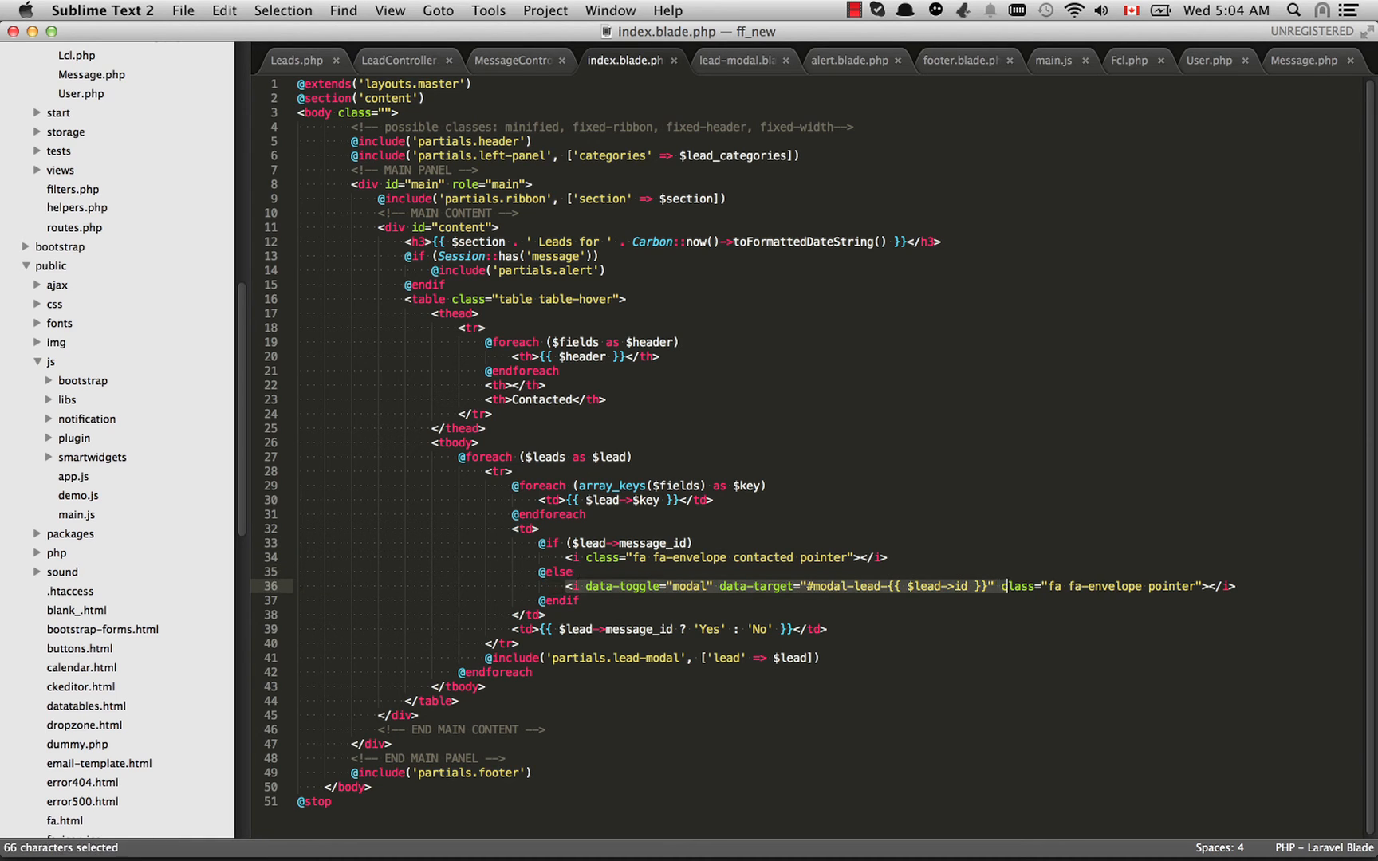
pyautogui.click(1000, 586)
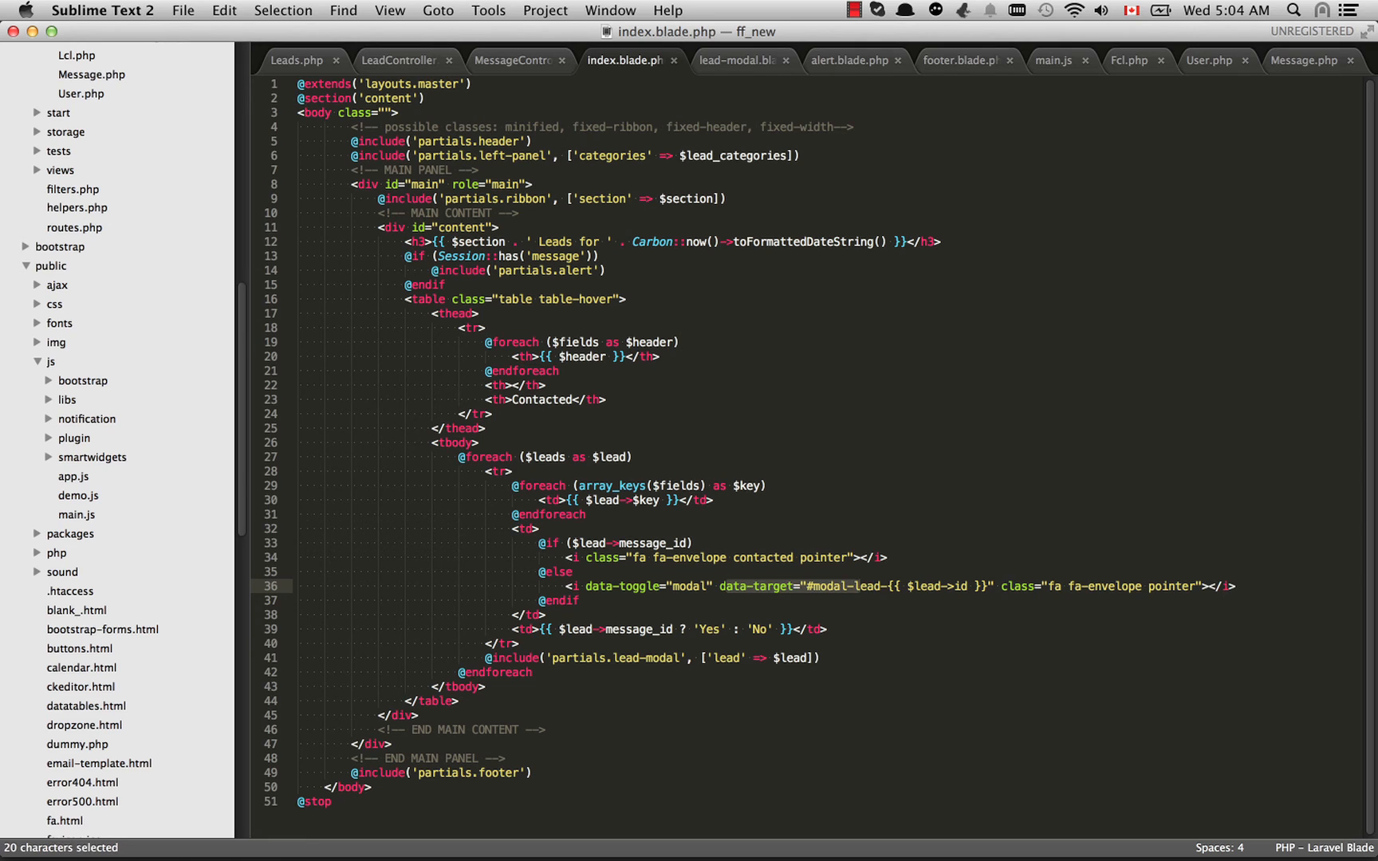
pyautogui.click(914, 586)
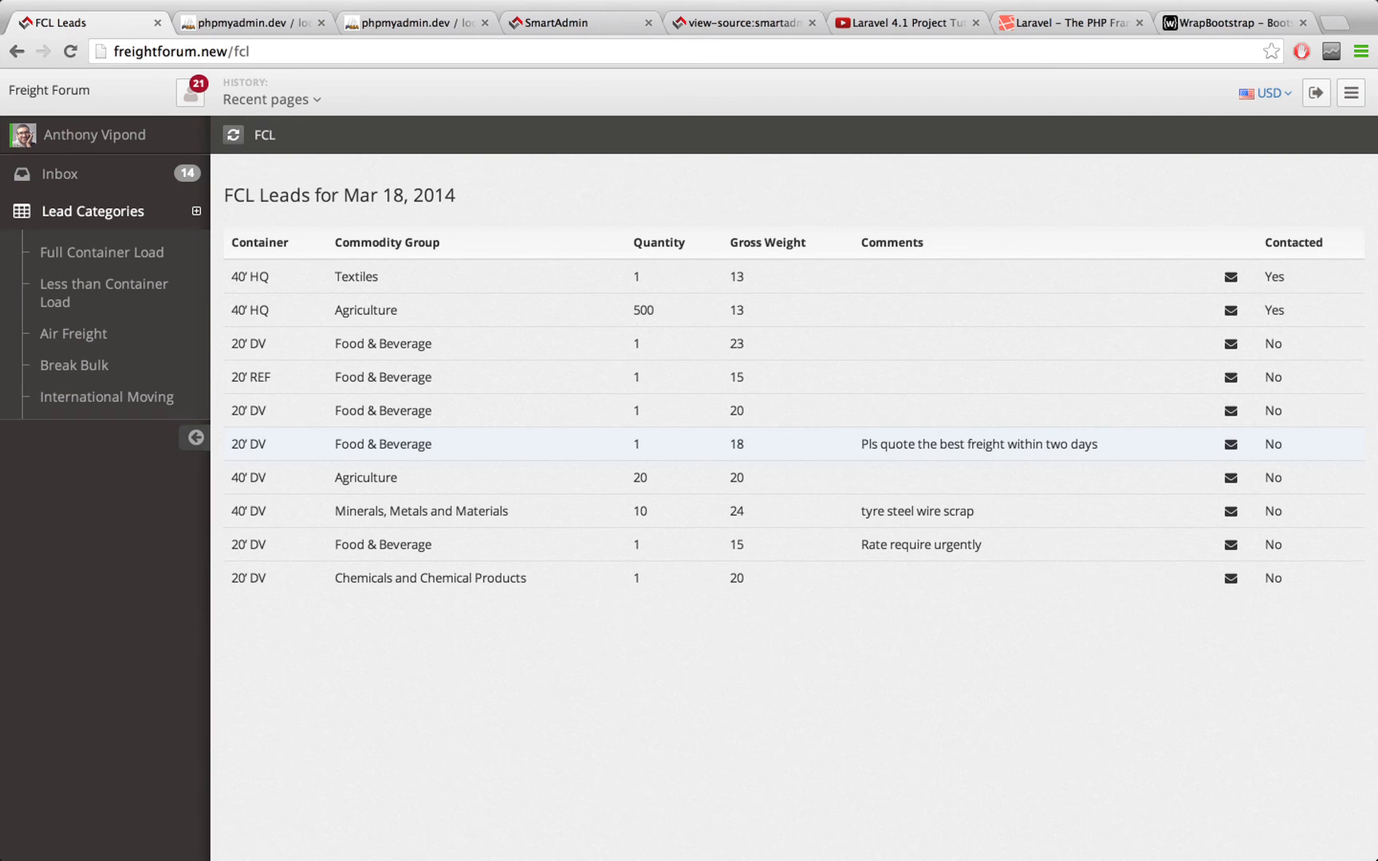
# Open the Section Lead message modal from an uncontacted lead's envelope icon
pyautogui.click(1230, 276)
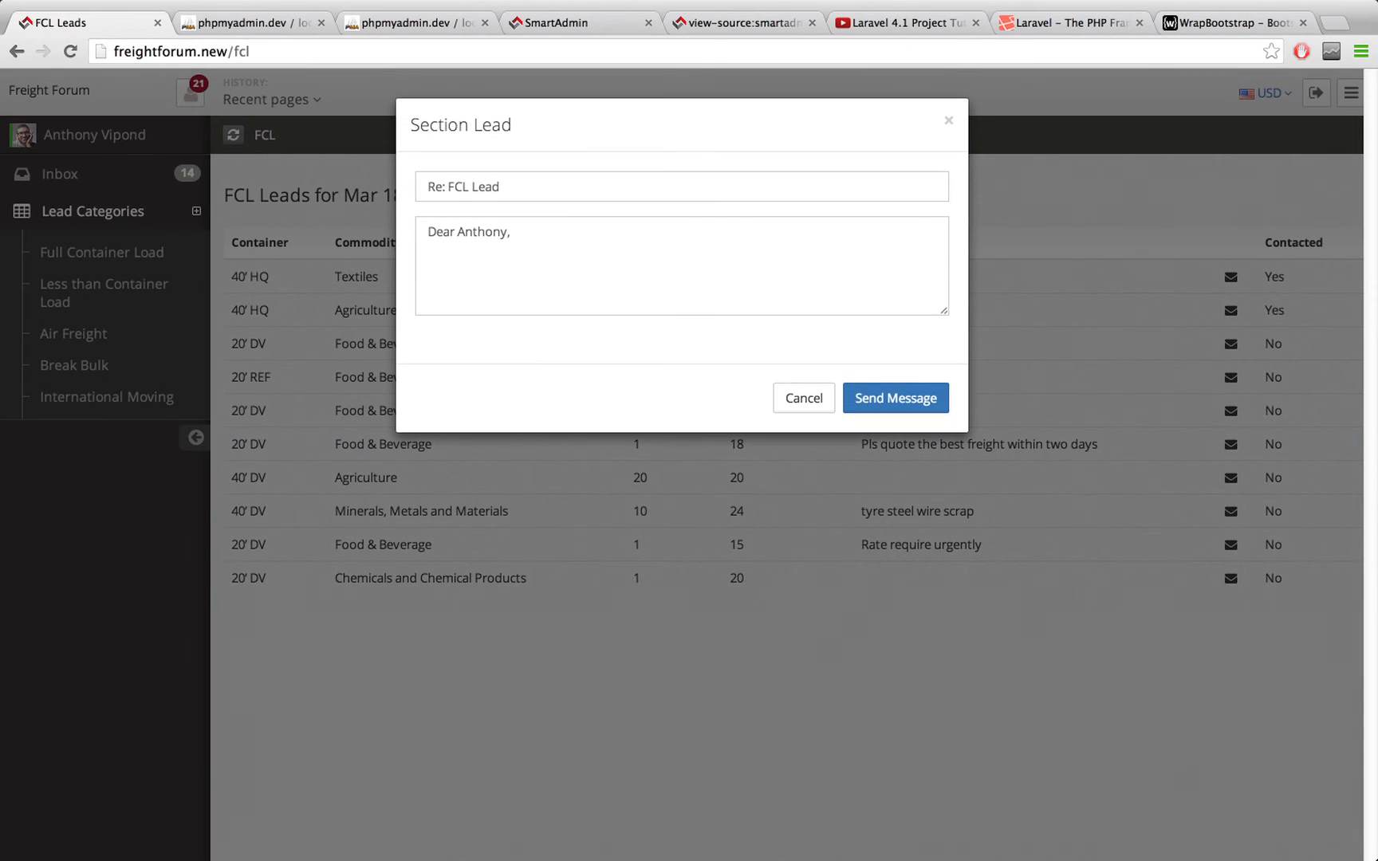
pyautogui.click(801, 397)
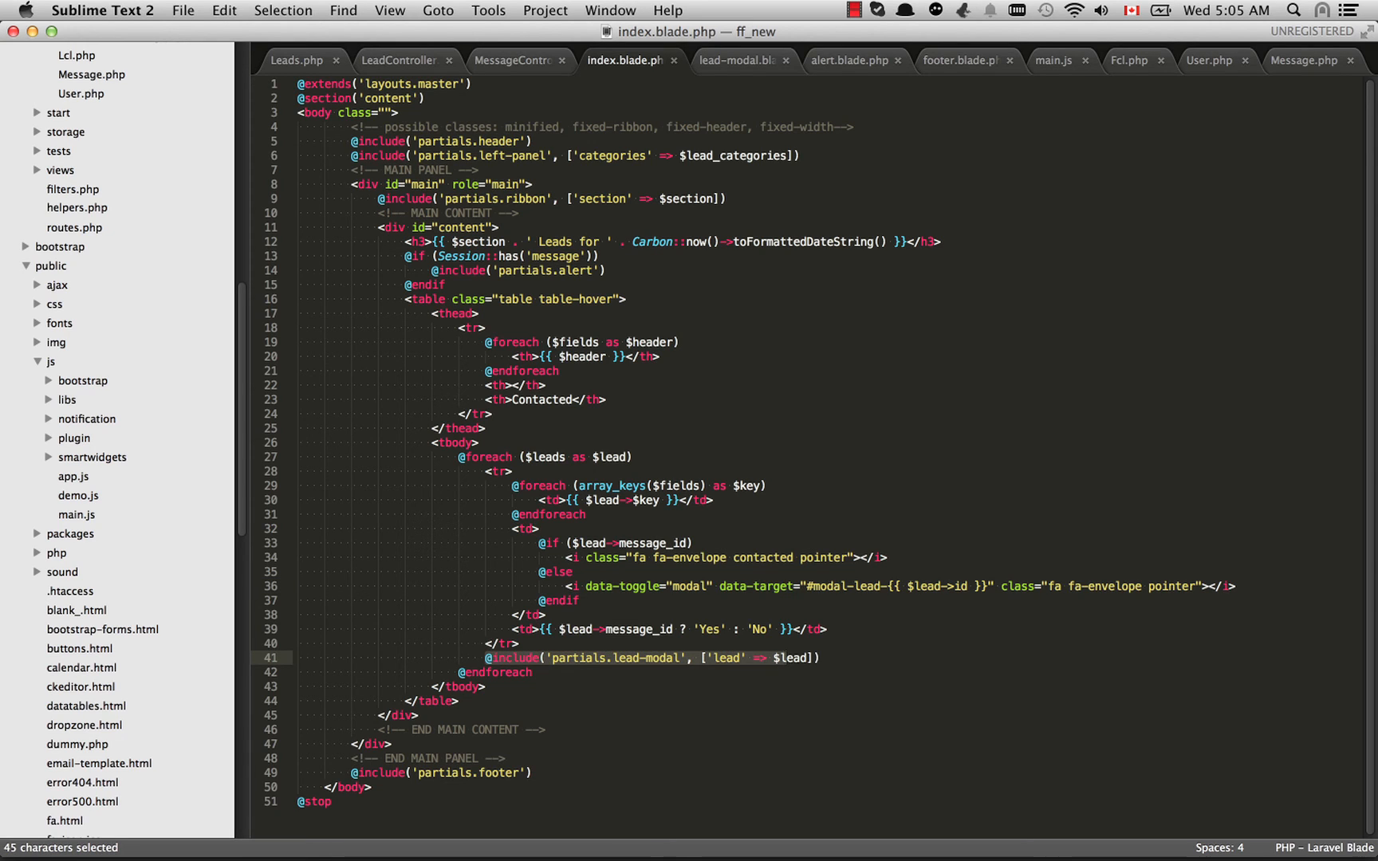
pyautogui.click(629, 456)
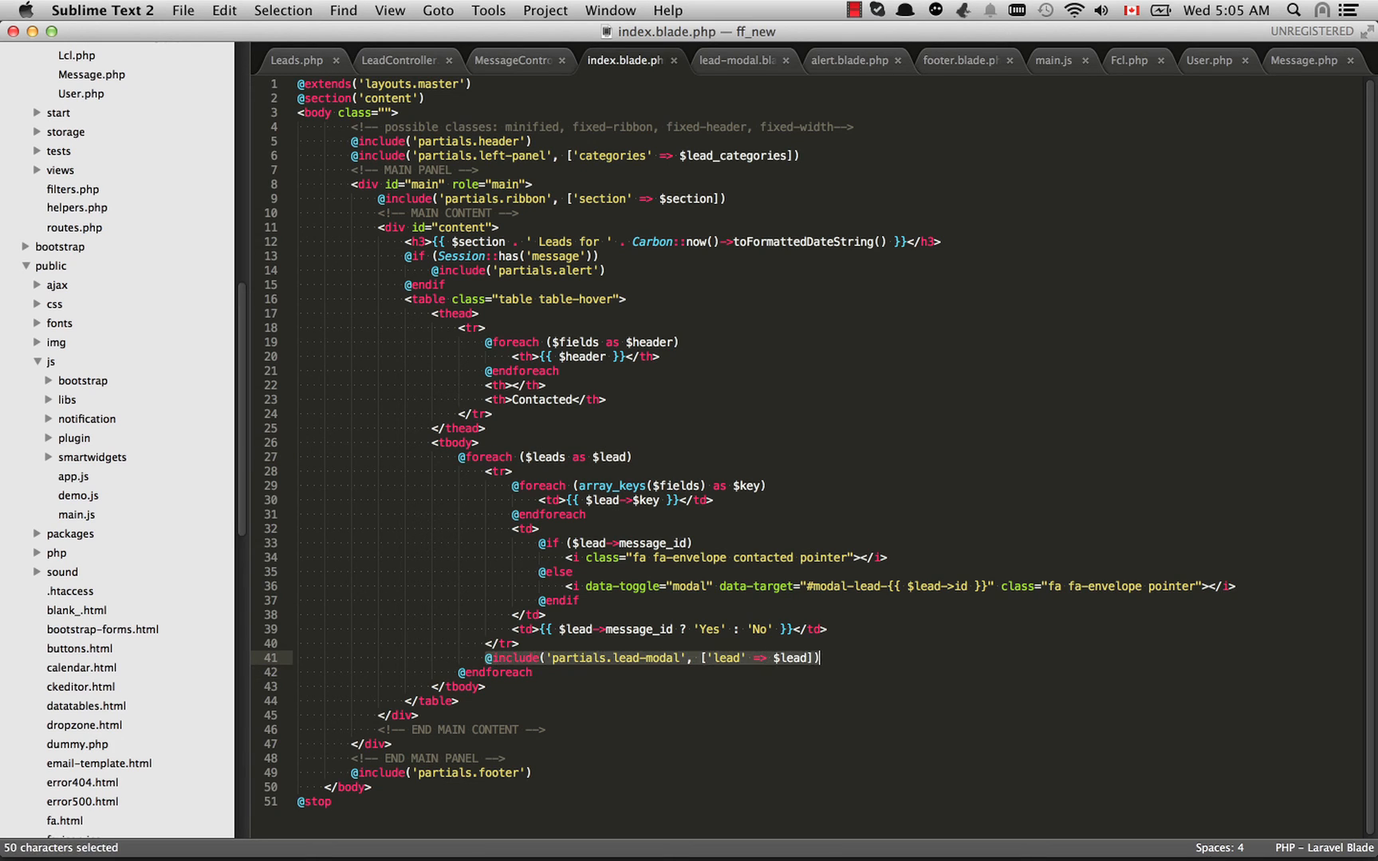
pyautogui.click(819, 656)
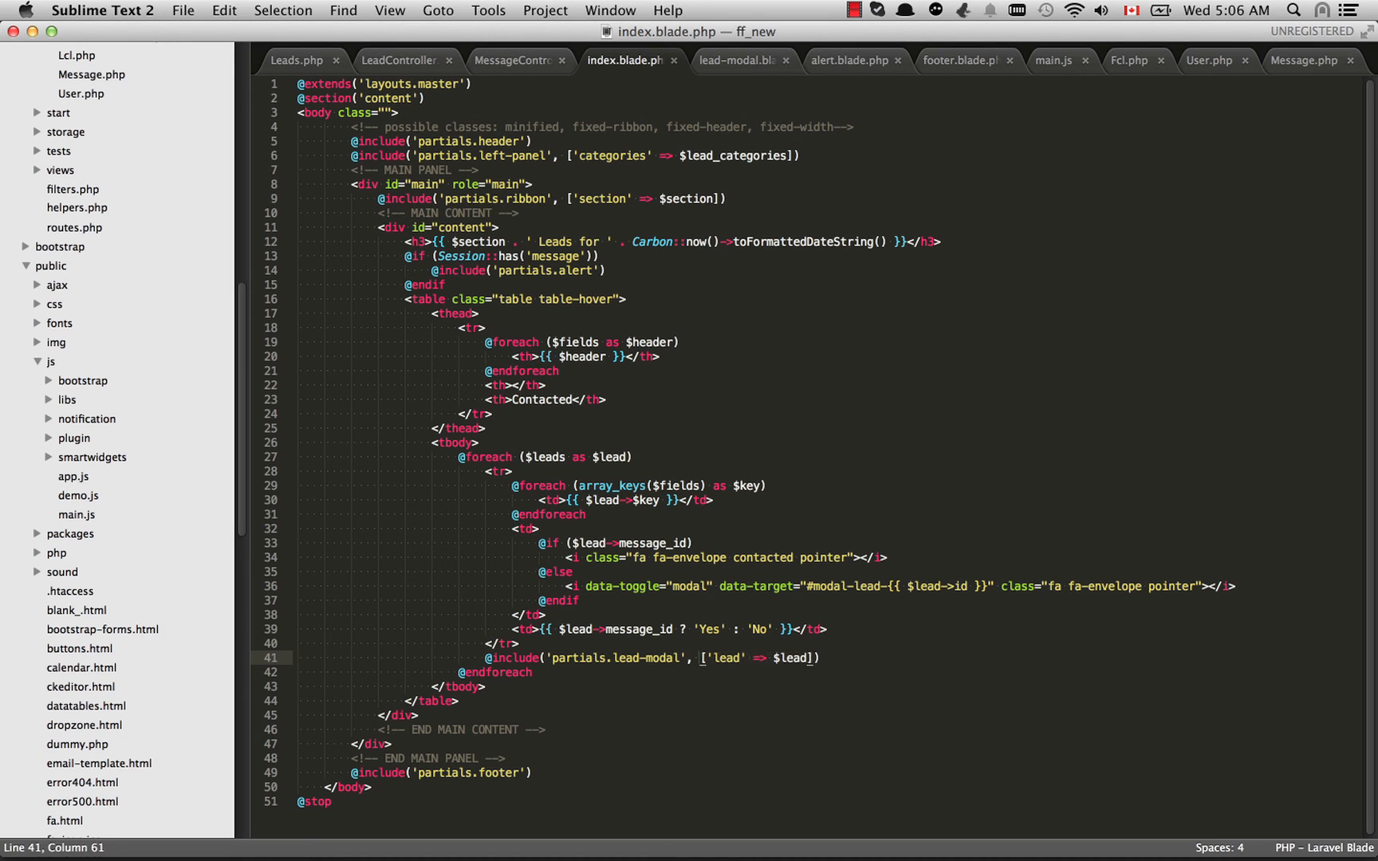
pyautogui.click(739, 60)
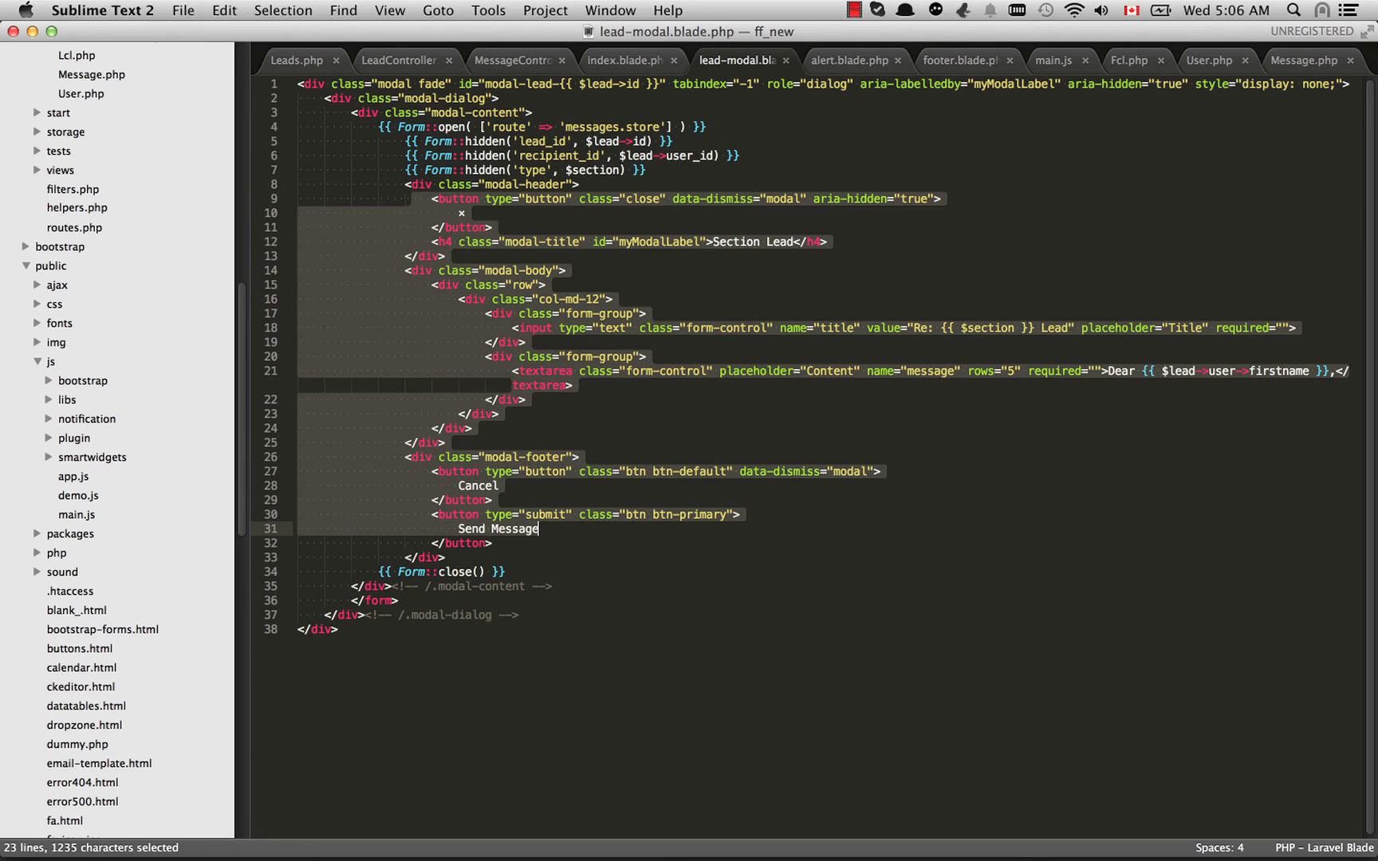
# Highlight the messages.store route, hidden lead_id fields, and Cancel/Send Message footer markup
pyautogui.click(537, 528)
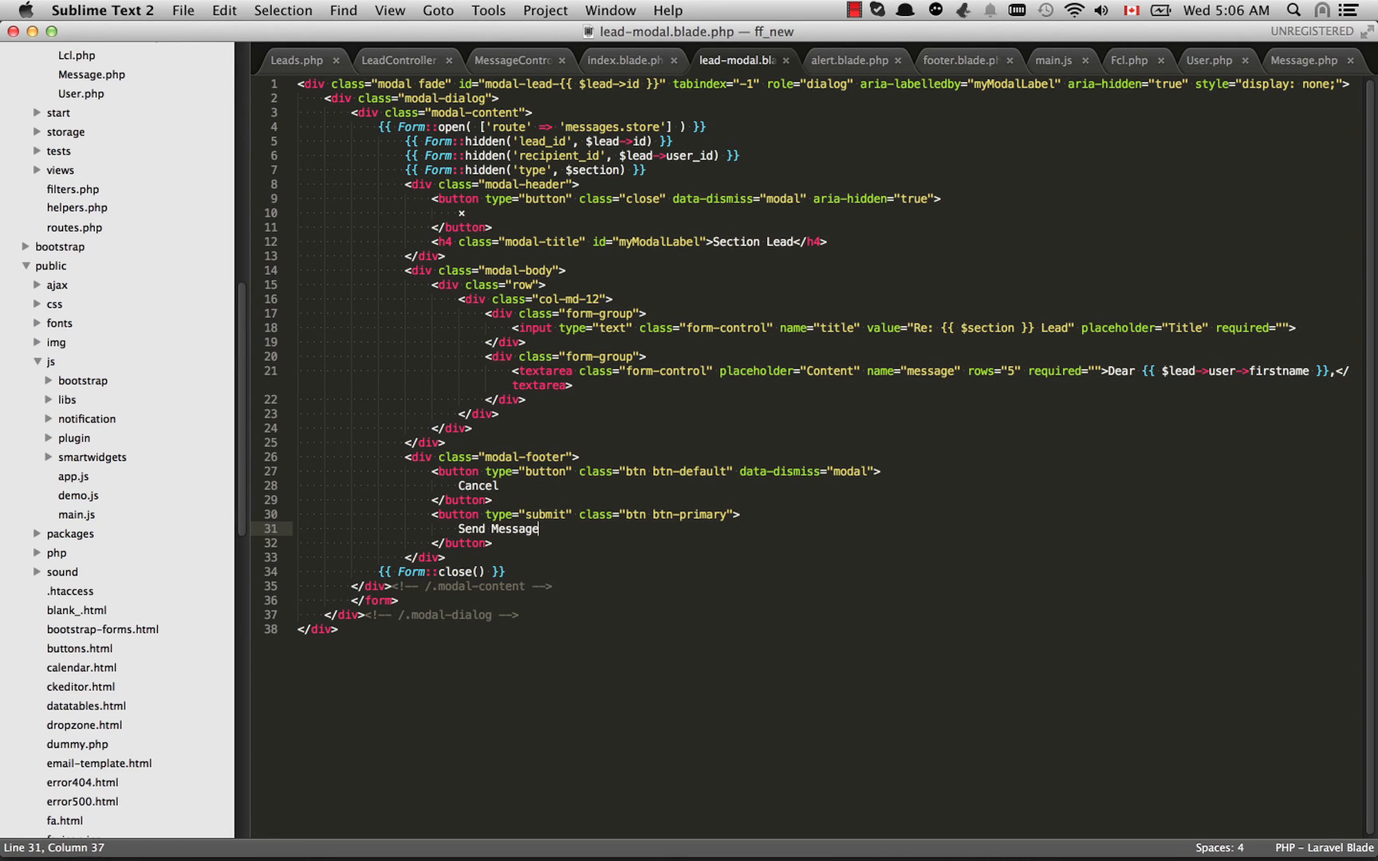
pyautogui.click(425, 472)
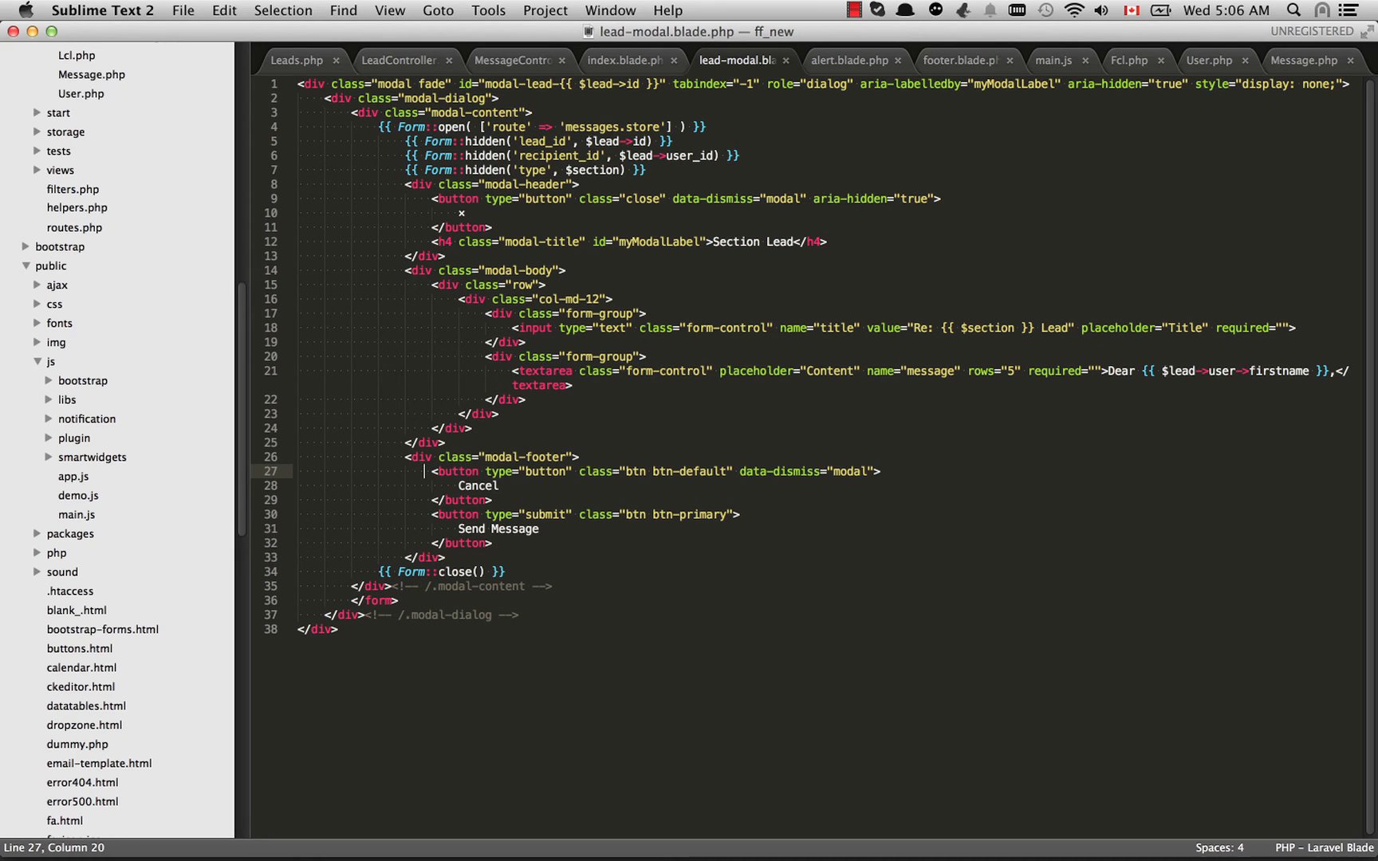
pyautogui.doubleClick(593, 127)
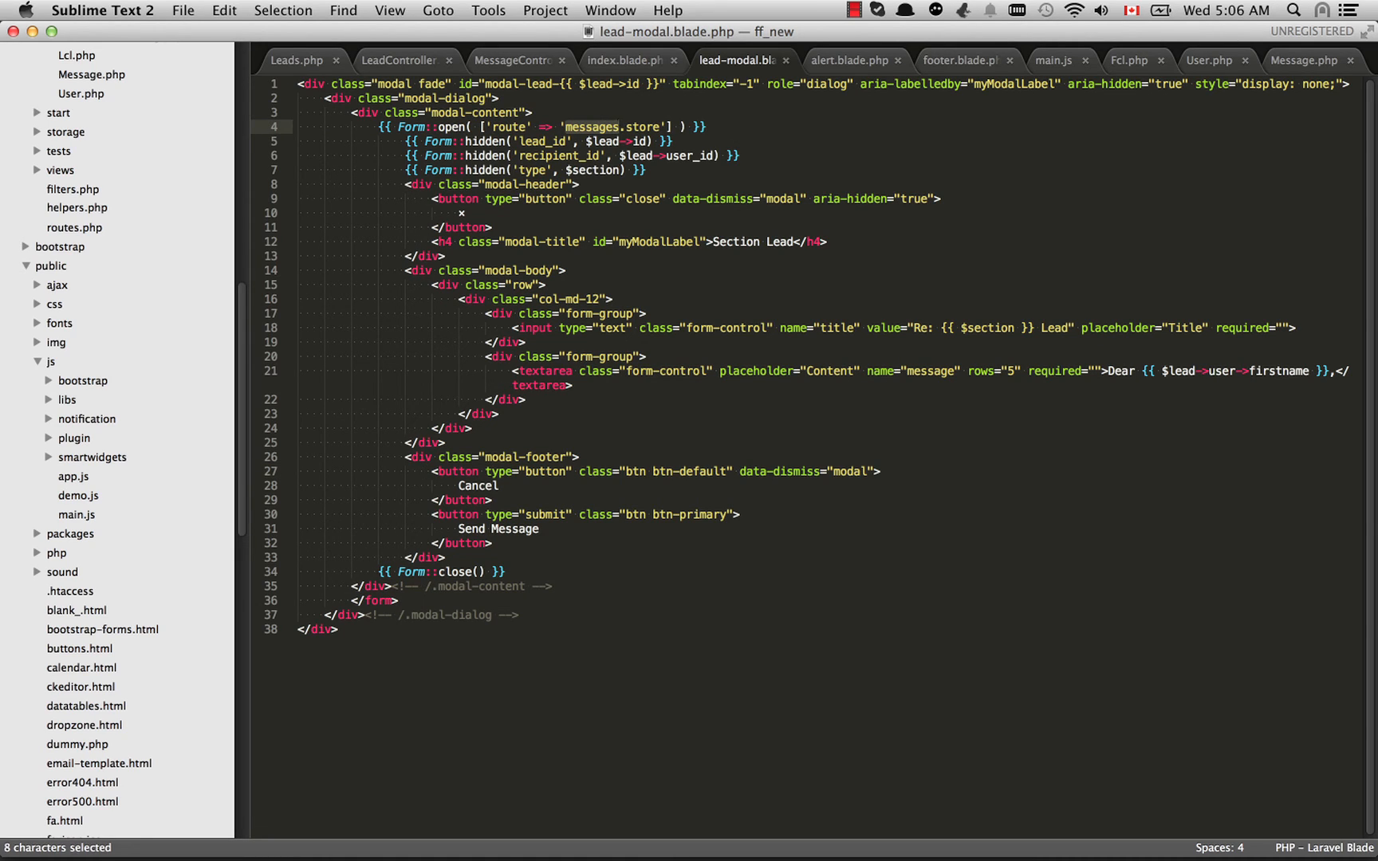
pyautogui.click(593, 126)
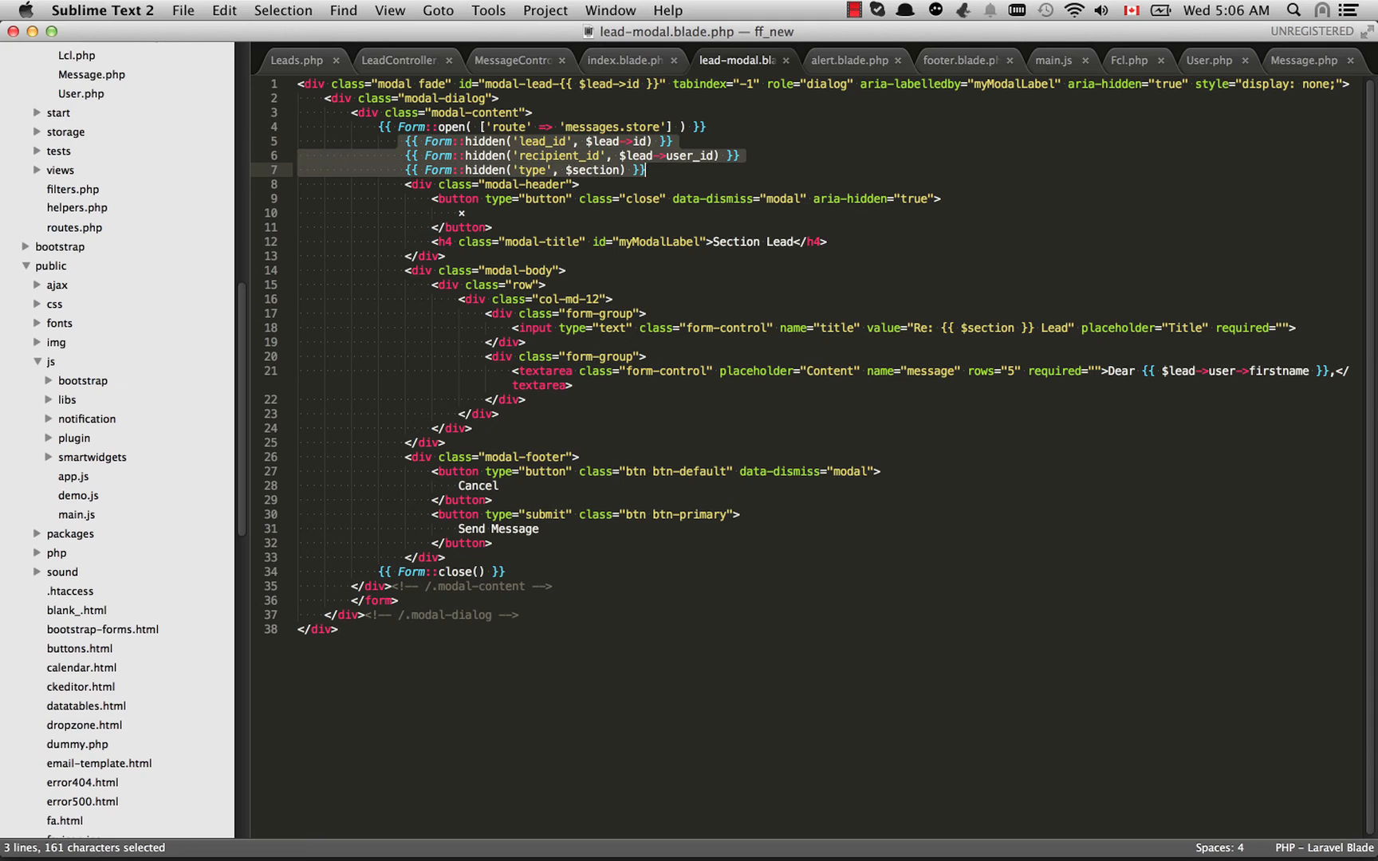
pyautogui.click(556, 140)
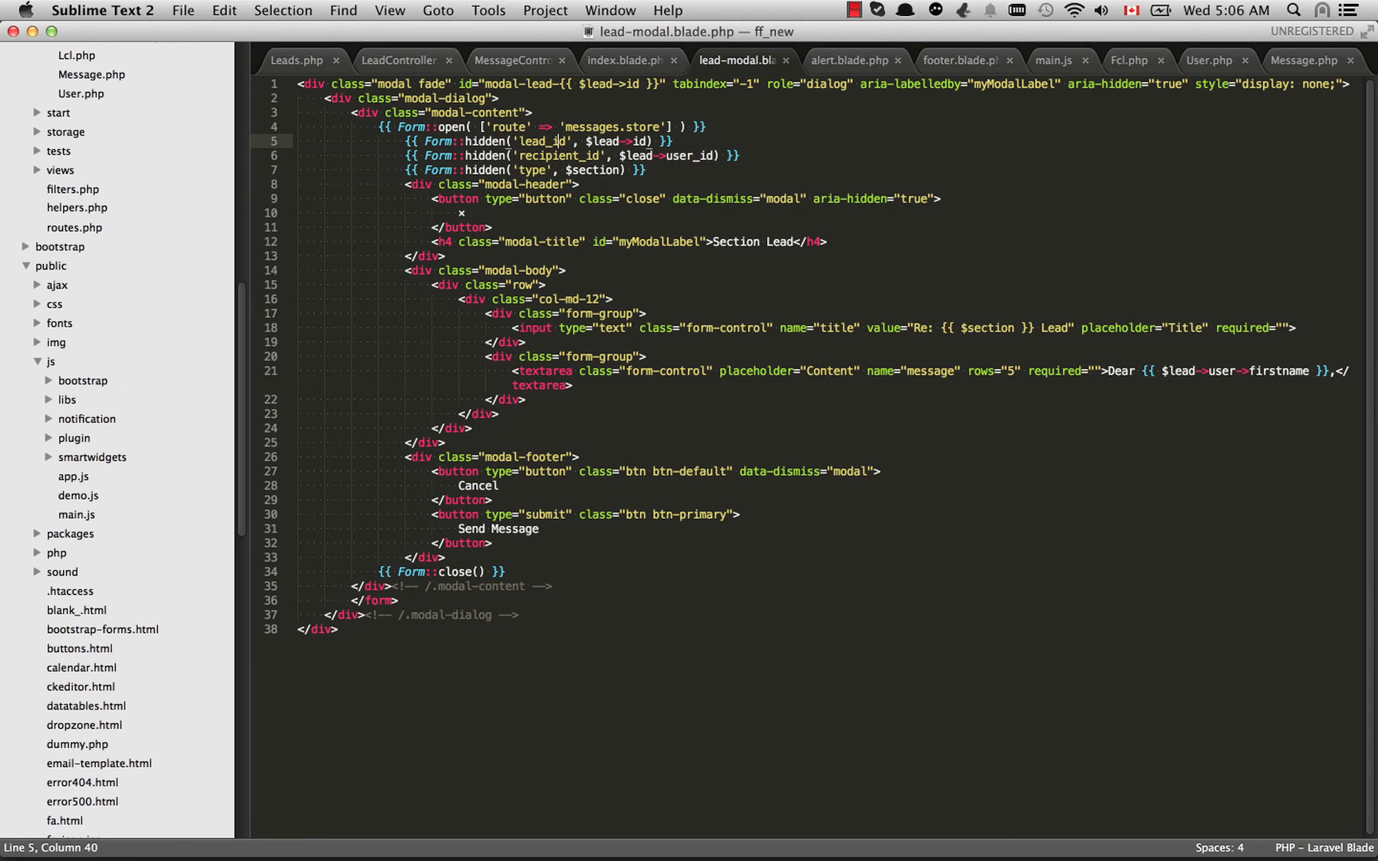
pyautogui.doubleClick(540, 140)
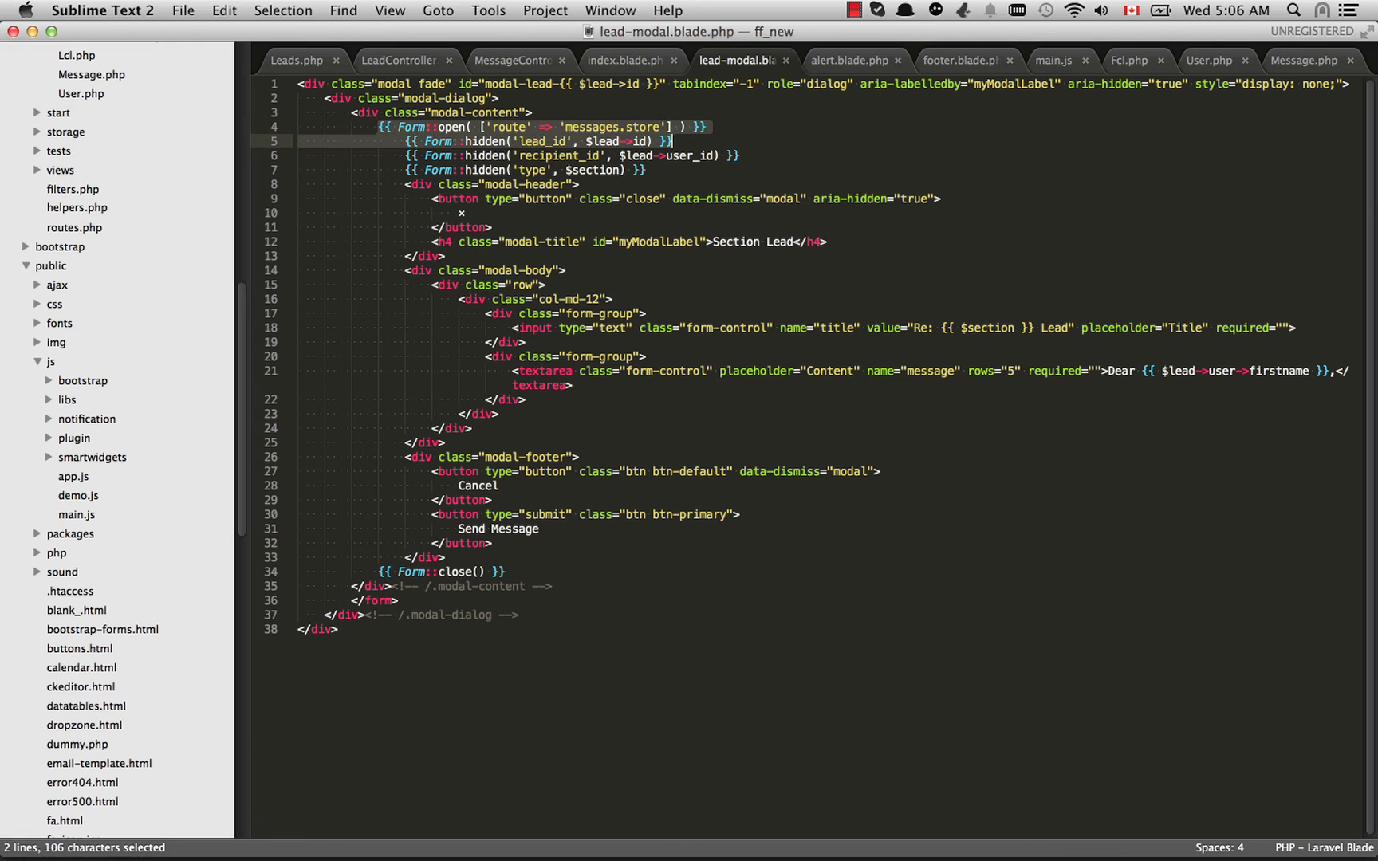
pyautogui.click(708, 127)
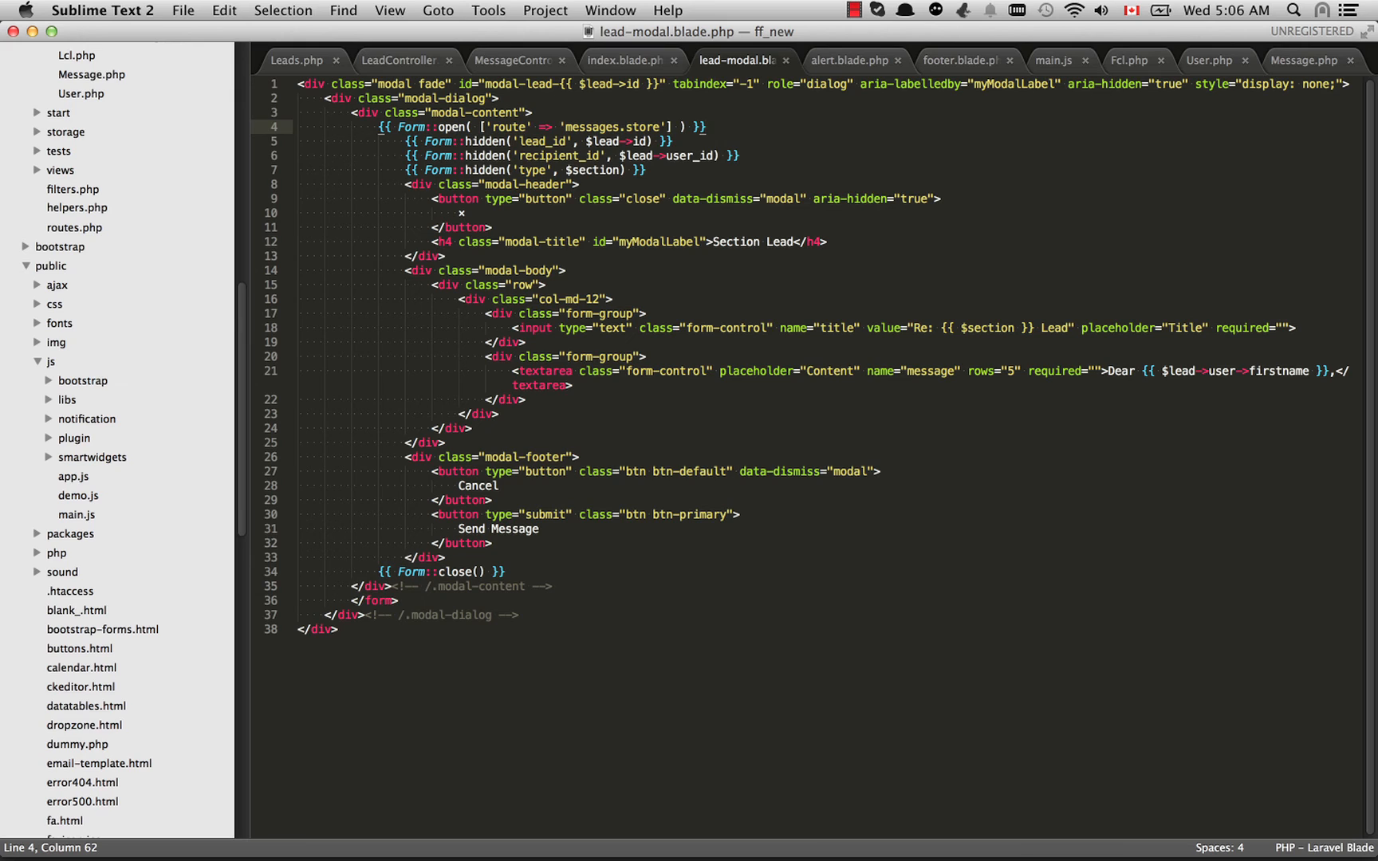
pyautogui.click(489, 127)
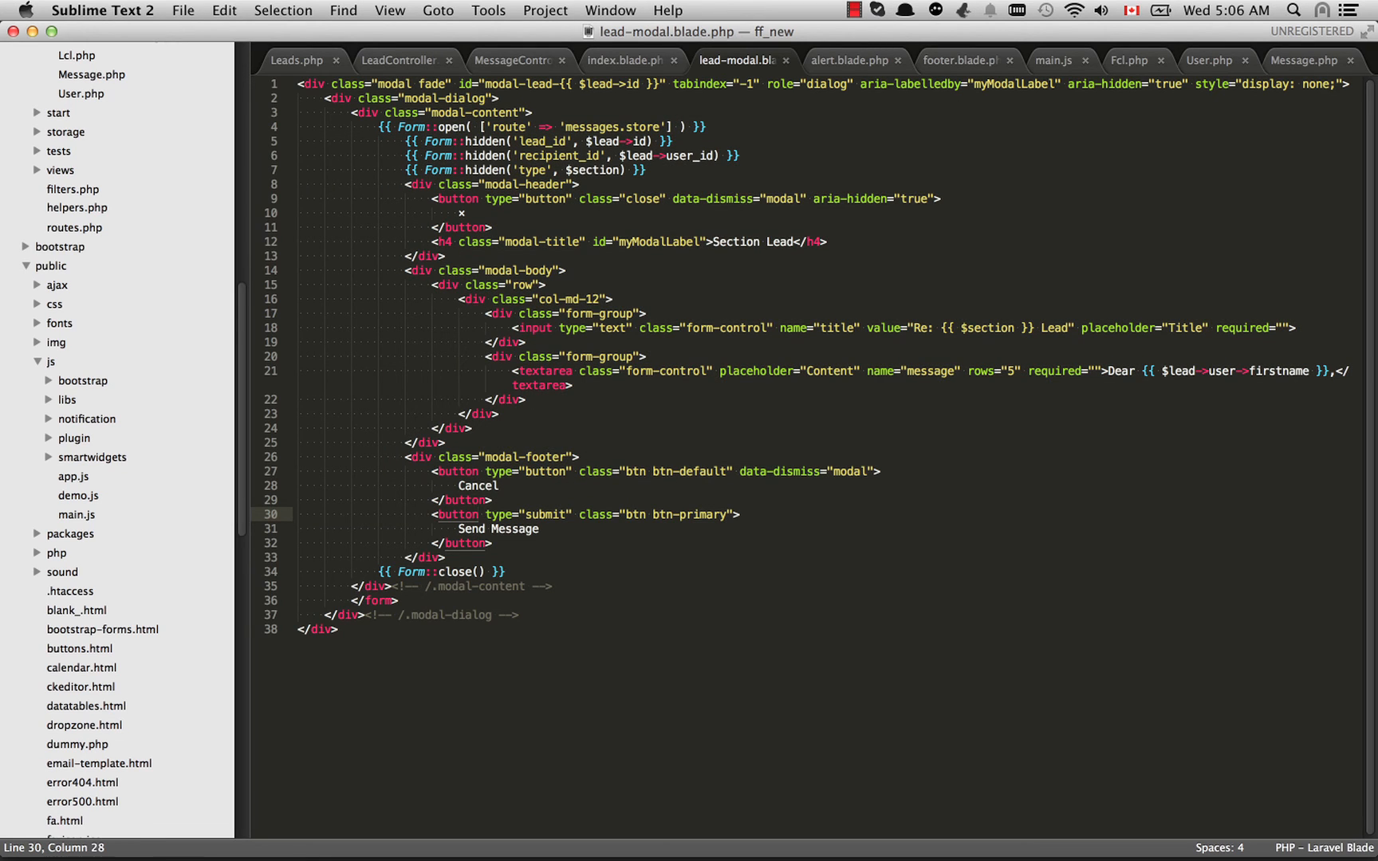
pyautogui.moveTo(628, 60)
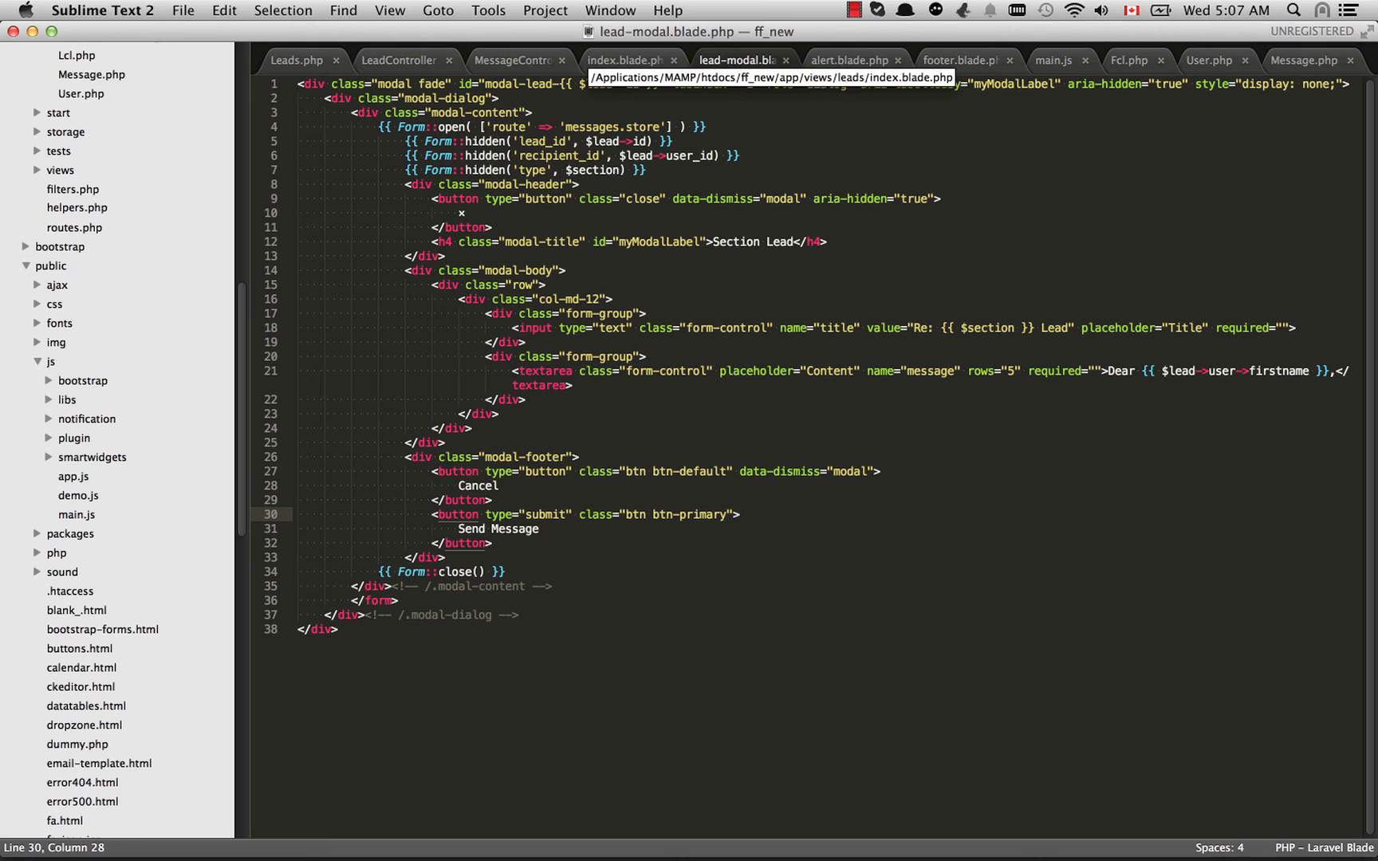
# Review line 36's data-target built from the modal-lead prefix and lead id, then return to lead-modal
pyautogui.click(625, 60)
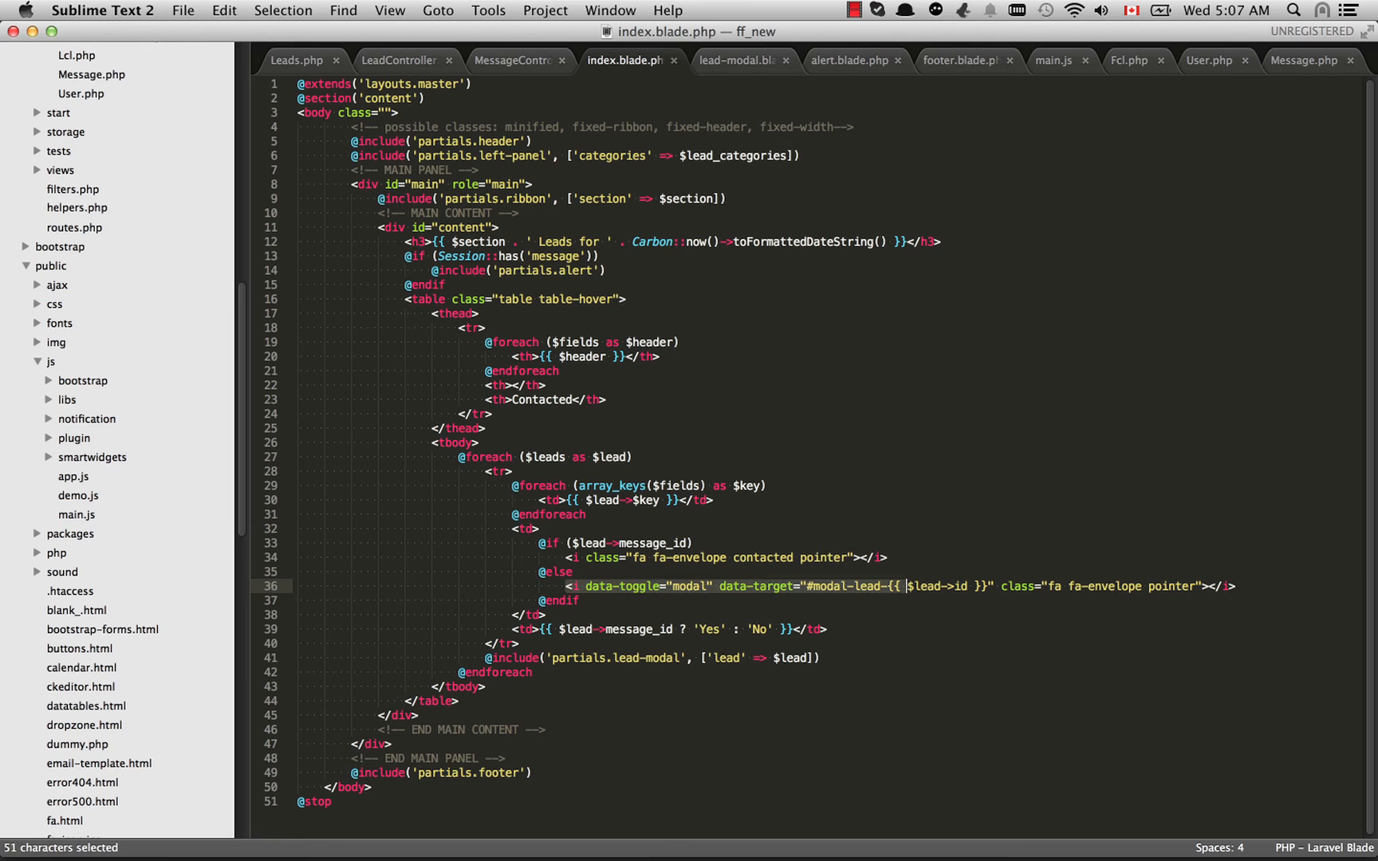
pyautogui.click(907, 586)
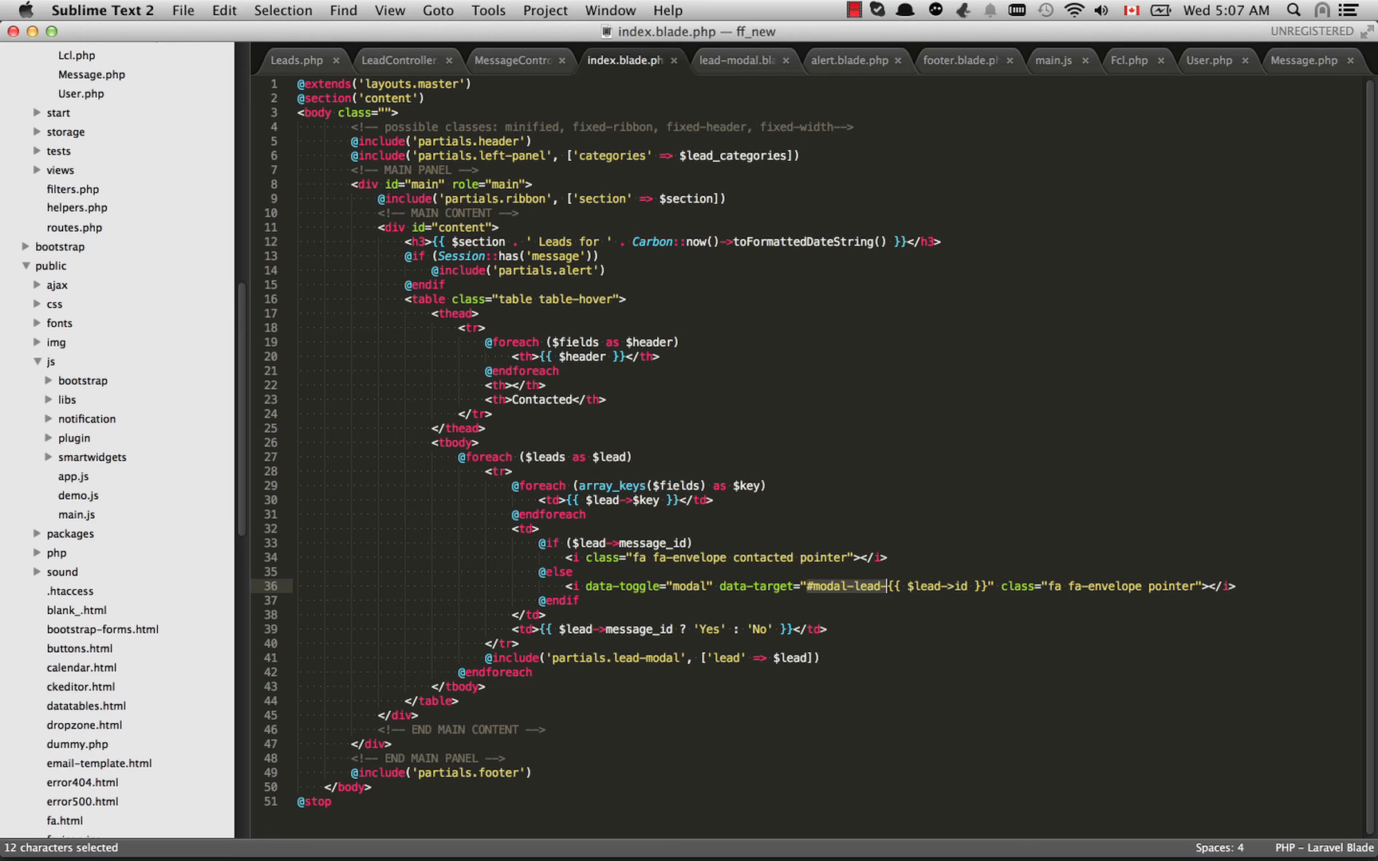
pyautogui.click(883, 586)
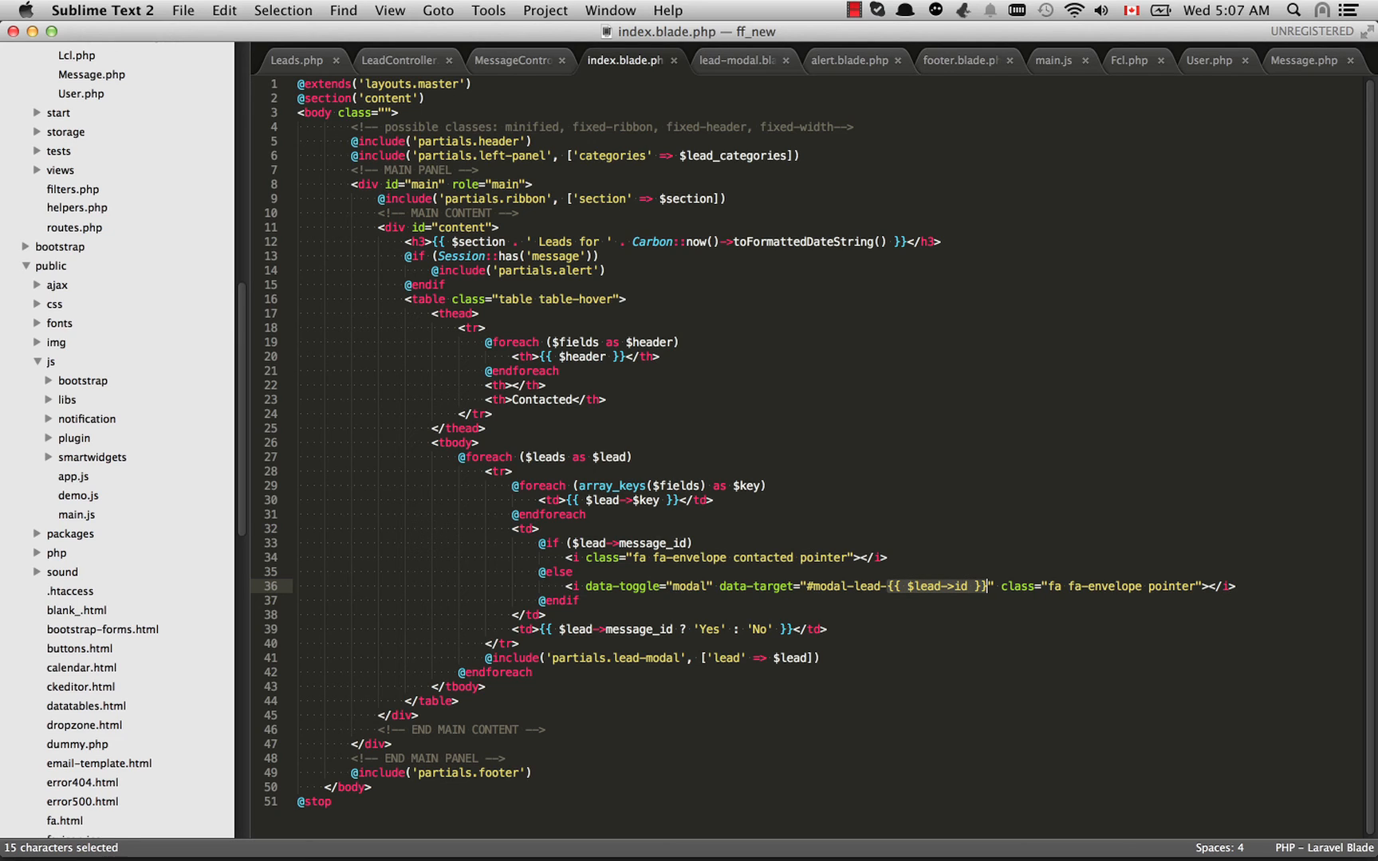
pyautogui.click(980, 586)
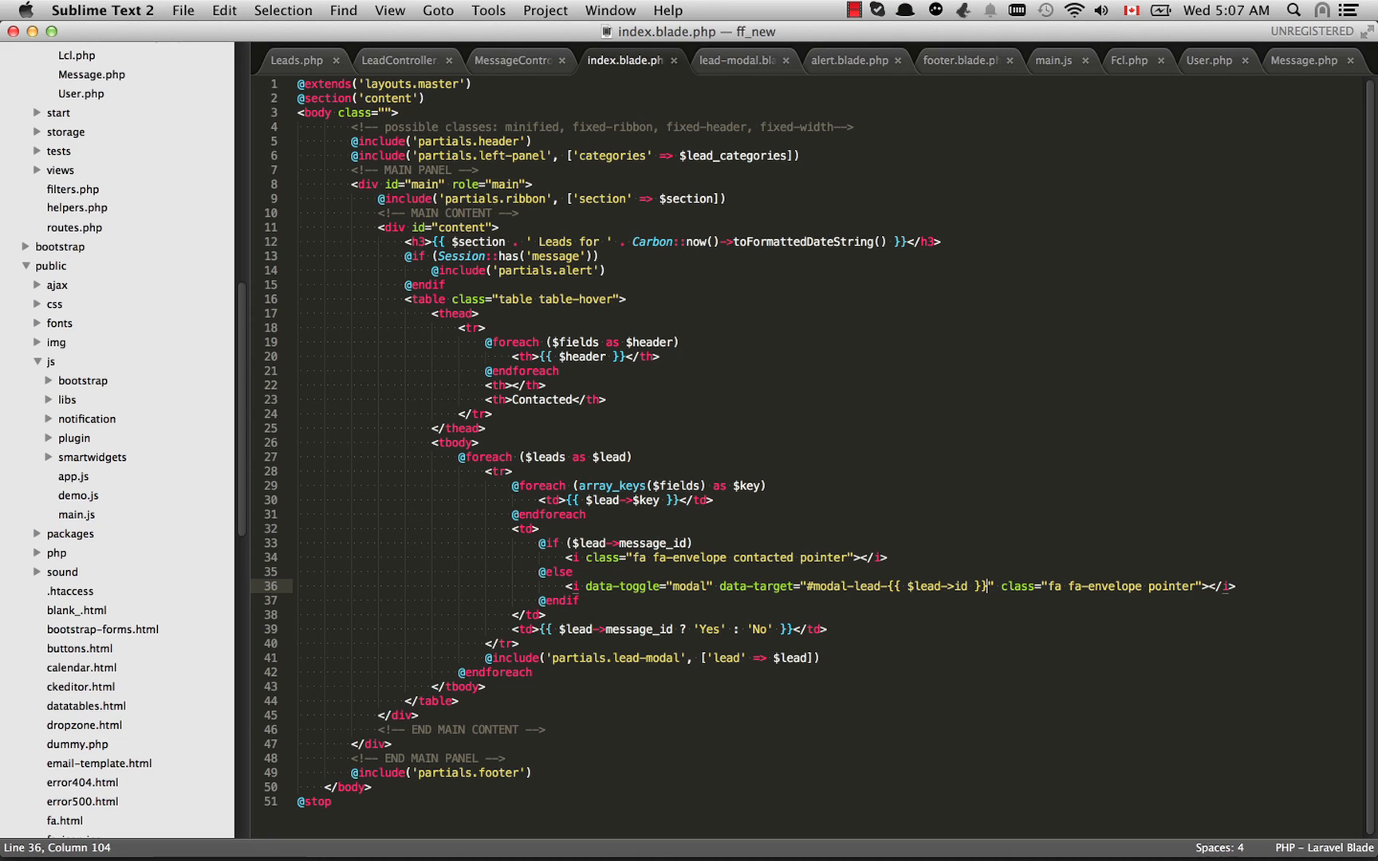
pyautogui.click(980, 585)
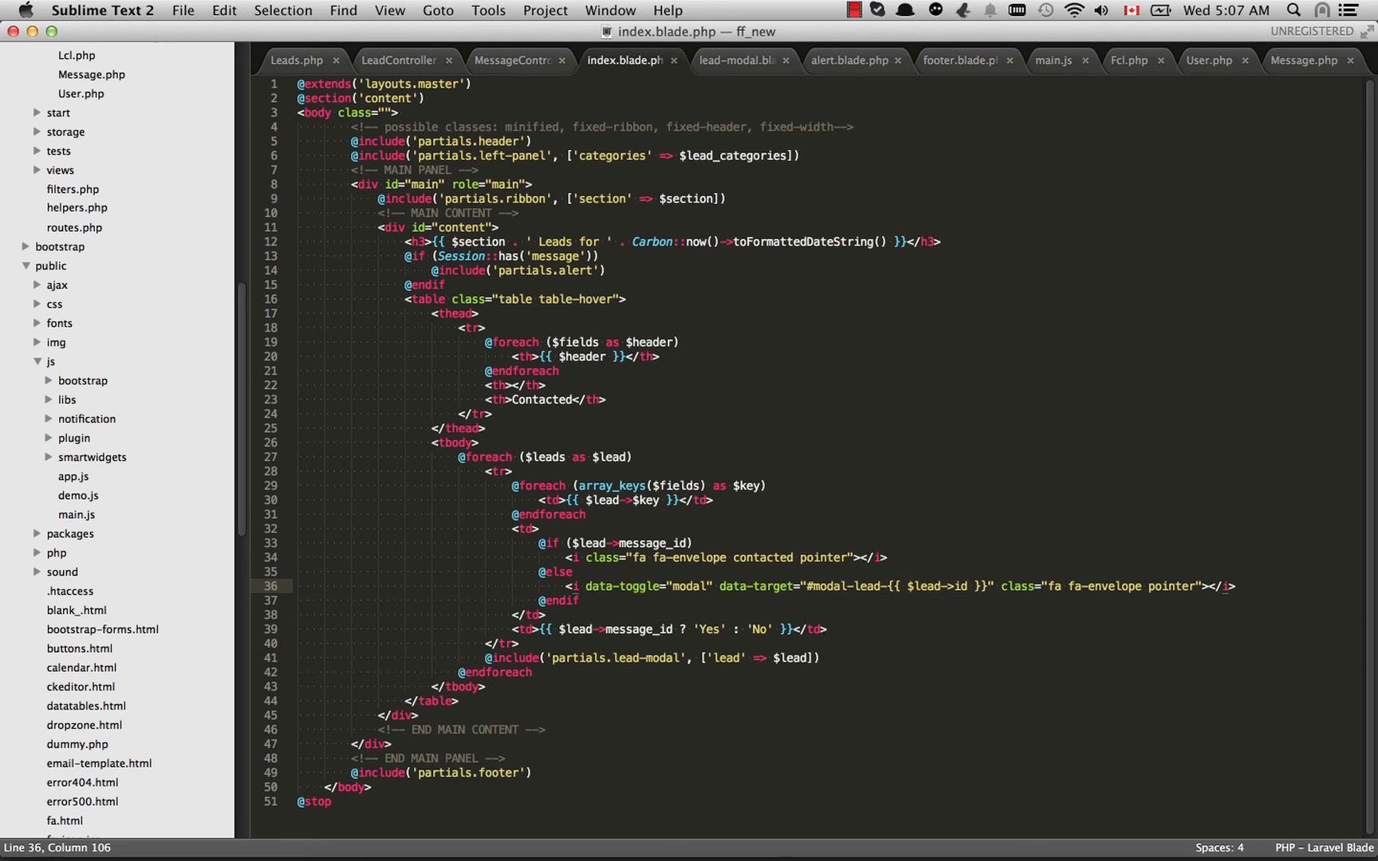
pyautogui.click(740, 60)
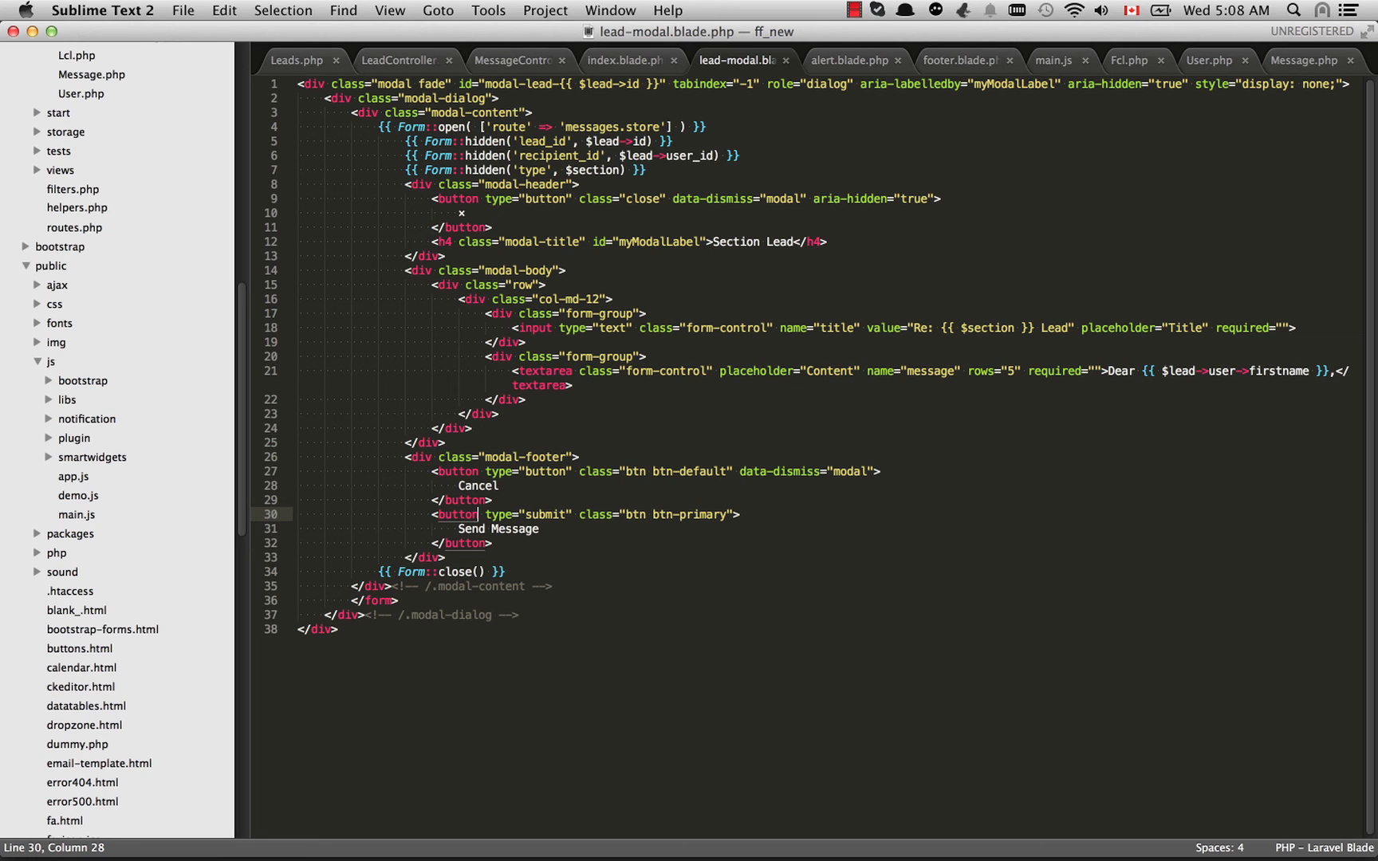
# Select the modal's title input markup on lines 16–20 of lead-modal.blade.php
pyautogui.click(456, 83)
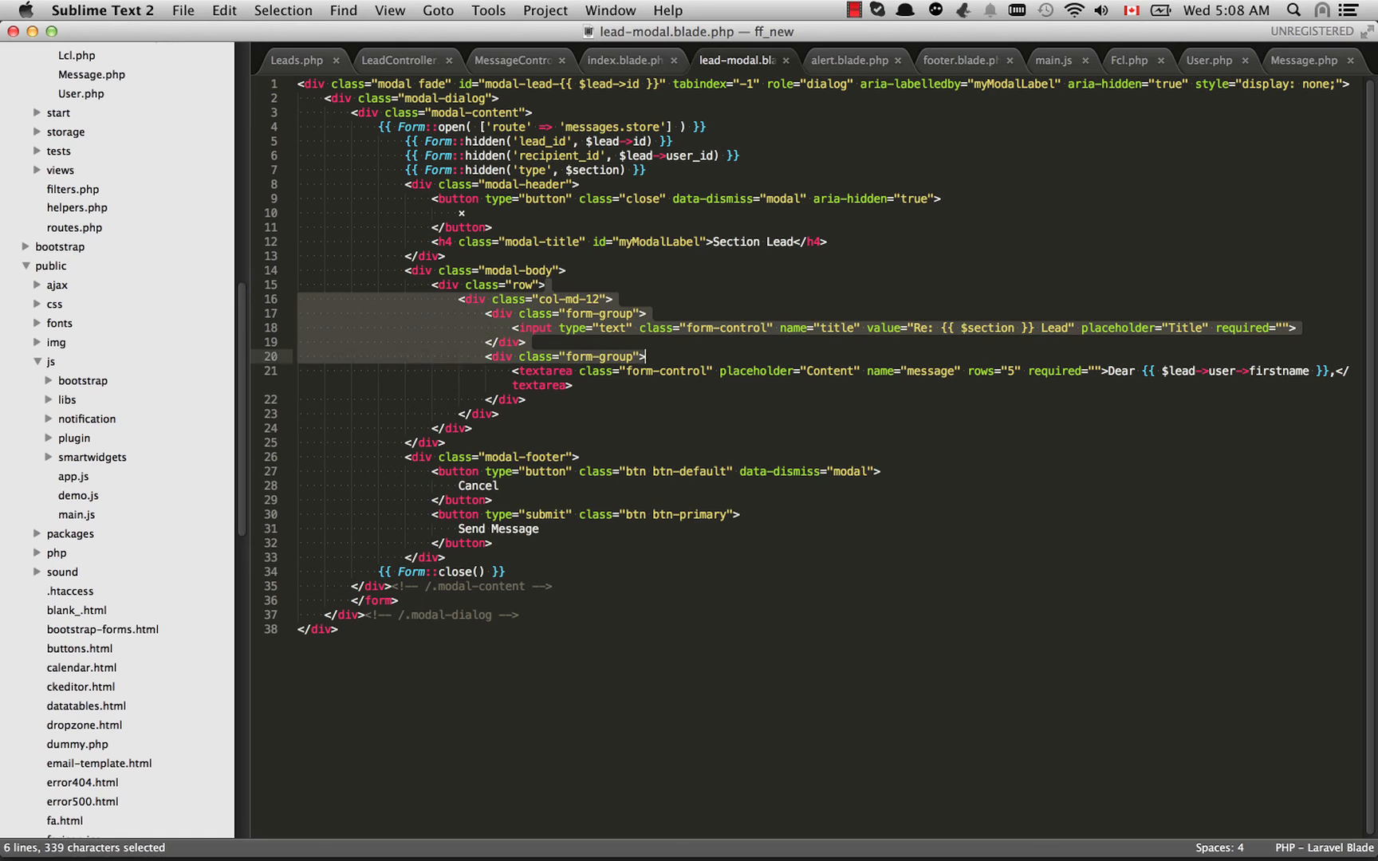
pyautogui.click(470, 428)
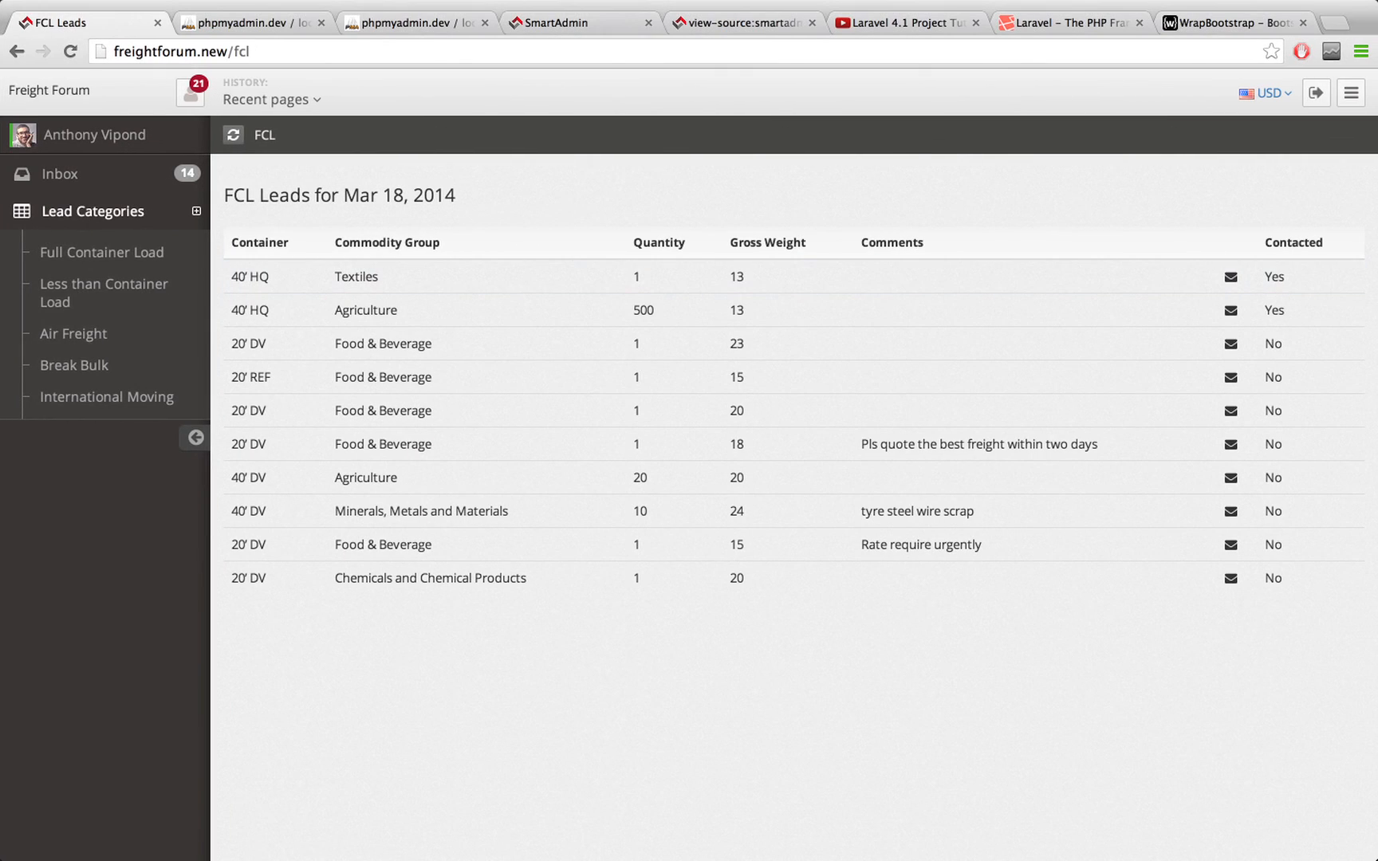
# Look over the FCL Leads table in Chrome, then return to lead-modal.blade.php
pyautogui.click(250, 22)
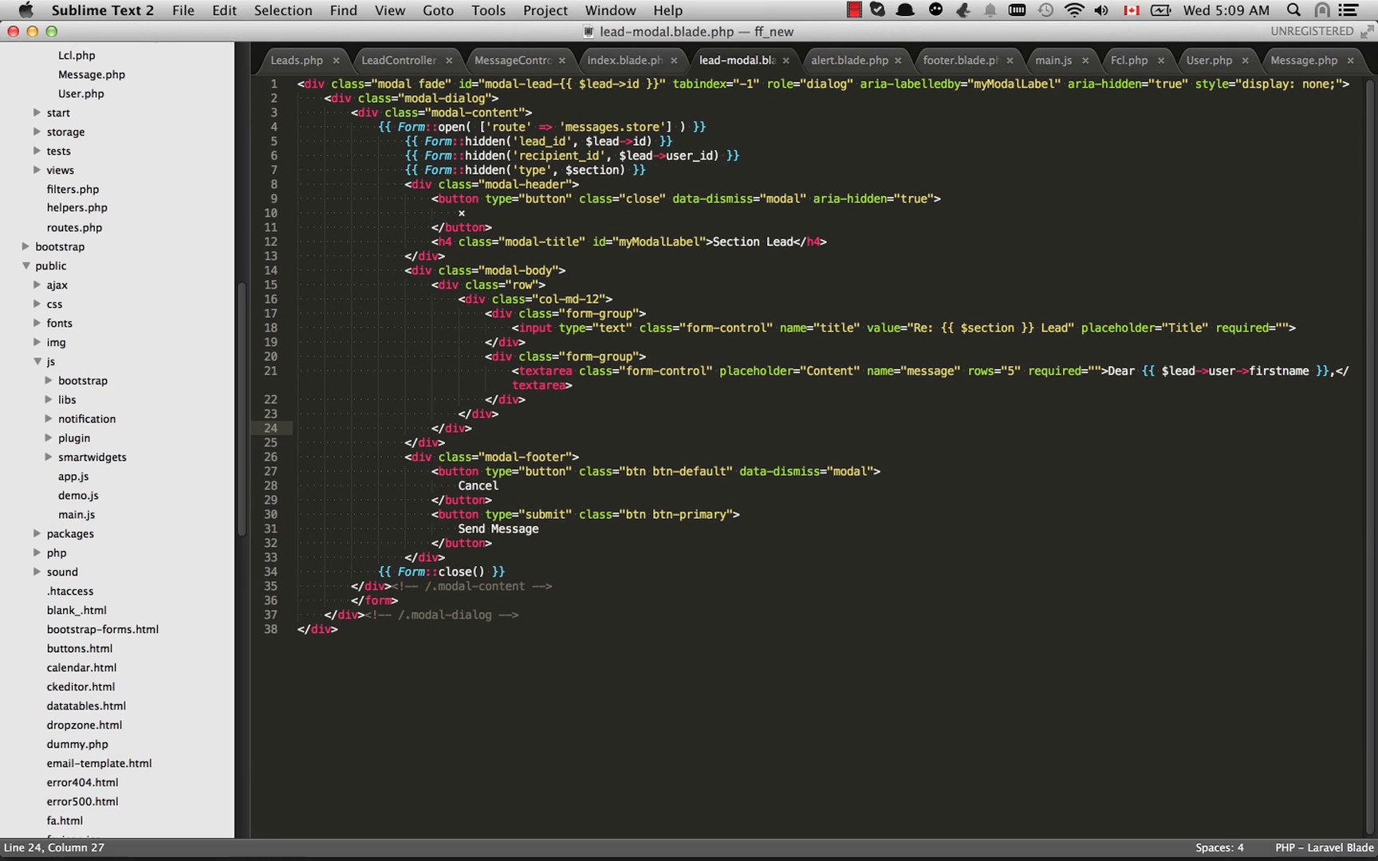
# Highlight Fcl.php's user() belongsTo and messages() hasMany methods, then return to lead-modal.blade.php
pyautogui.click(1129, 60)
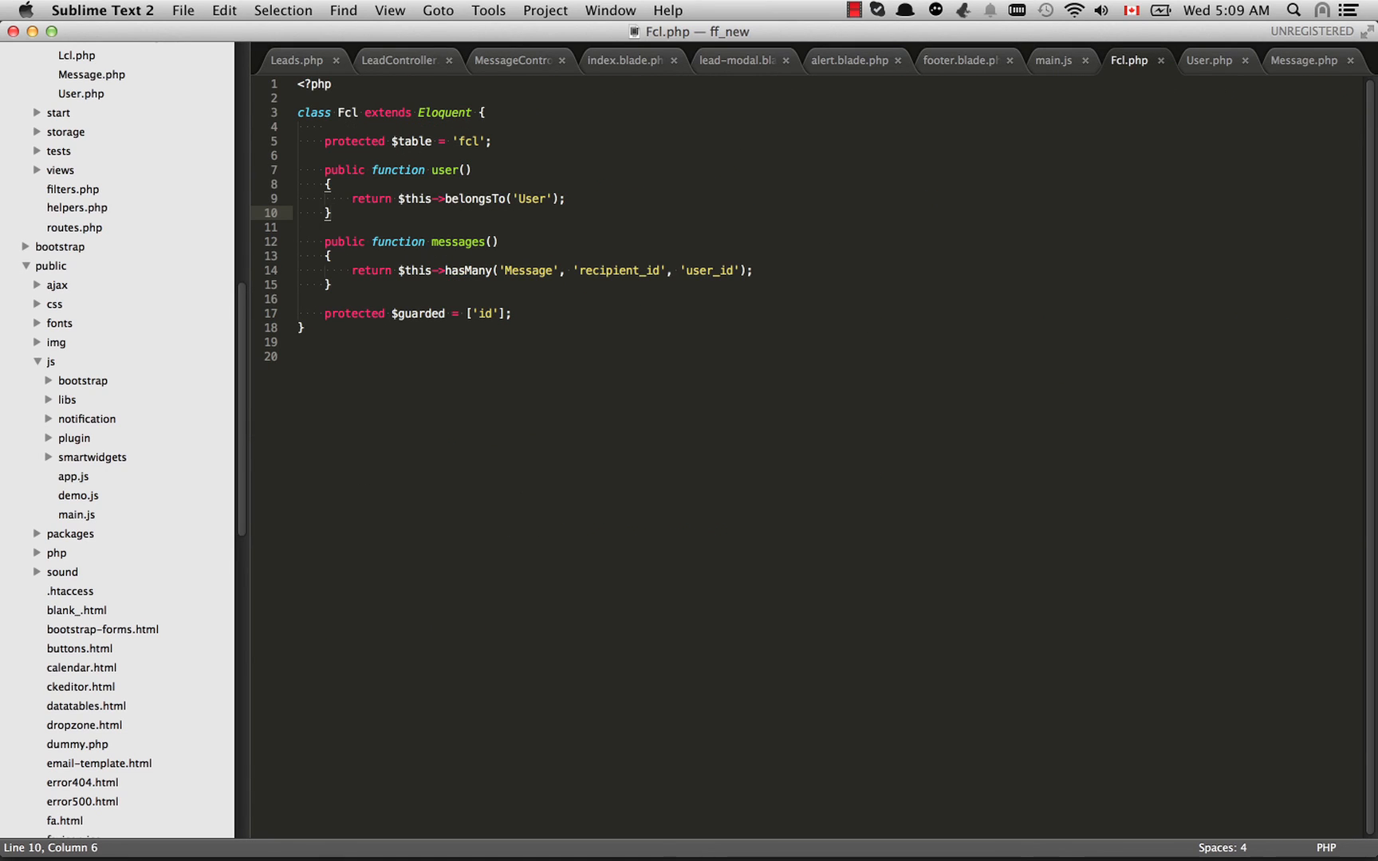
pyautogui.click(303, 299)
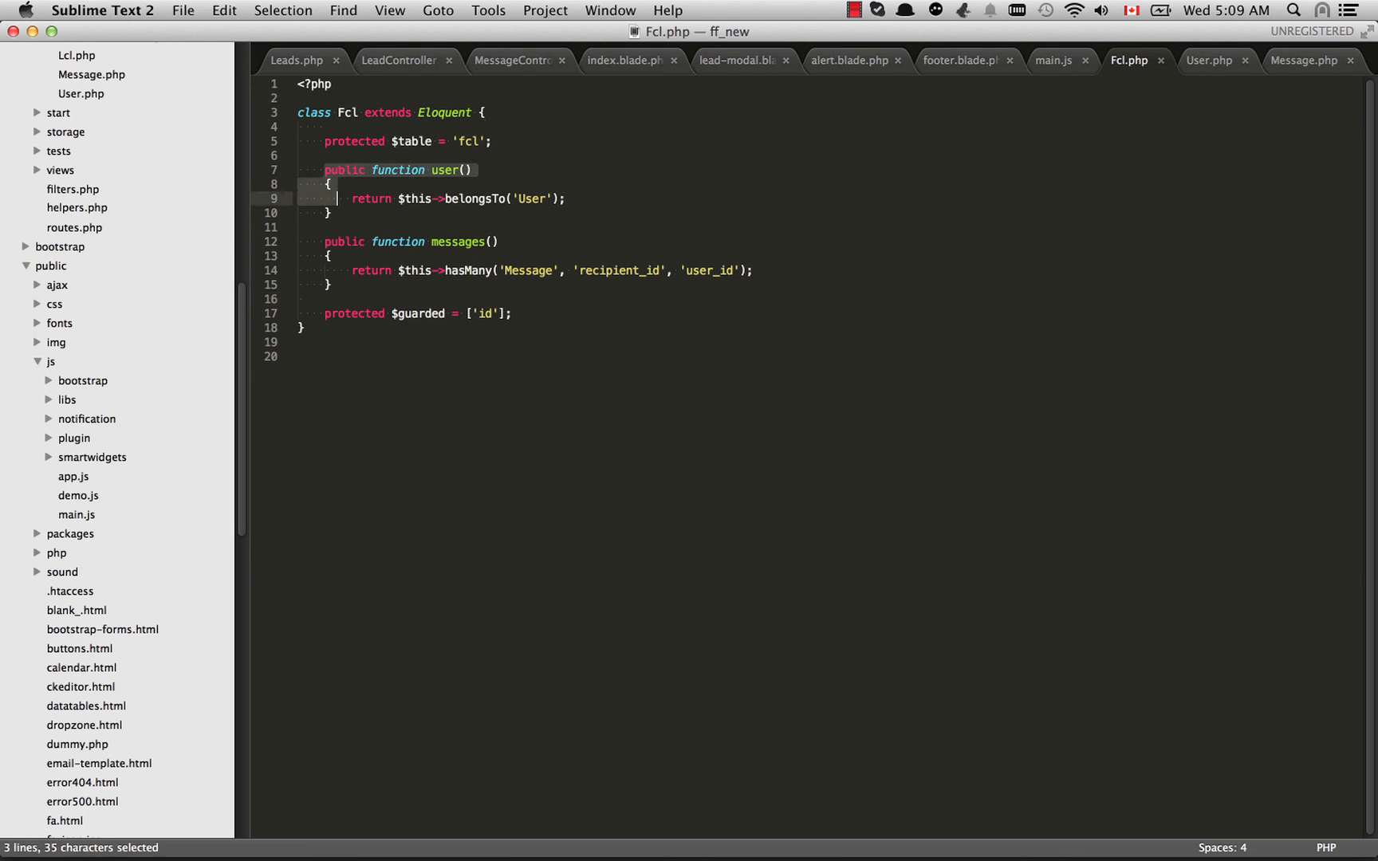
pyautogui.click(330, 213)
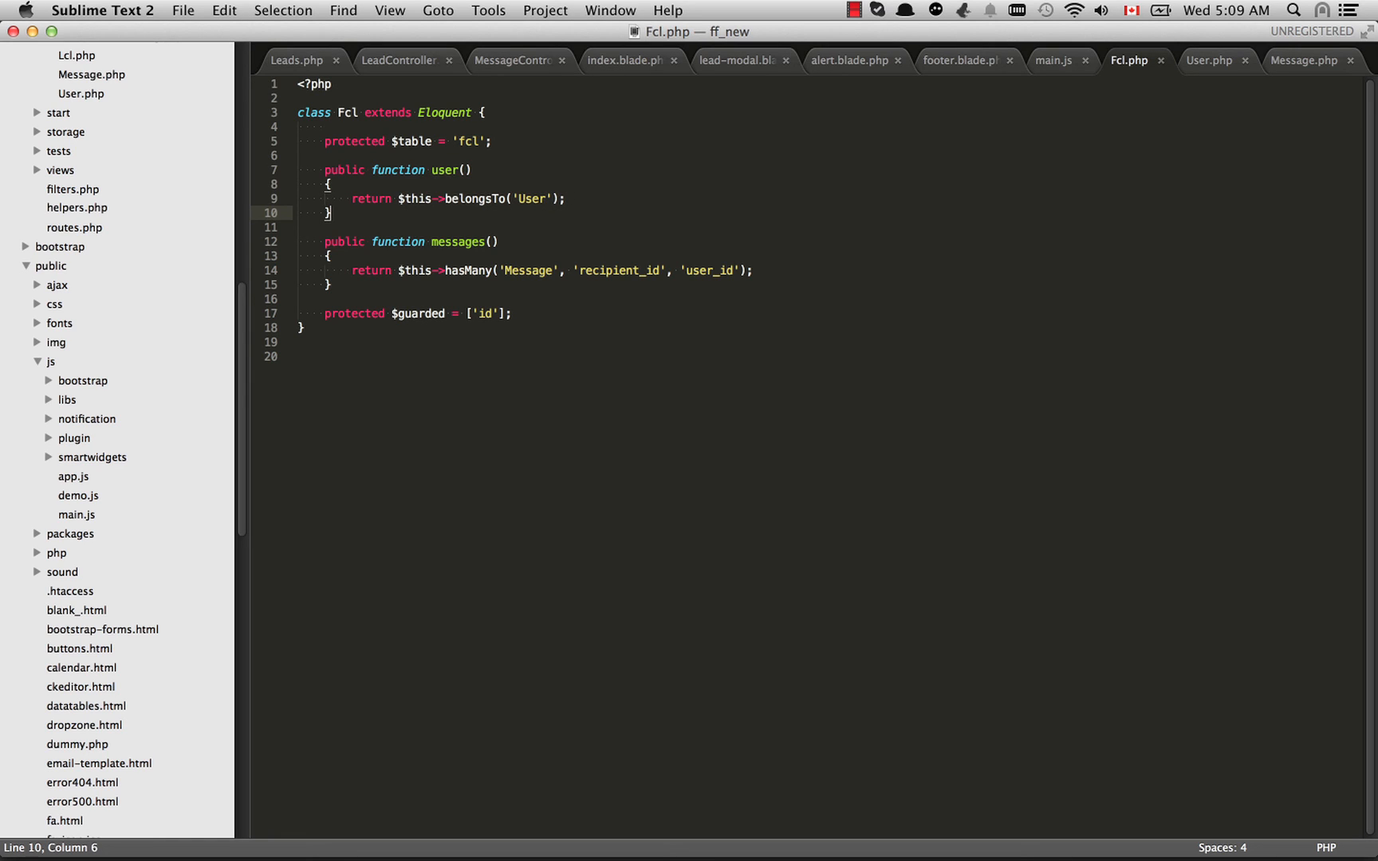
pyautogui.click(562, 199)
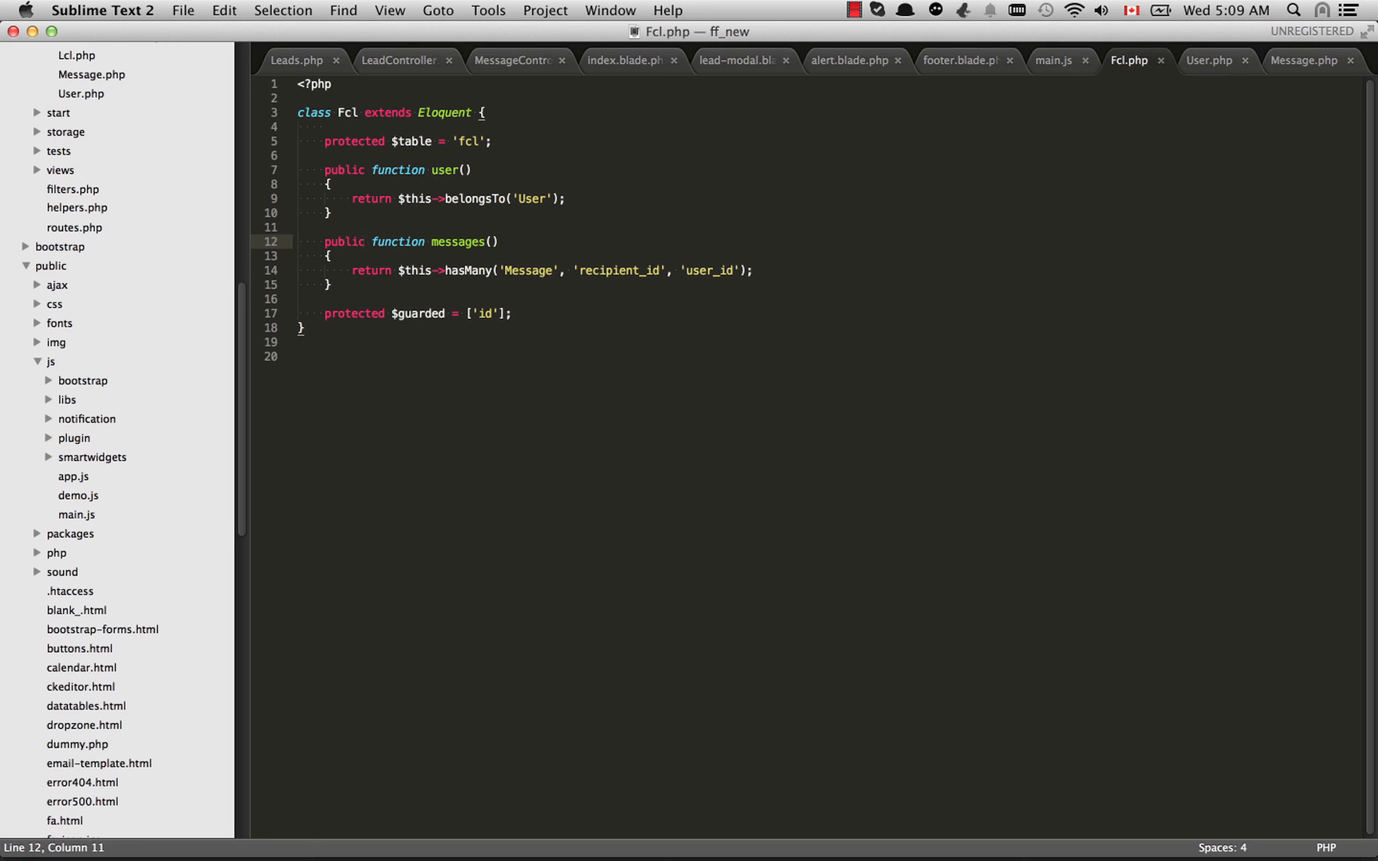
pyautogui.click(740, 61)
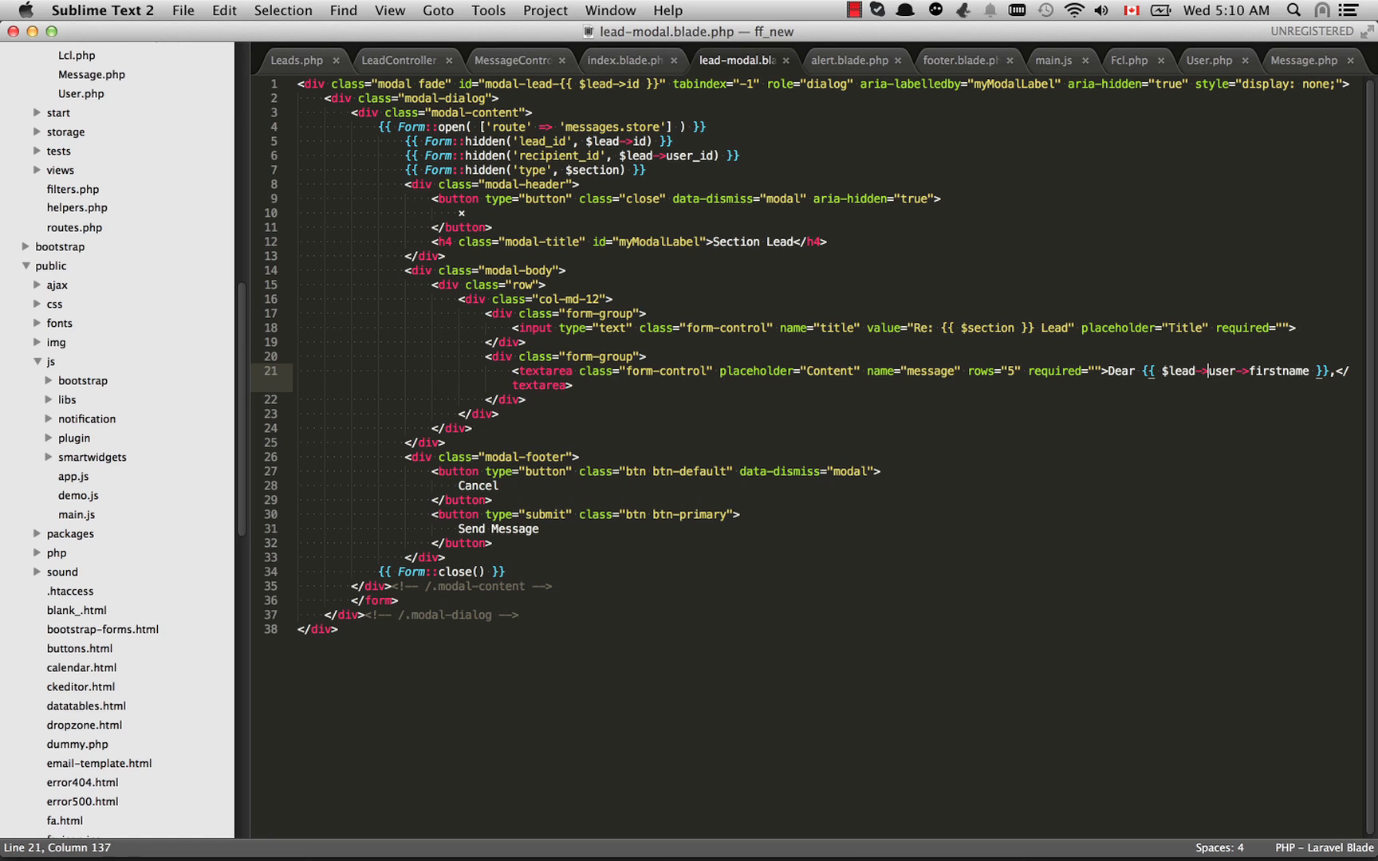
# Select parts of the $lead->user->firstname greeting on line 21, then bring up LeadController.php
pyautogui.click(1203, 370)
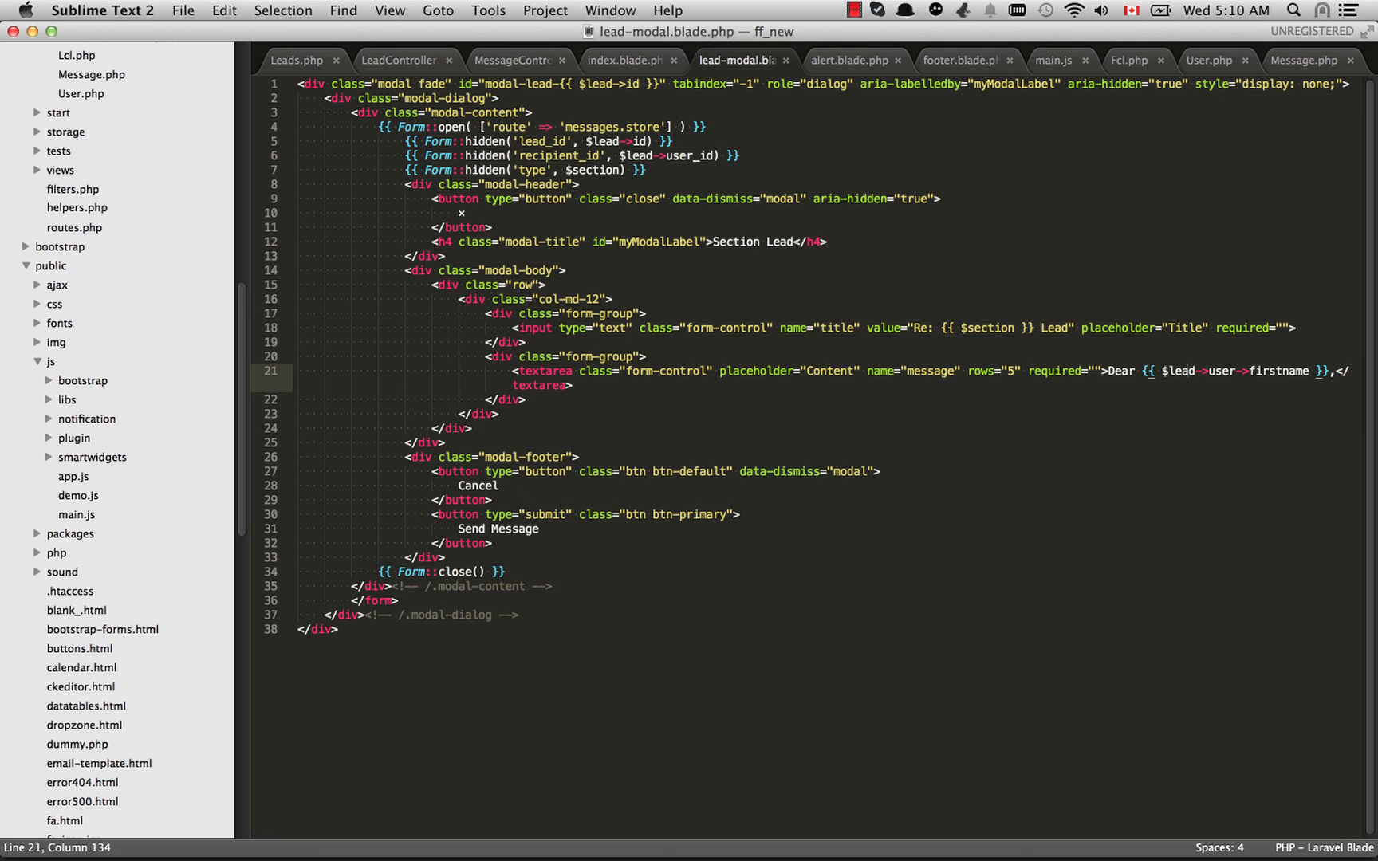
pyautogui.doubleClick(1221, 370)
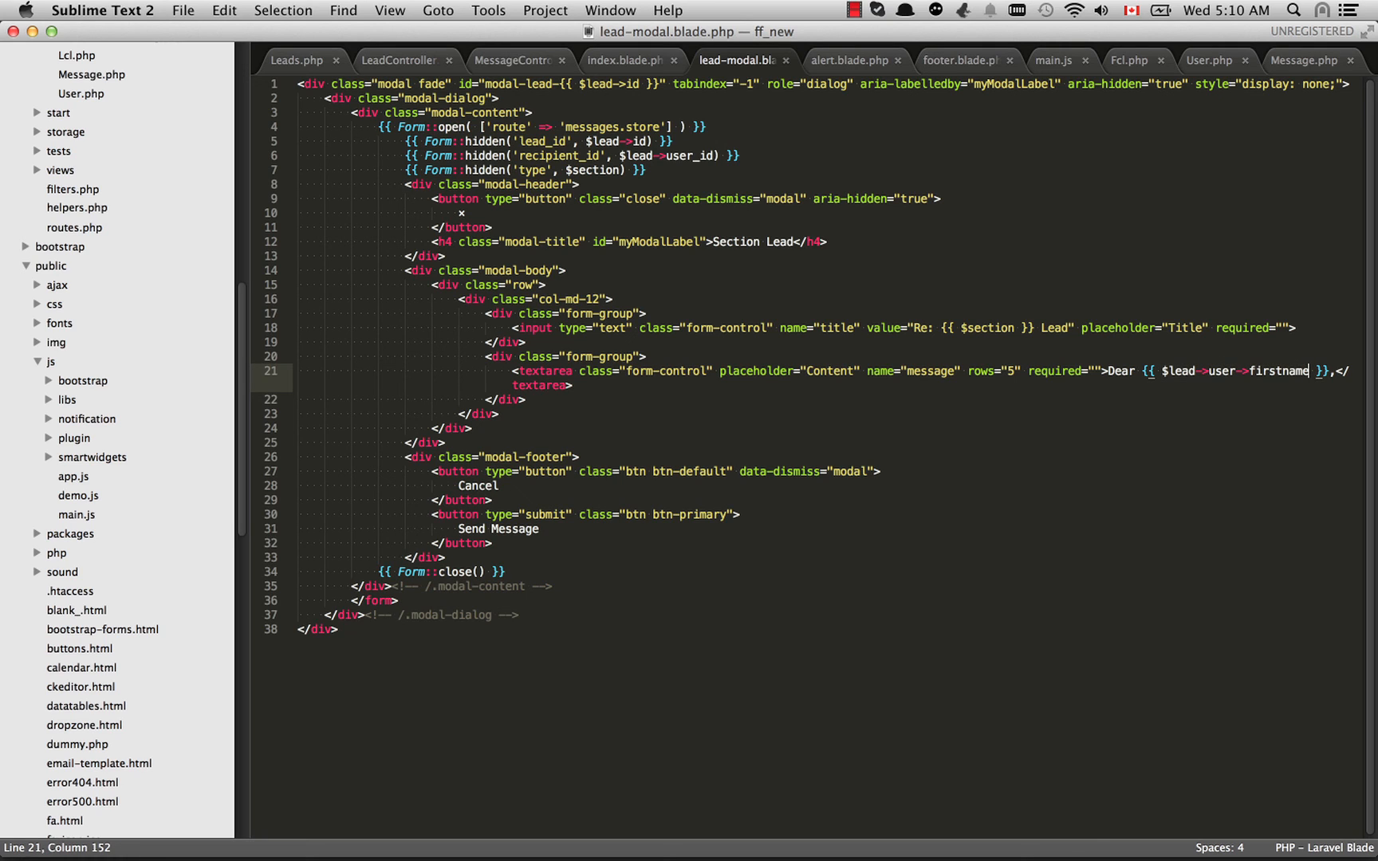
pyautogui.doubleClick(1282, 369)
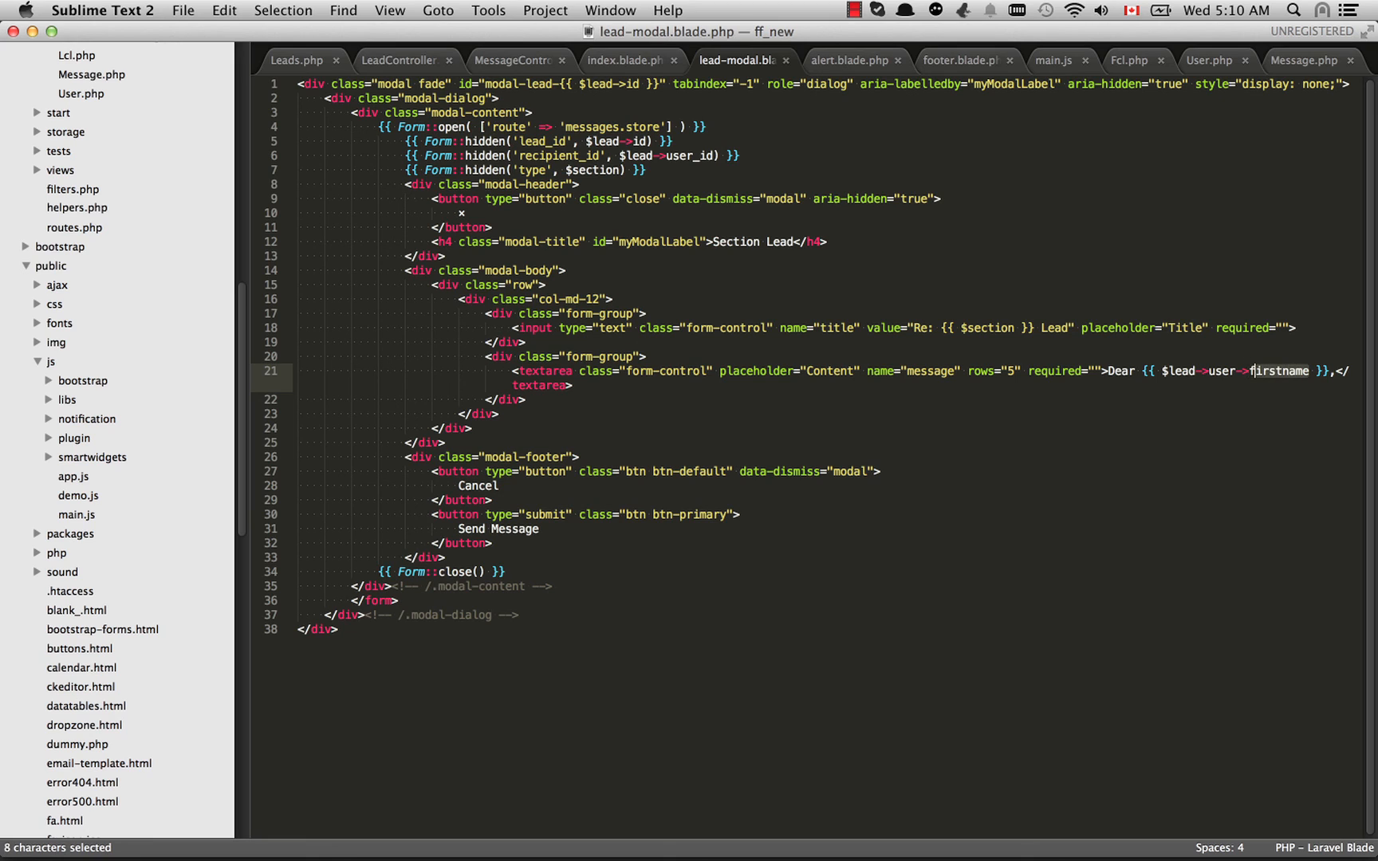
pyautogui.click(1258, 370)
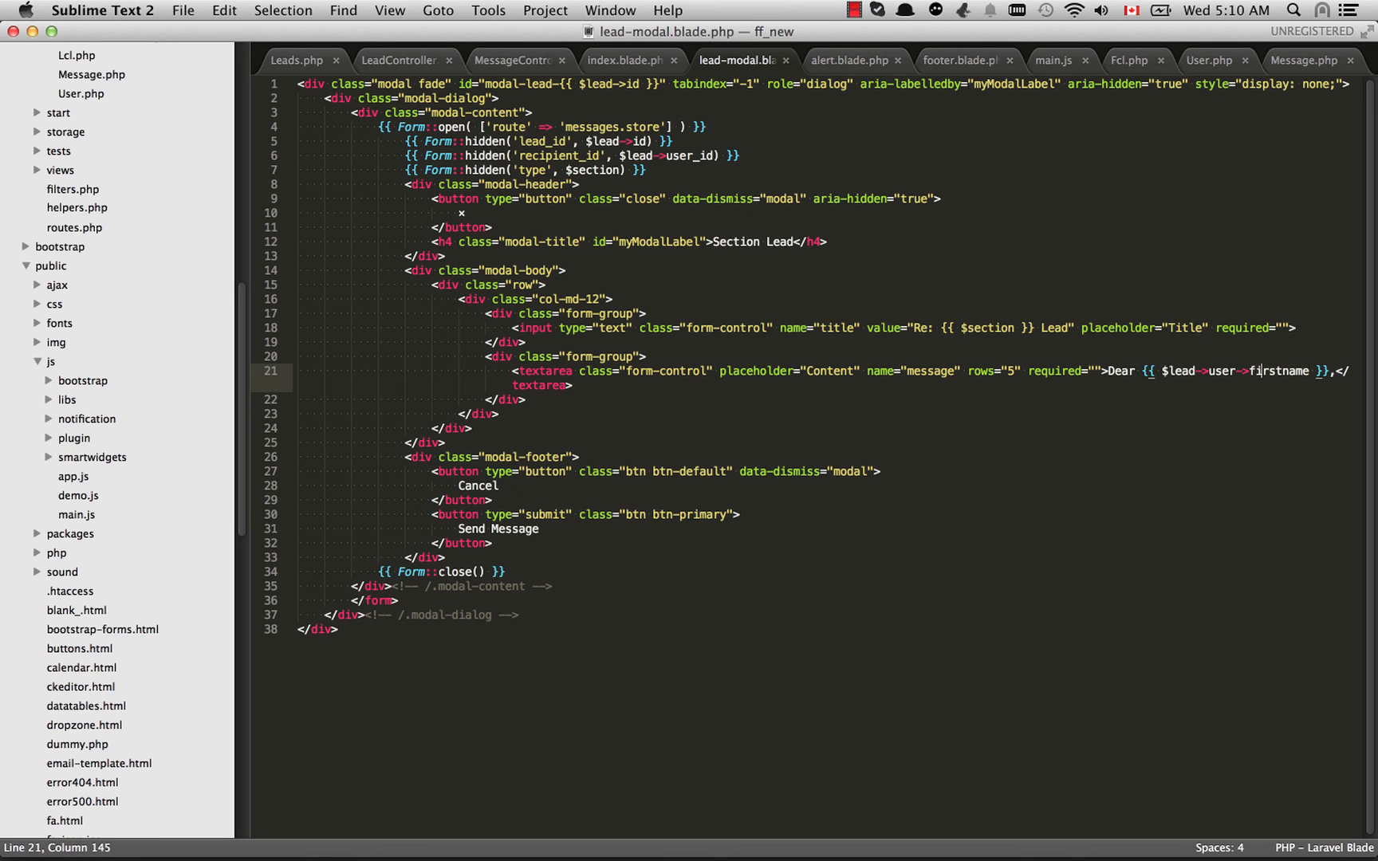
pyautogui.click(398, 59)
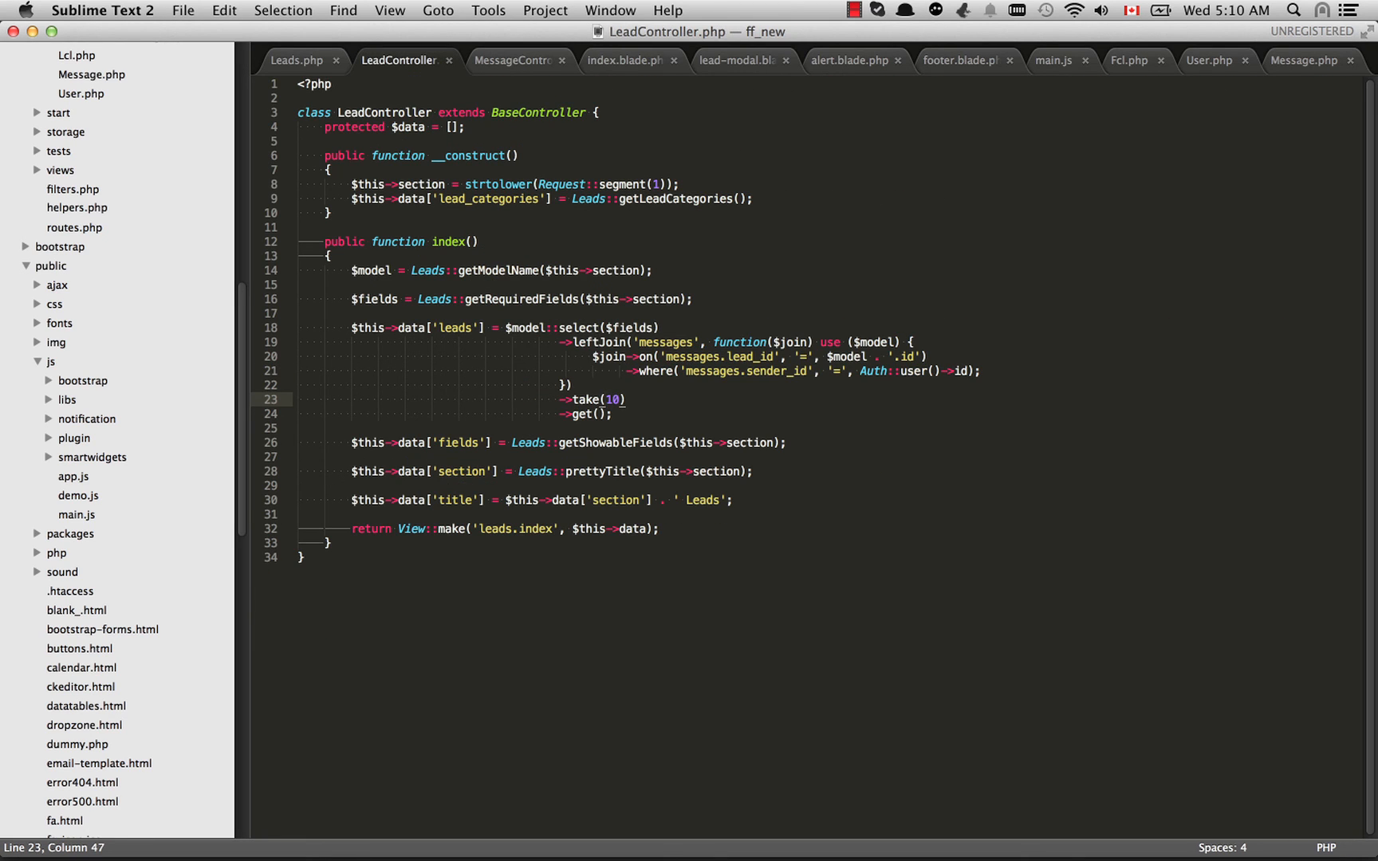
# Select $model:: and the leftJoin-to-get() query chain on lines 18–24, then switch to Fcl.php
pyautogui.doubleClick(524, 328)
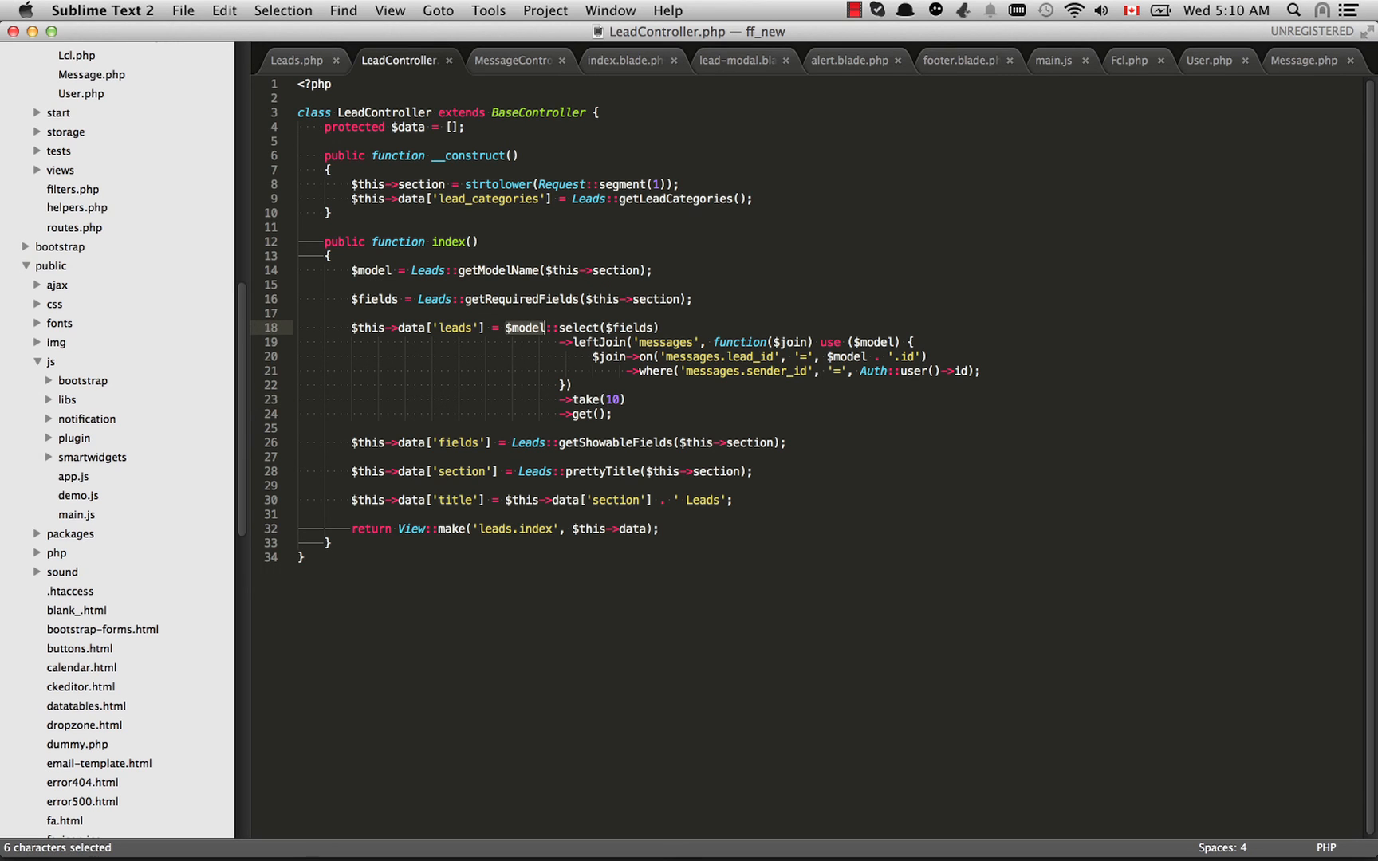
pyautogui.click(587, 343)
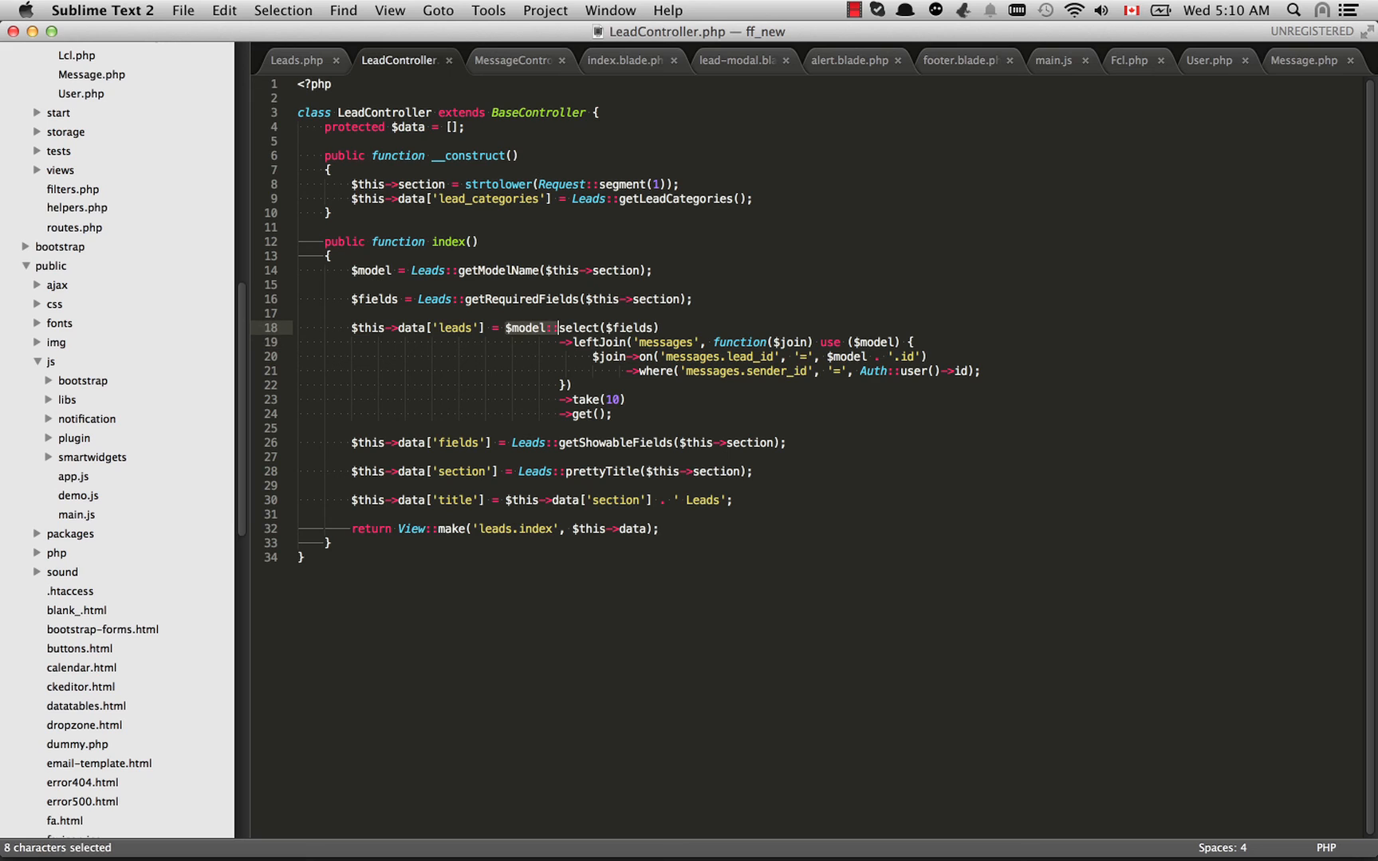
pyautogui.click(554, 327)
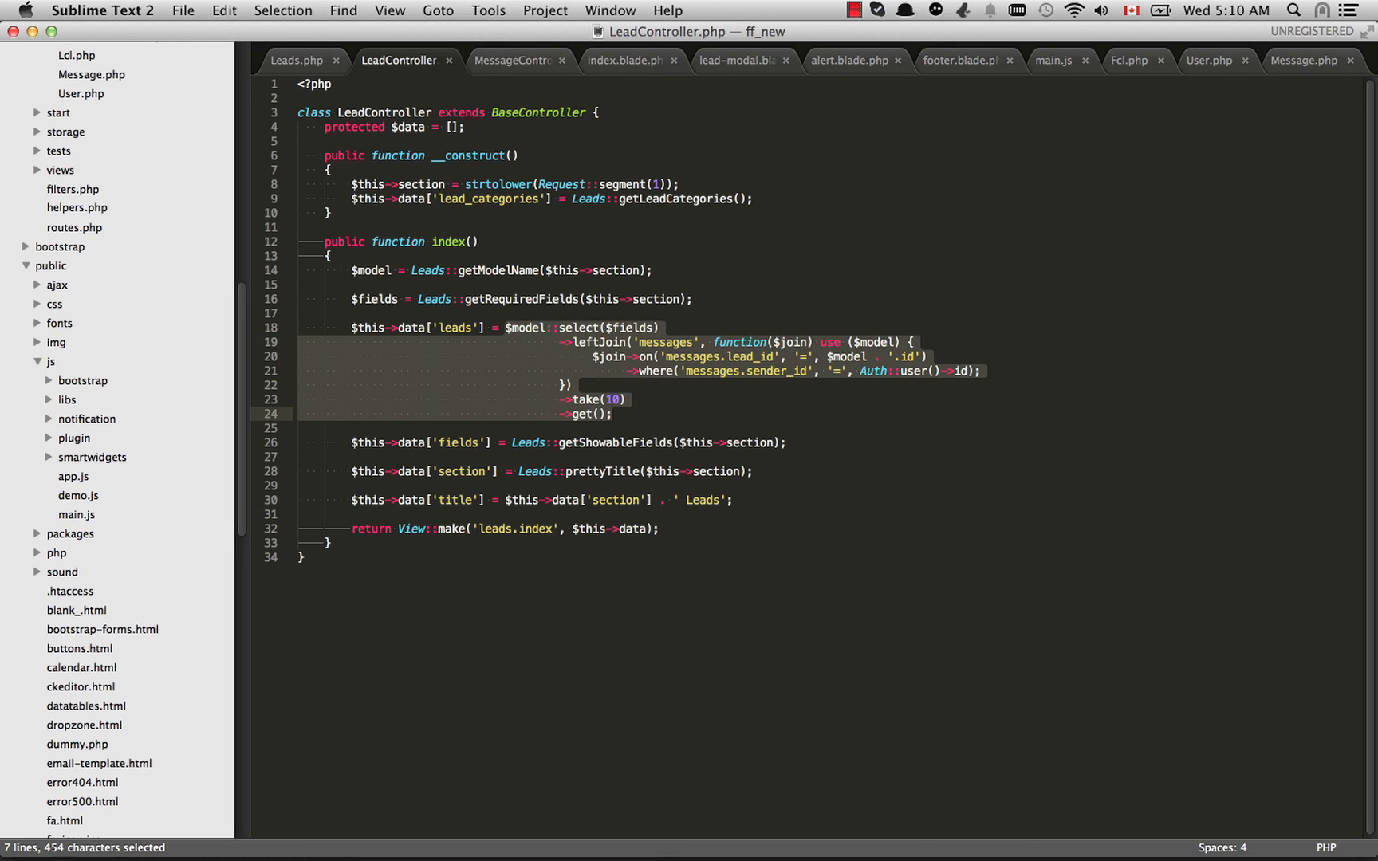
pyautogui.click(299, 312)
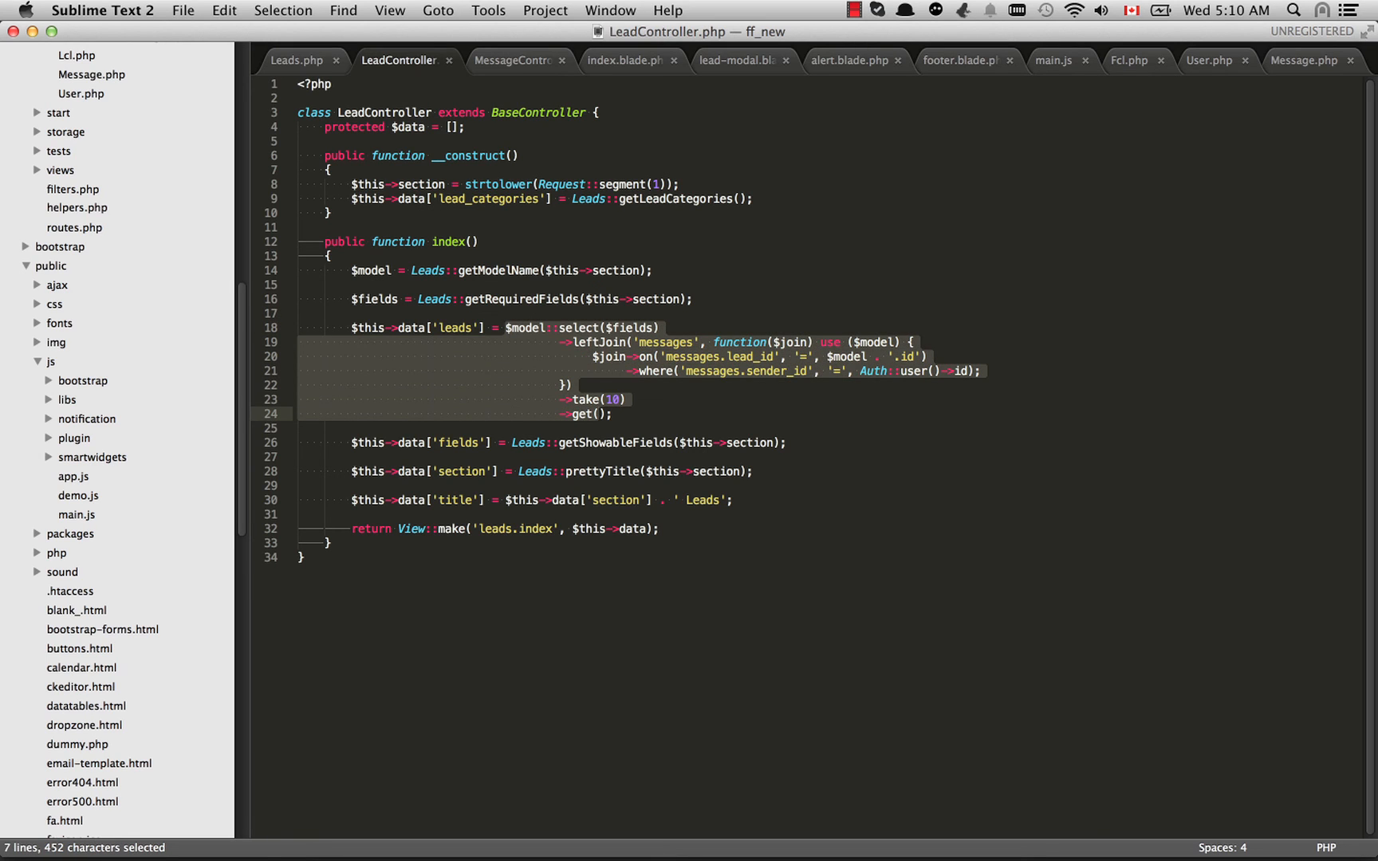
pyautogui.click(601, 414)
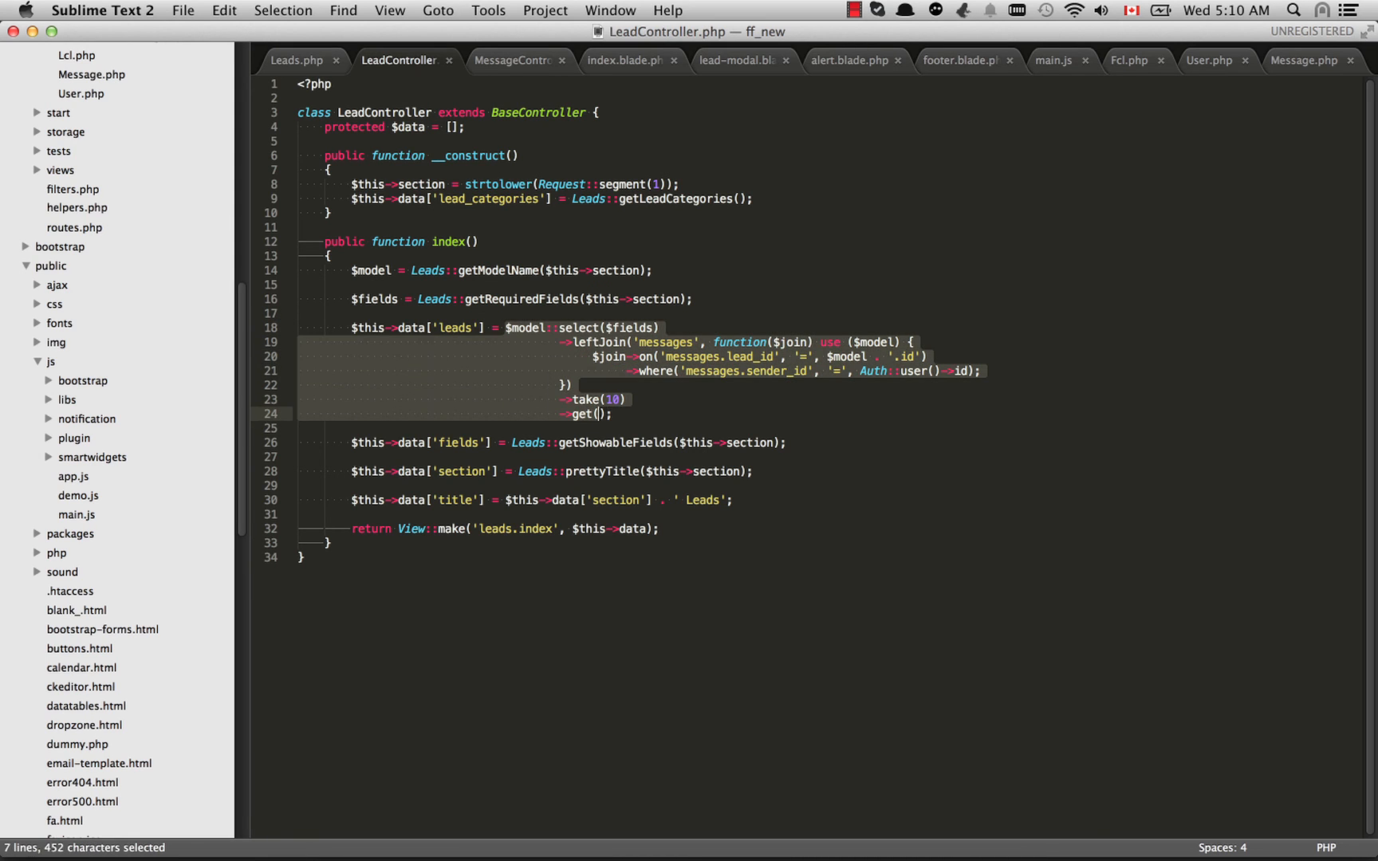
pyautogui.click(540, 342)
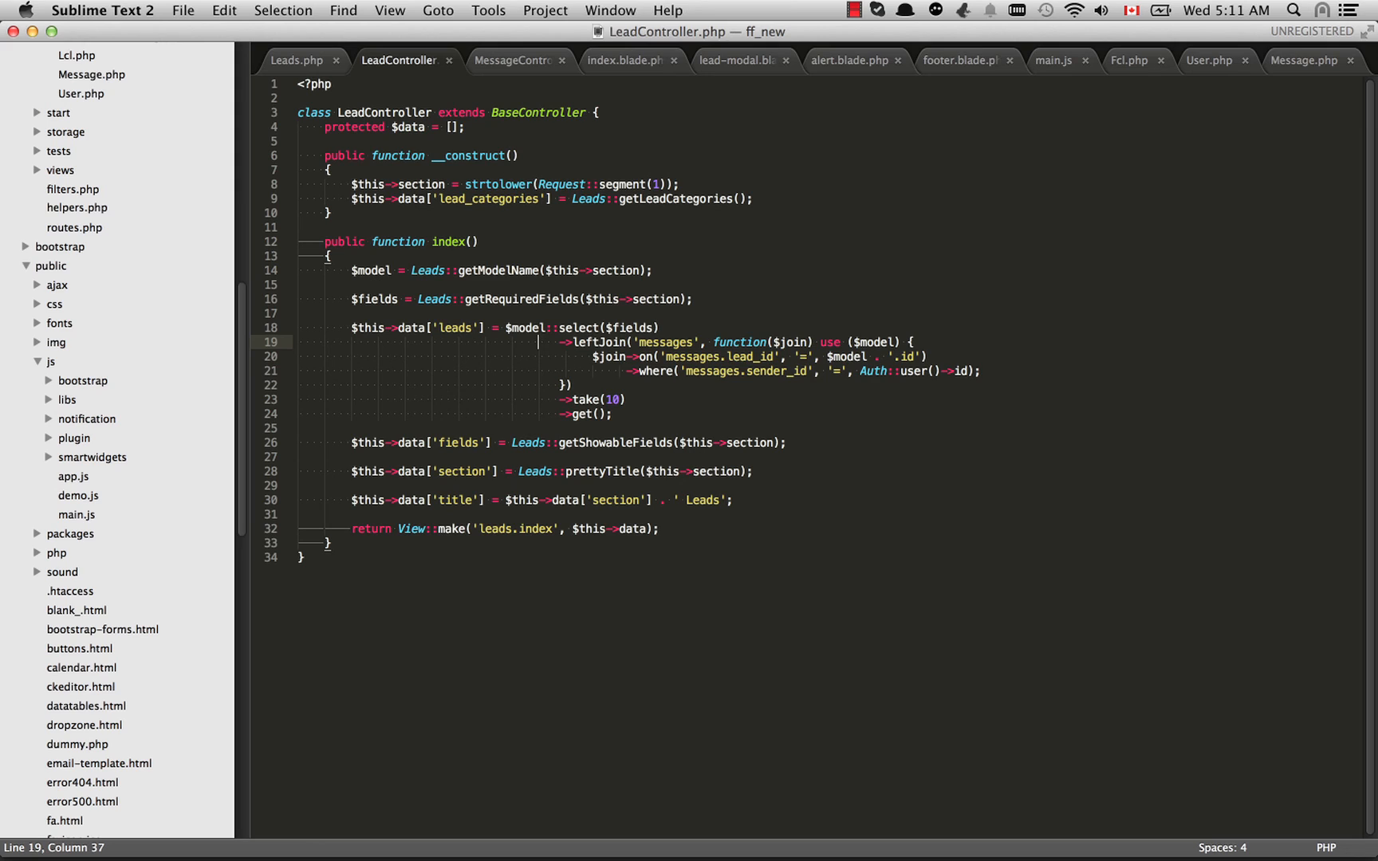
pyautogui.click(1130, 61)
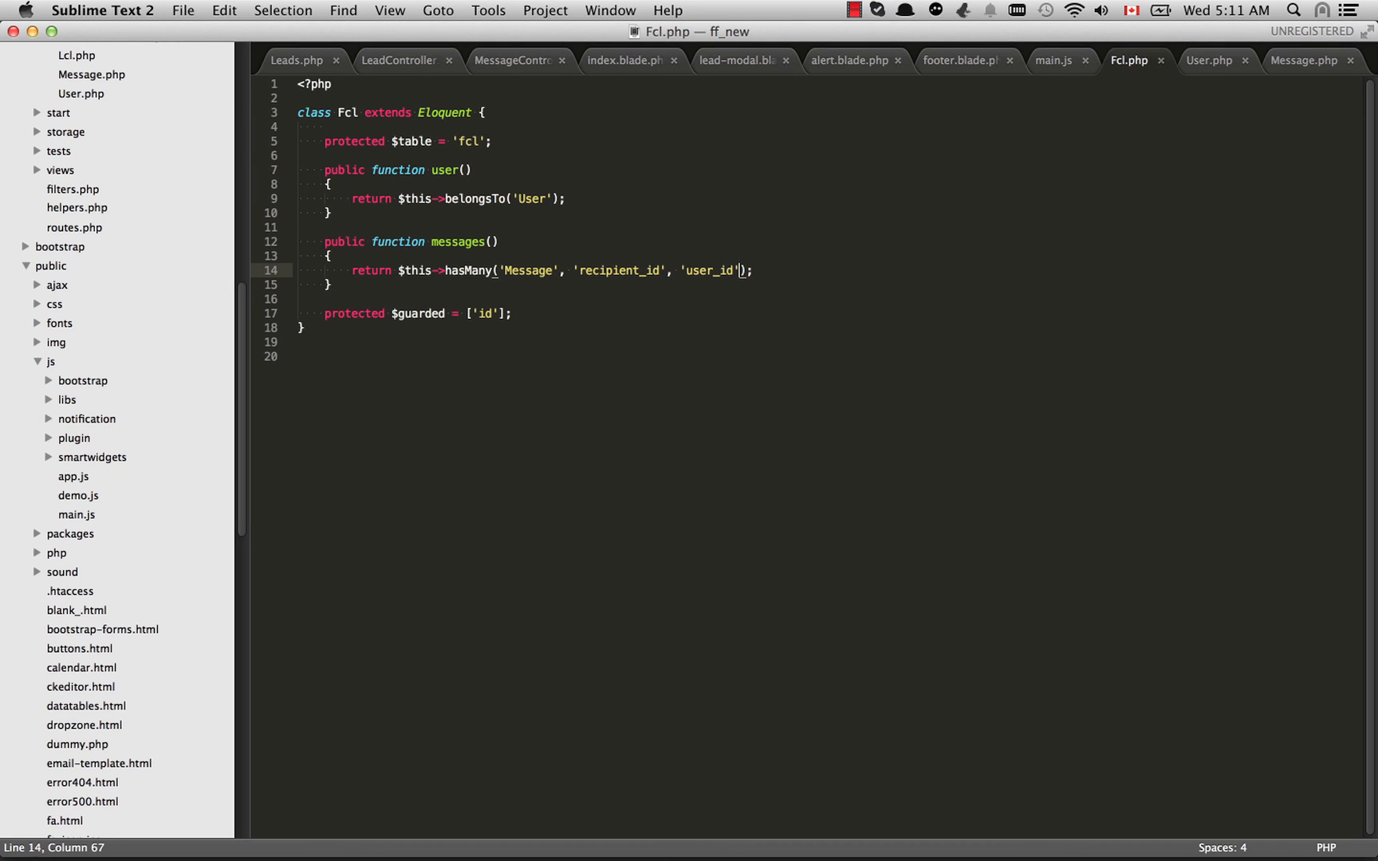
# Open User.php and highlight the fcl() and lcl() methods' hasMany calls
pyautogui.click(1211, 60)
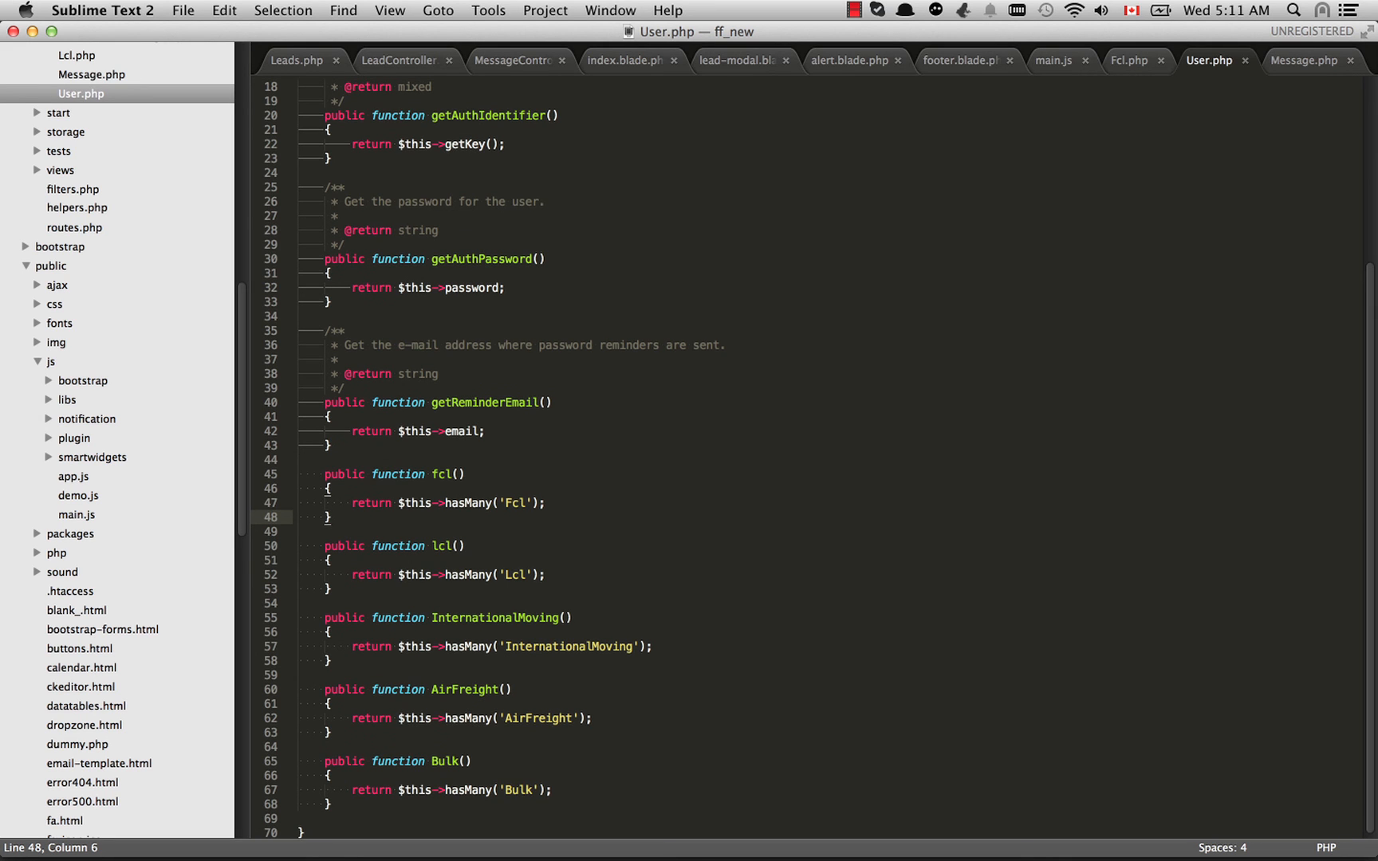
pyautogui.scroll(3)
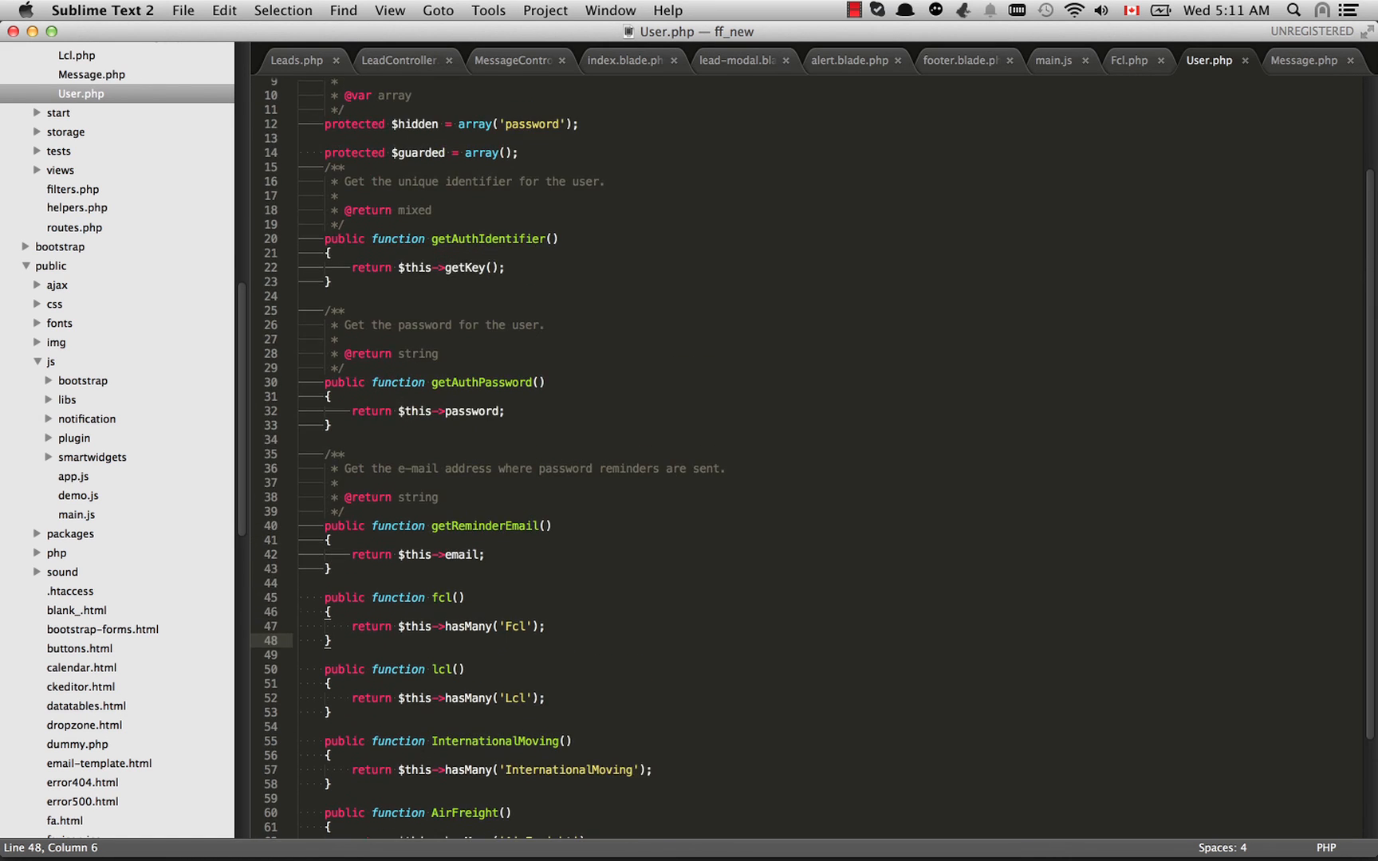
pyautogui.scroll(-3)
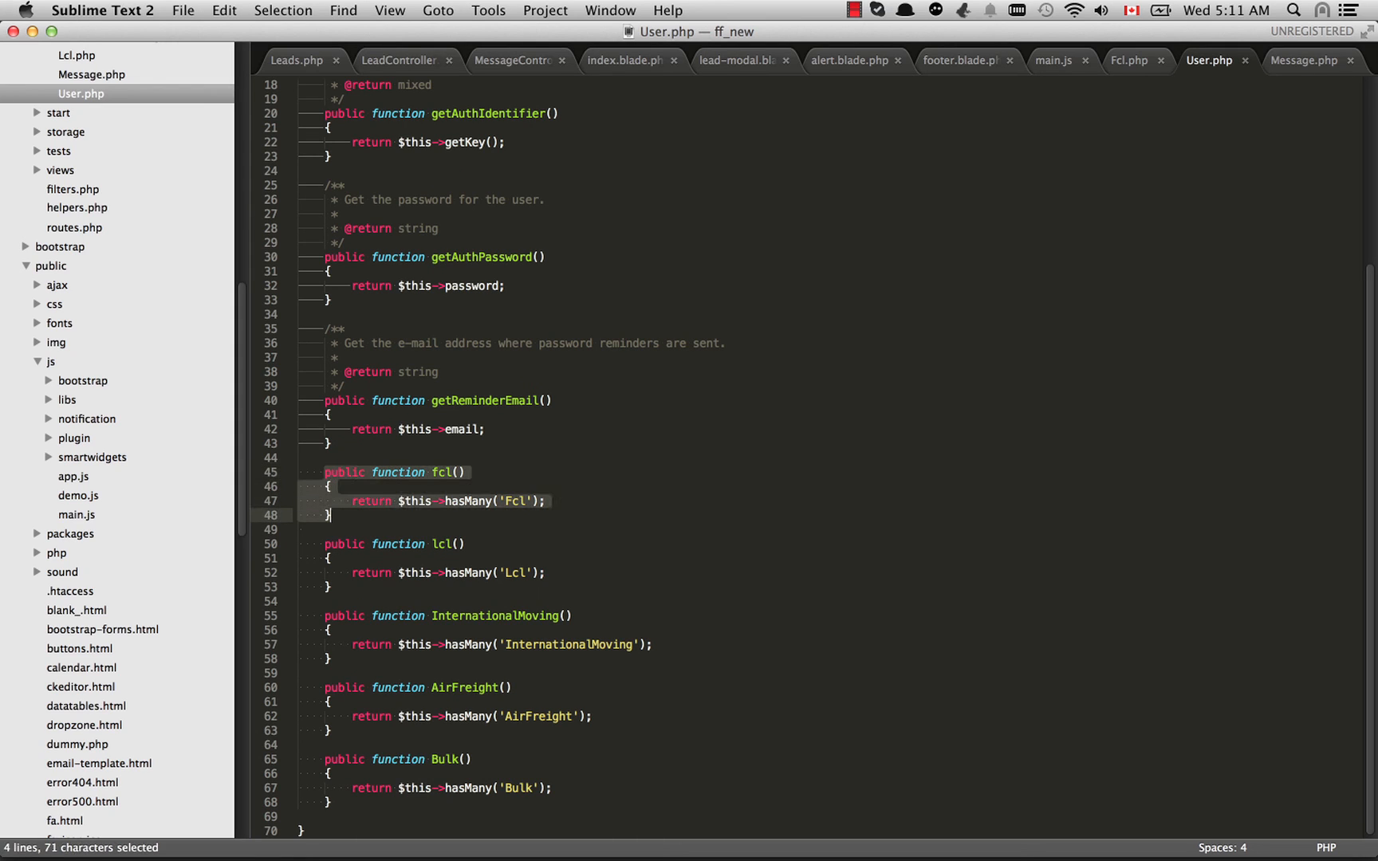
pyautogui.click(331, 515)
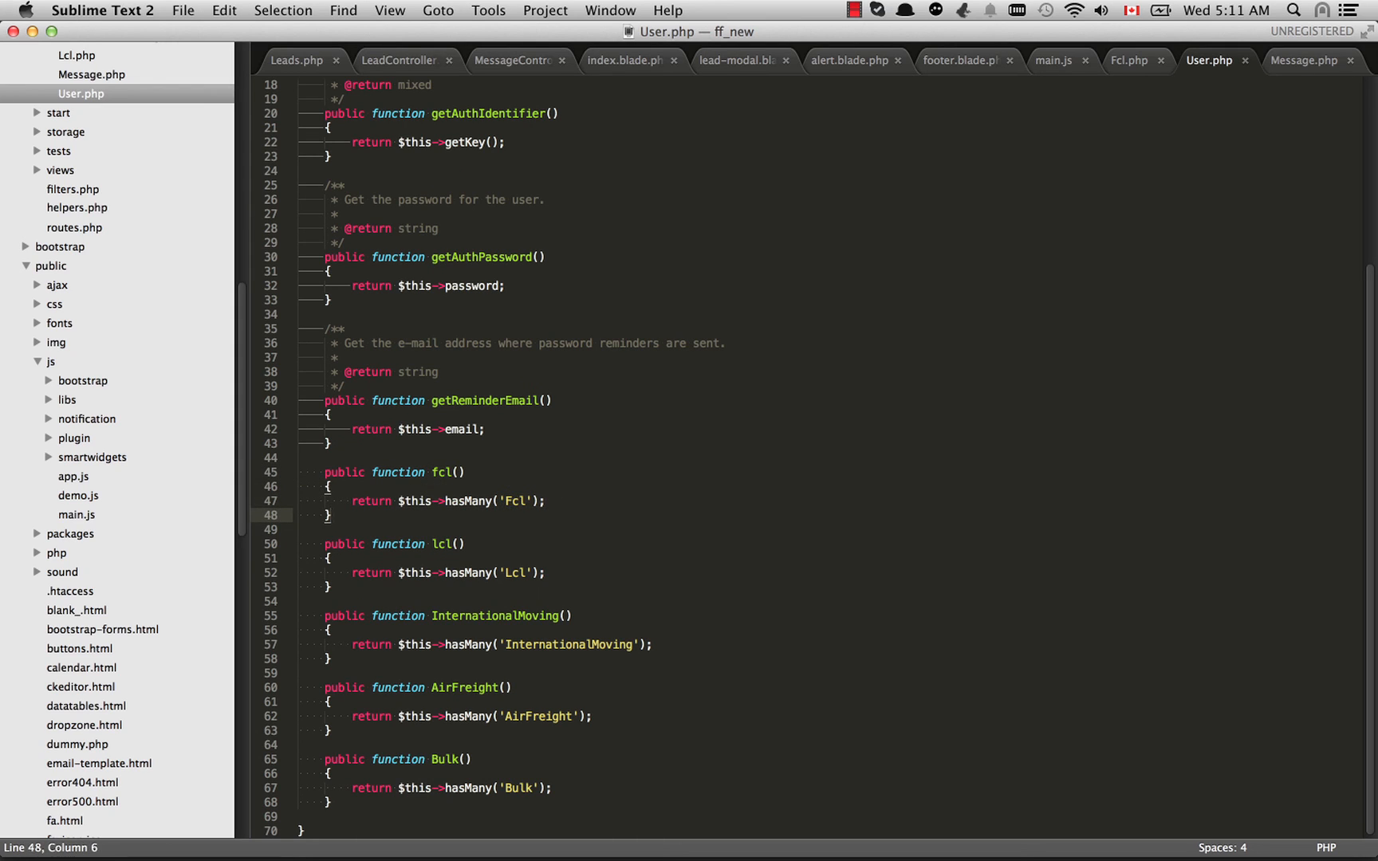
pyautogui.click(483, 500)
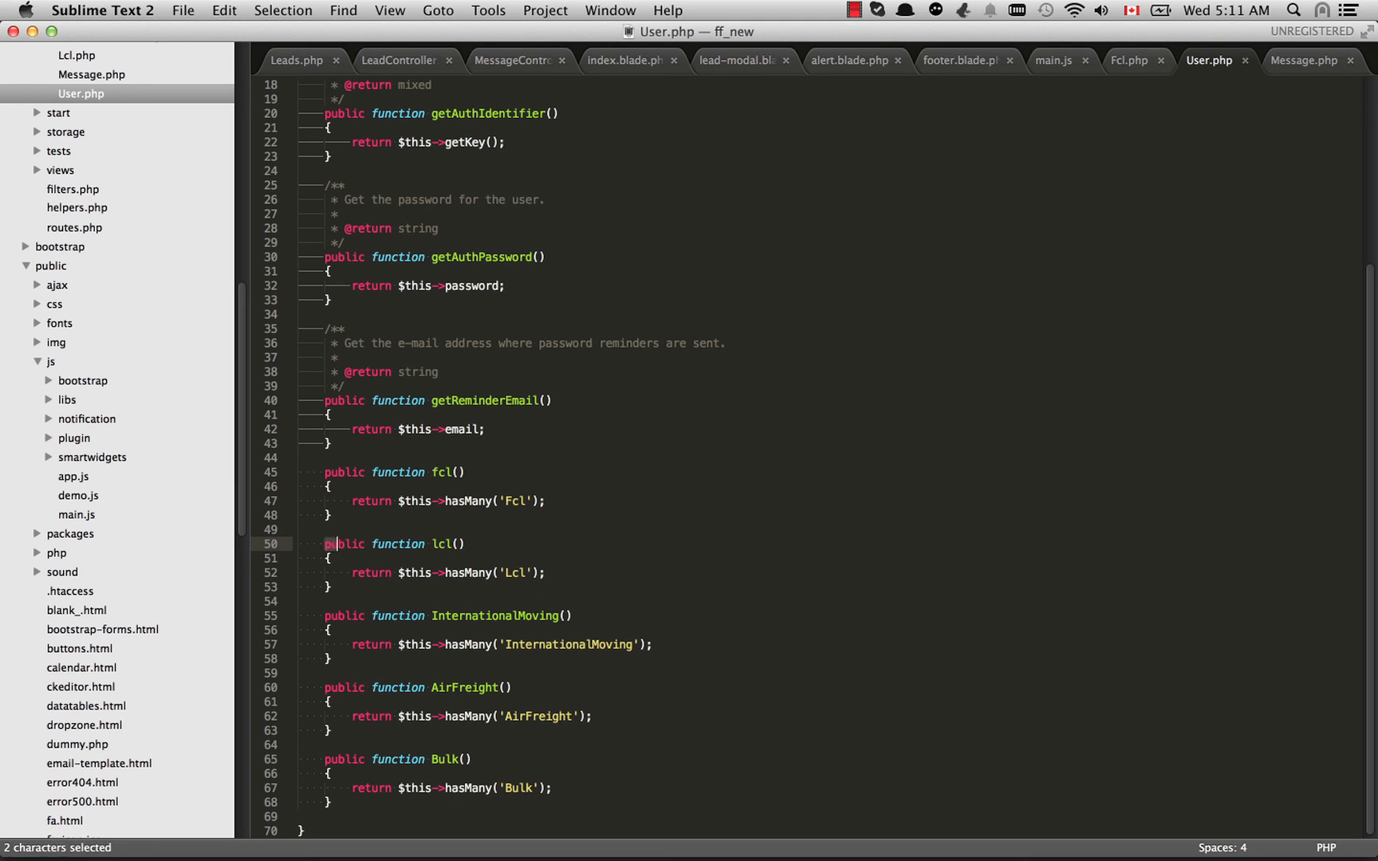
pyautogui.click(329, 587)
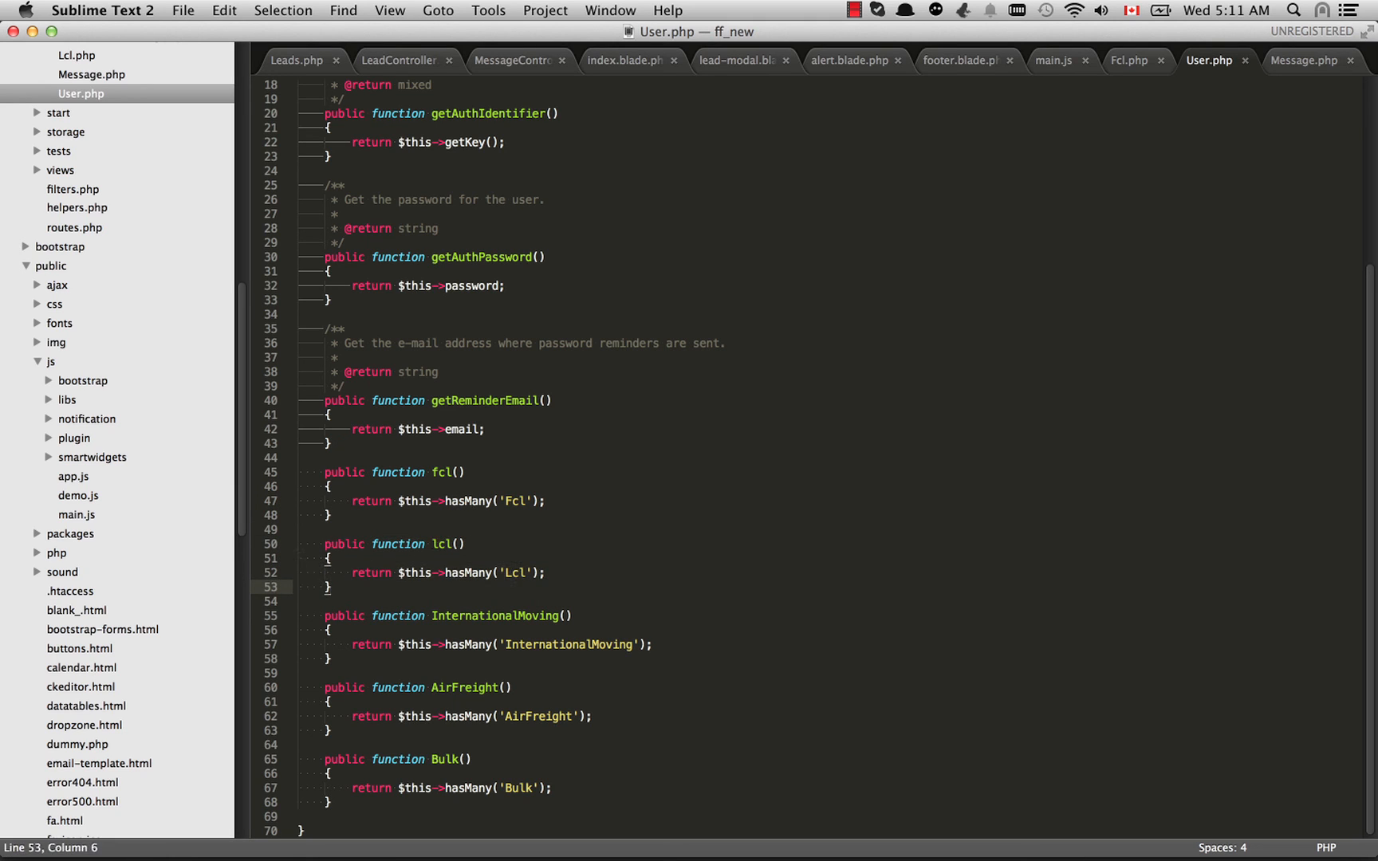
pyautogui.doubleClick(472, 573)
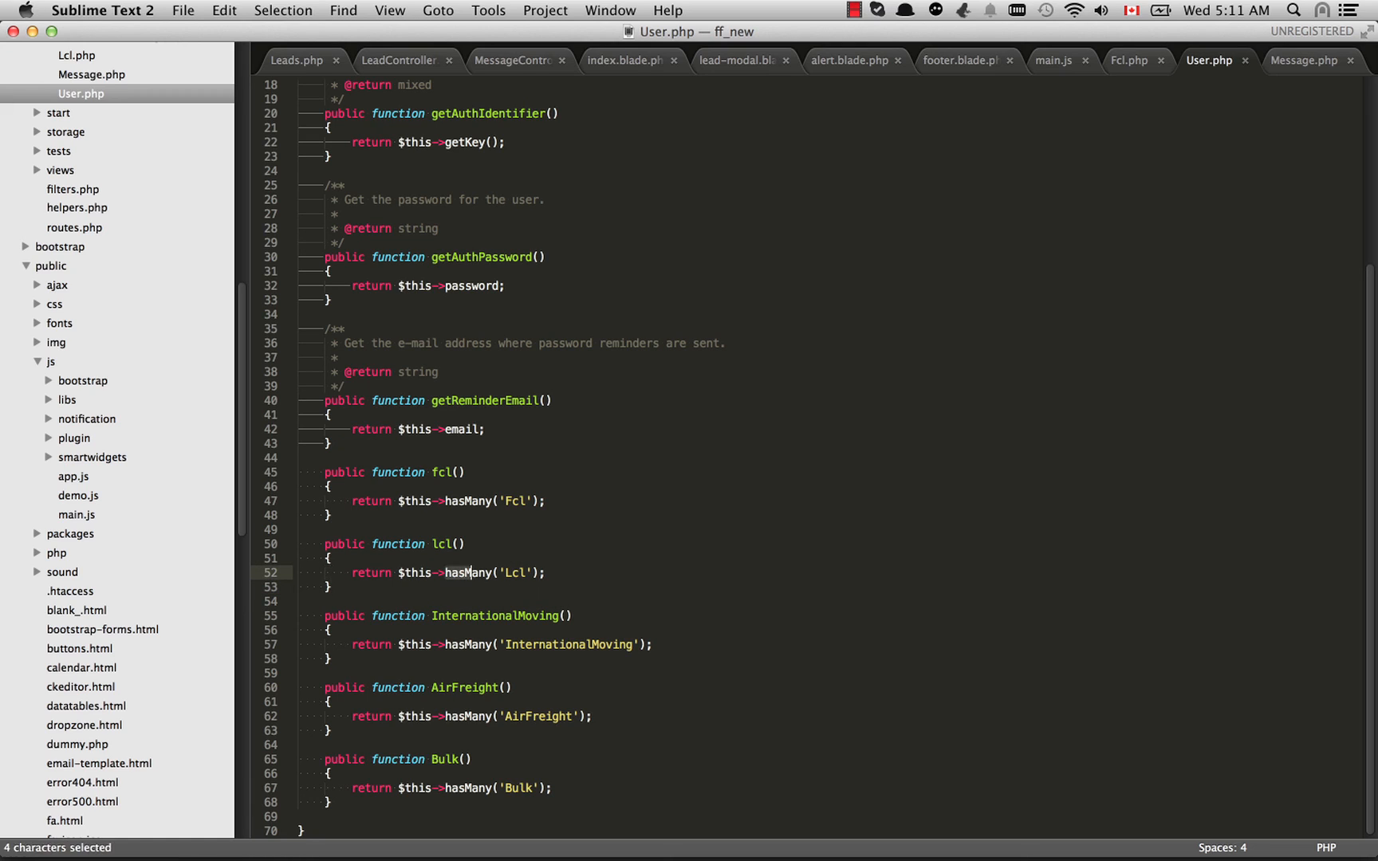